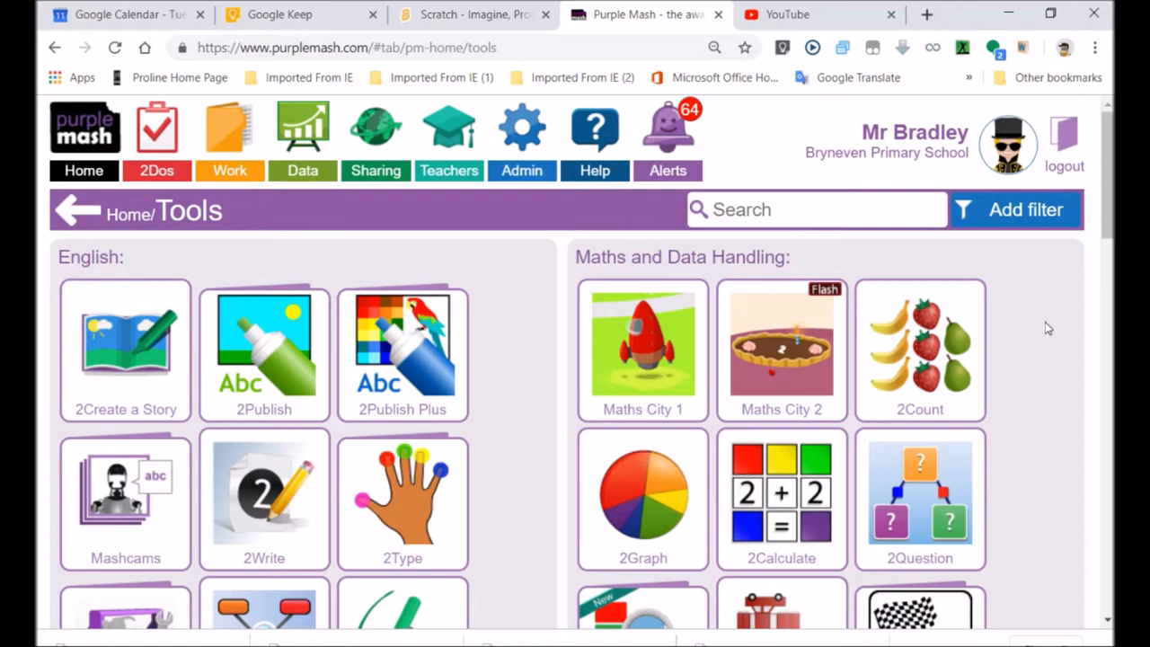
mouse_move(852, 396)
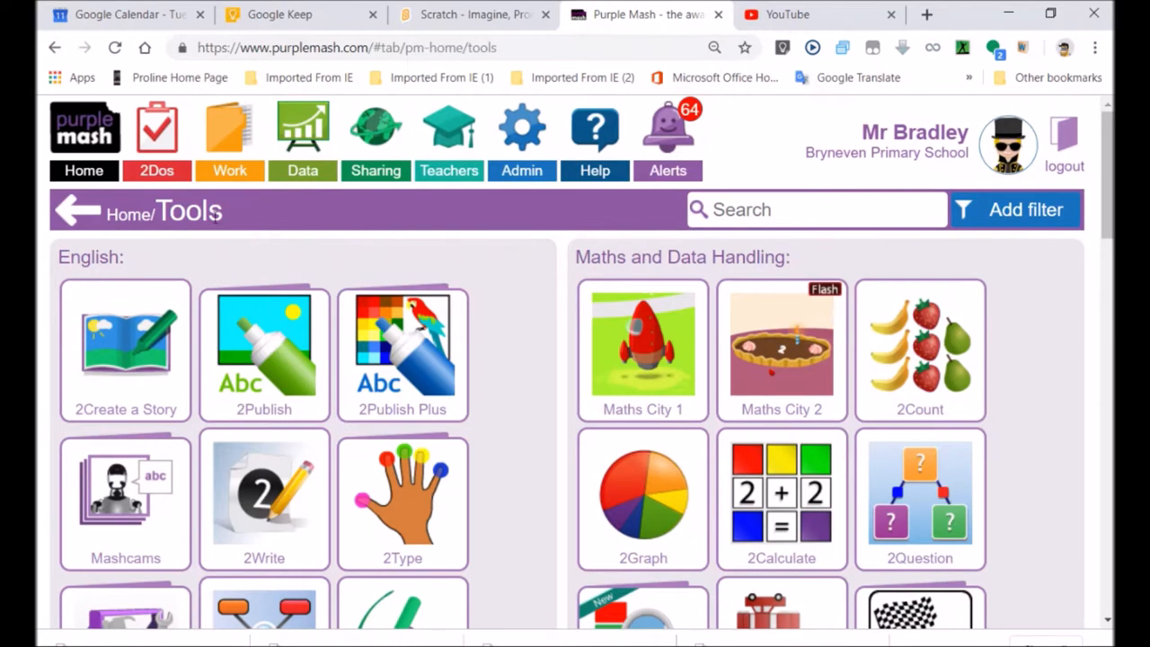
Step: Launch the Jigsaw puzzle maker from the 2Do It Yourself activities
double_click(188, 210)
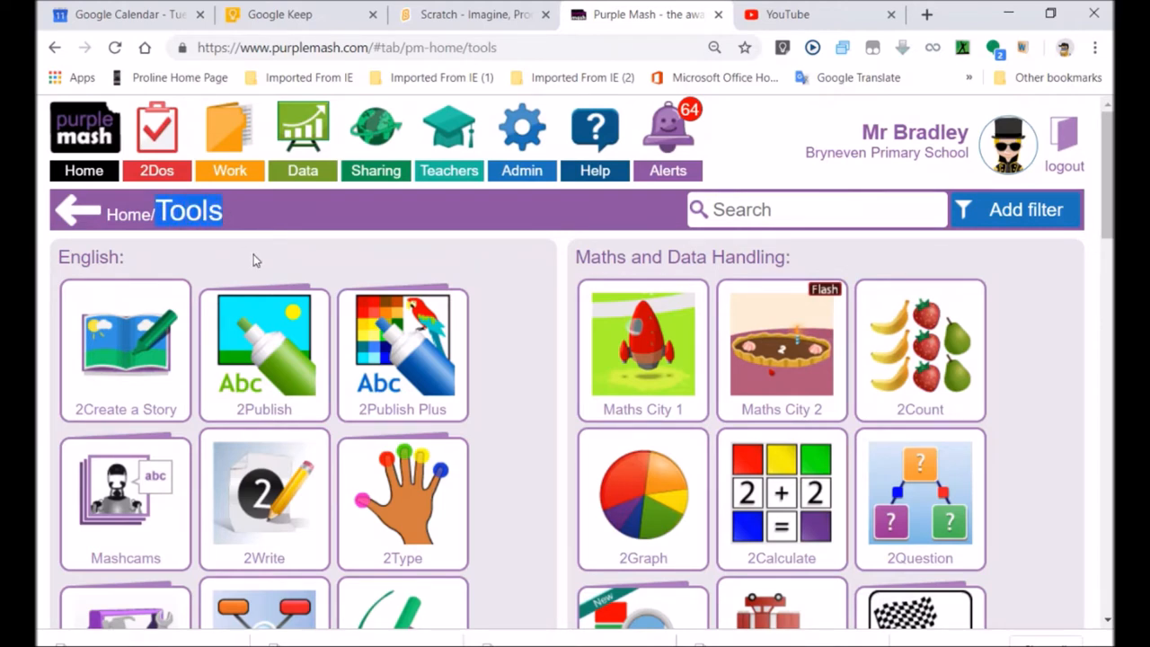
mouse_move(369, 258)
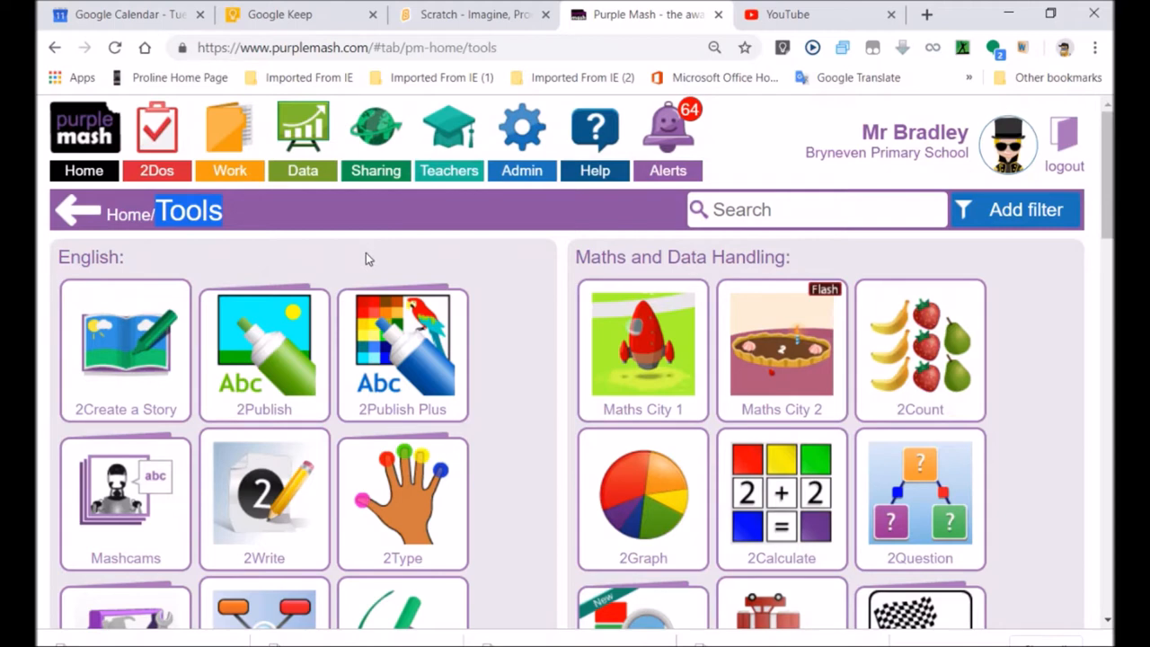
mouse_move(642, 350)
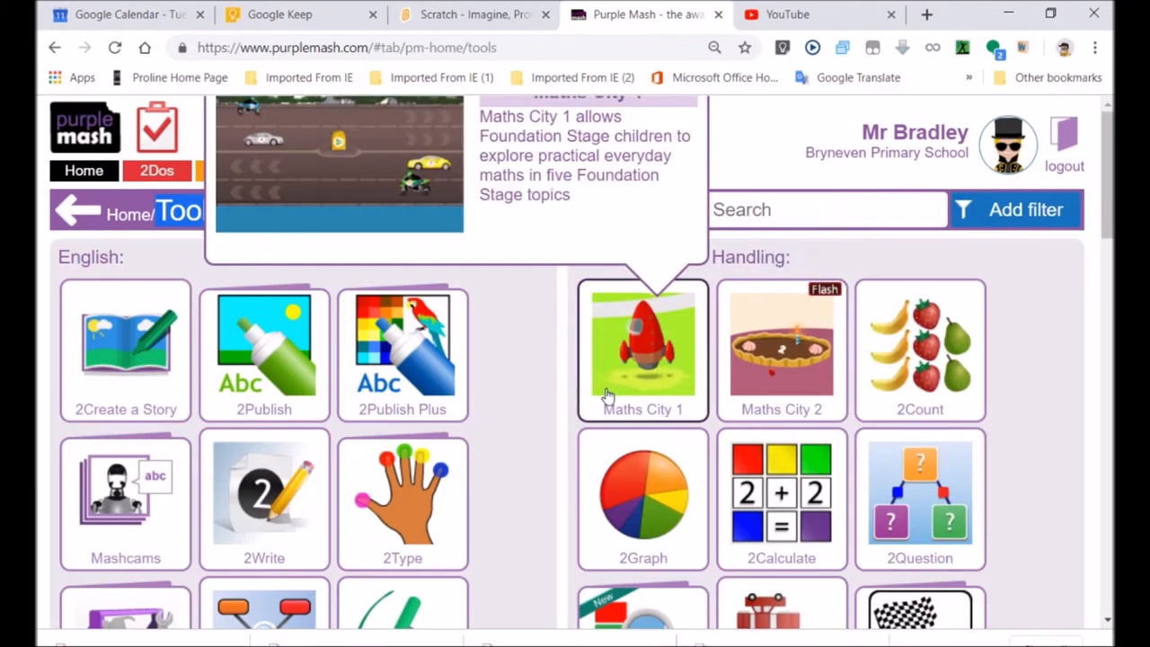
mouse_move(696, 409)
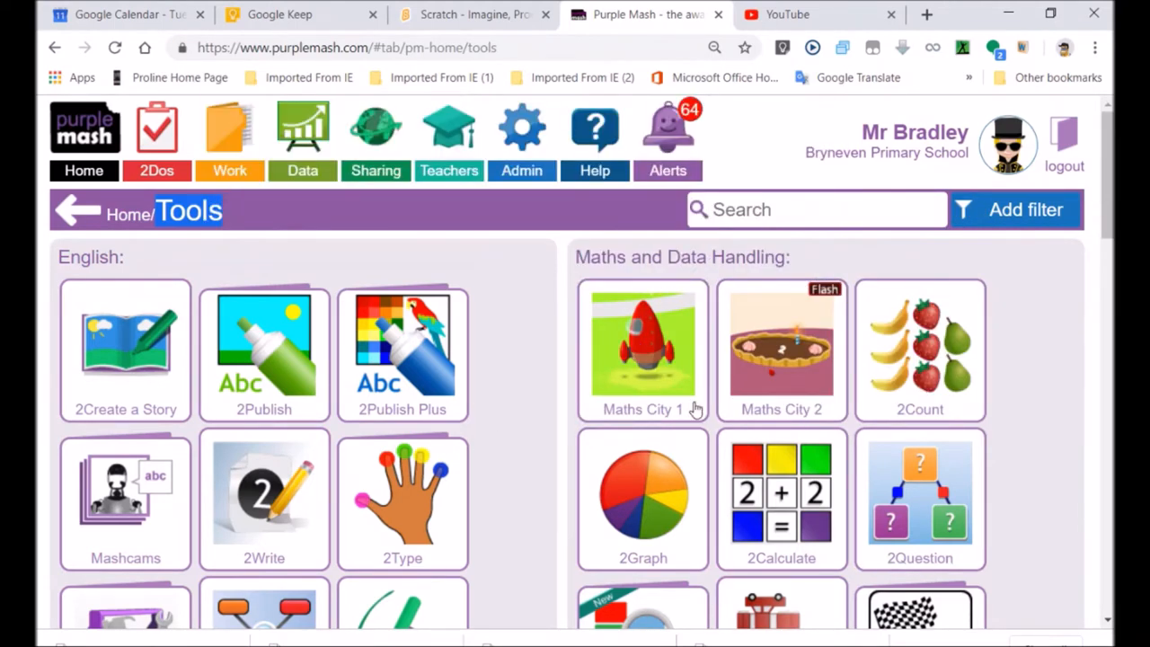
mouse_move(1060, 442)
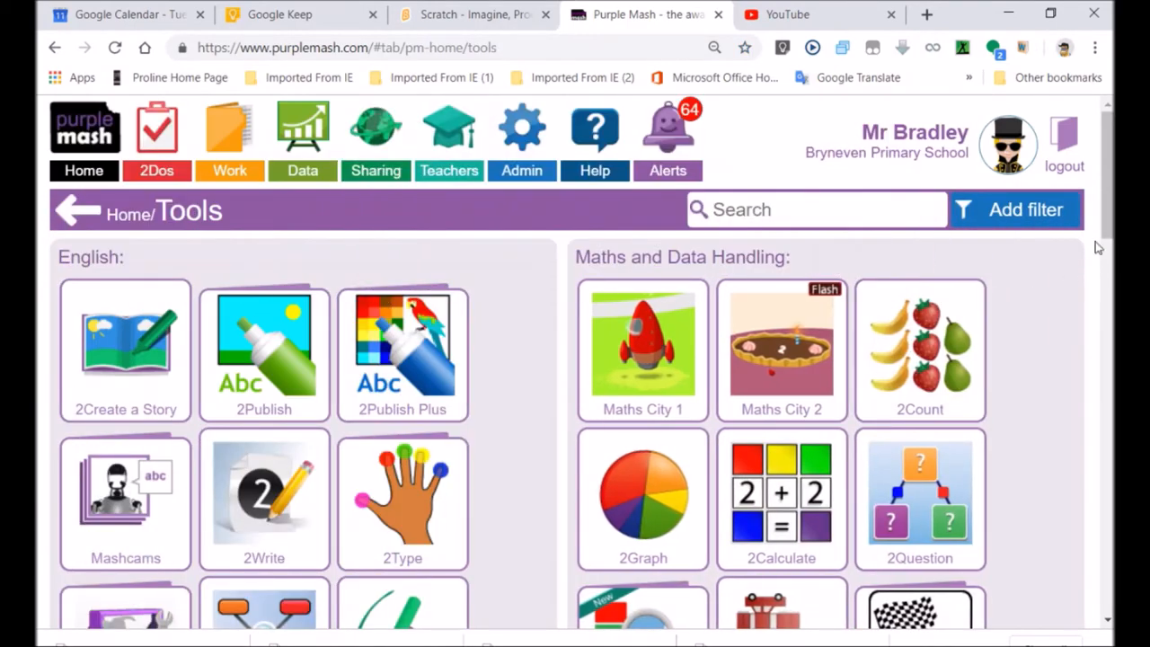
scroll("down", 3)
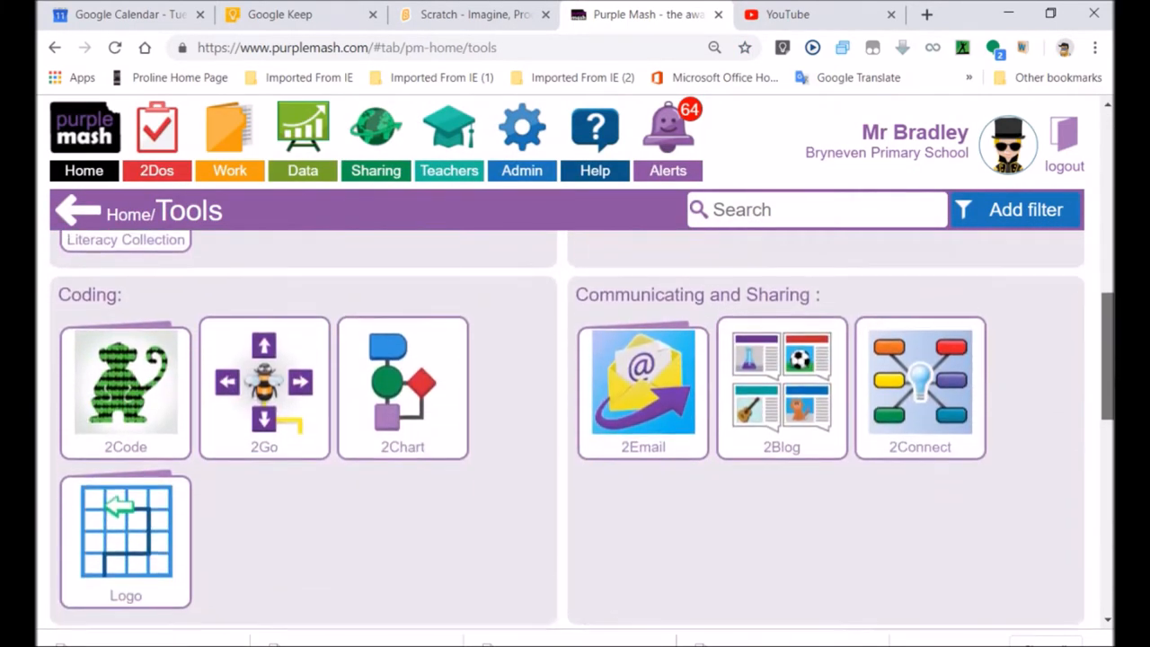
scroll("down", 3)
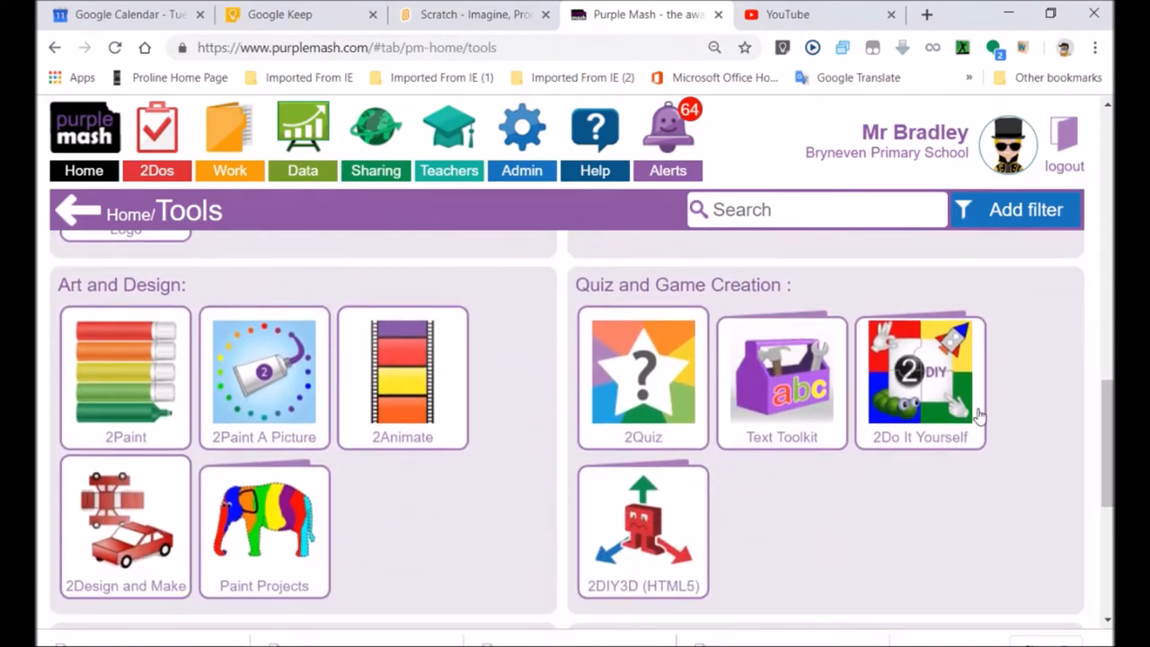
left_click(920, 377)
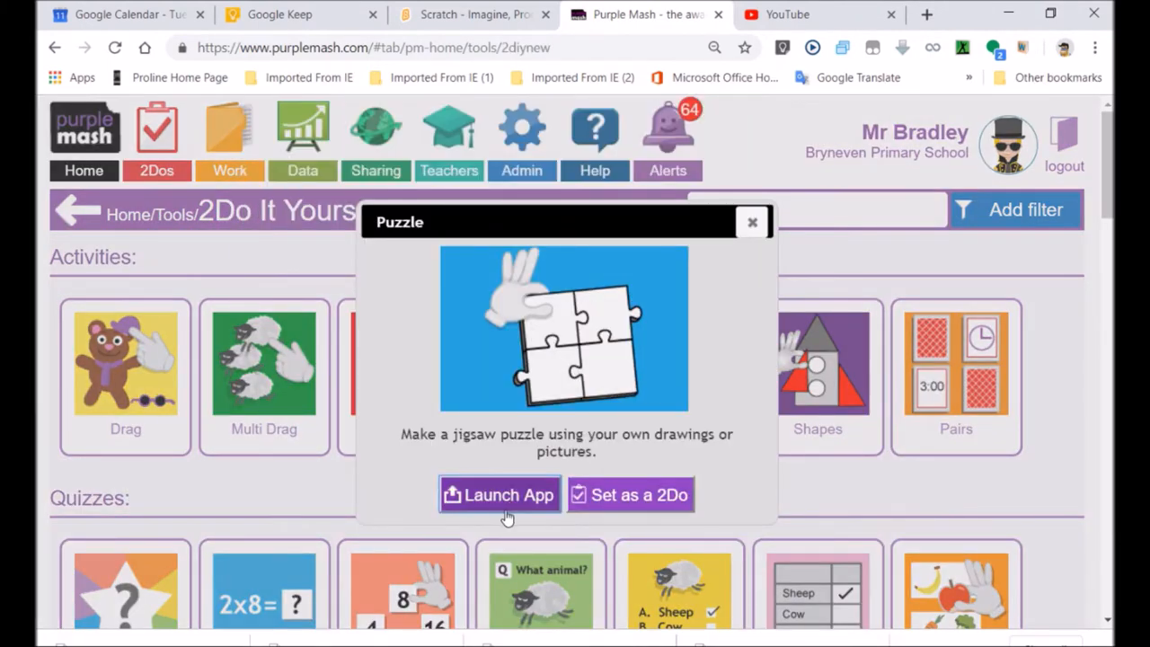
mouse_move(895, 288)
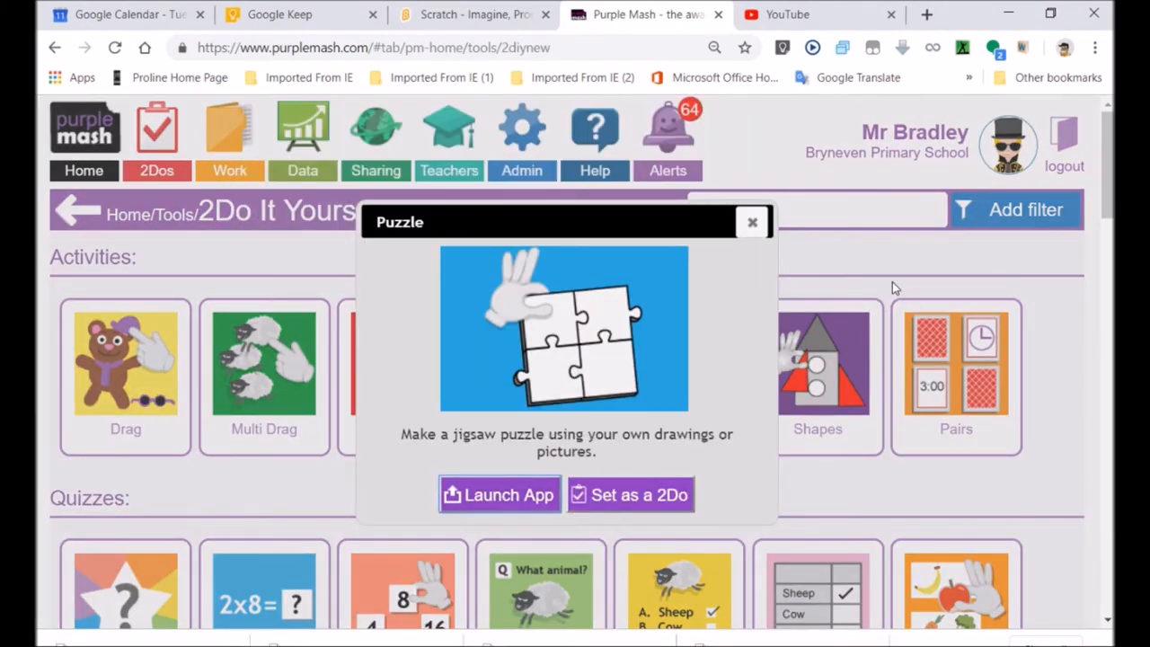
mouse_move(499, 495)
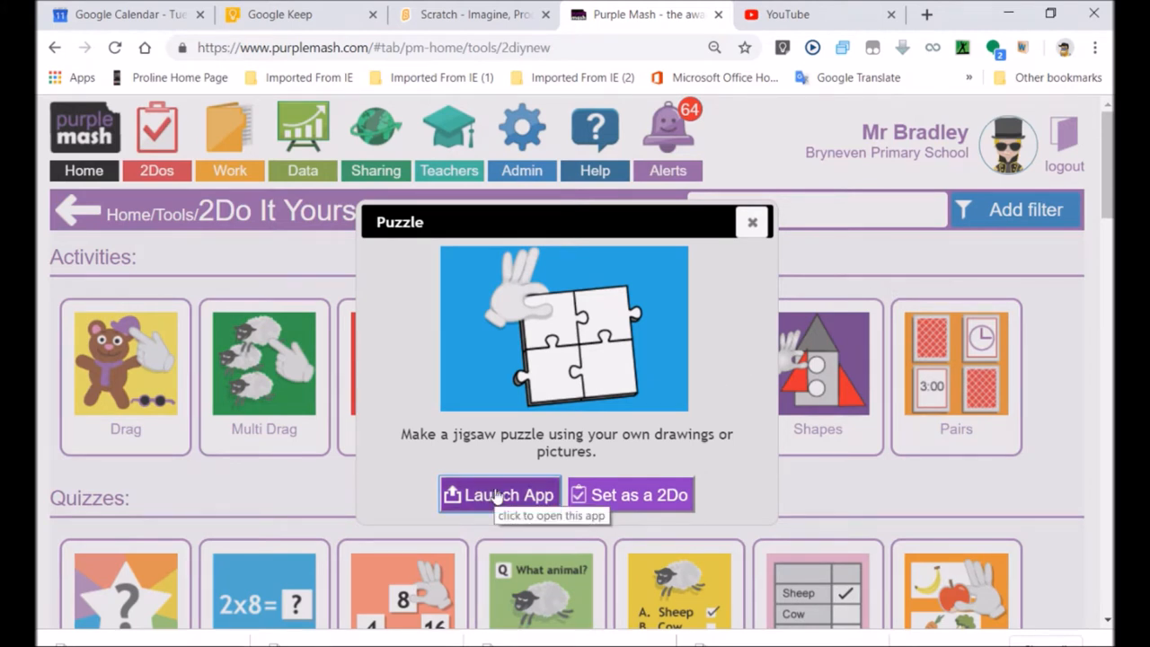
left_click(499, 494)
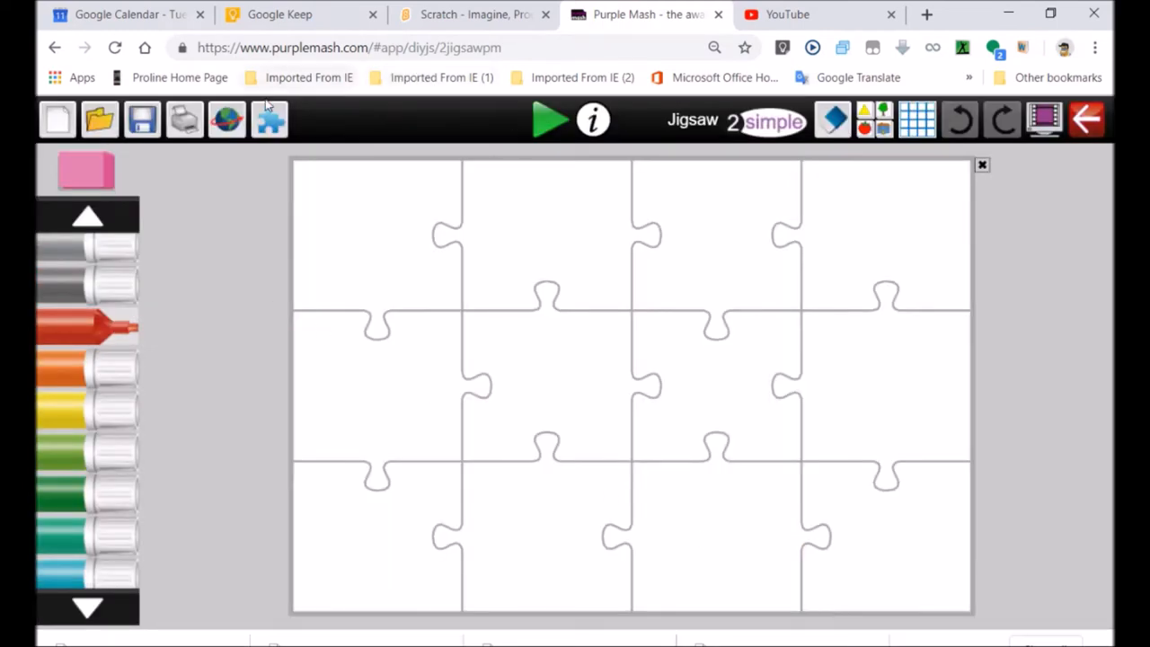
mouse_move(373, 272)
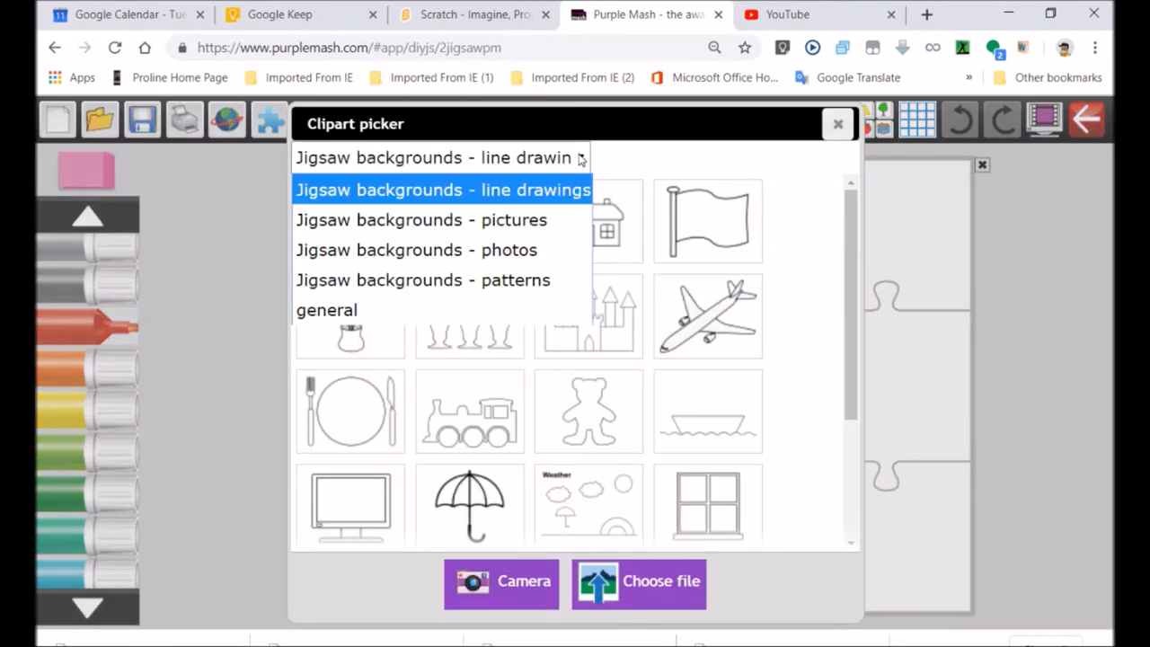
mouse_move(417, 250)
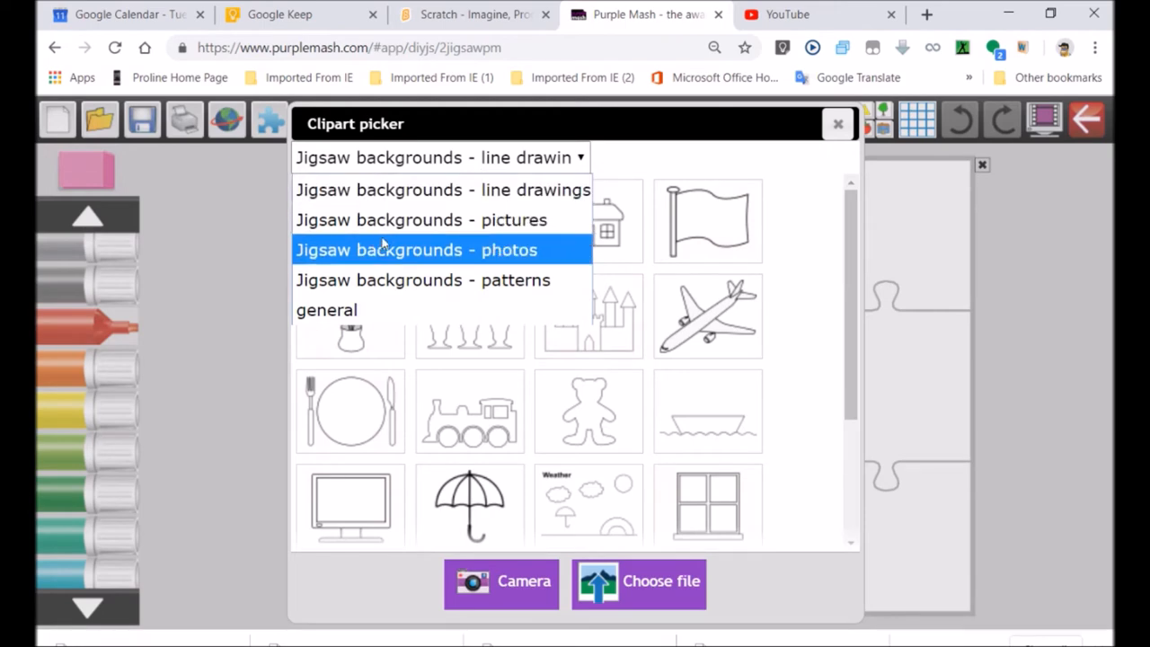
Step: Browse the Desktop in the file picker to choose my own image as the jigsaw background
left_click(420, 219)
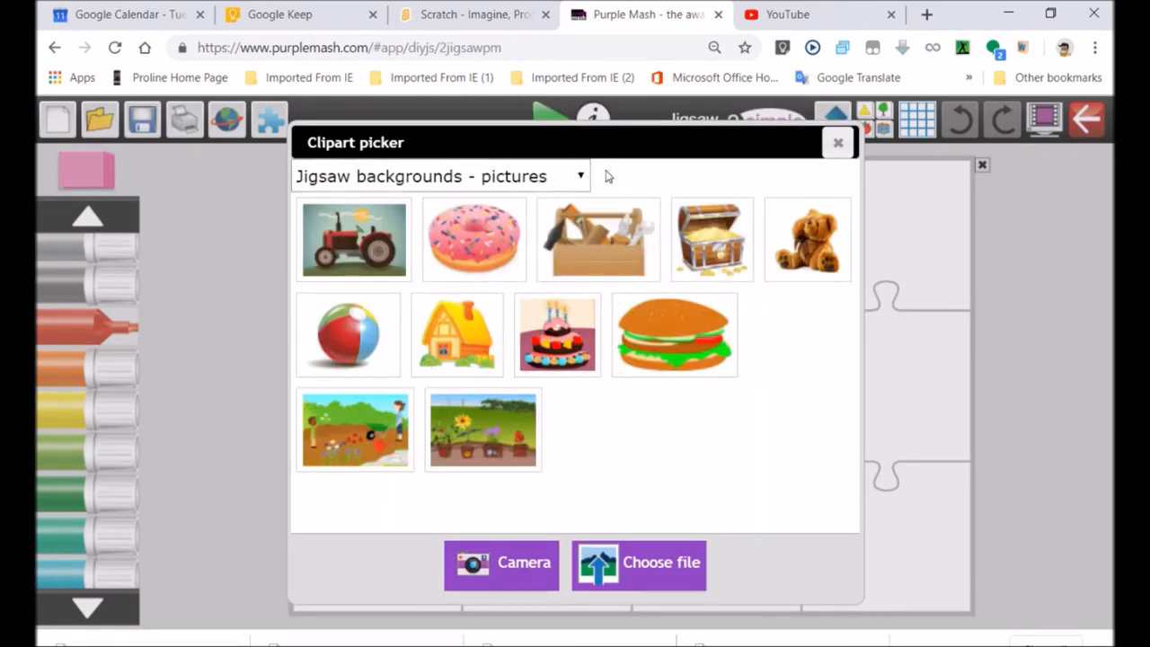
left_click(638, 565)
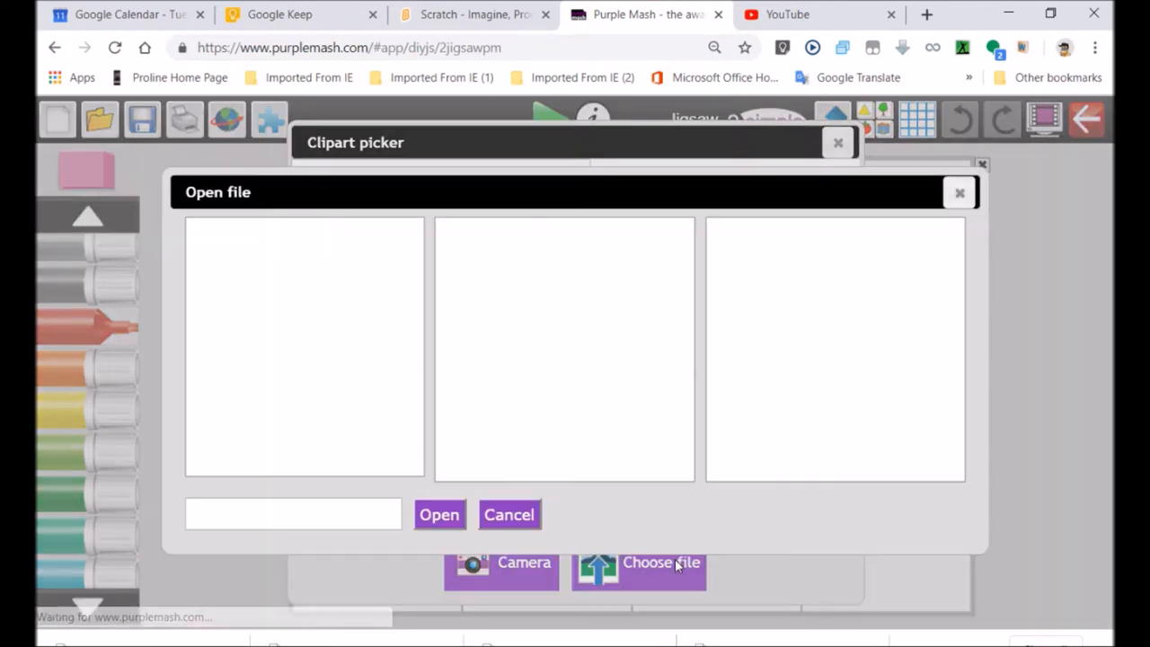
left_click(273, 267)
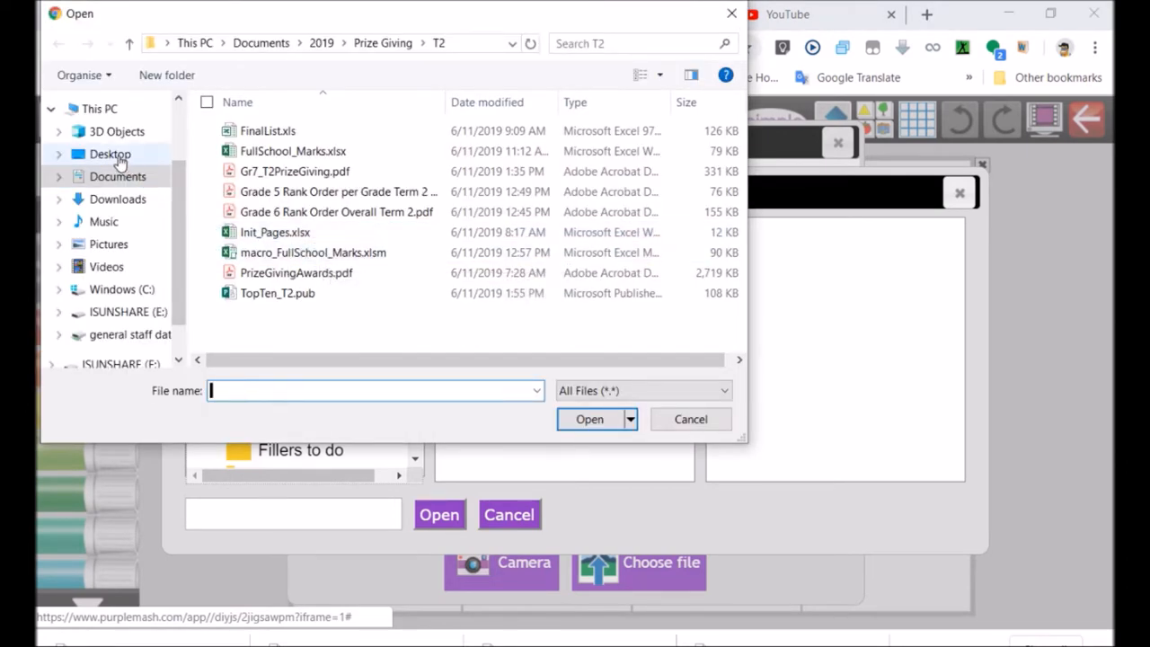
left_click(109, 153)
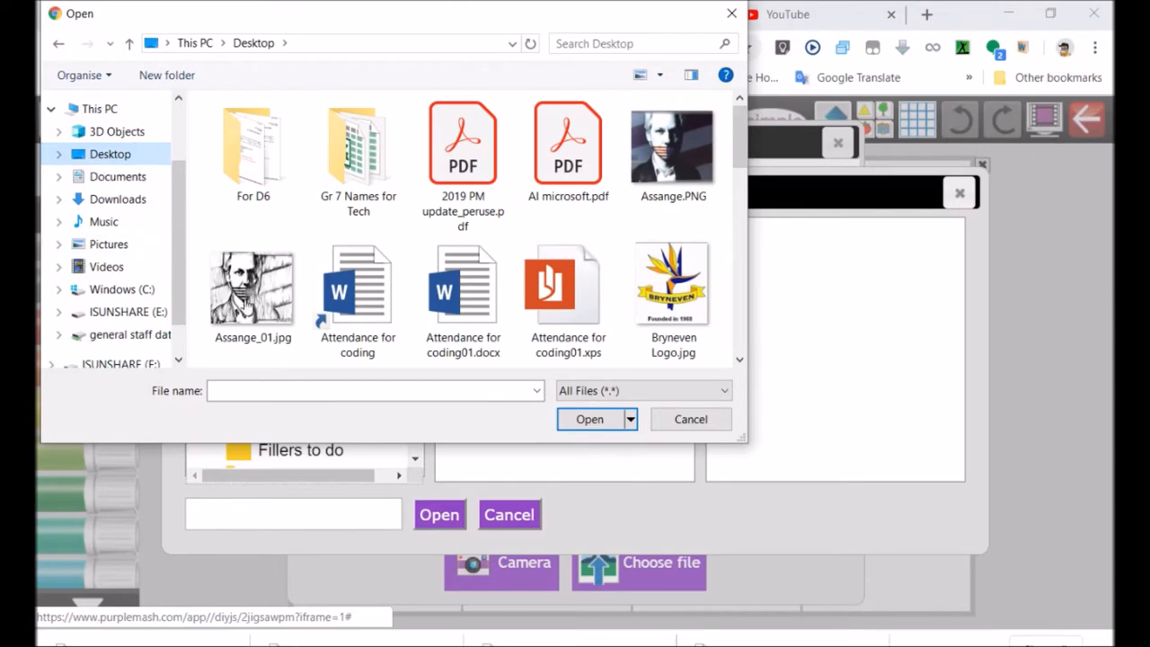
mouse_move(672, 283)
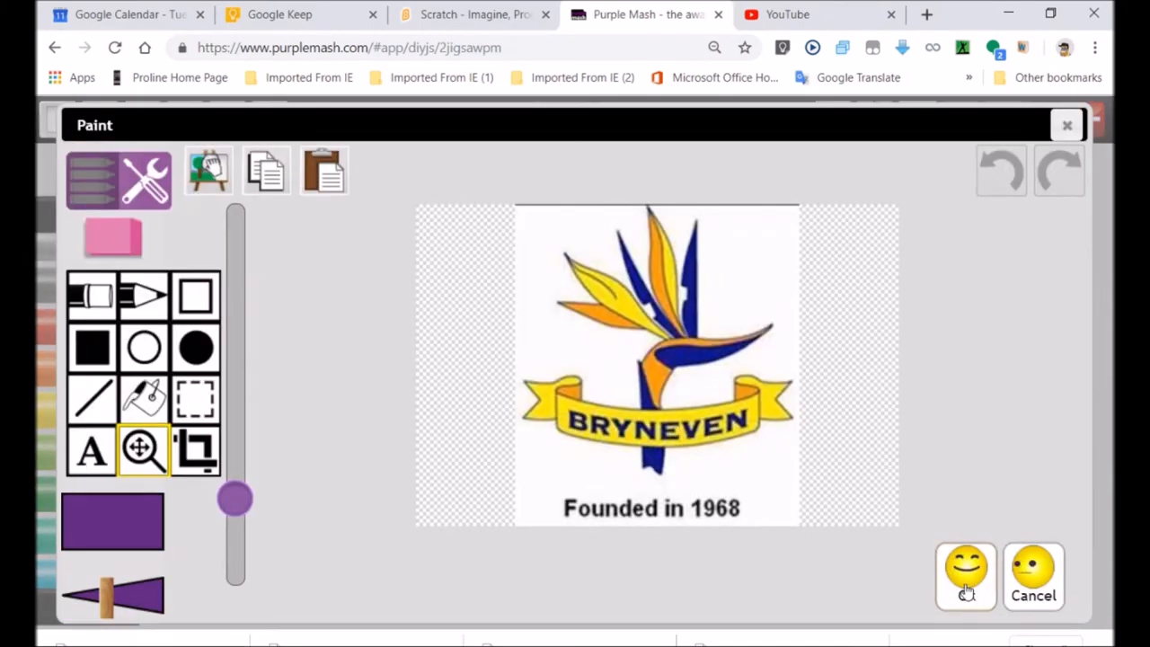
Step: Accept the logo picture, title the puzzle 'My school' with instructions 'try to do this puzzle in 1 minute'
left_click(966, 575)
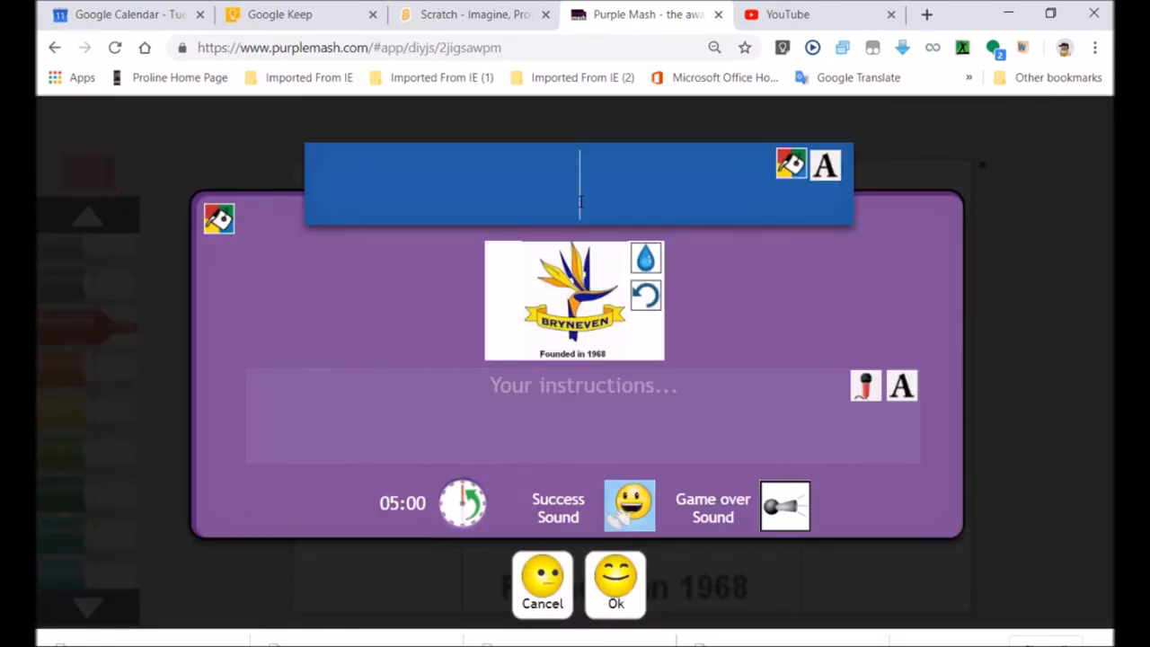
type("My school")
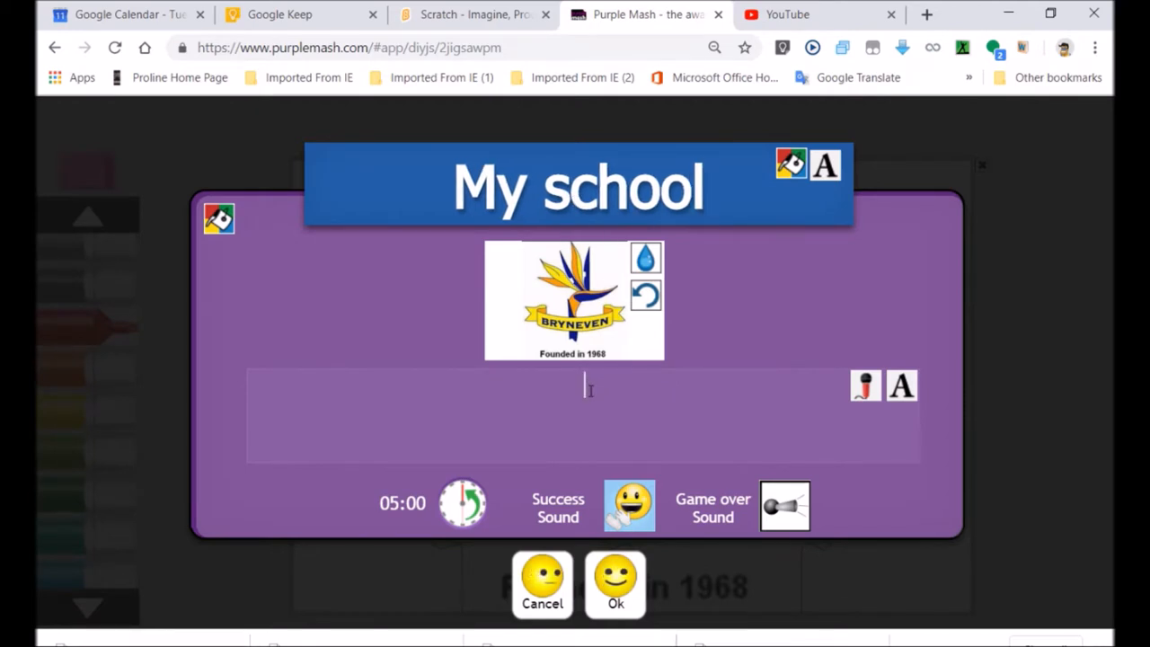
type("try to")
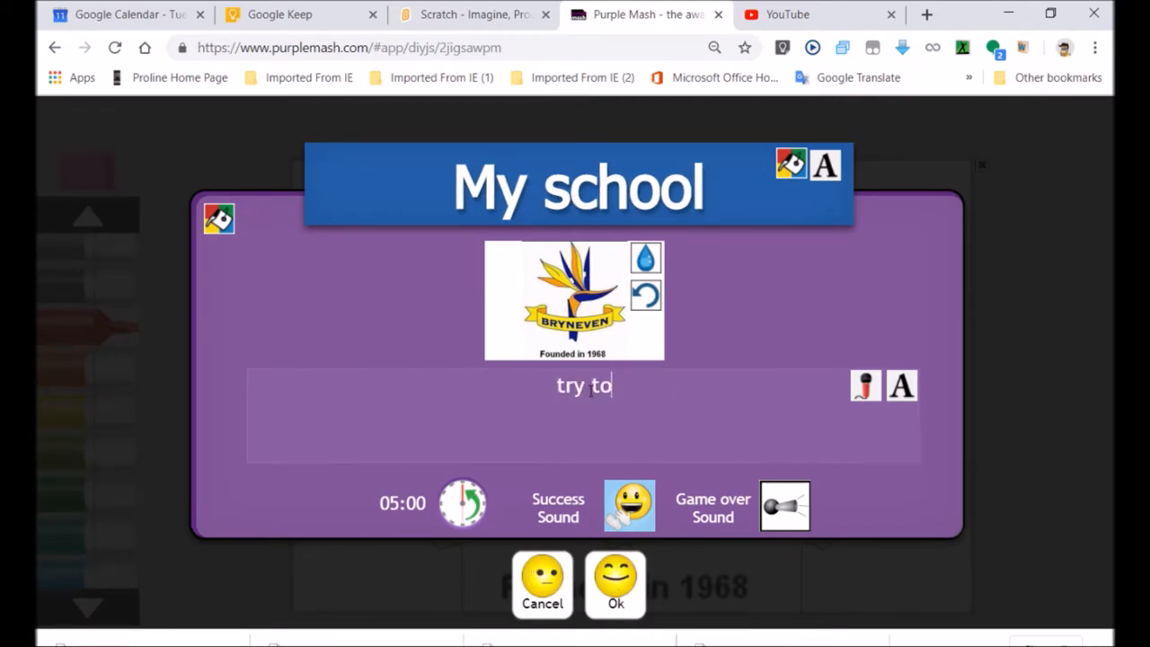
type("do this")
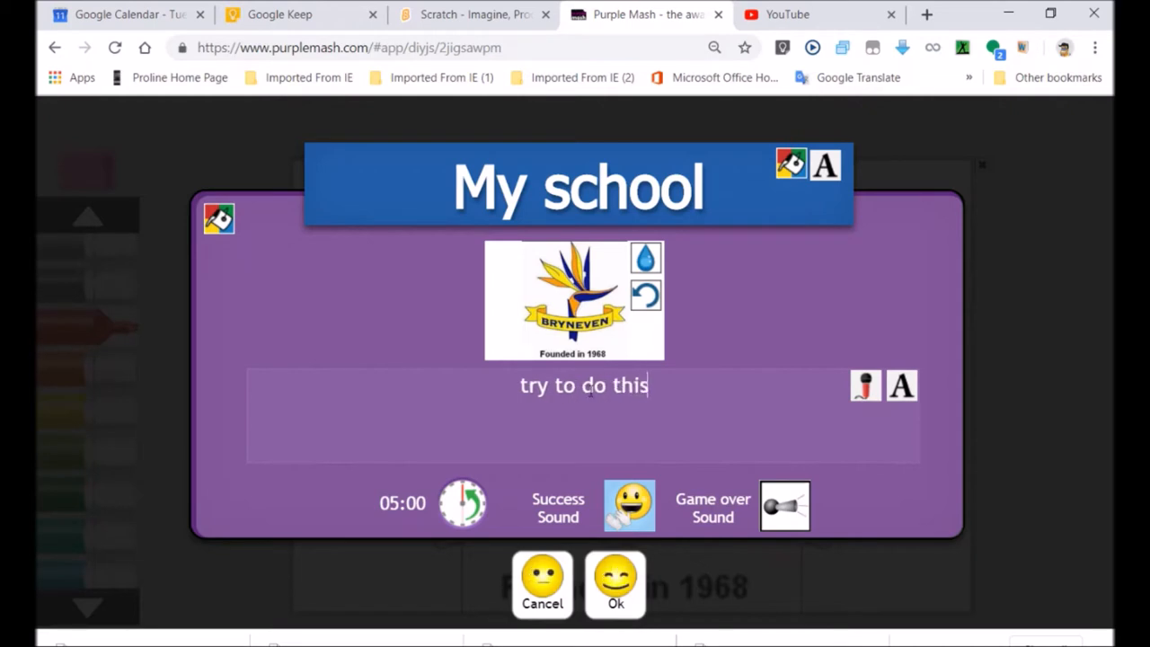
type("puzzle i")
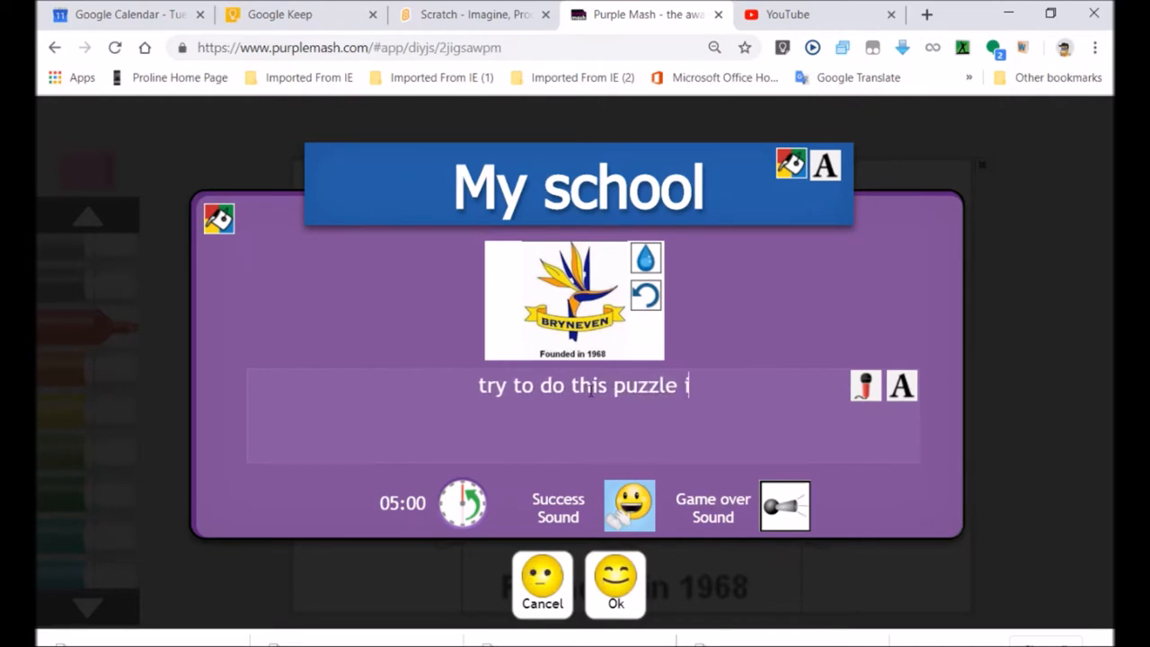
type("n")
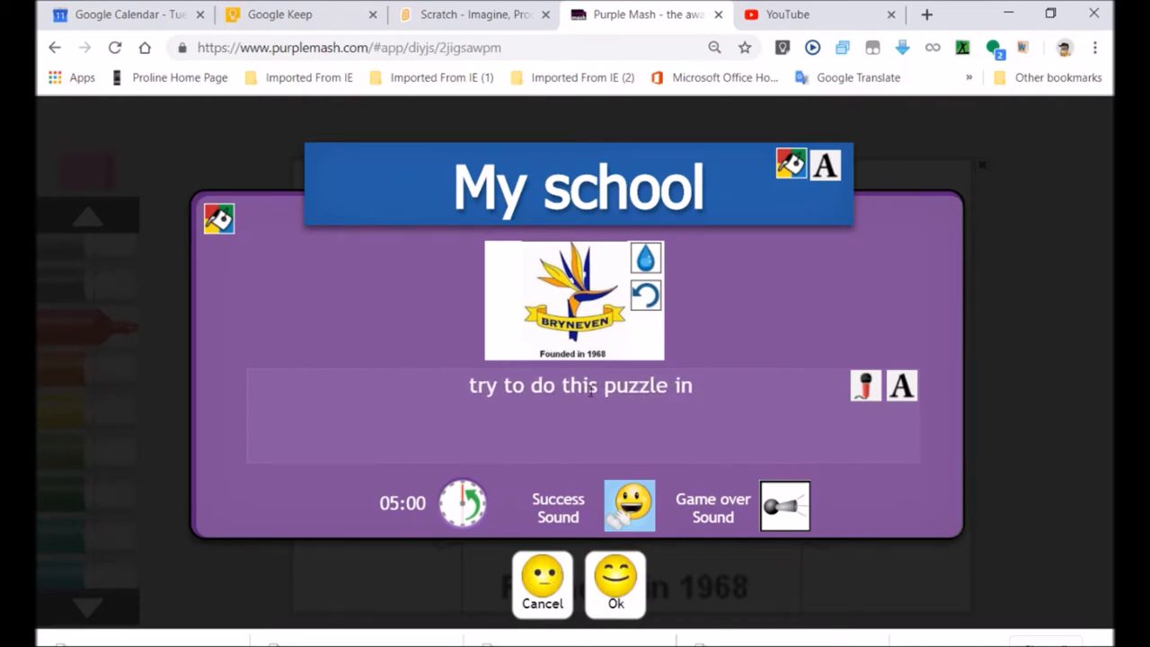
type("1 minu")
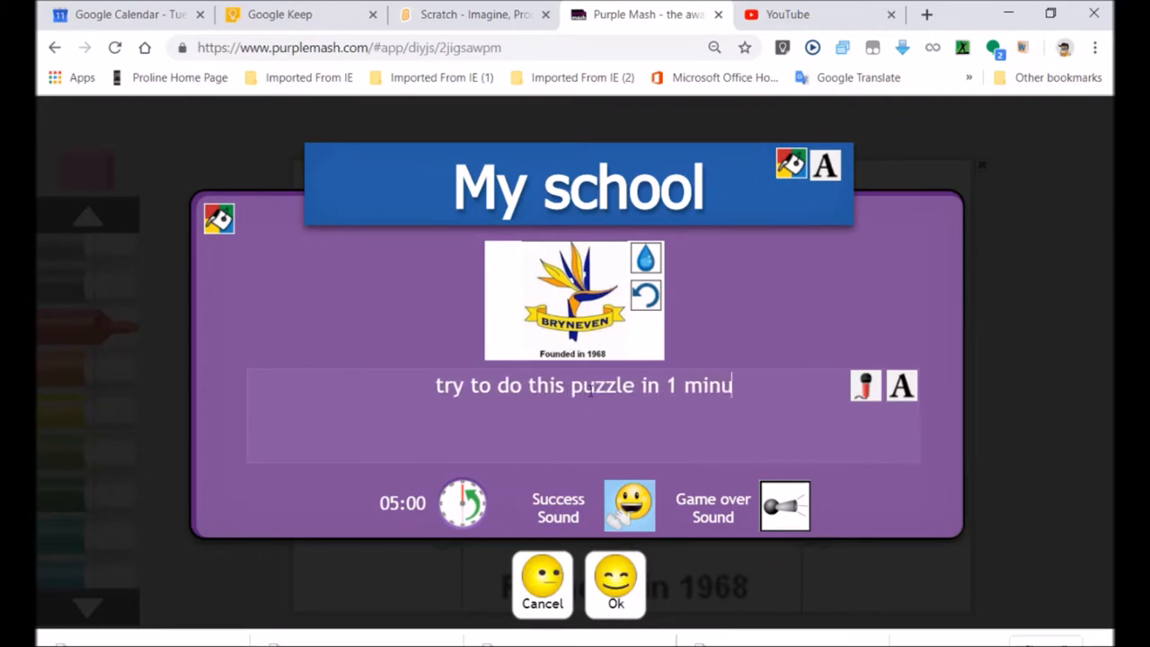
type("te")
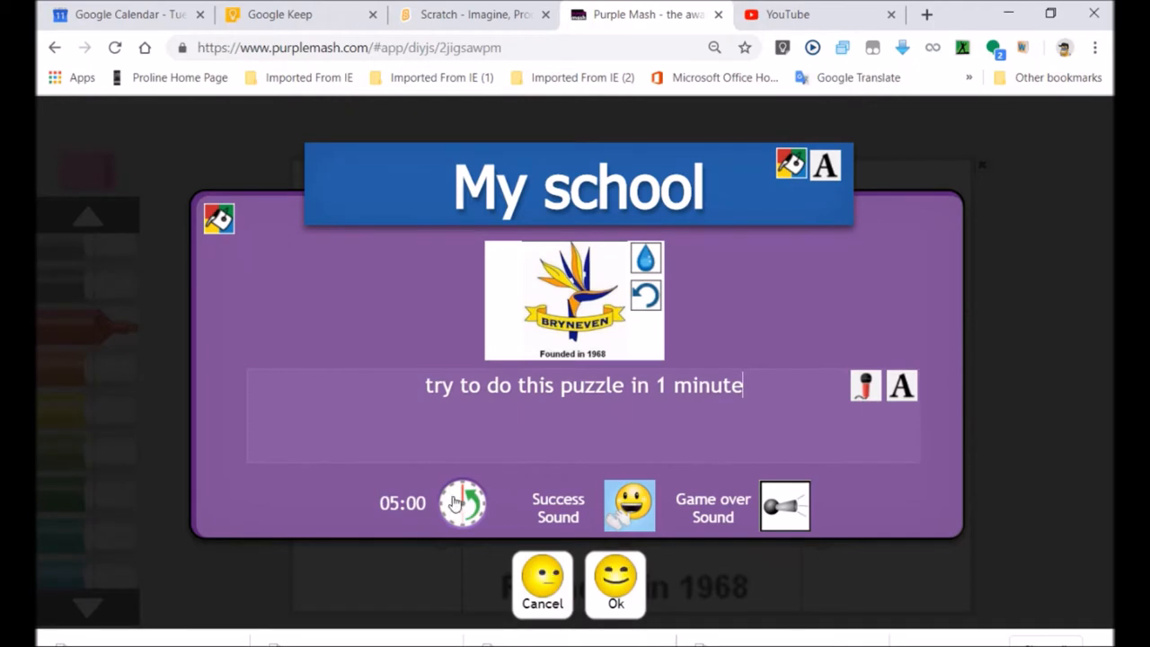
Step: Set the puzzle time limit to 1 minute and confirm the intro card
left_click(463, 502)
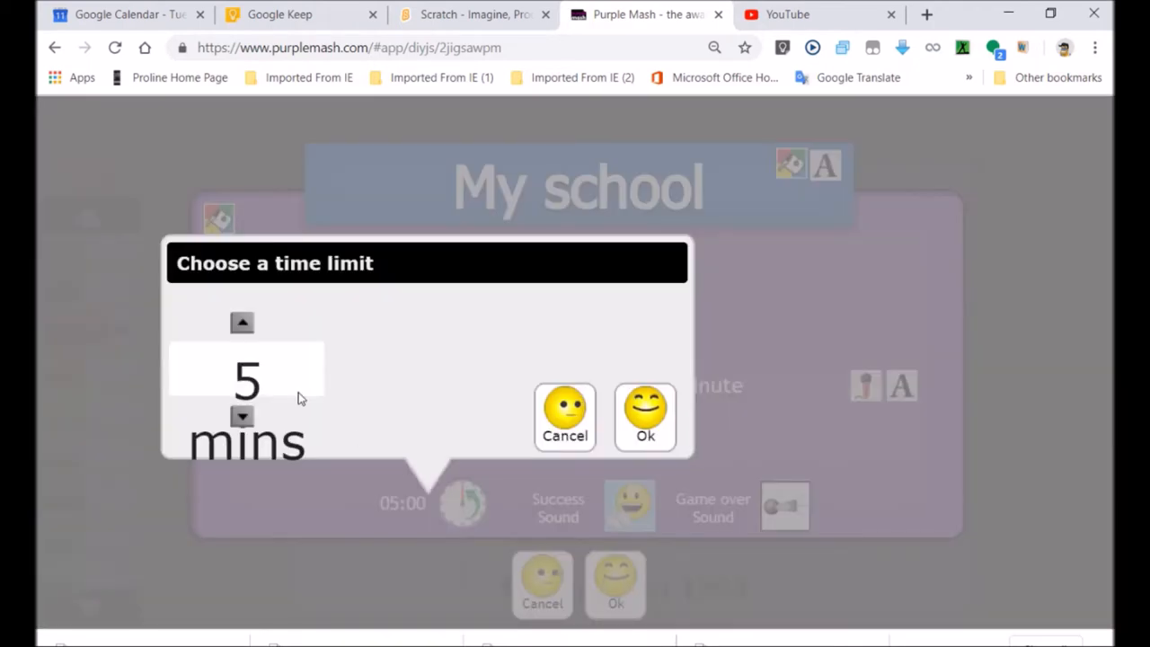
left_click(242, 416)
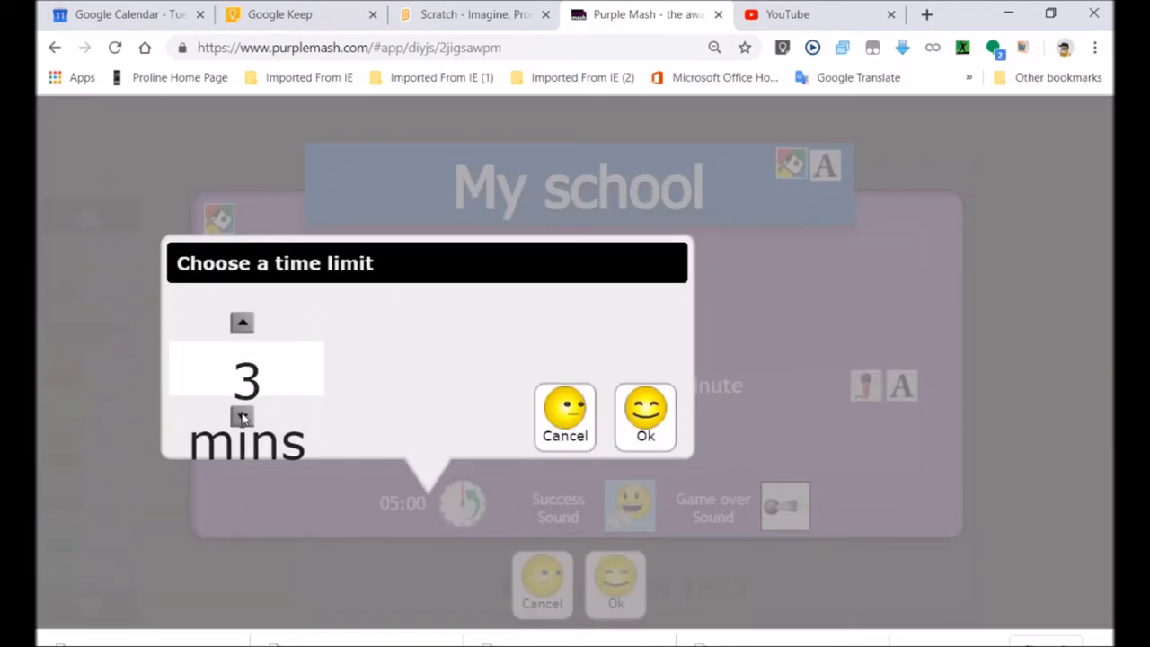
left_click(241, 417)
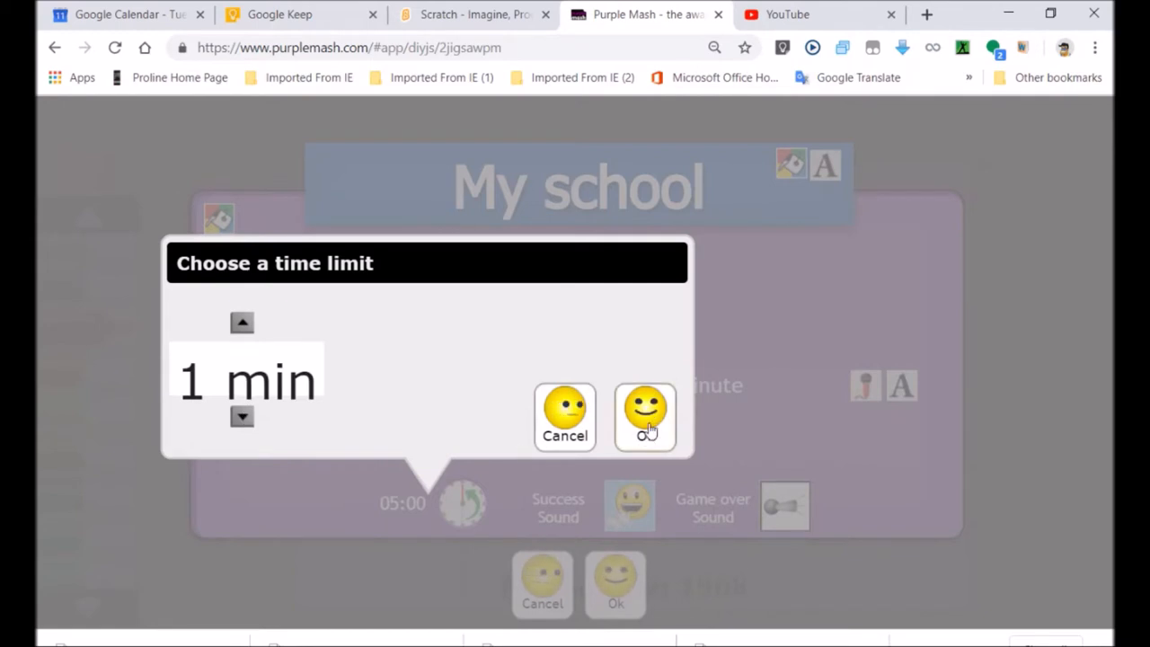
left_click(645, 418)
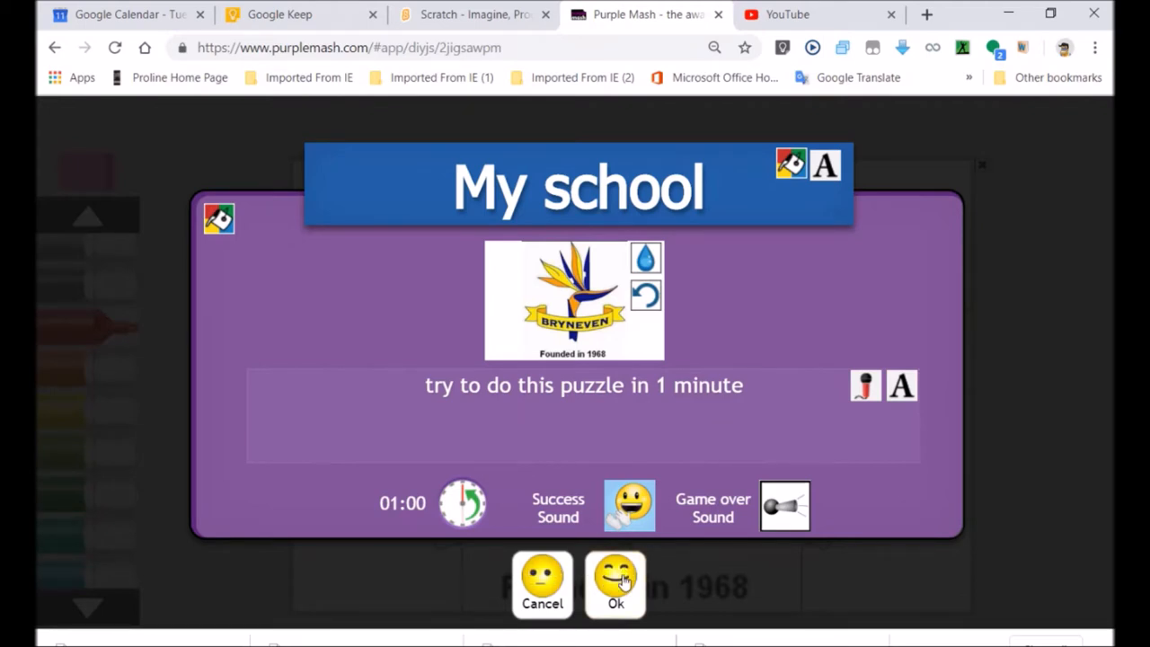
left_click(616, 585)
type("My")
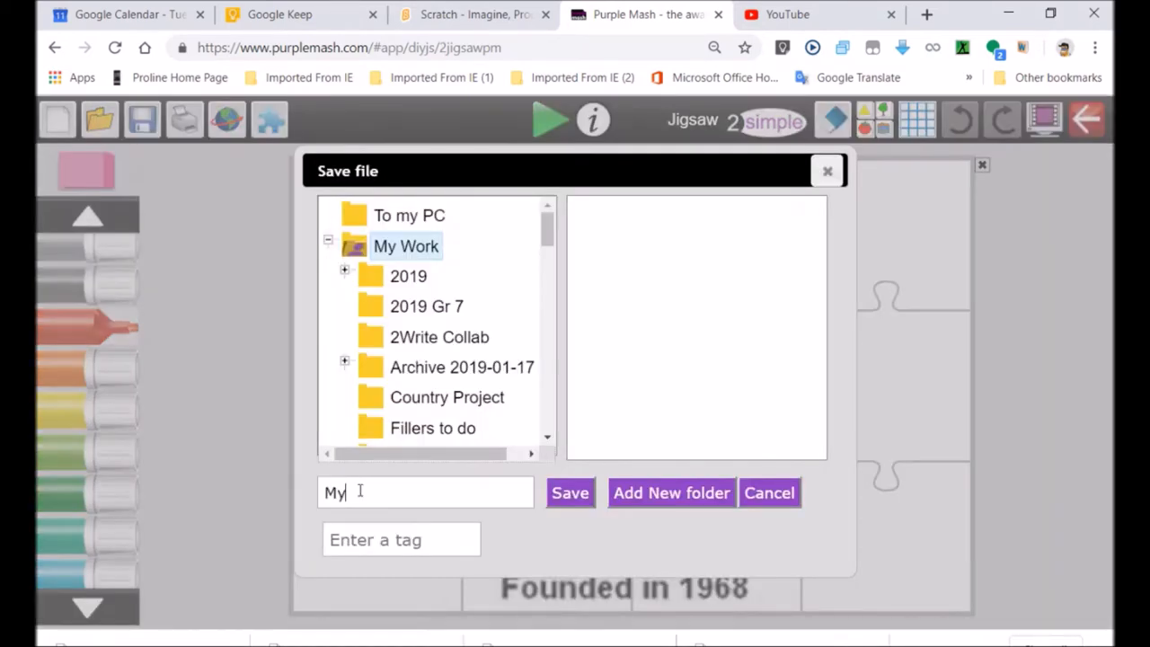
Step: Name the saved jigsaw file MyBadge
type("Bad")
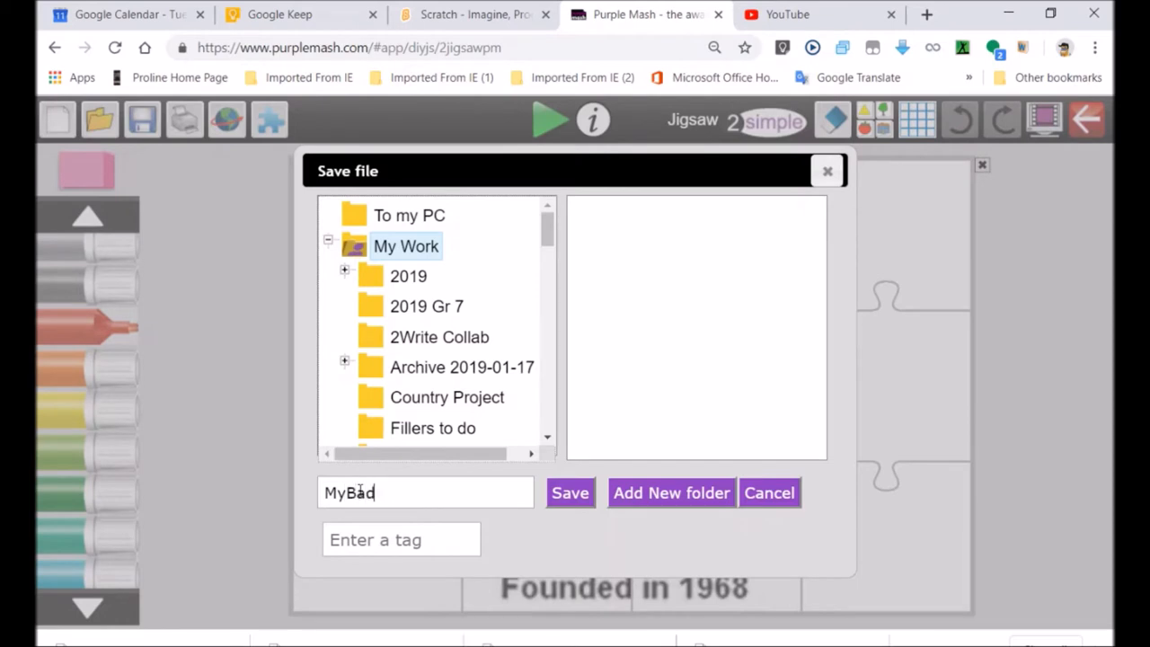
type("ge")
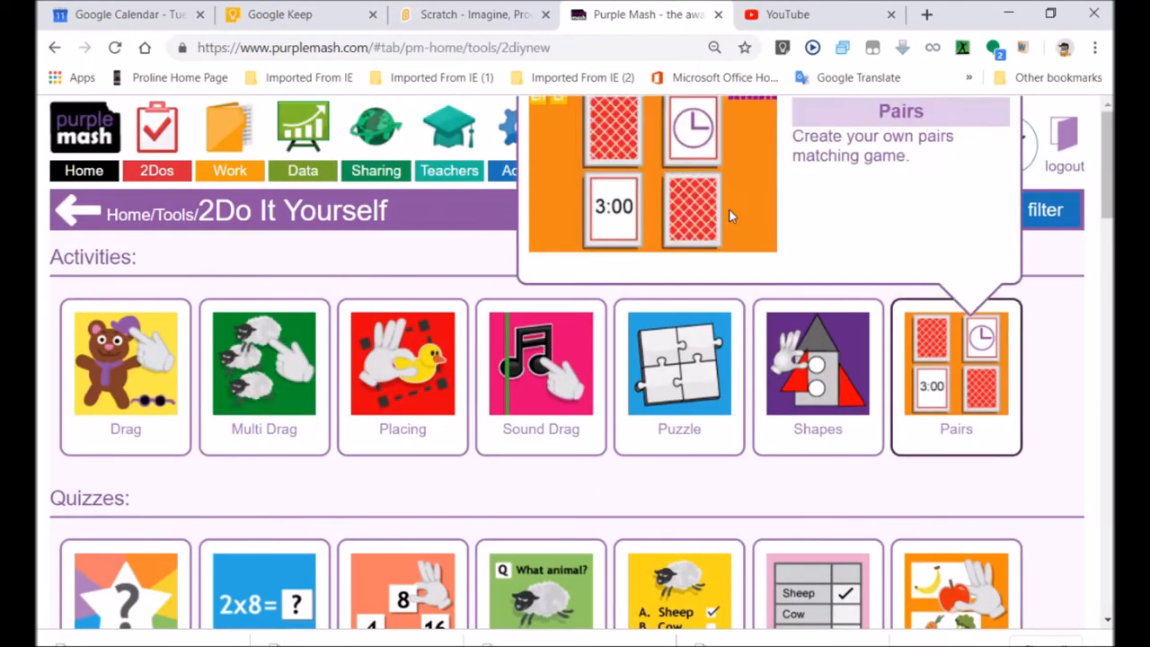
Step: Reopen the saved MyBadge jigsaw from the My Work files shown as thumbnails
left_click(375, 170)
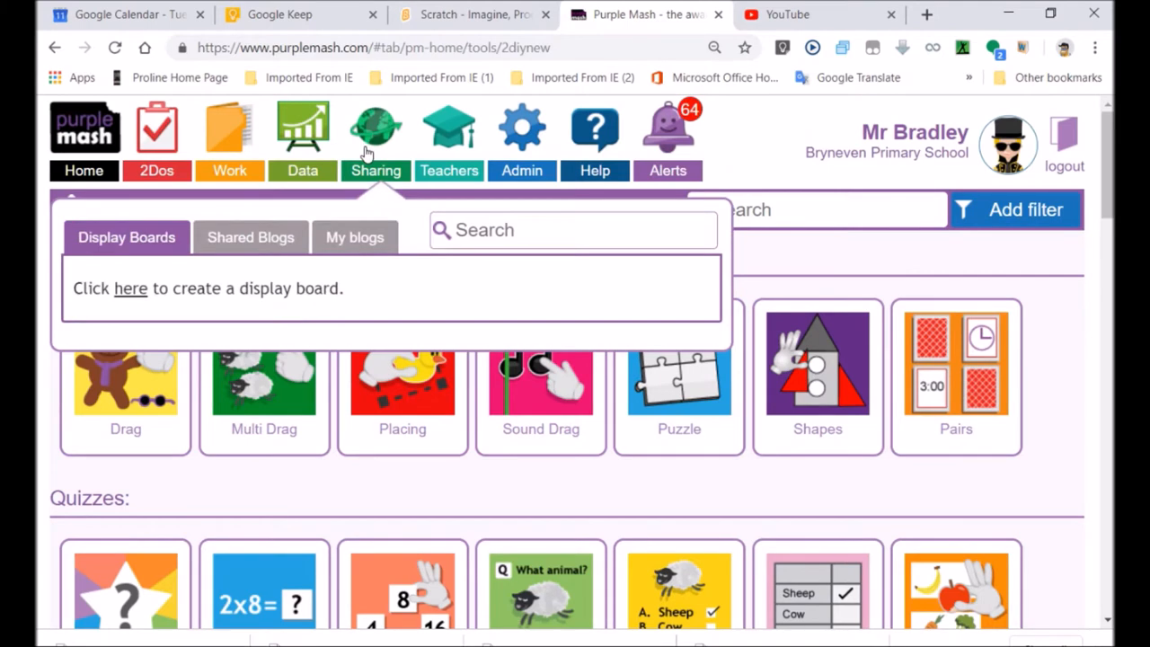
mouse_move(723, 166)
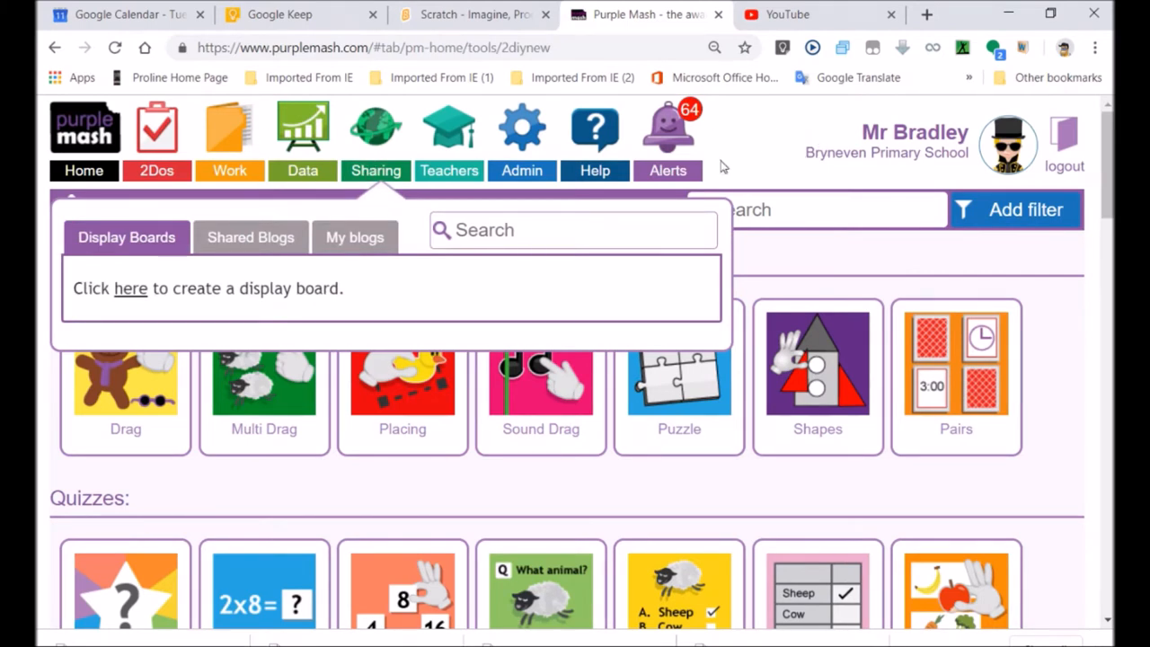
left_click(230, 131)
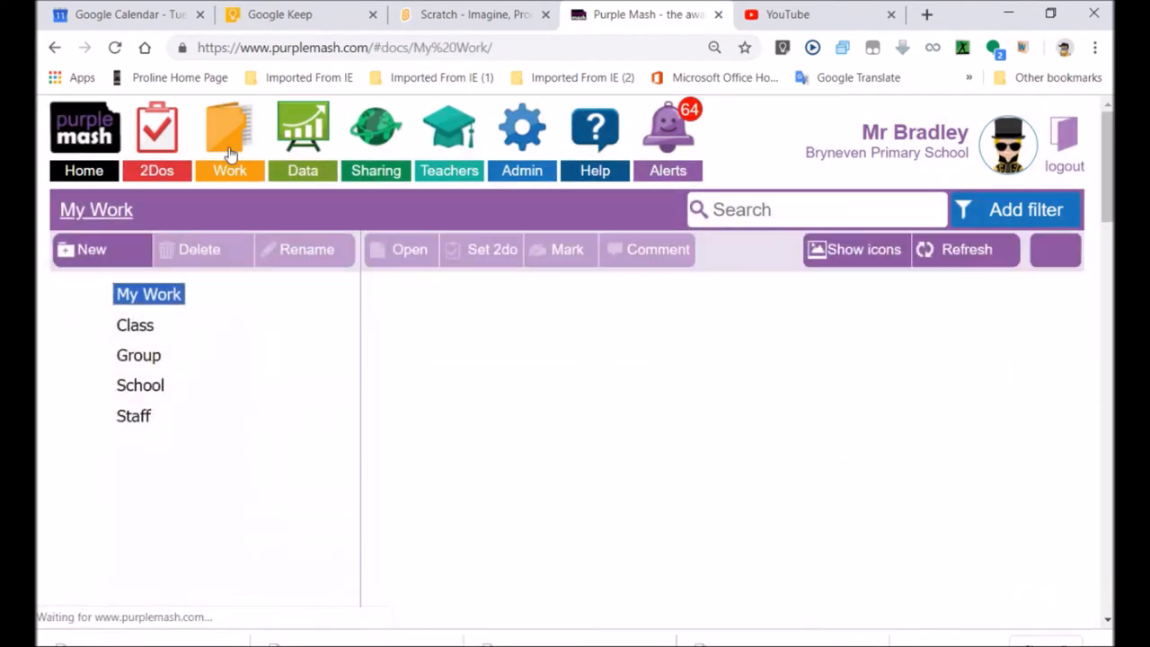
left_click(229, 135)
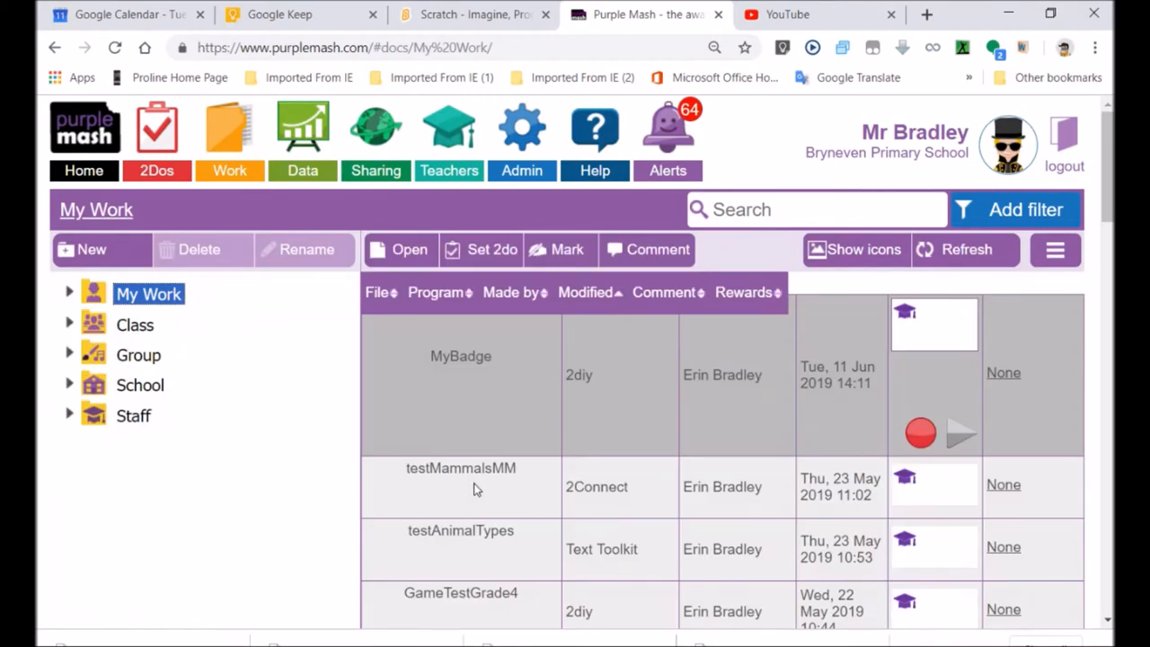
left_click(855, 249)
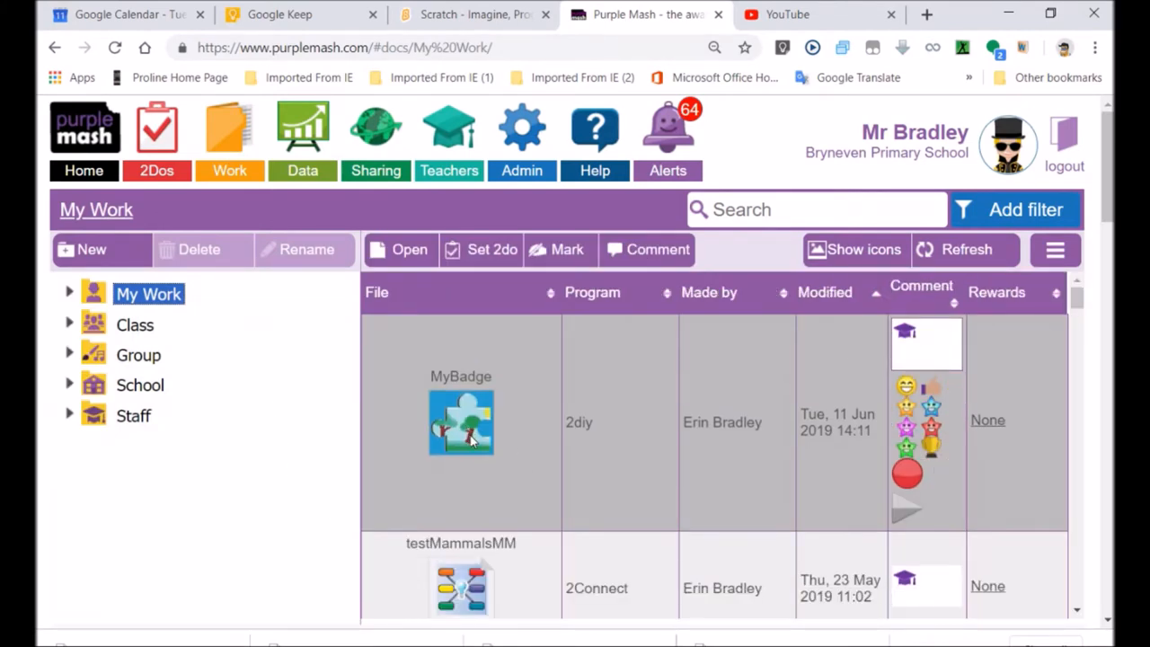
mouse_move(71, 298)
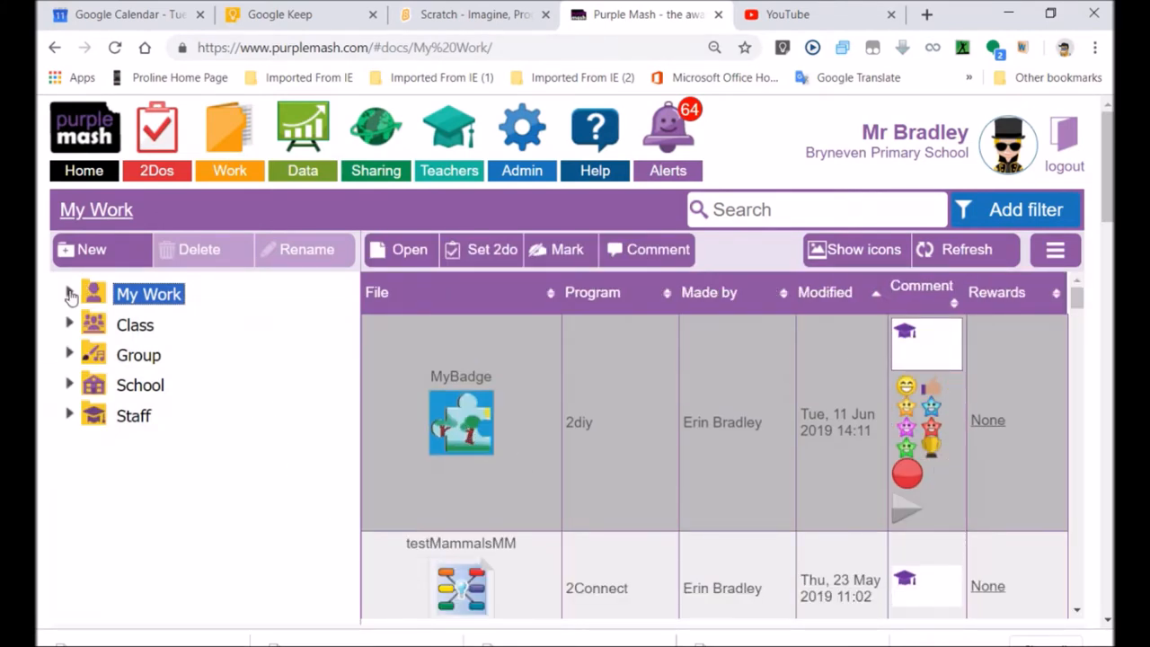
left_click(70, 294)
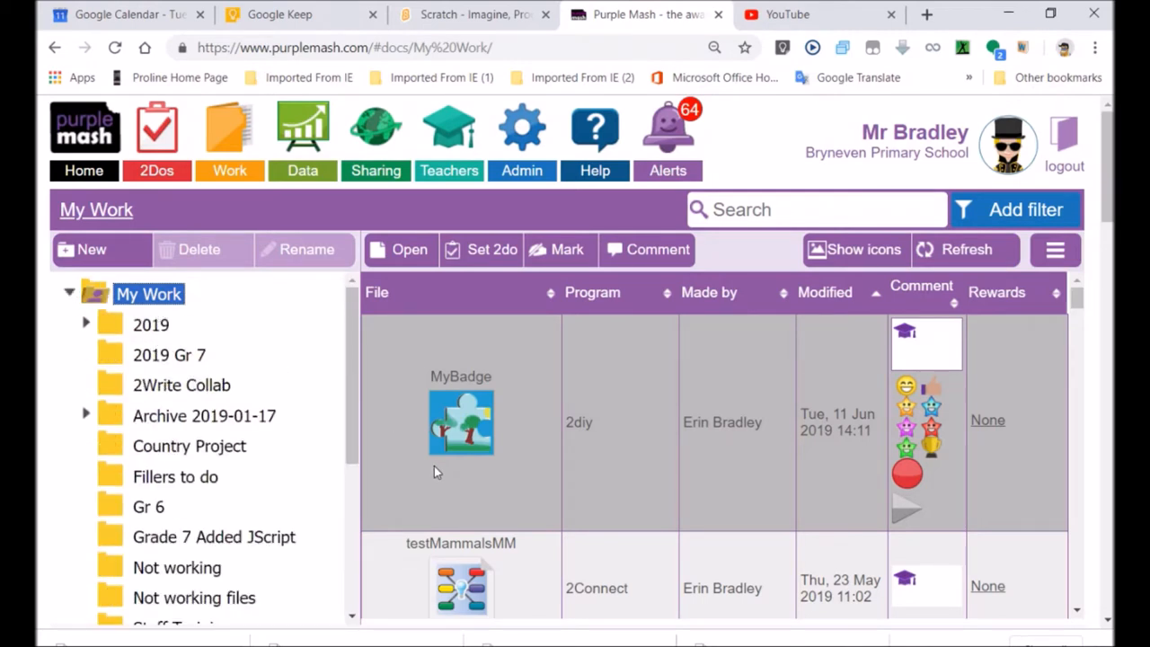
double_click(461, 422)
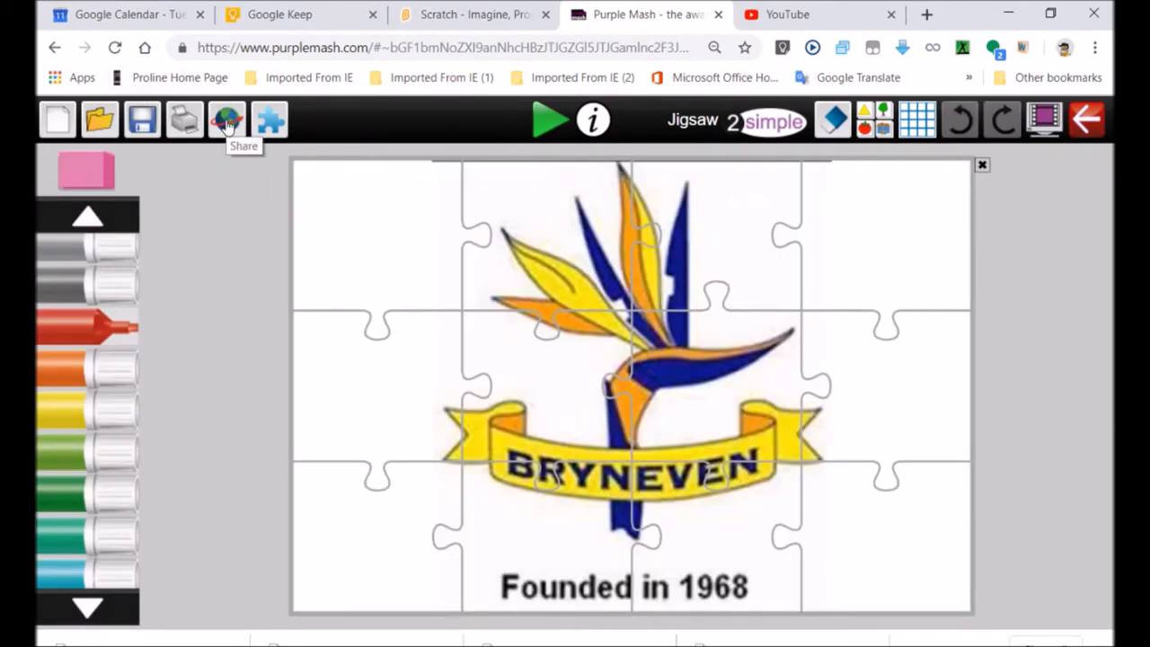
Step: Bring up the Share or set as a 2Do window for the jigsaw
left_click(226, 120)
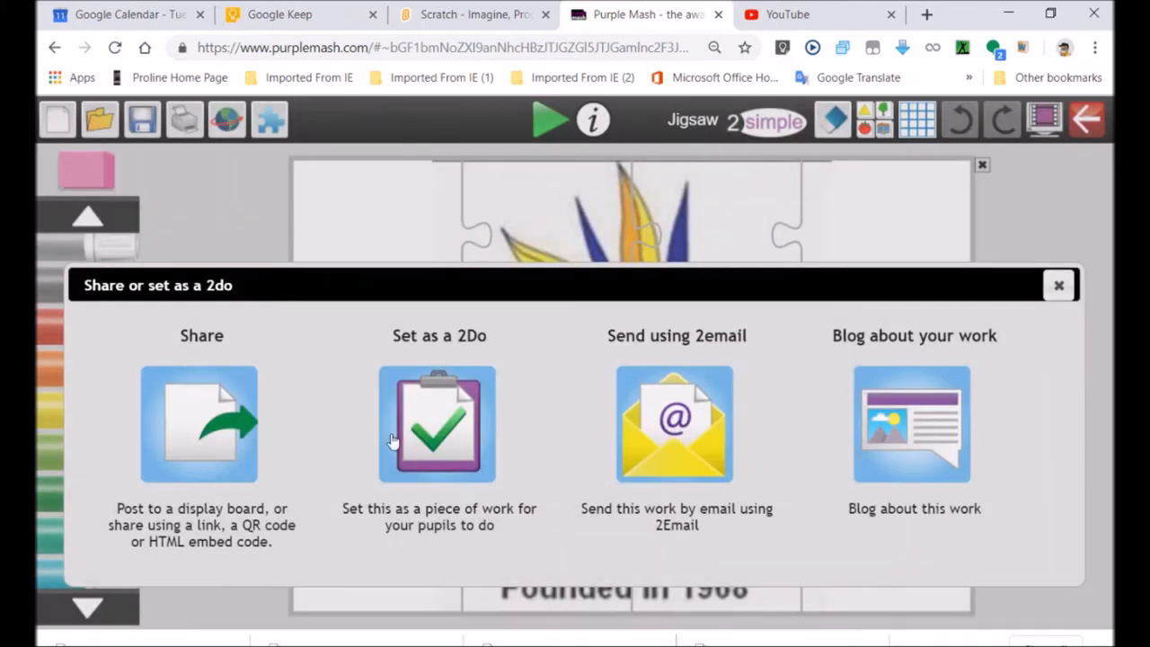
mouse_move(590, 476)
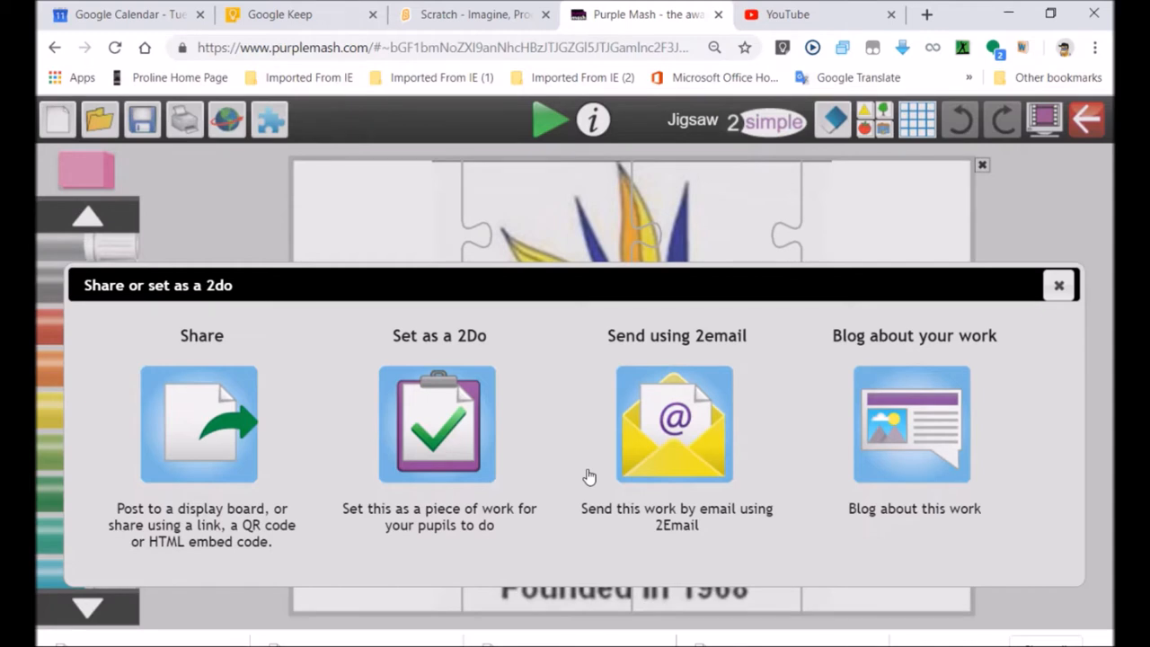
mouse_move(488, 416)
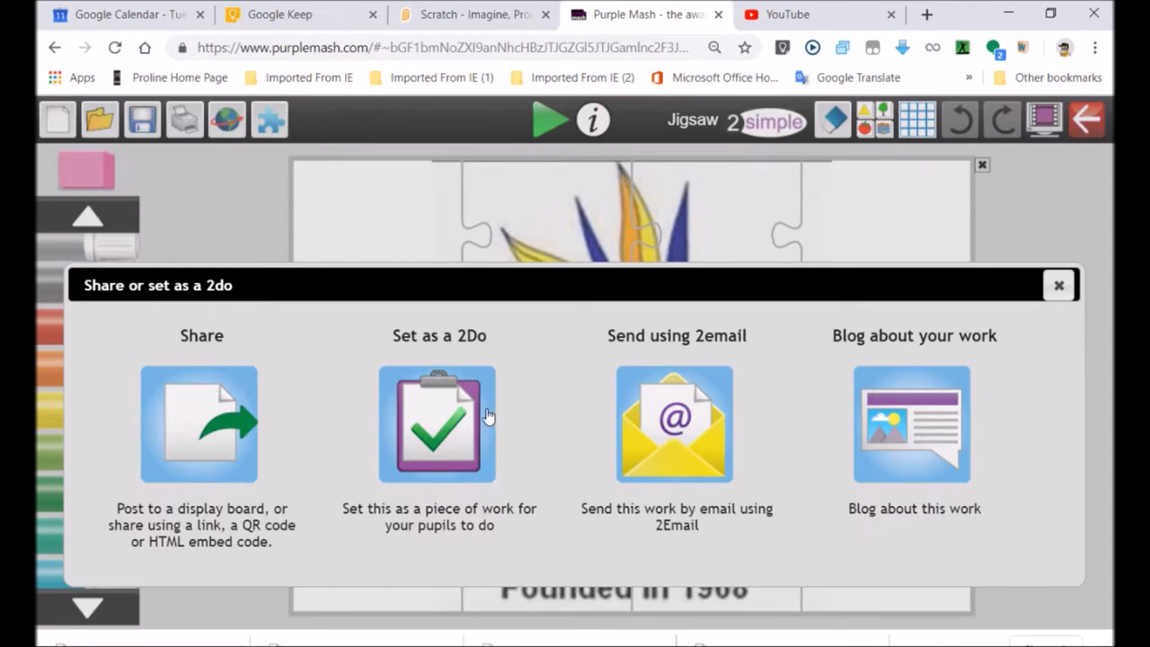
mouse_move(501, 421)
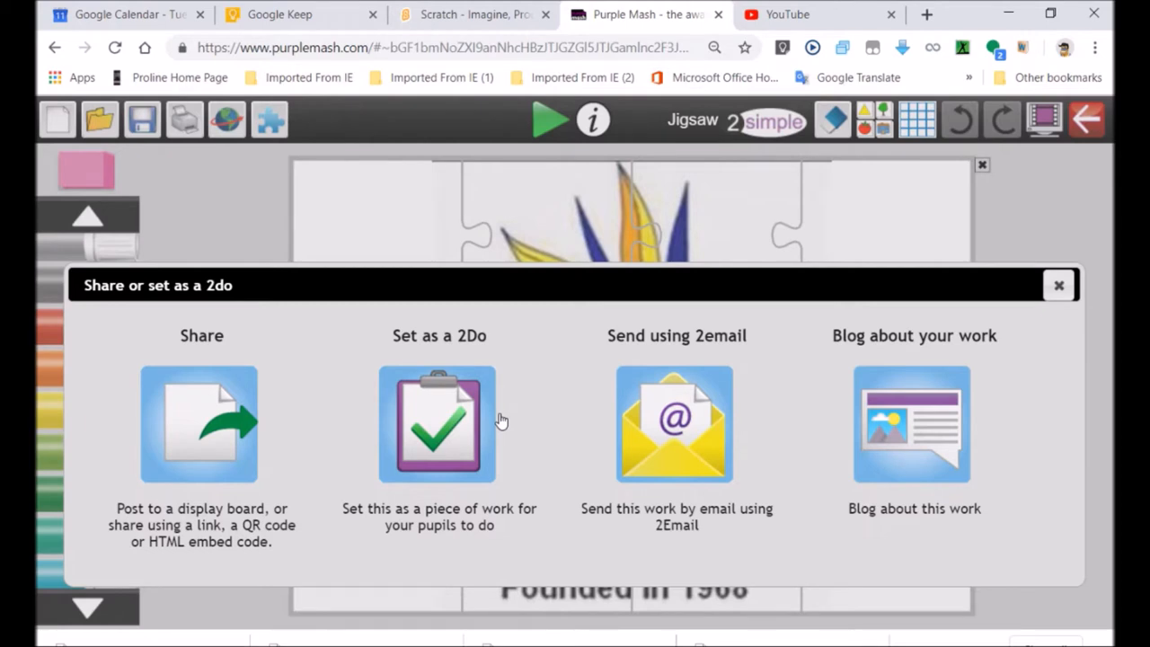
mouse_move(753, 451)
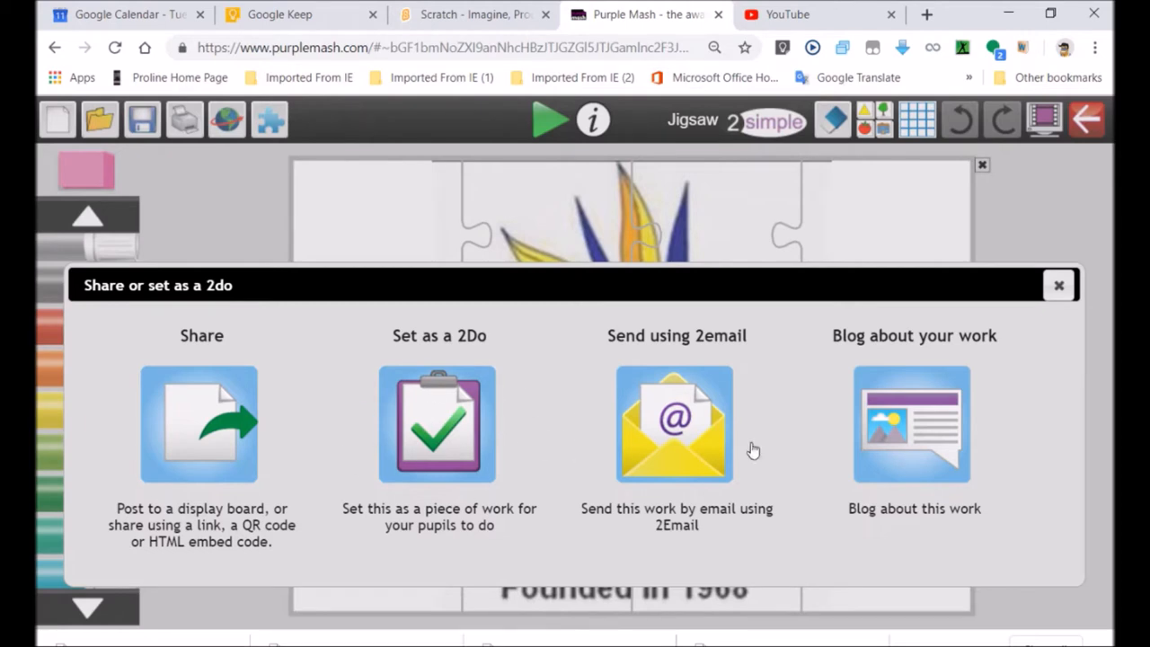
mouse_move(647, 562)
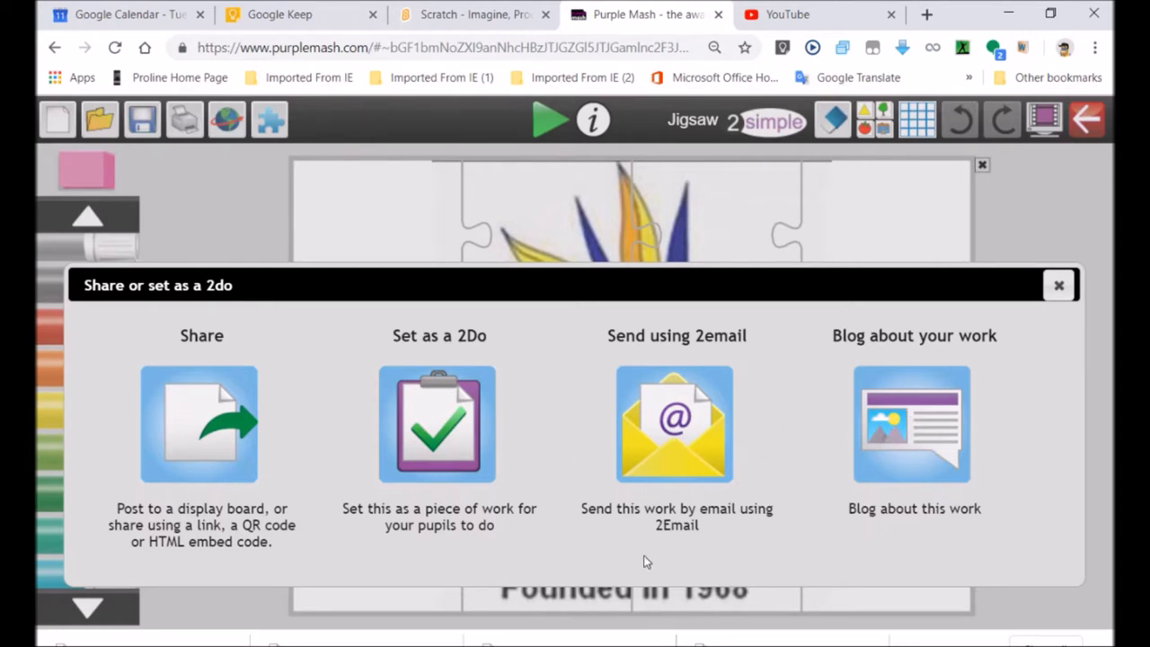
mouse_move(261, 495)
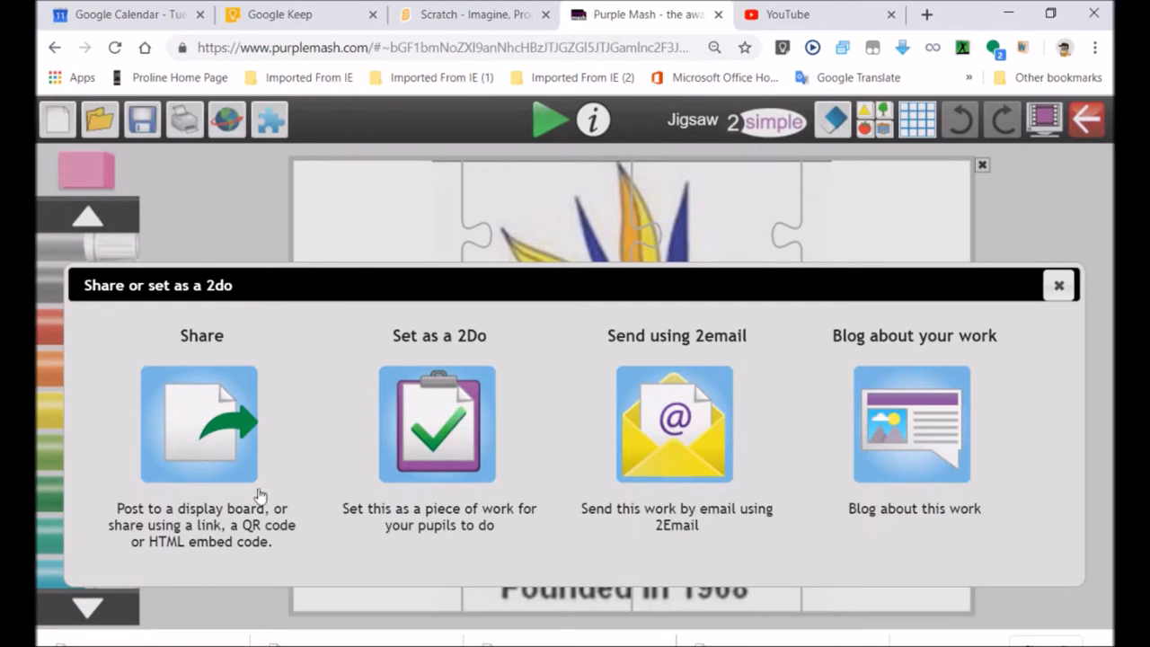
mouse_move(165, 551)
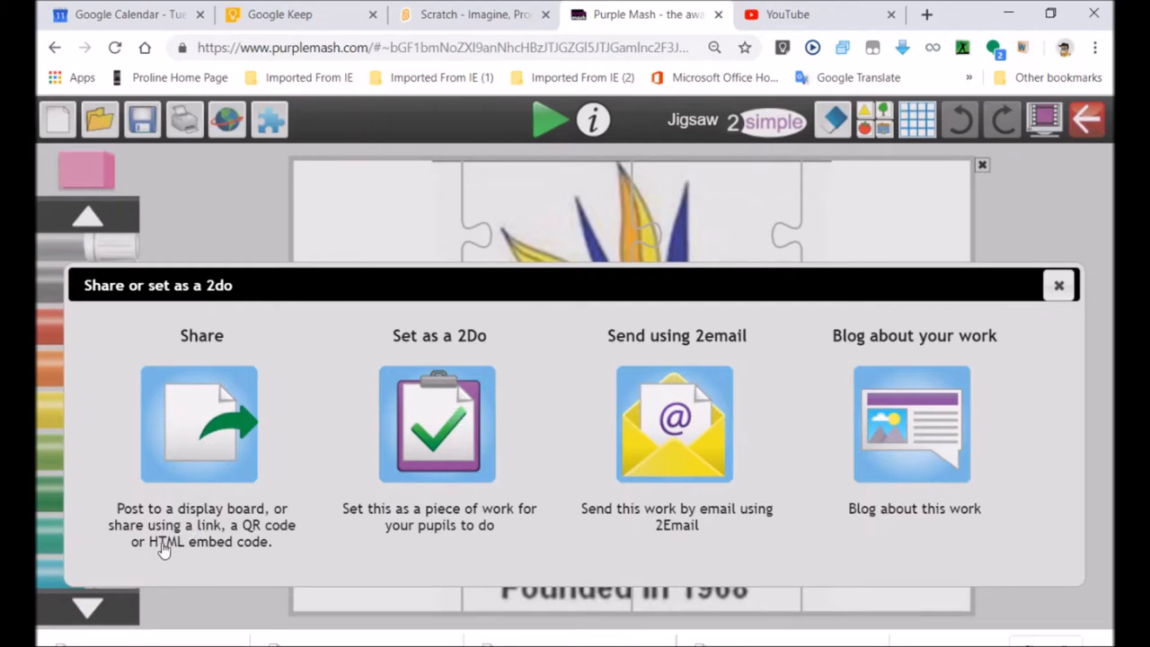
mouse_move(222, 432)
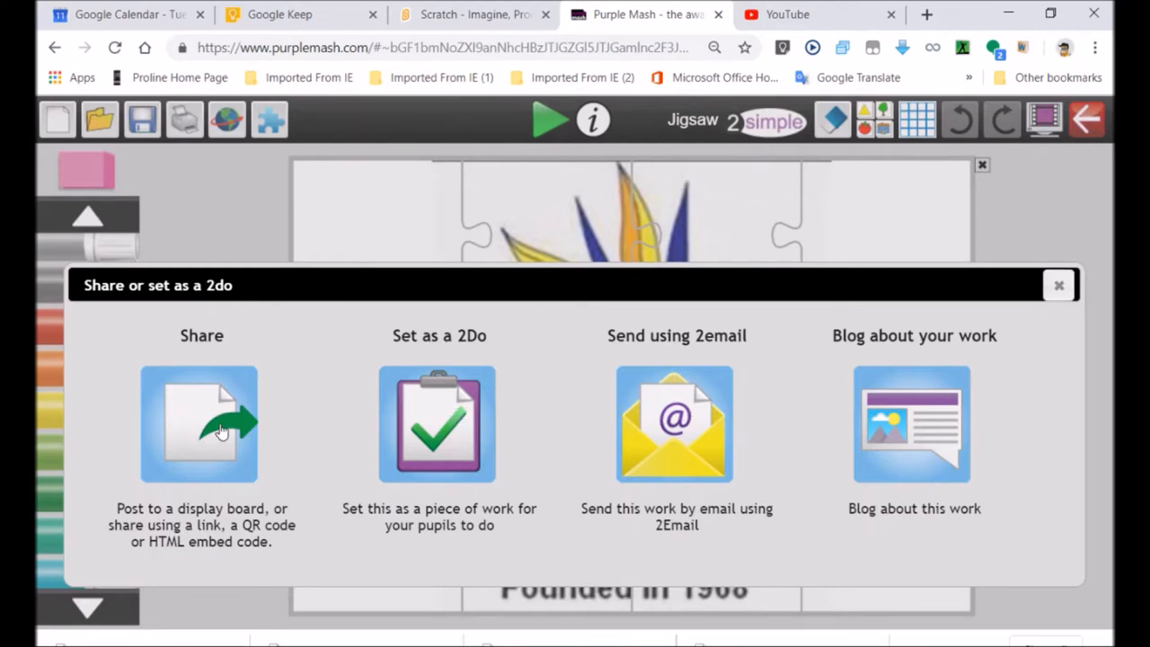
Step: Turn sharing on and select the jigsaw's whole HTML embed code
left_click(198, 424)
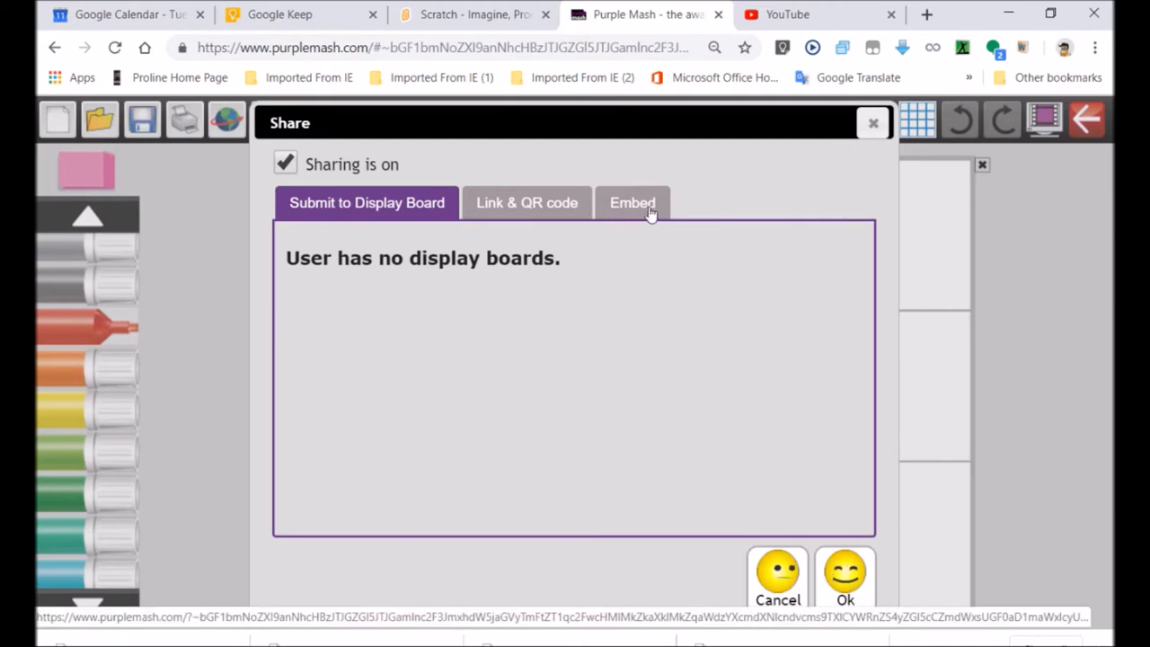
left_click(632, 202)
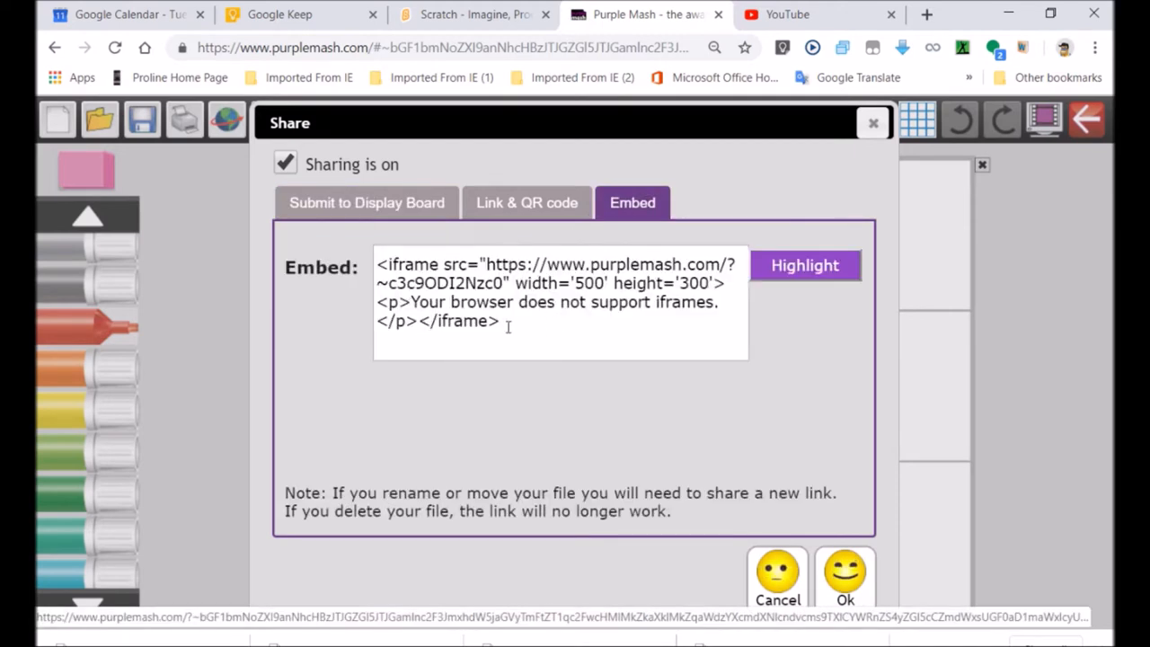
left_click(803, 265)
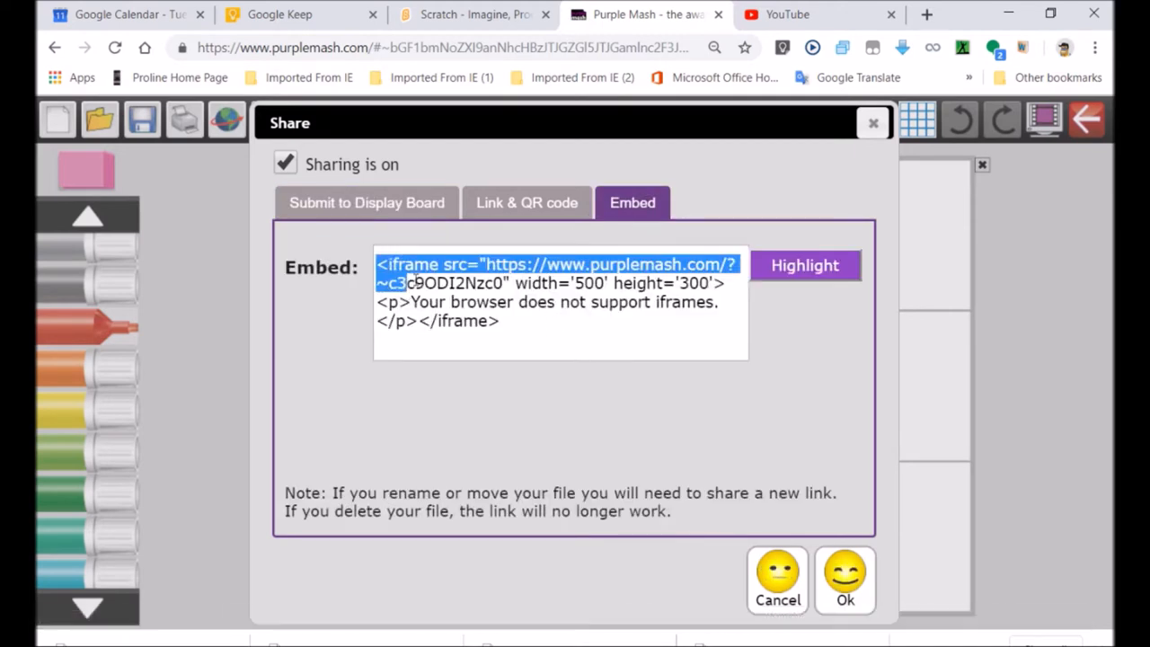
left_click(803, 265)
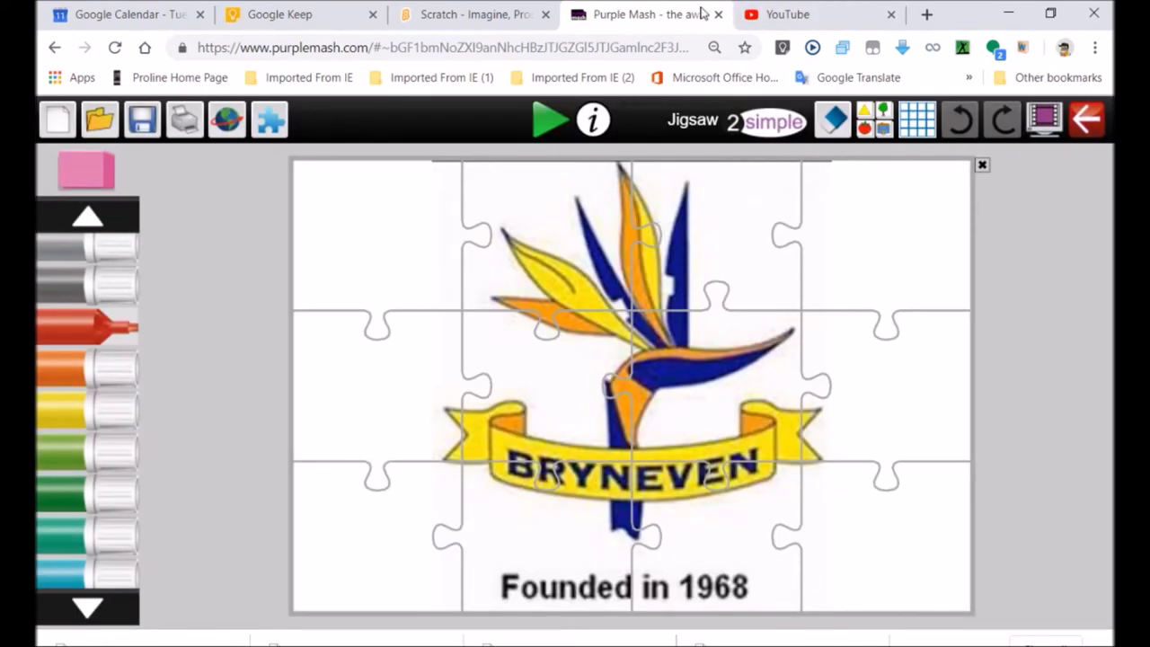
Step: Close Purple Mash and head to the Google Drive address in a new tab
left_click(718, 15)
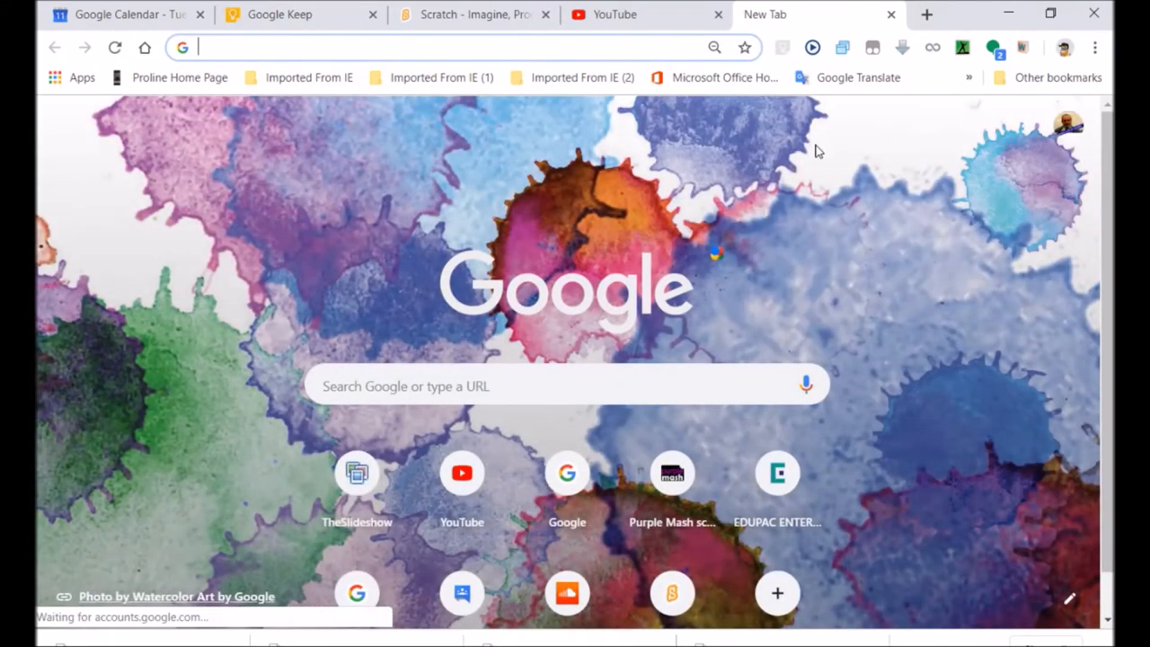
mouse_move(888, 349)
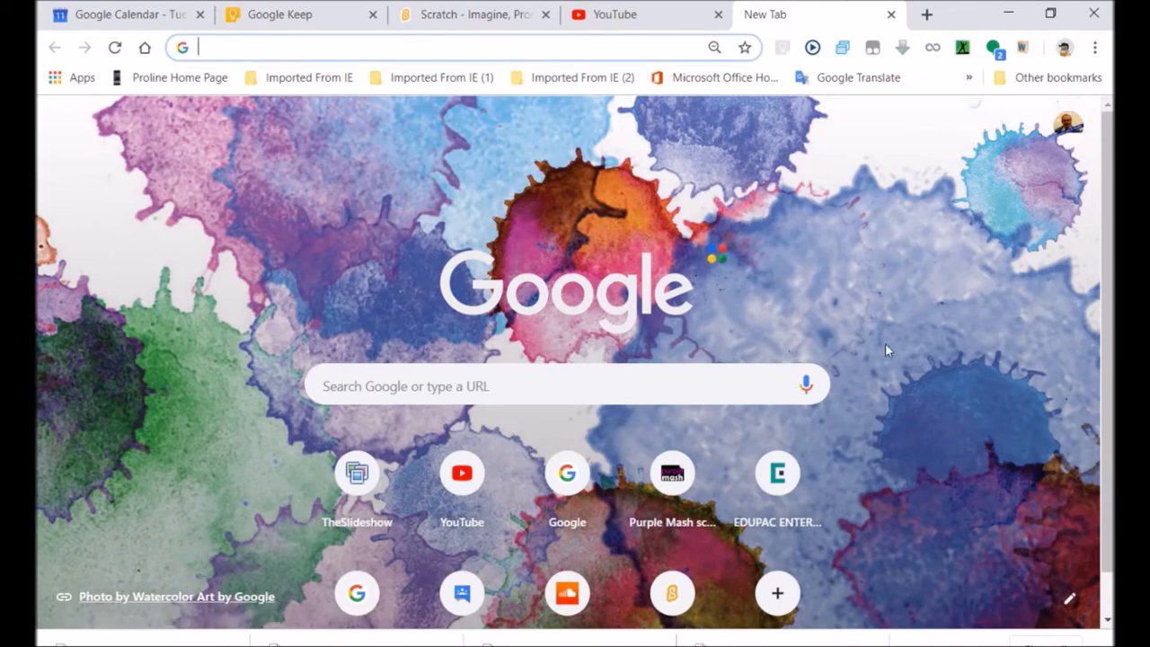
scroll("down", 3)
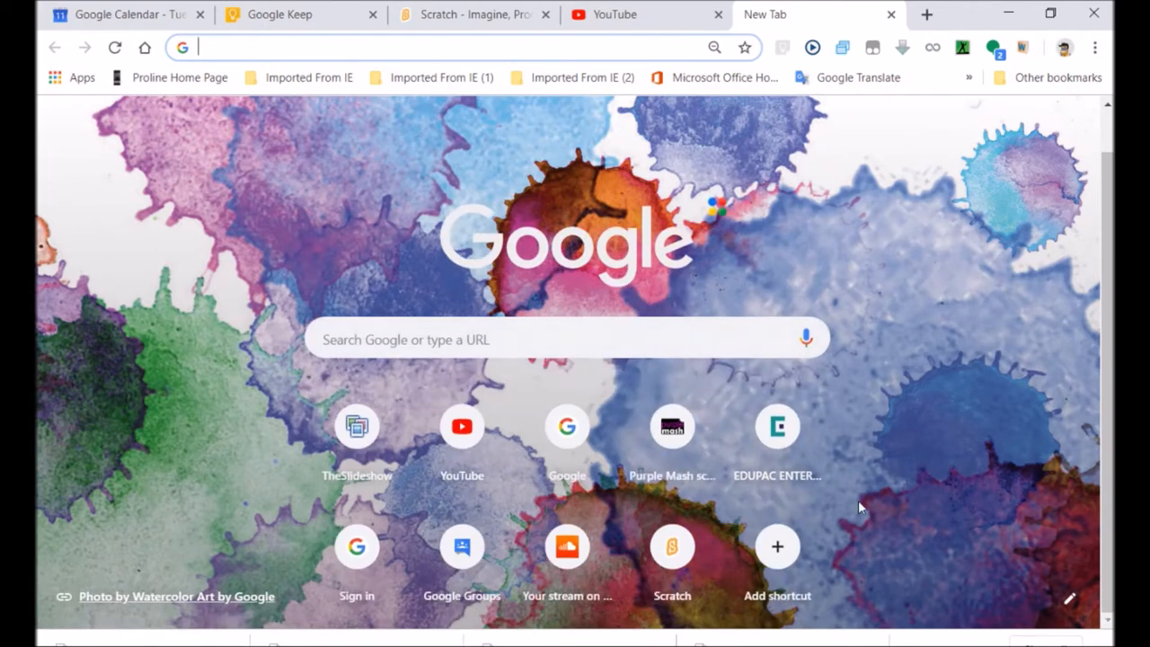
mouse_move(480, 76)
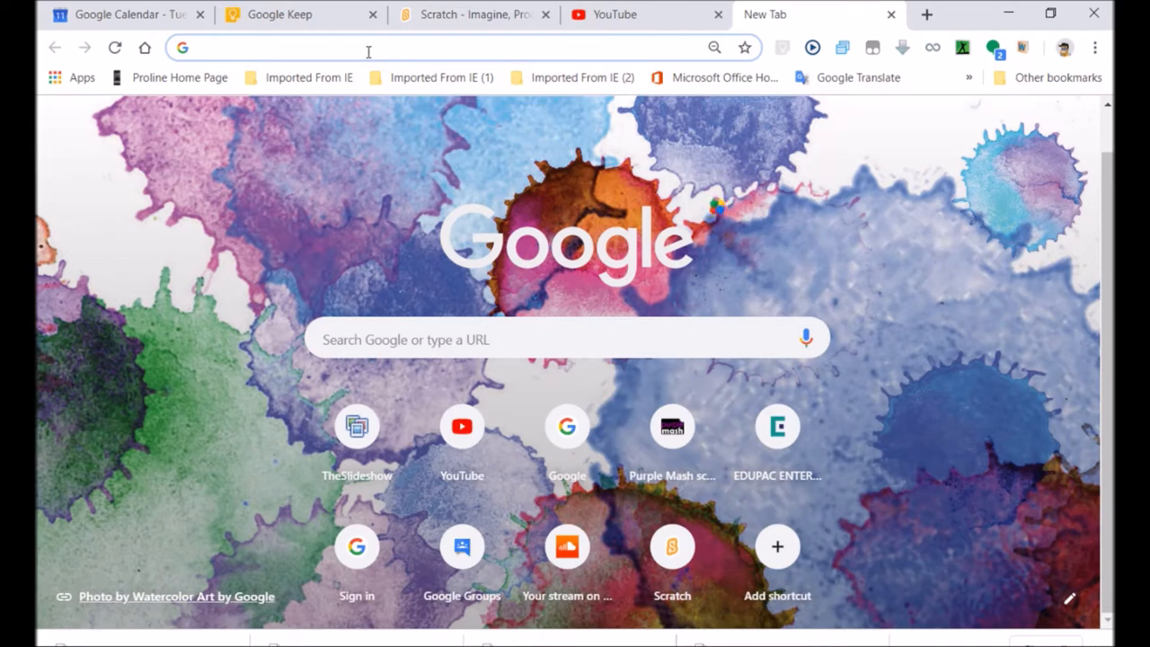
type("ww")
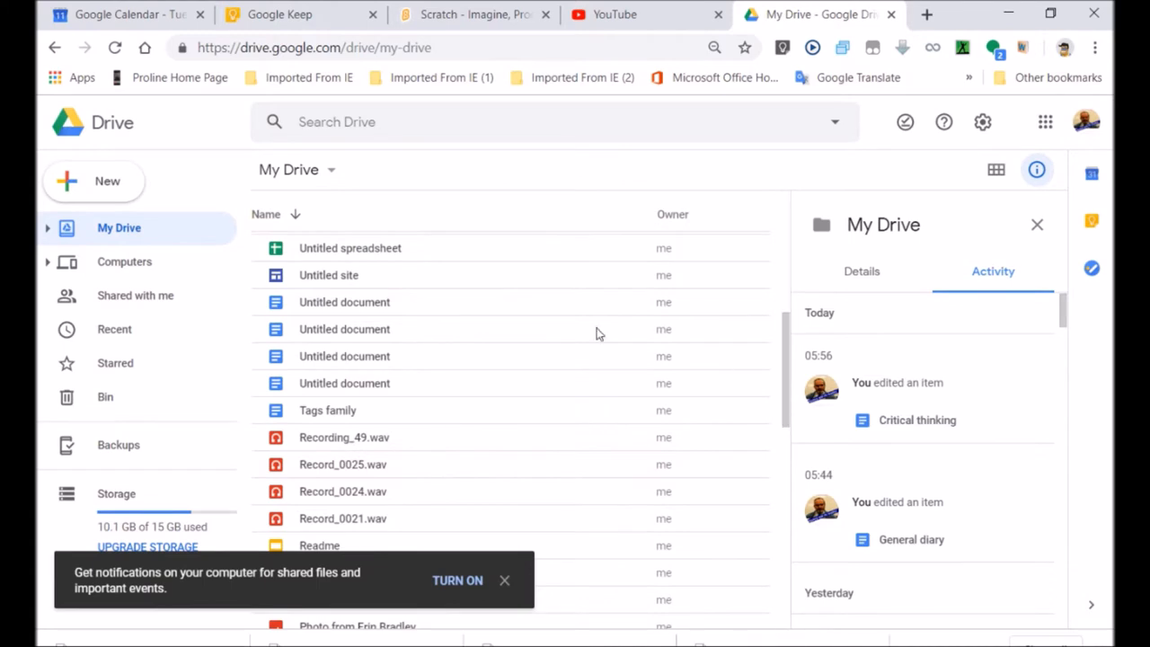
Step: Create a new blank Google Site from Drive's New menu
left_click(94, 181)
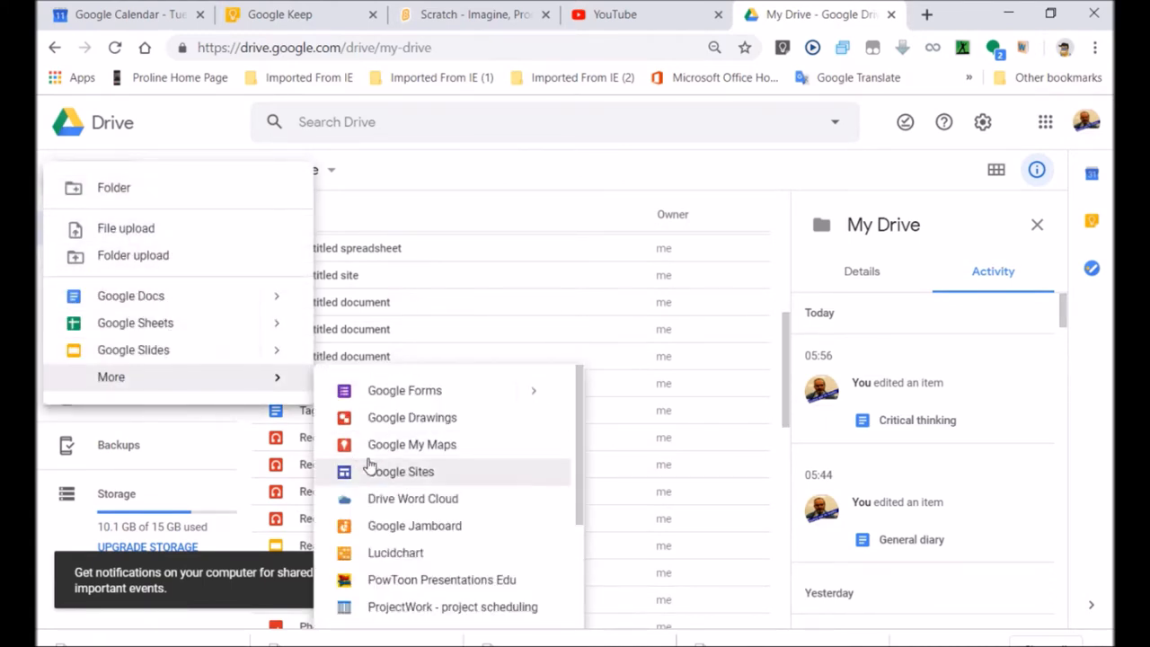
left_click(403, 471)
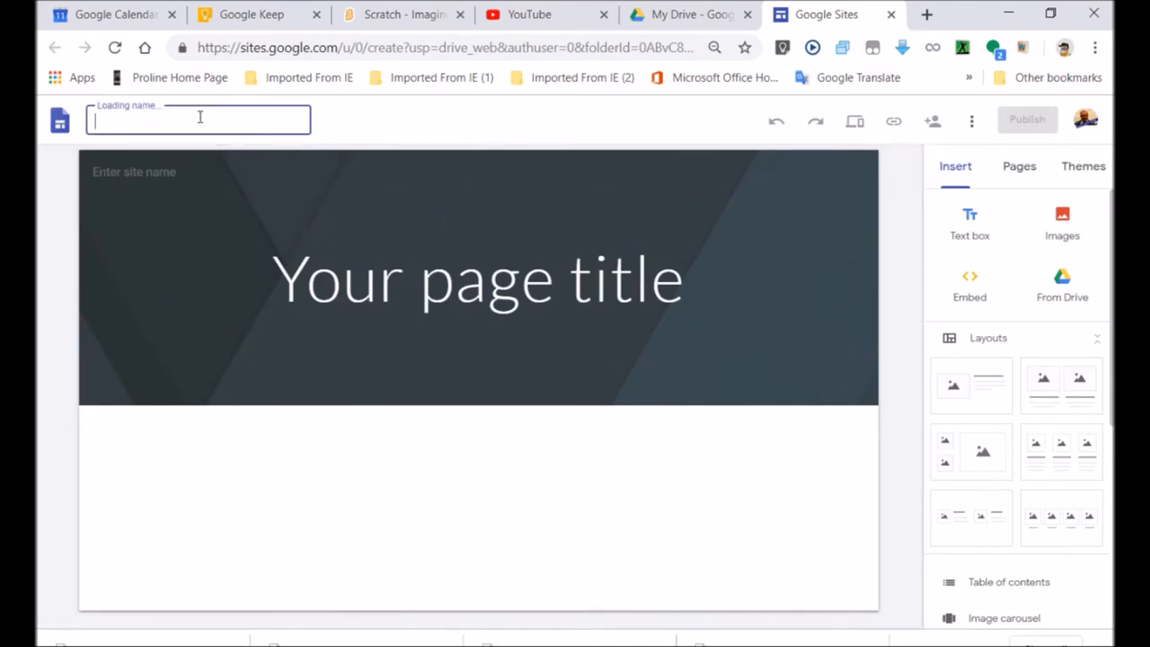
Step: Name the site 'My school puzzle' and set the page title to 'My Puzzle for Mummy'
type("My s")
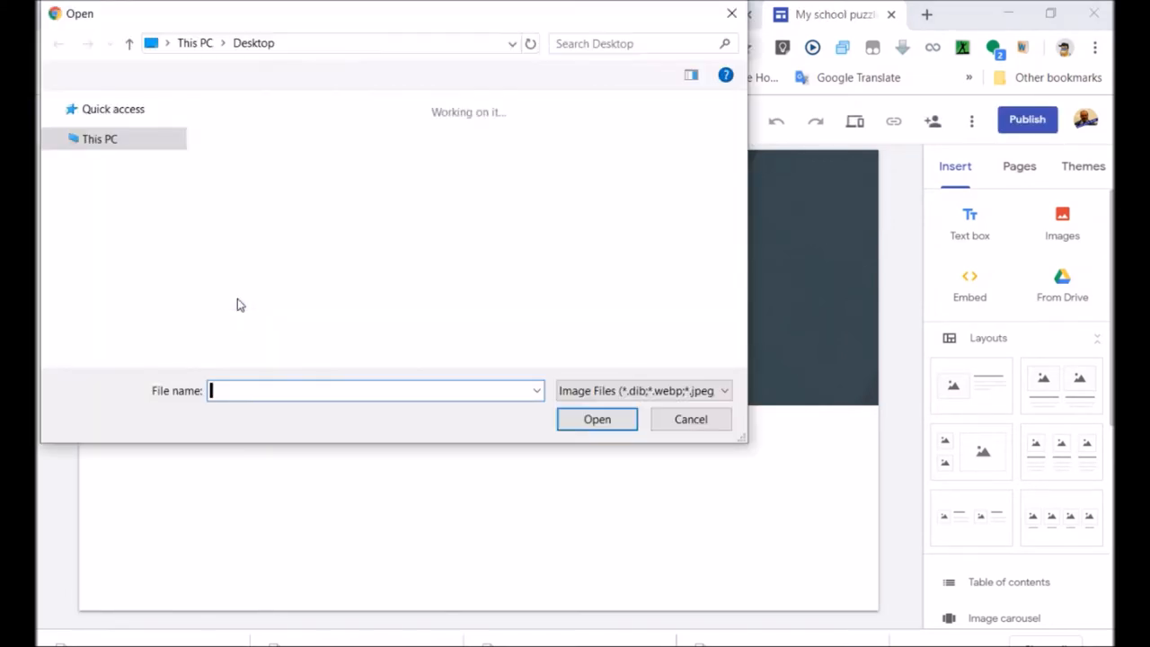
left_click(597, 419)
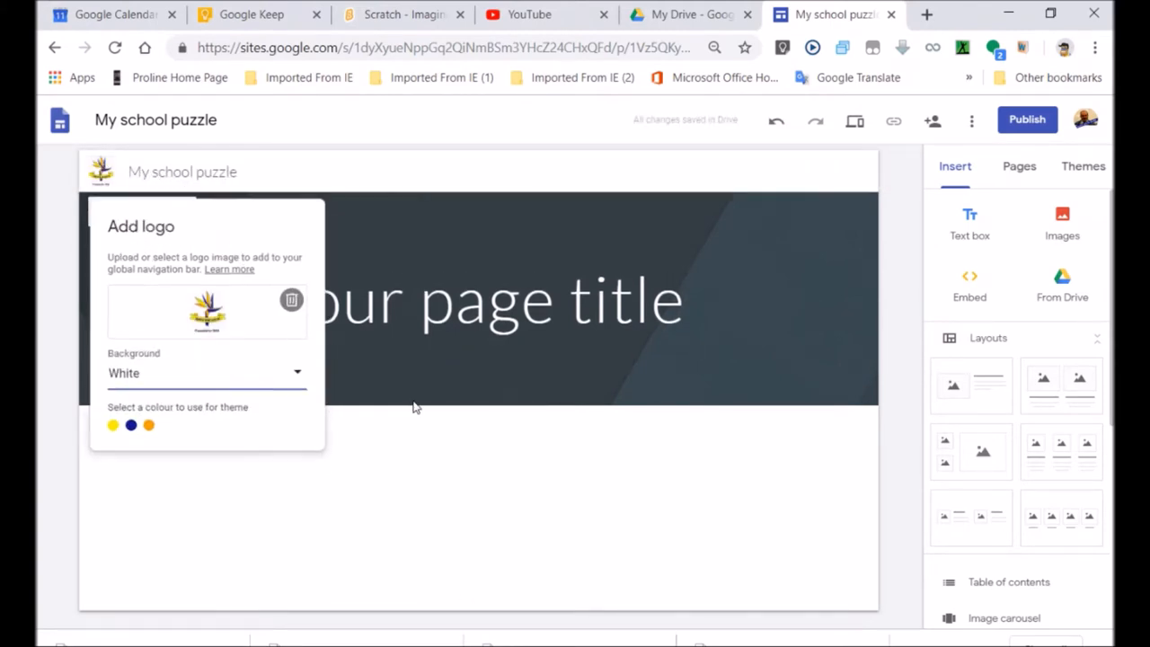
left_click(476, 300)
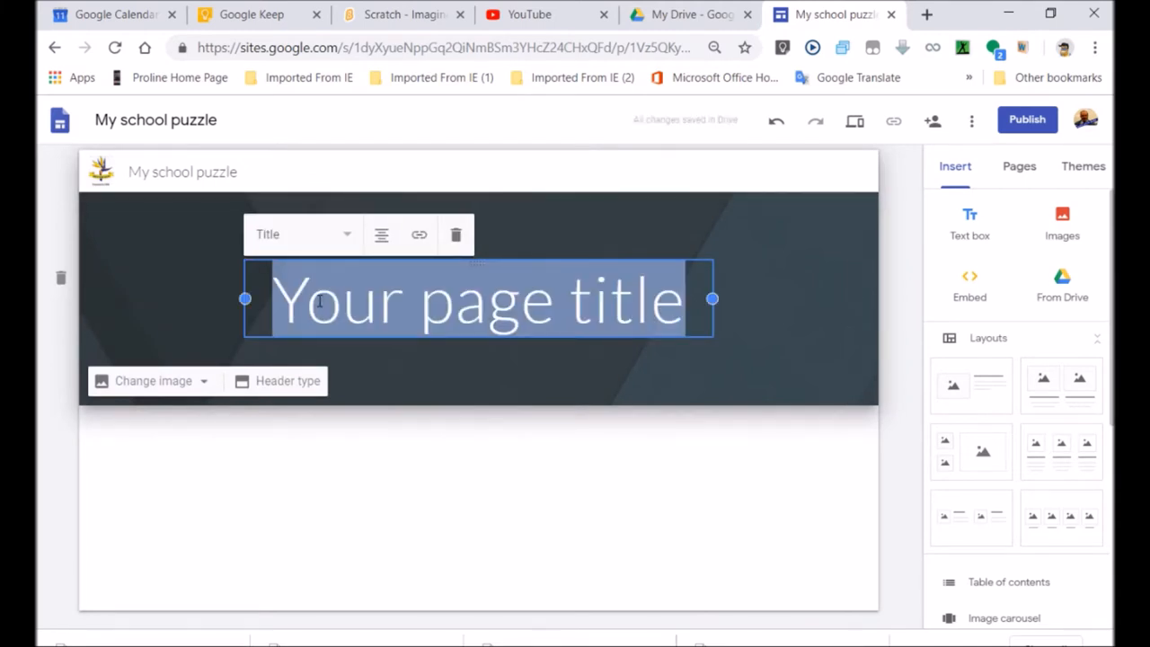
type("My Puzzle for Mummy")
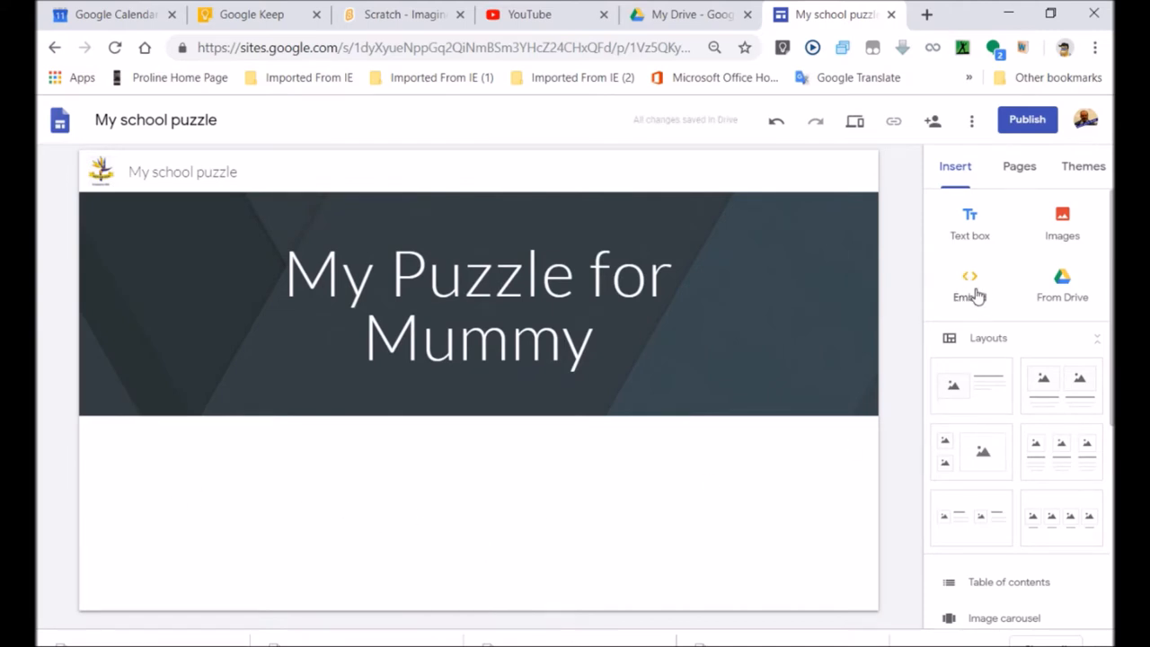
Step: Start an Embed from the web and bring up the empty embed-code box
left_click(970, 283)
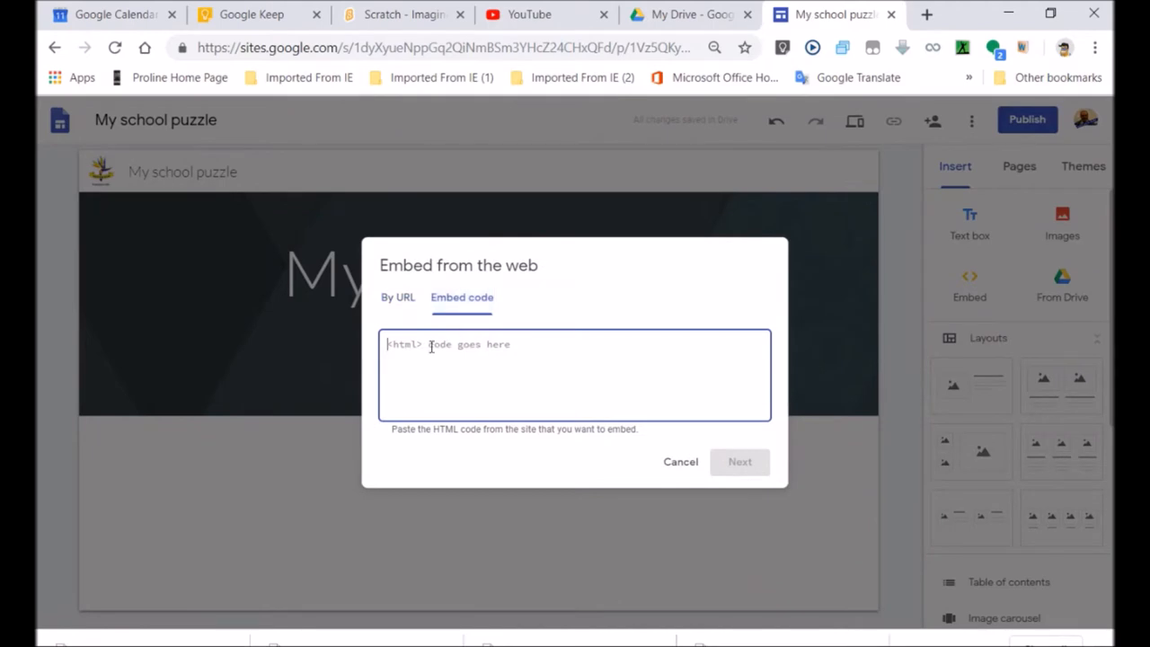
right_click(481, 344)
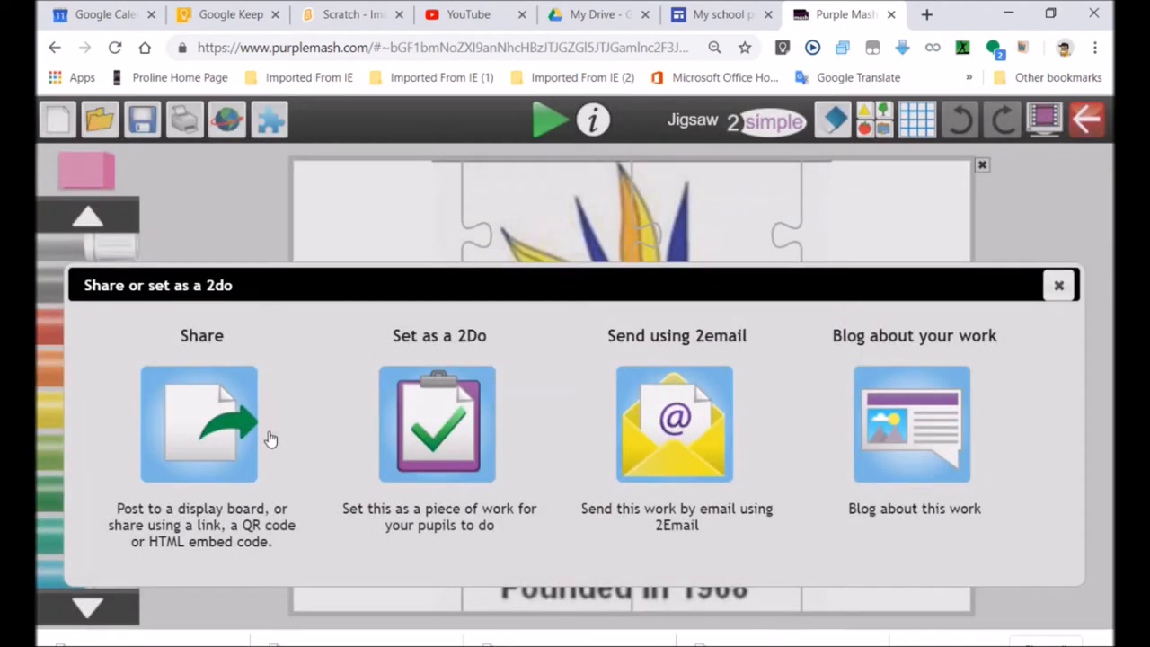
Step: Share the jigsaw, show its HTML embed tab and copy the selected iframe code
left_click(199, 424)
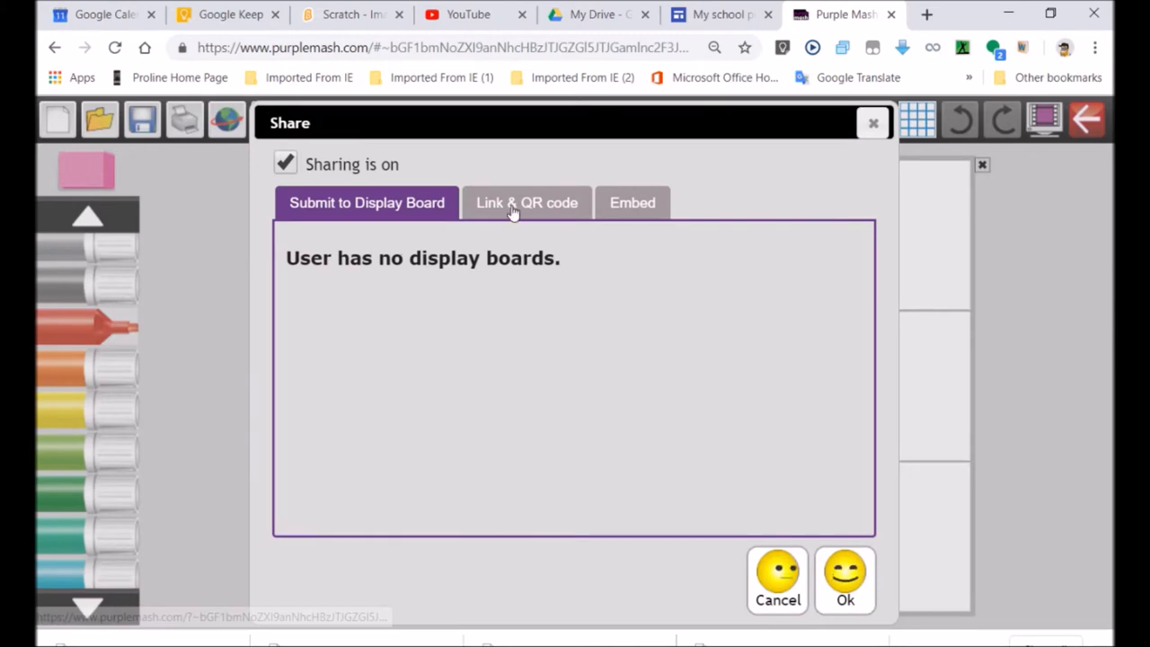
left_click(631, 203)
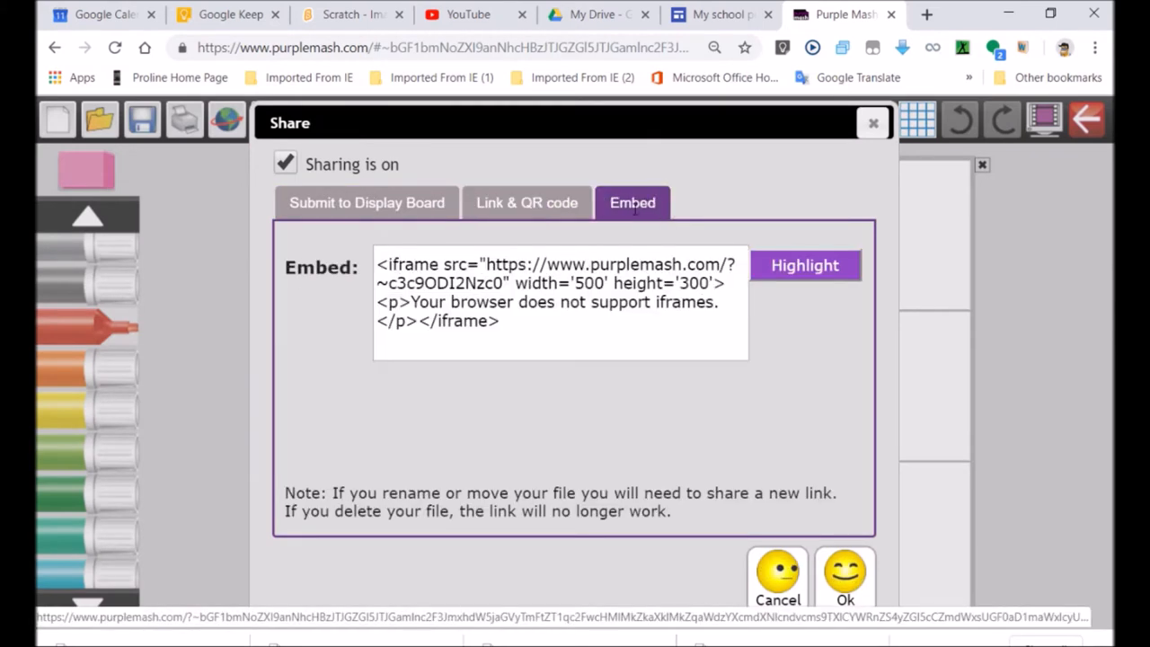
left_click(804, 265)
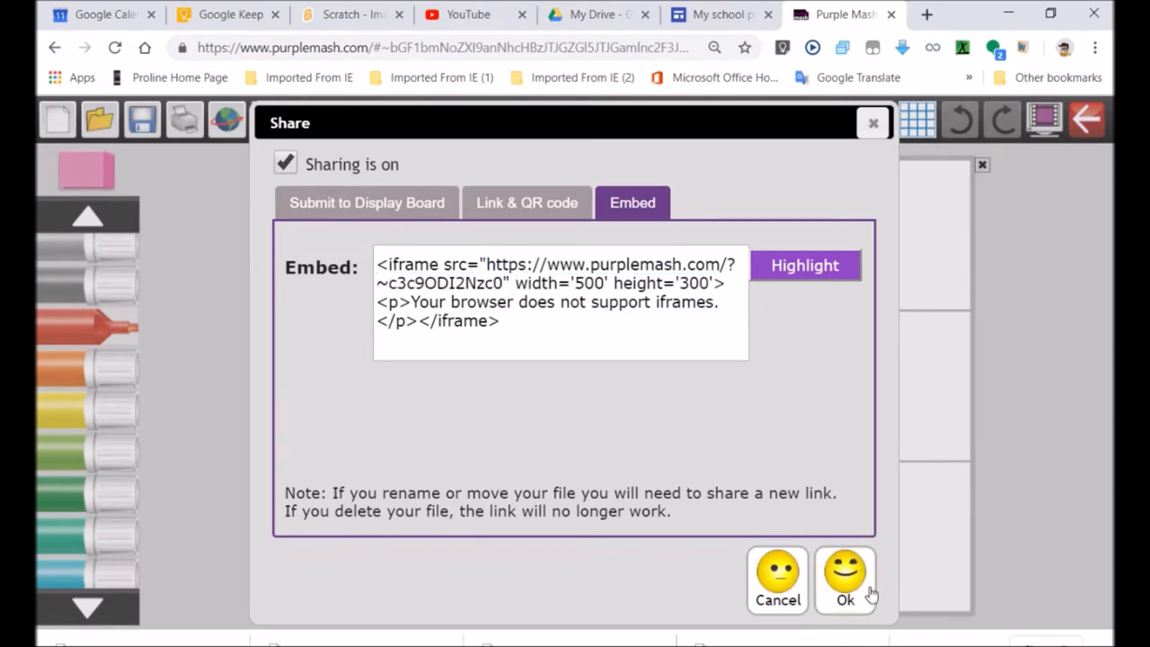
left_click(803, 265)
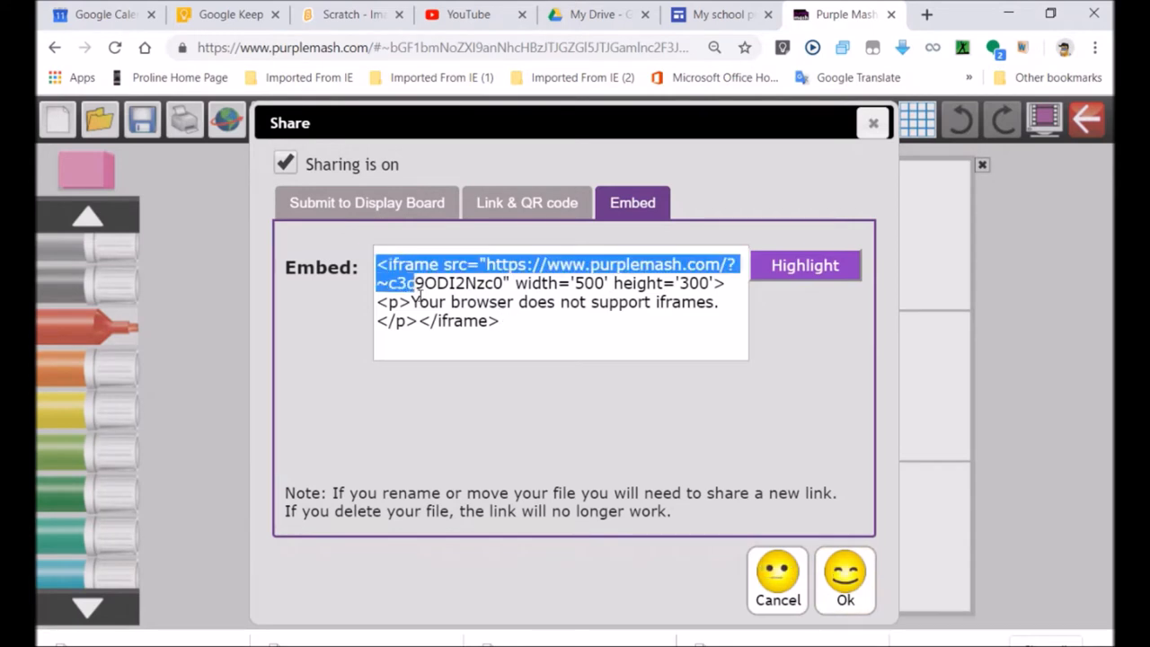
right_click(557, 301)
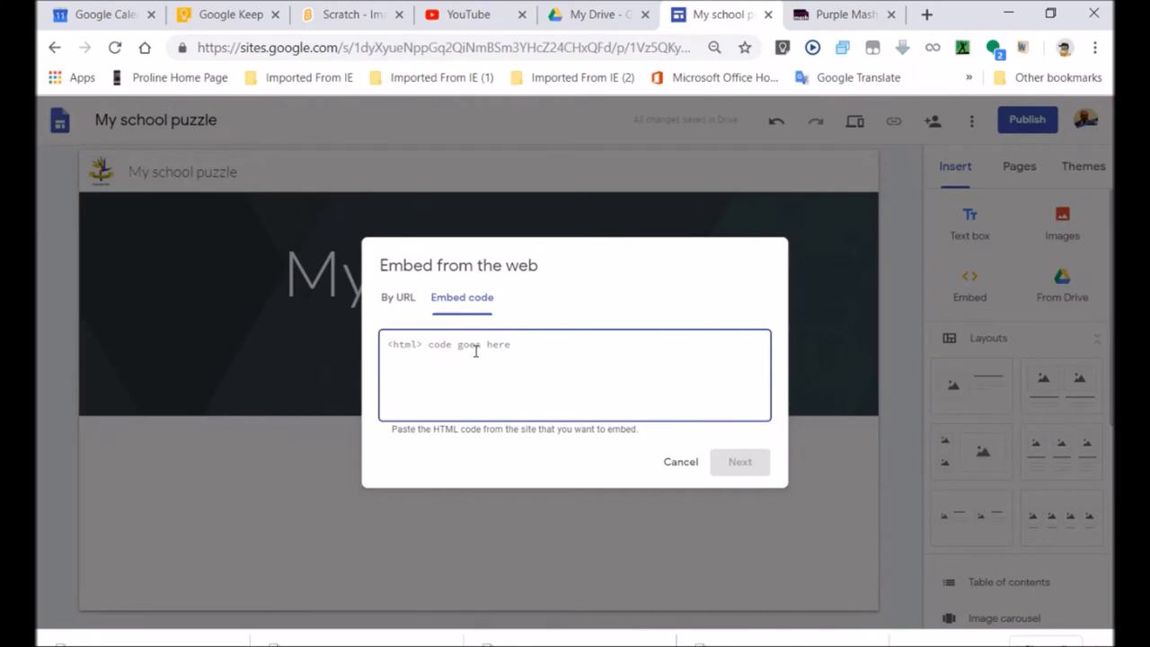
Step: Paste the Purple Mash iframe (500 by 300) into the embed box and insert the jigsaw on the page
type("<iframe src=\"https://www.purplemash.com/?-c3c9ODI2Nzc8\" width='500' height='300'><p>Your browser does not support iframes.</p></iframe>")
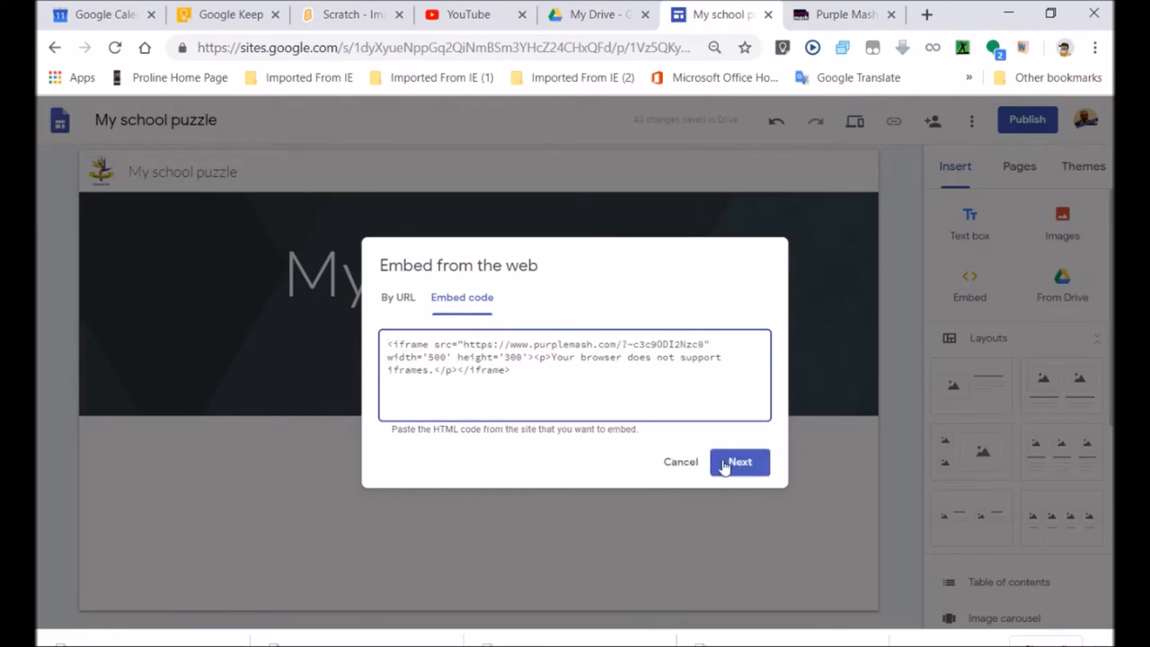
left_click(738, 461)
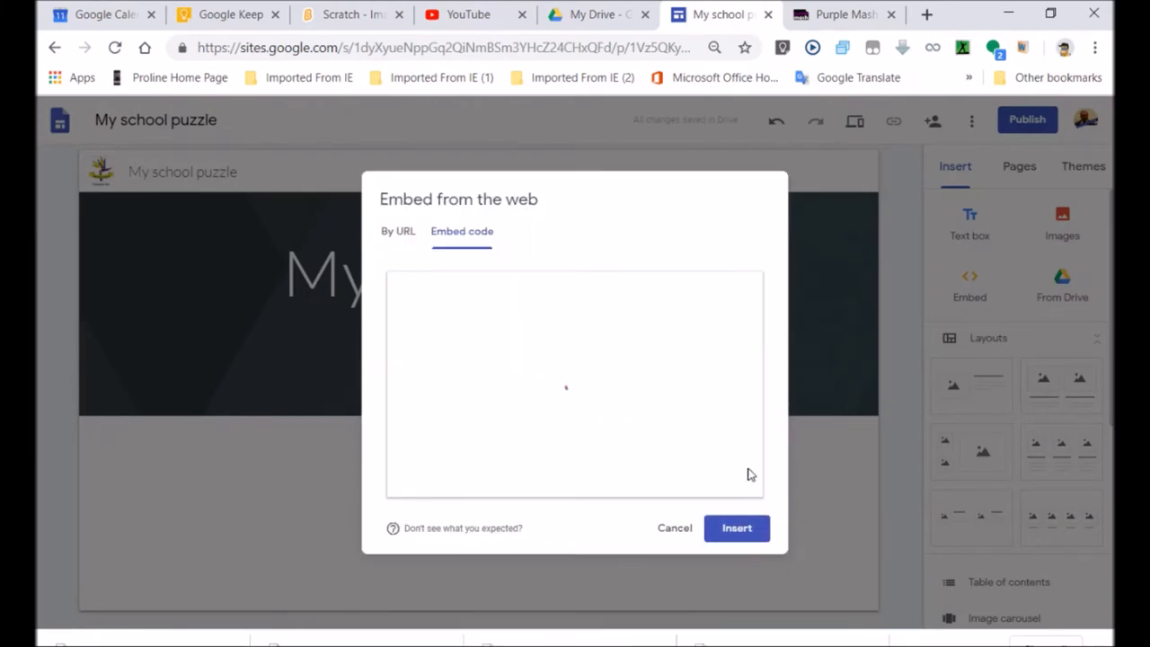
left_click(575, 377)
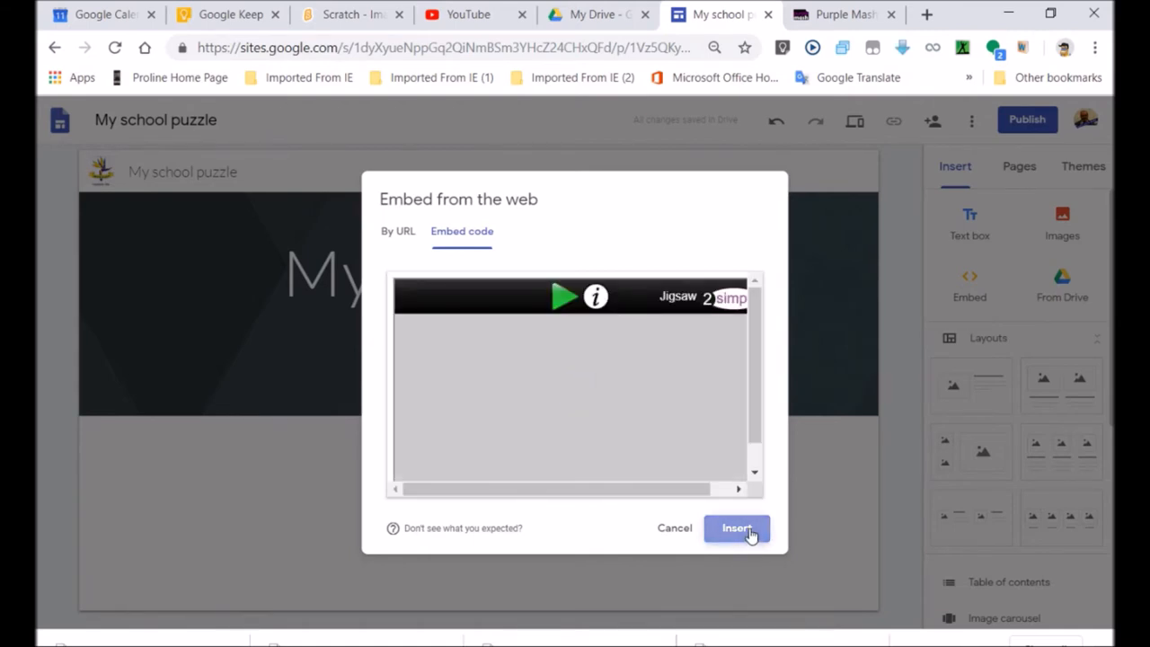
left_click(736, 527)
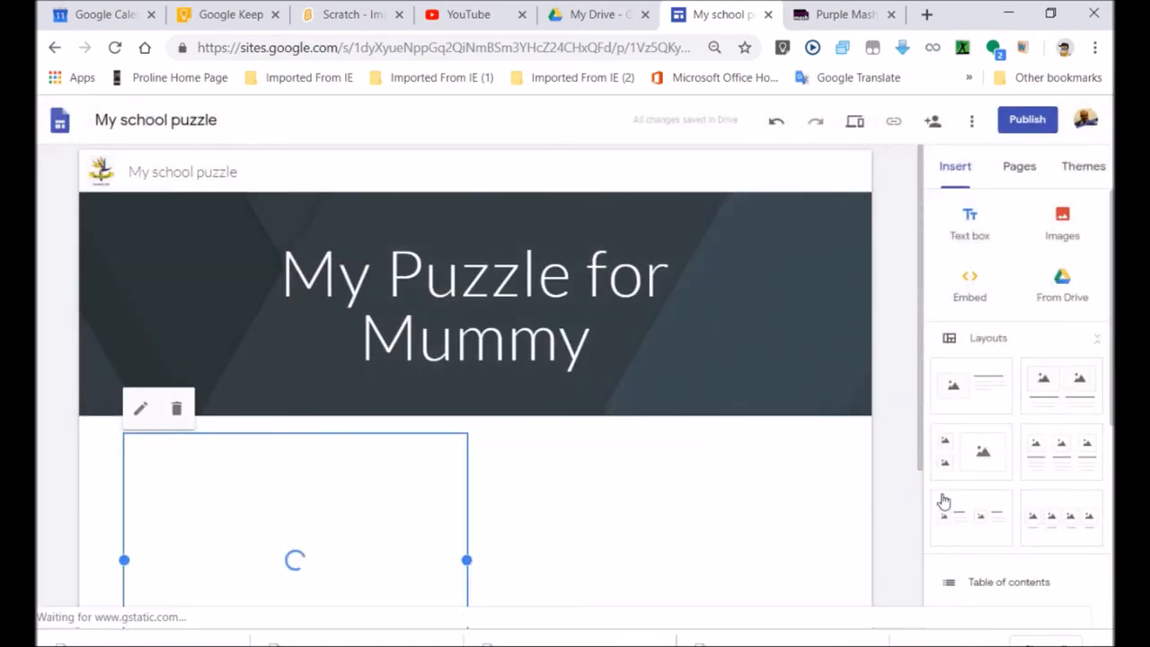
scroll("down", 3)
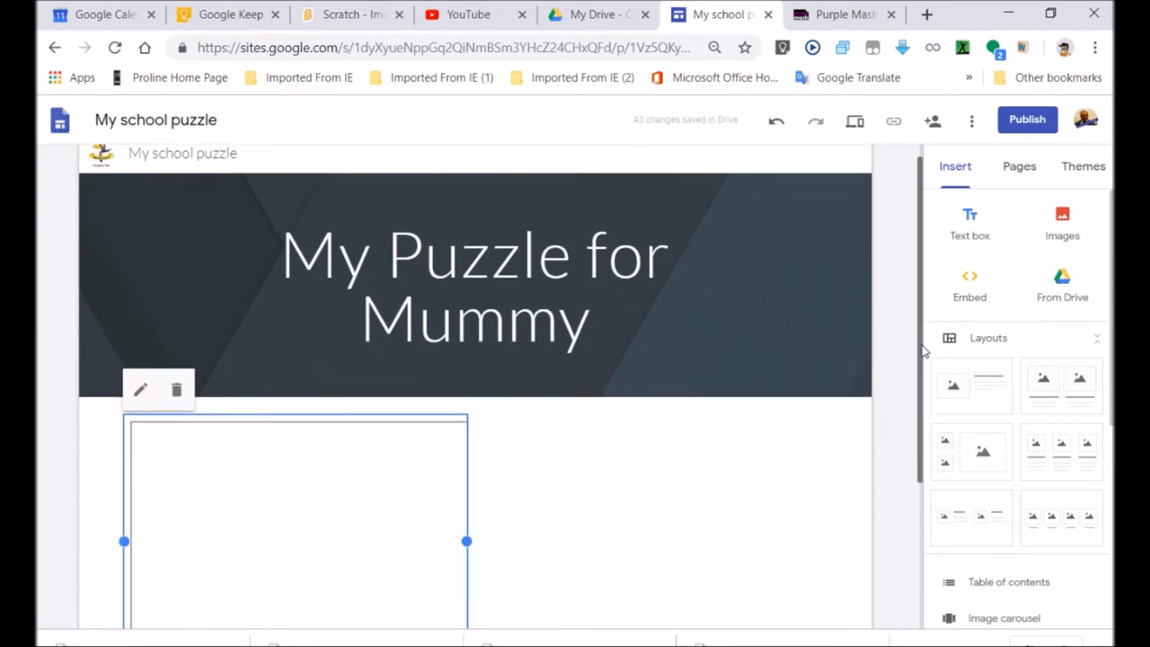
scroll("down", 3)
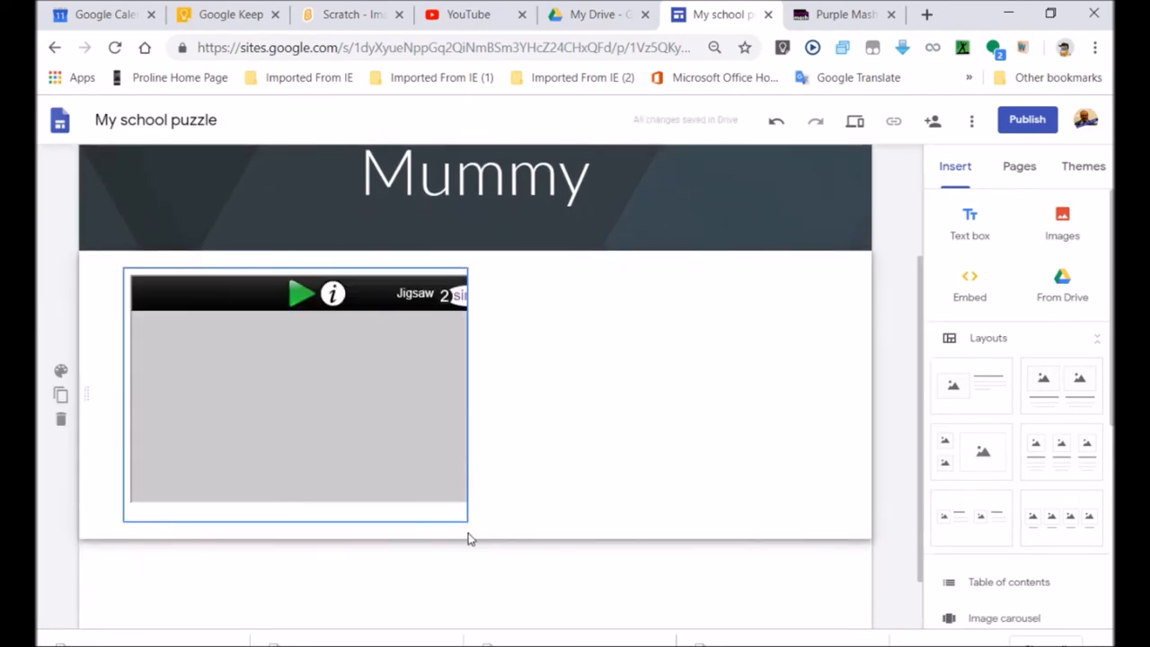
left_click(297, 396)
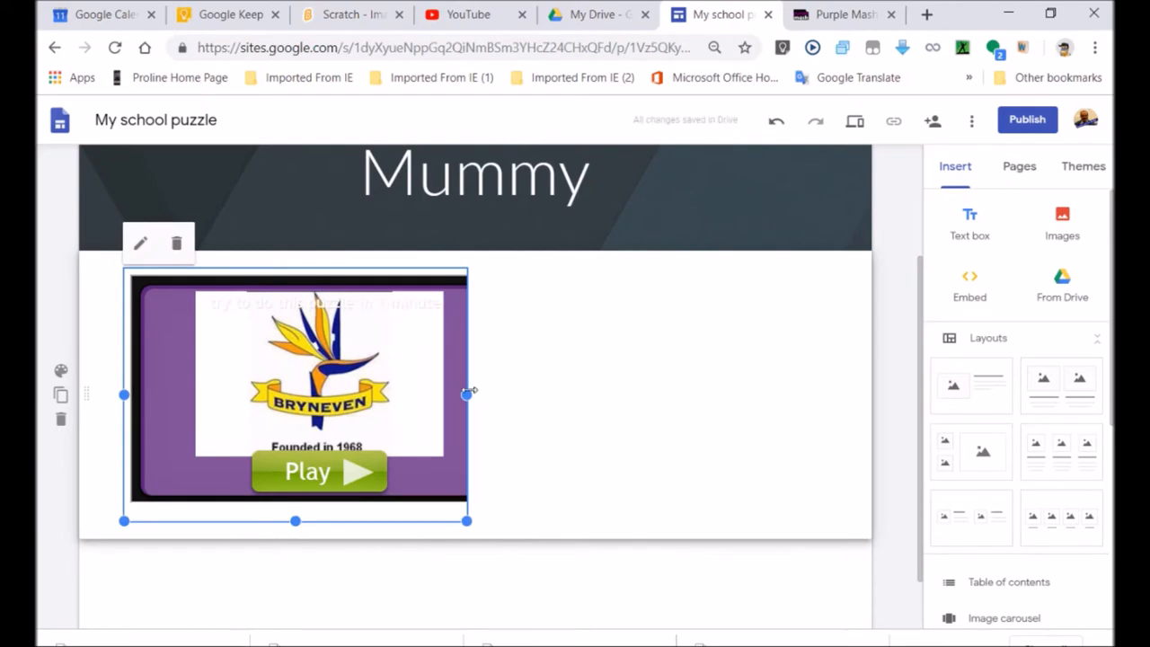
Step: Stretch the jigsaw embed's frame wider across the page by its side handle
left_click_drag(466, 395, 585, 394)
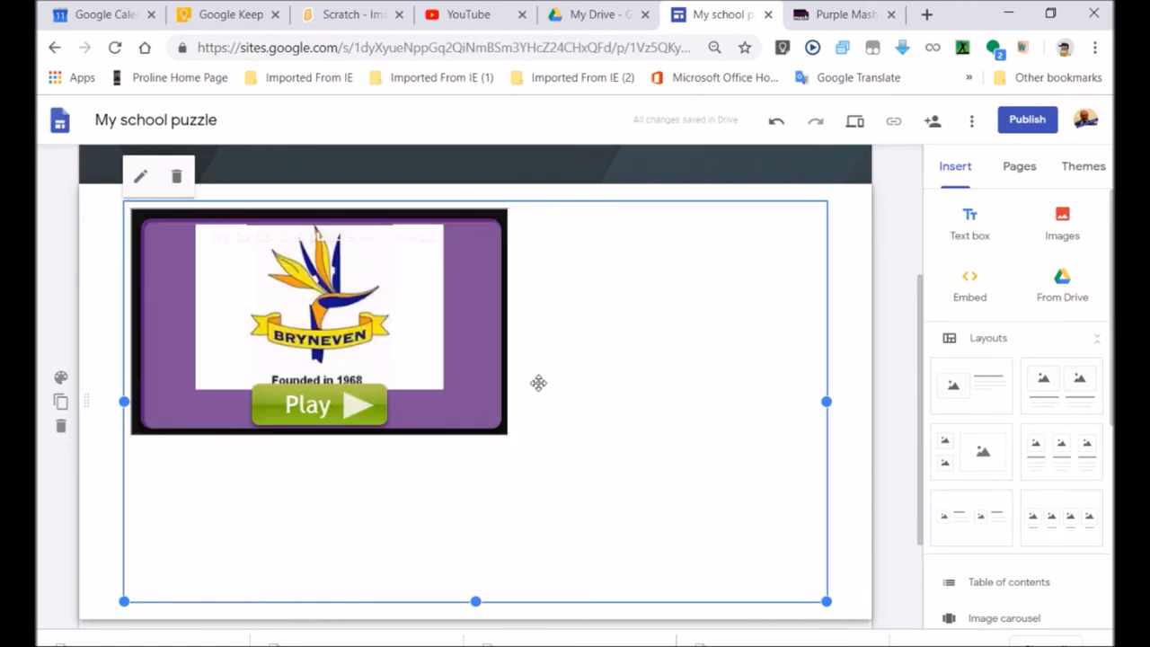
mouse_move(855, 120)
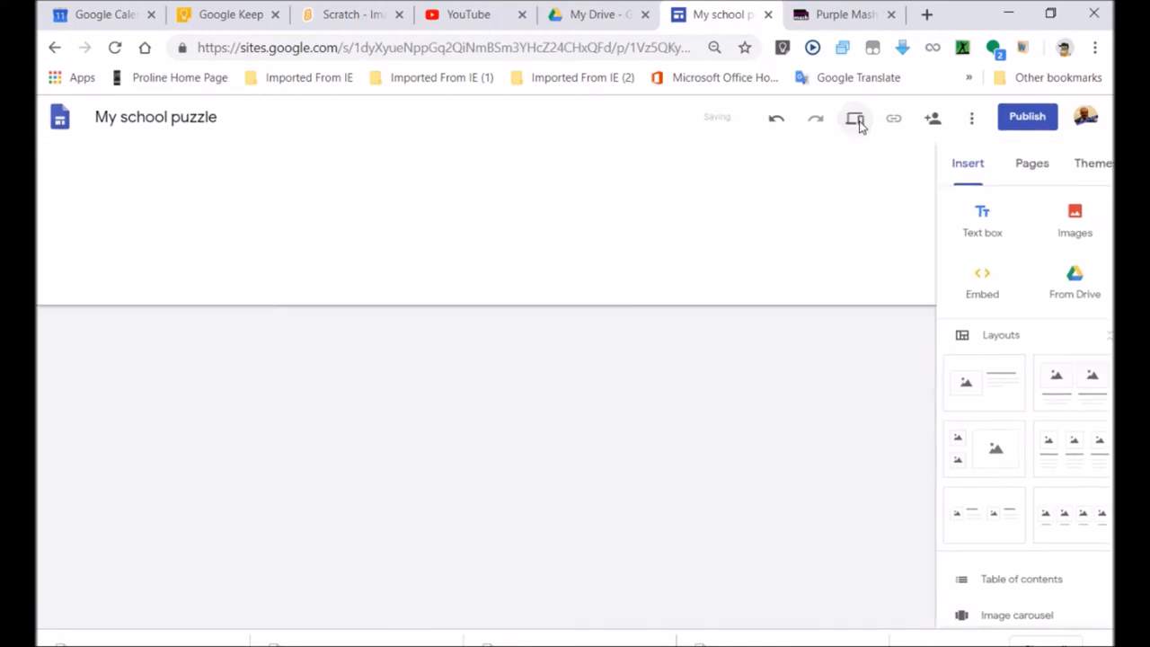
left_click(854, 117)
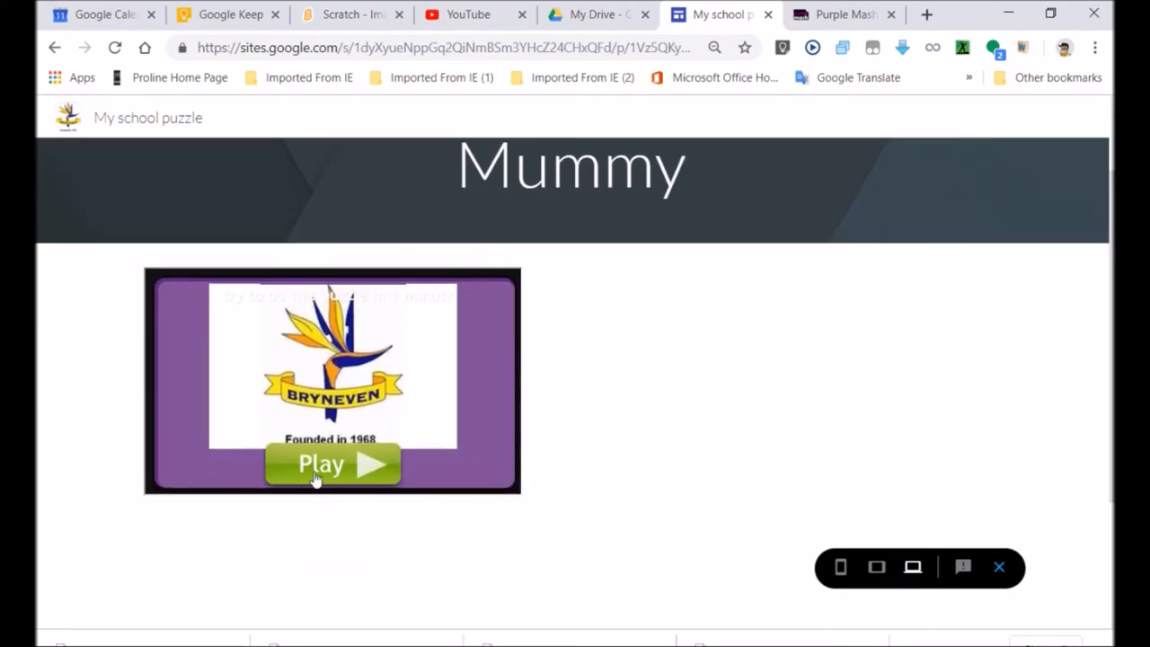
left_click(333, 465)
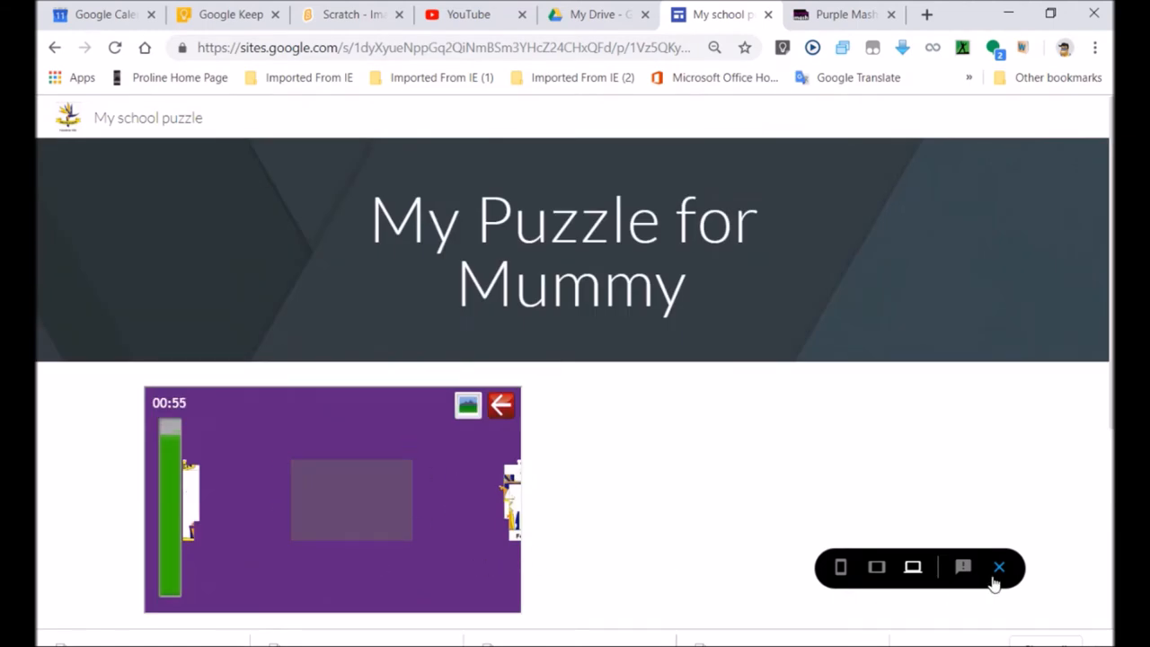
mouse_move(1000, 567)
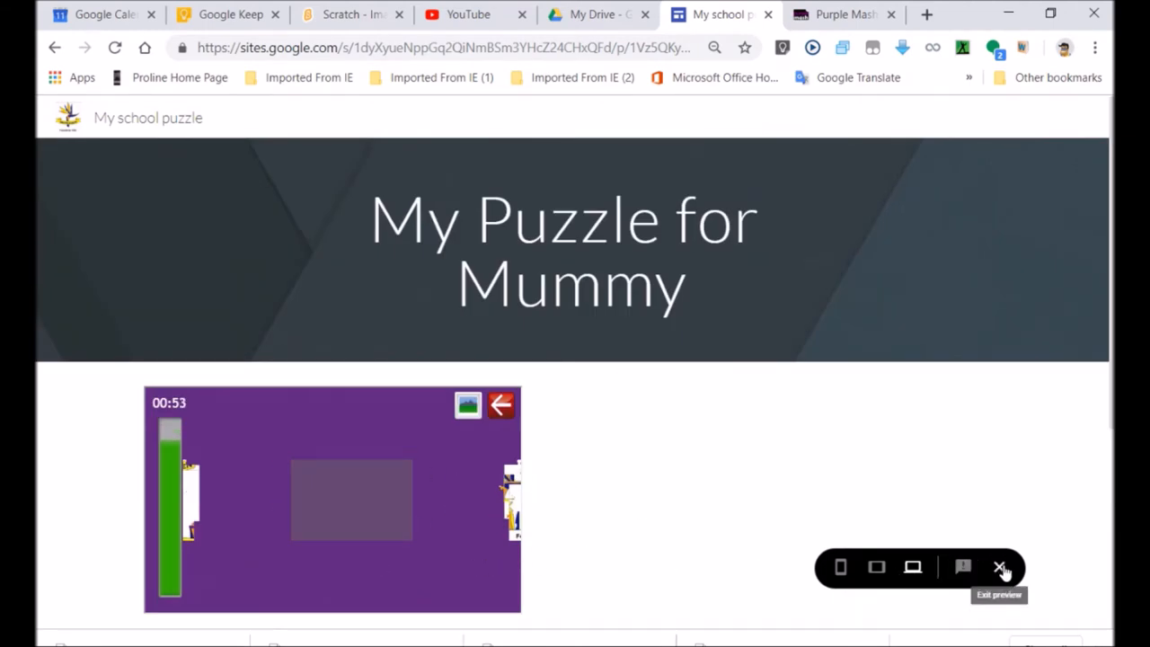
left_click(999, 566)
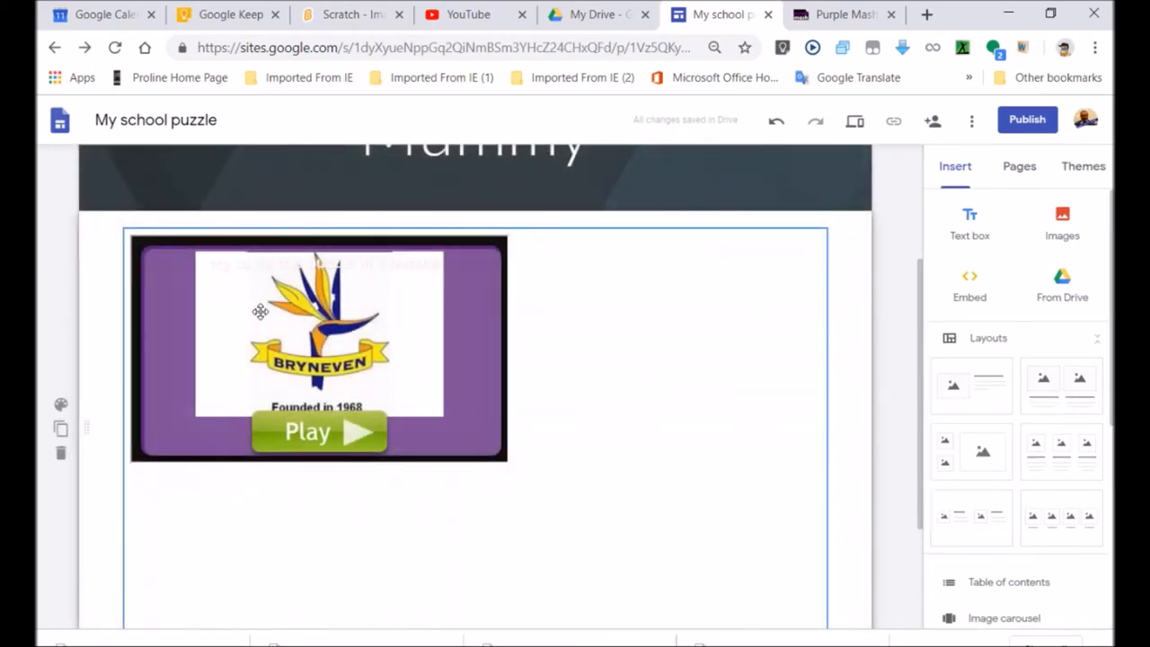
Step: Edit the jigsaw's iframe code to width 800 and height 600 and save it
left_click(970, 283)
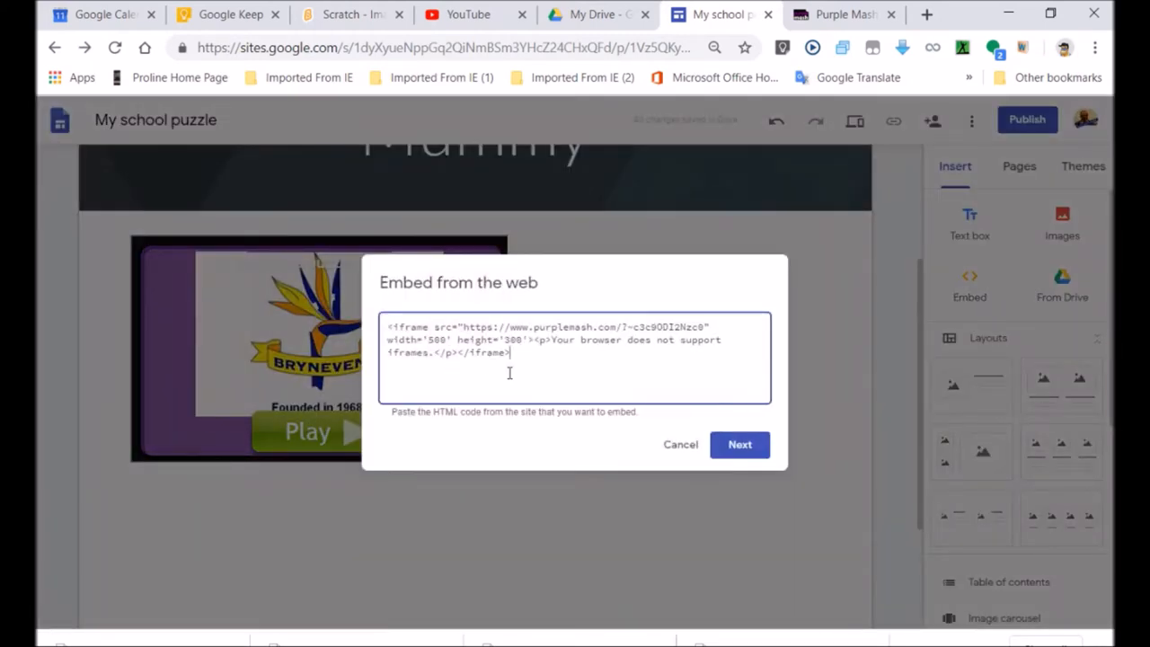
double_click(512, 340)
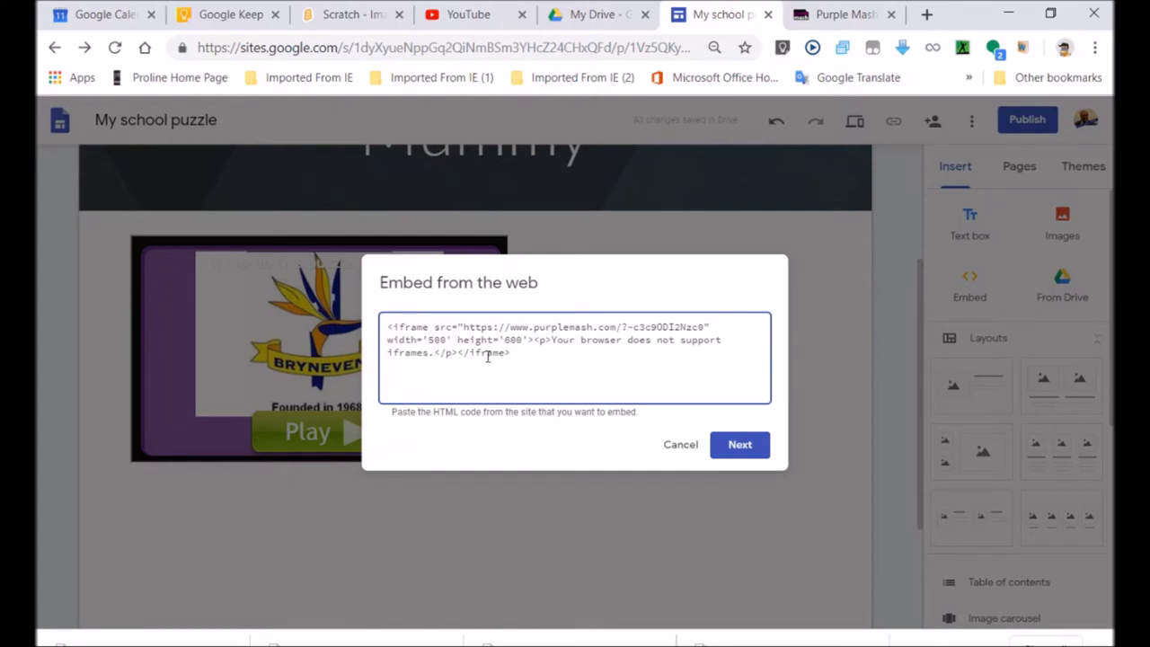
double_click(437, 340)
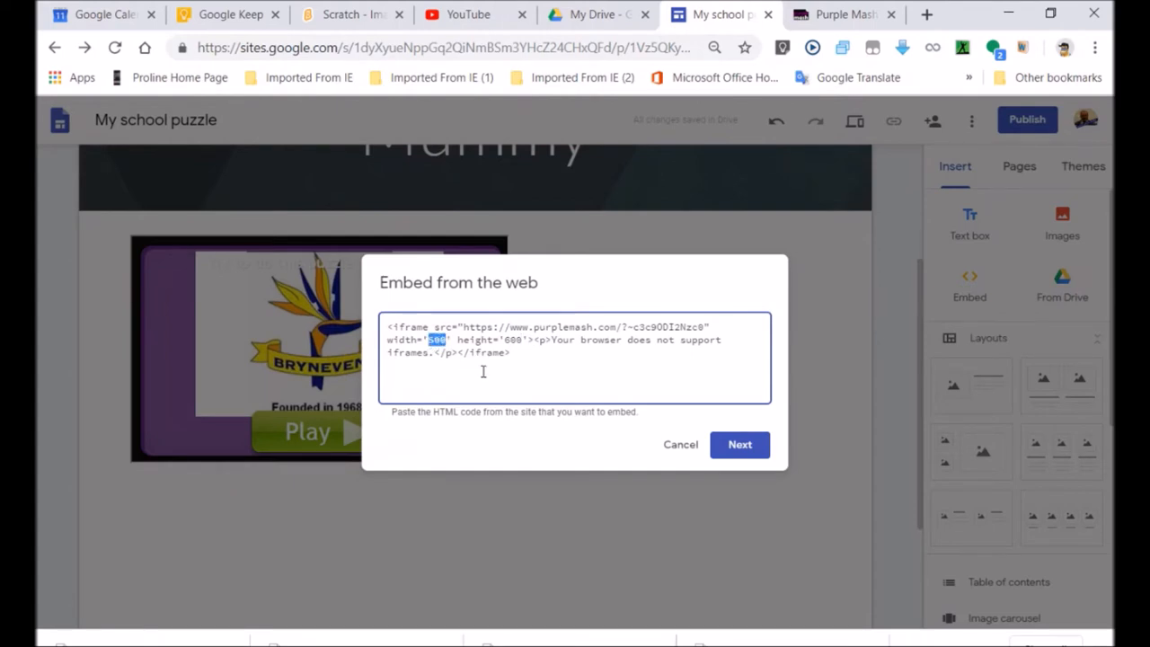
type("800")
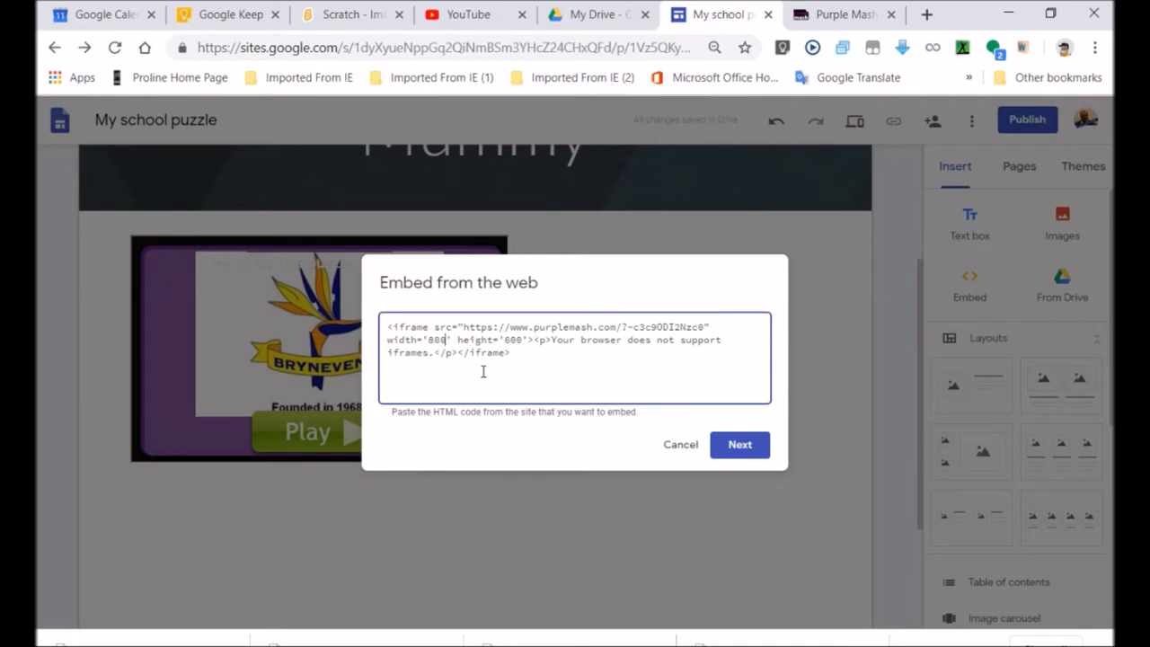
left_click(740, 444)
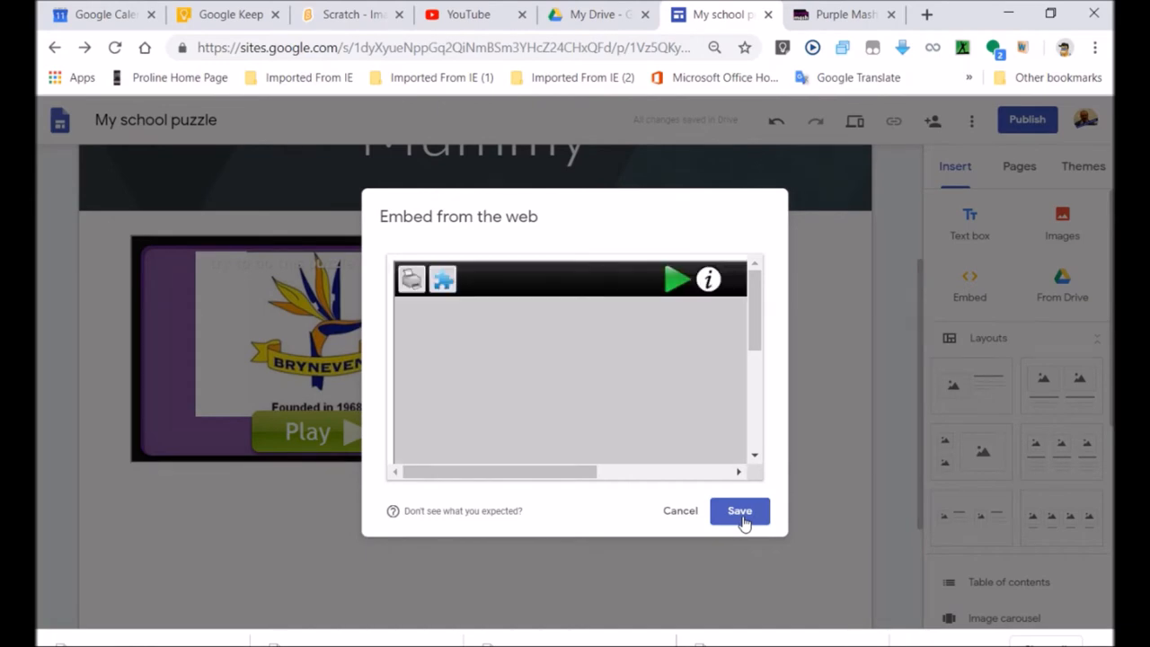
left_click(740, 510)
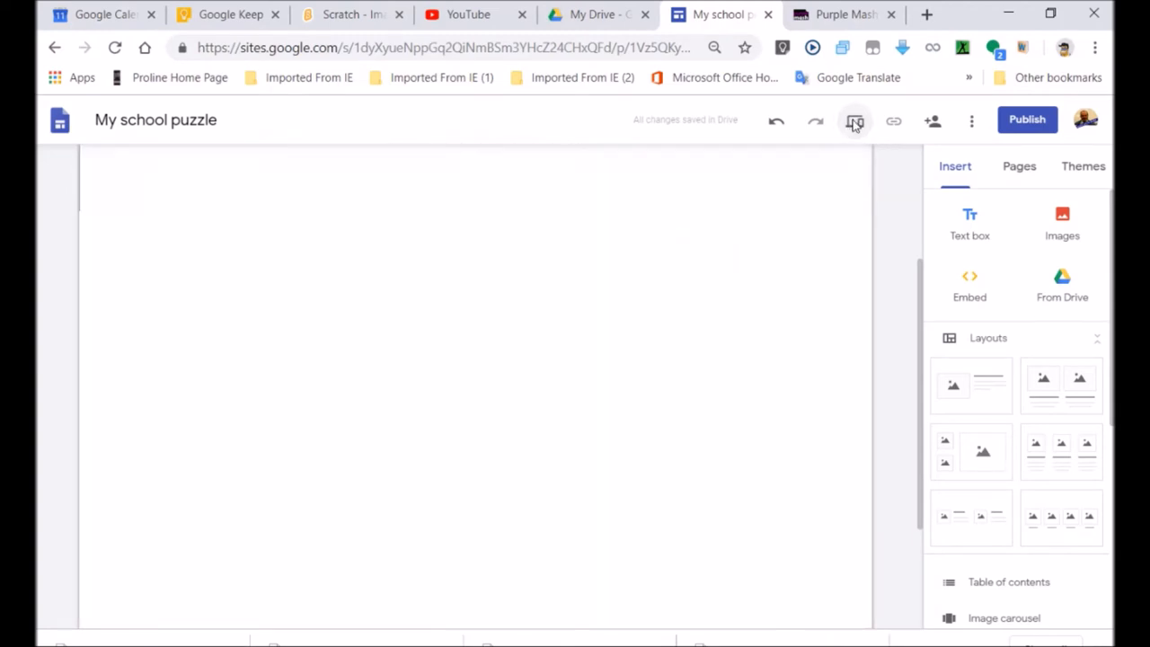
Step: Preview the page and play the larger jigsaw, moving the EVEN in 1968 and other pieces onto the board
left_click(854, 120)
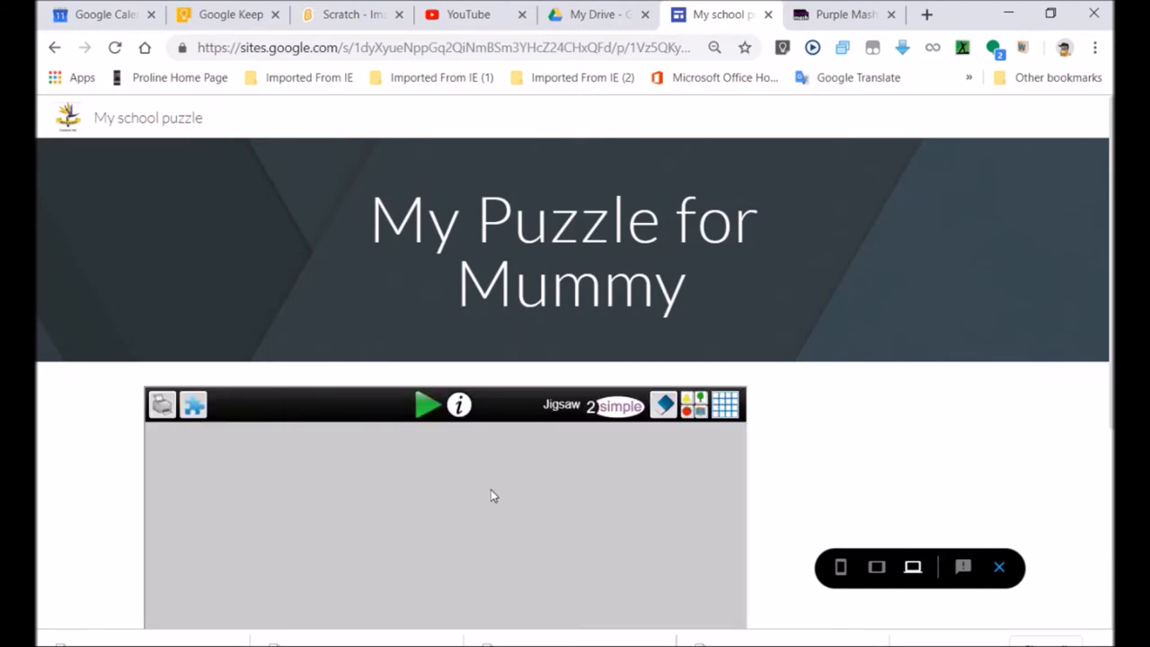
left_click(428, 404)
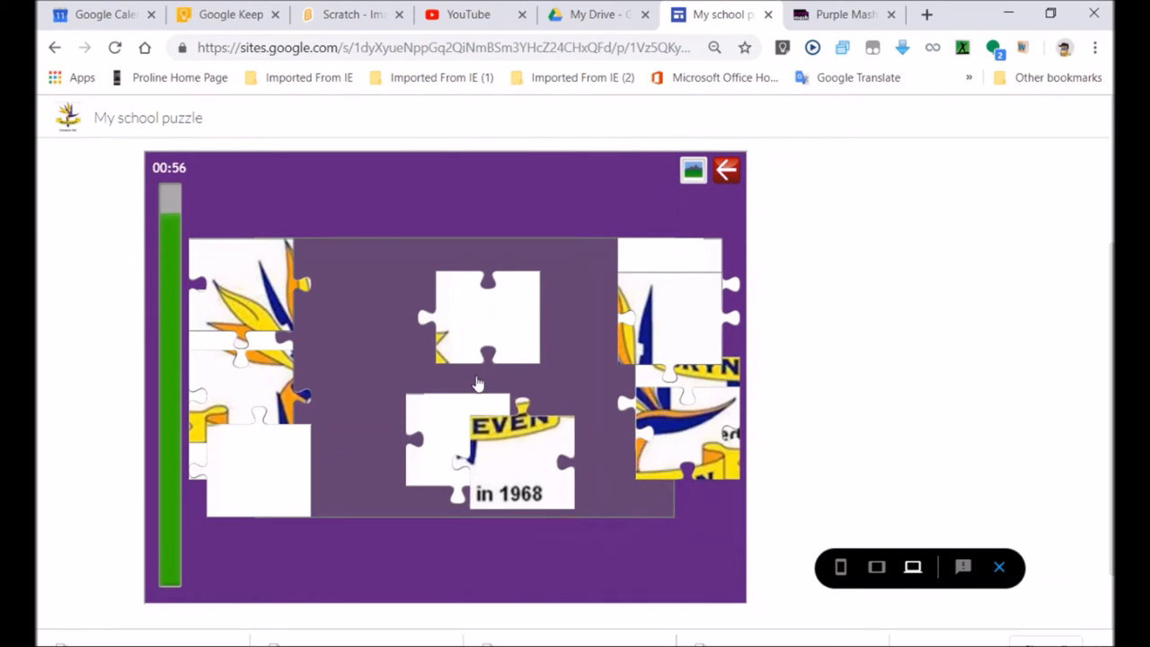
left_click_drag(521, 449, 382, 301)
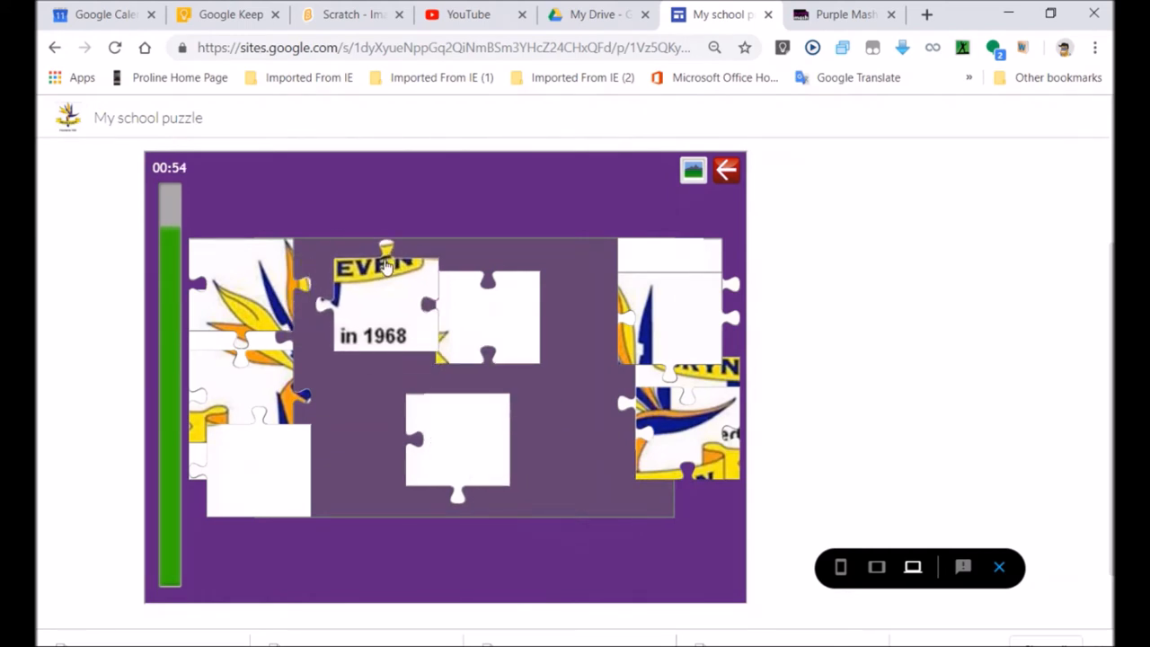
left_click_drag(385, 297, 557, 450)
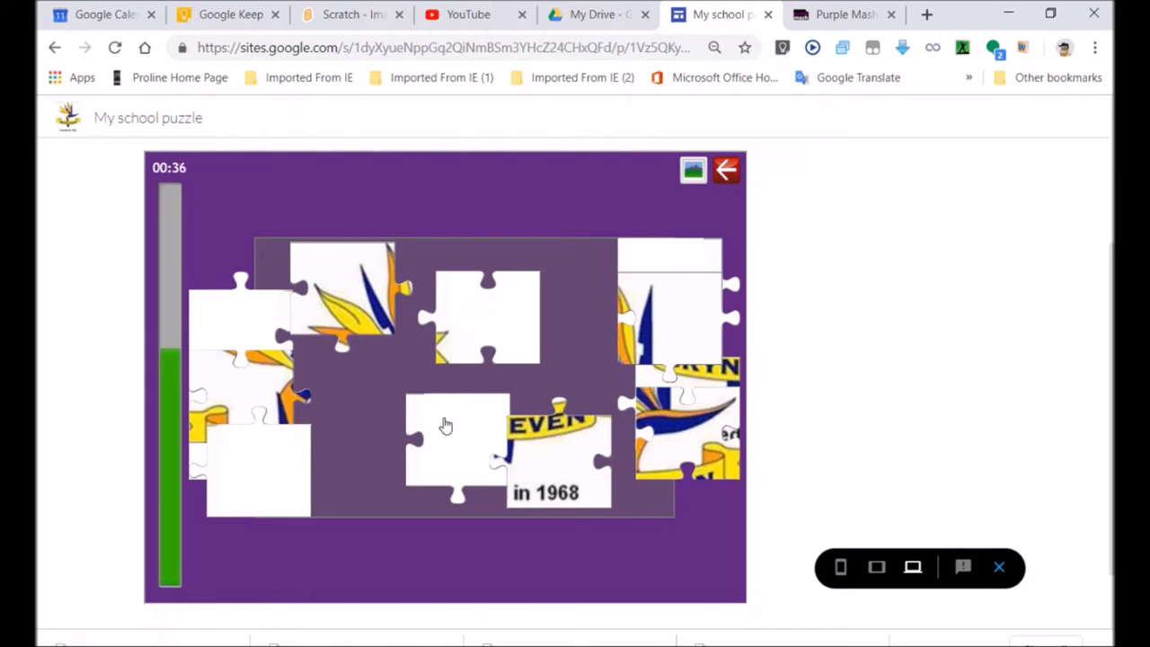
mouse_move(326, 356)
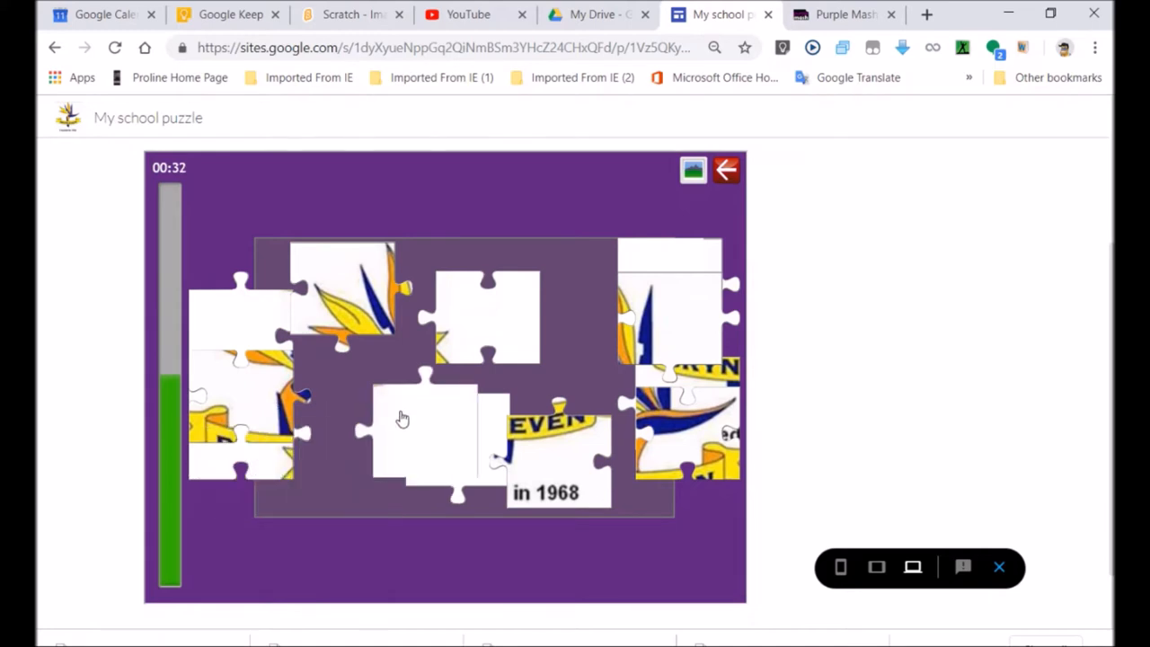
left_click_drag(403, 419, 338, 472)
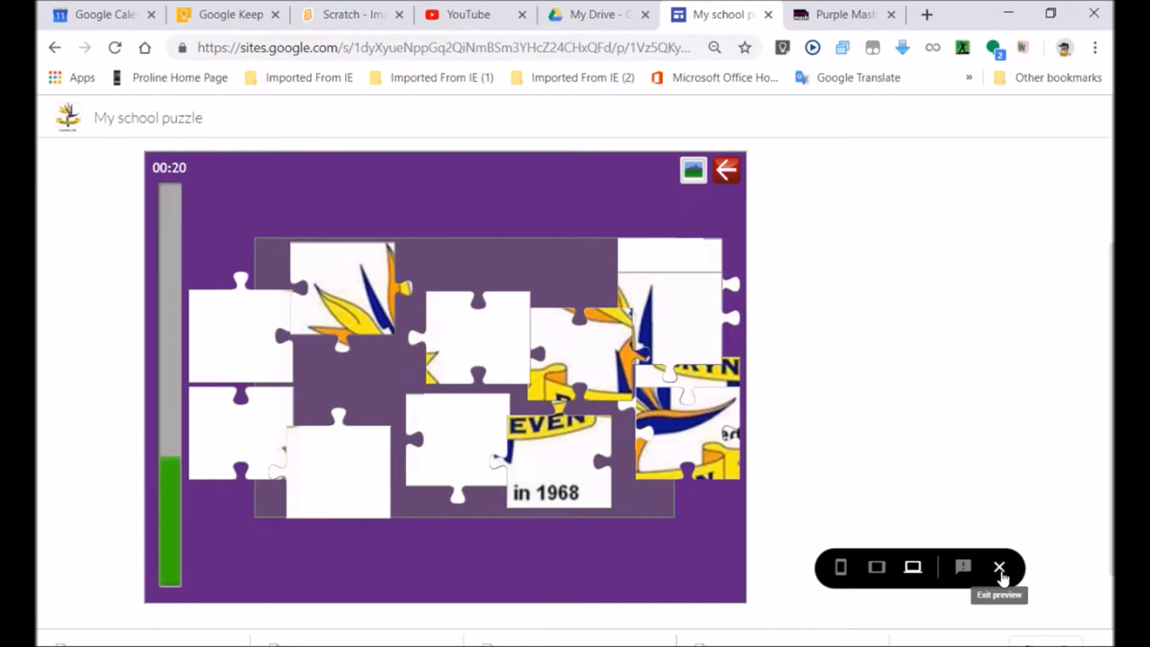
mouse_move(876, 567)
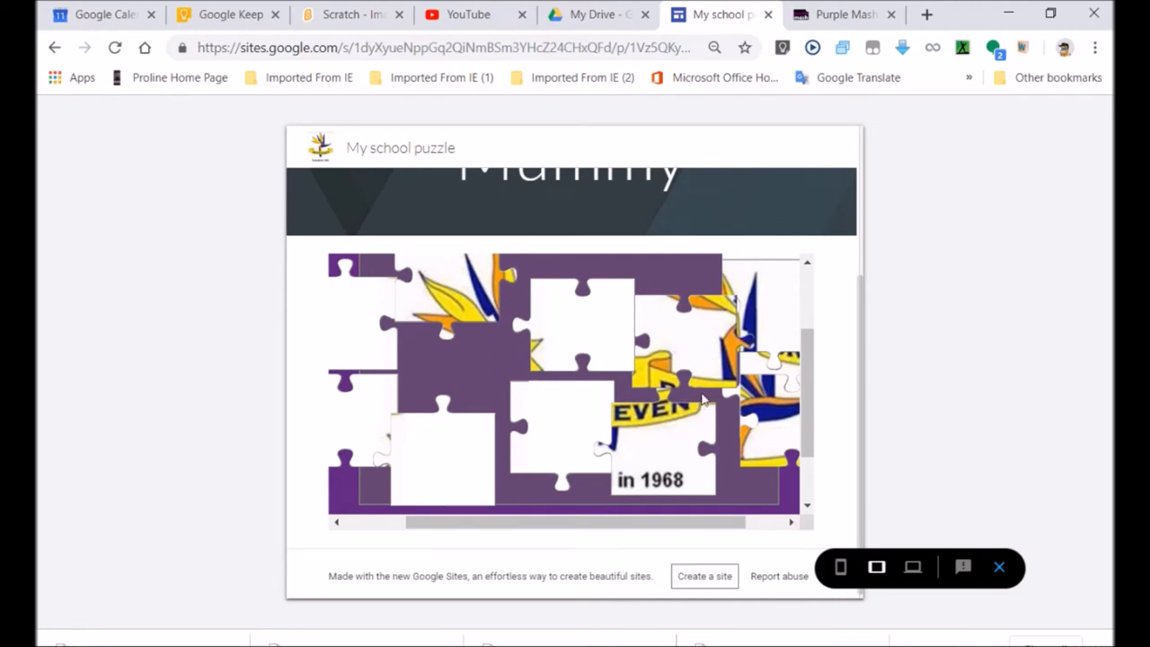
mouse_move(953, 524)
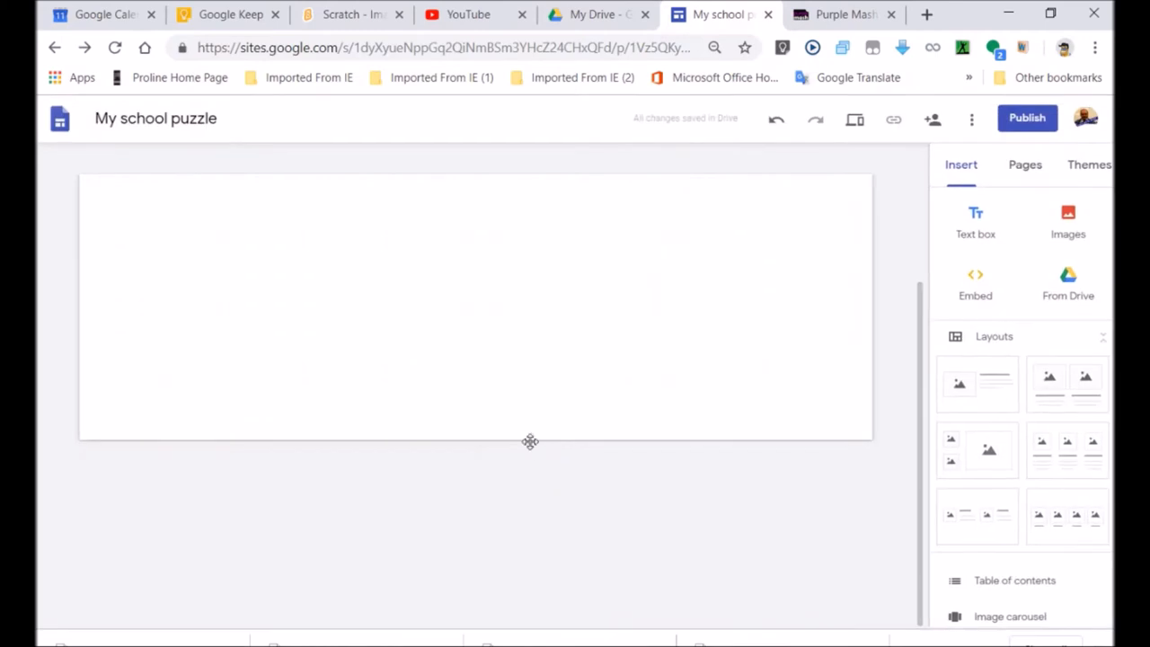
Step: Change the jigsaw's iframe to an 800 by 500 frame and save the embed
scroll("down", 3)
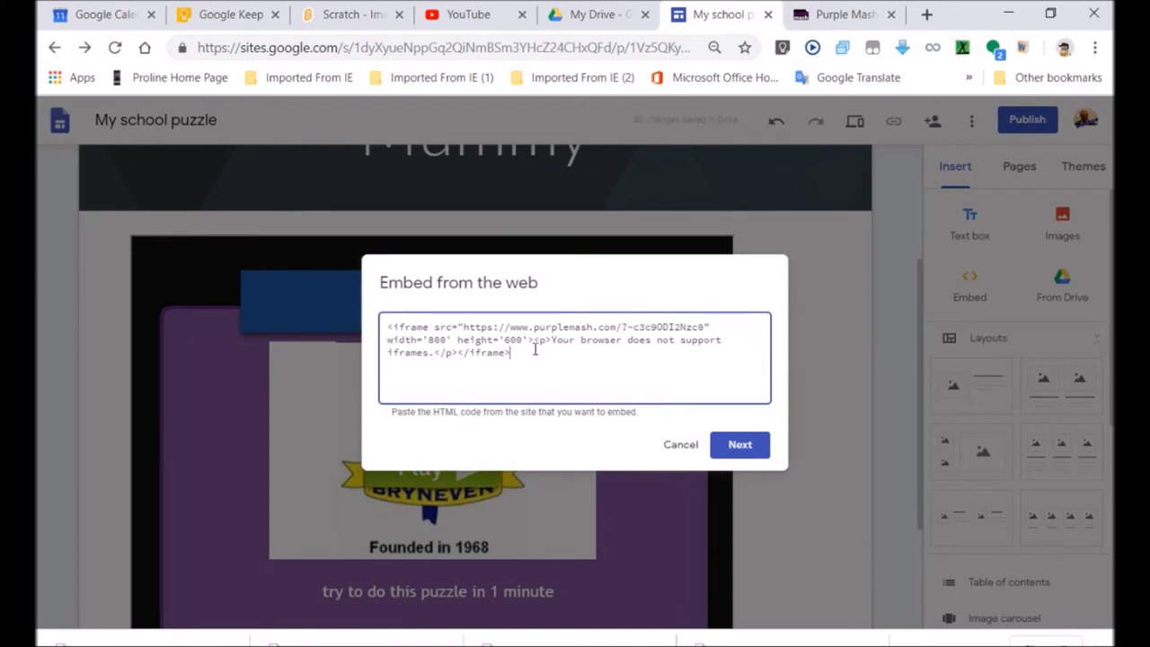
double_click(512, 340)
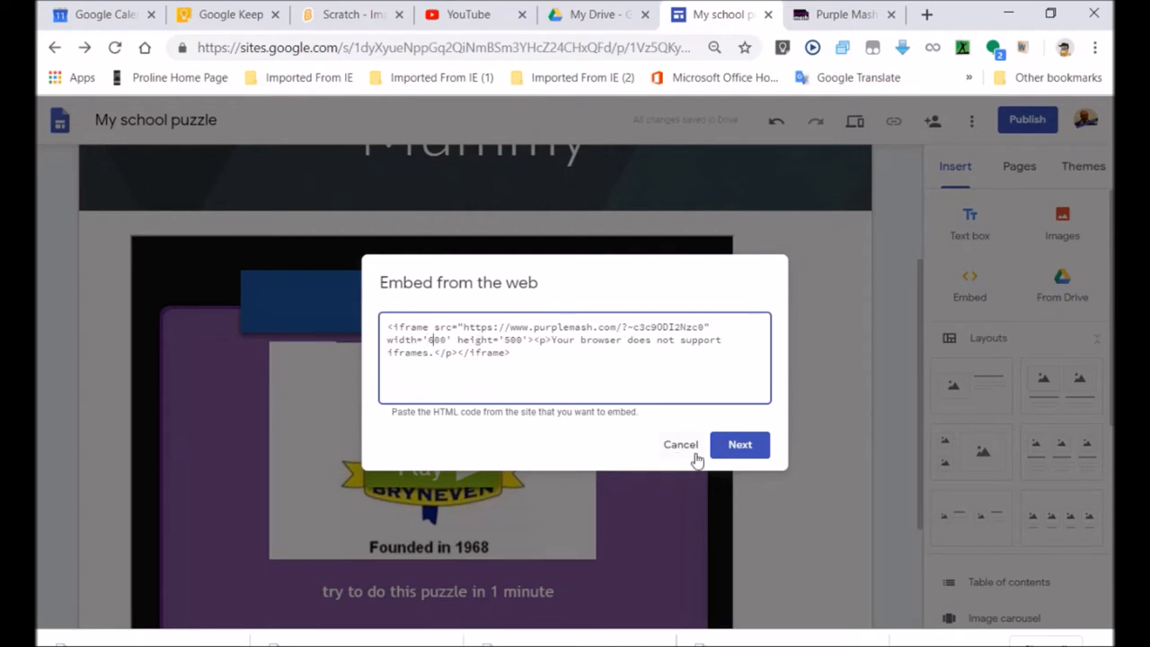
left_click(740, 444)
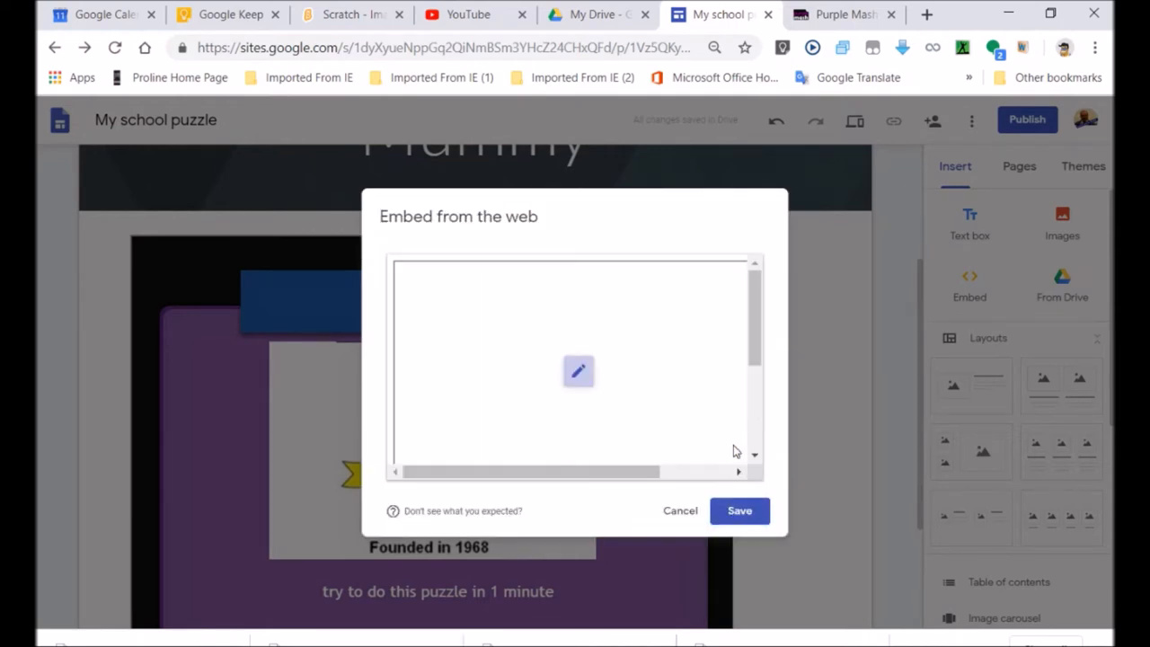
left_click(680, 511)
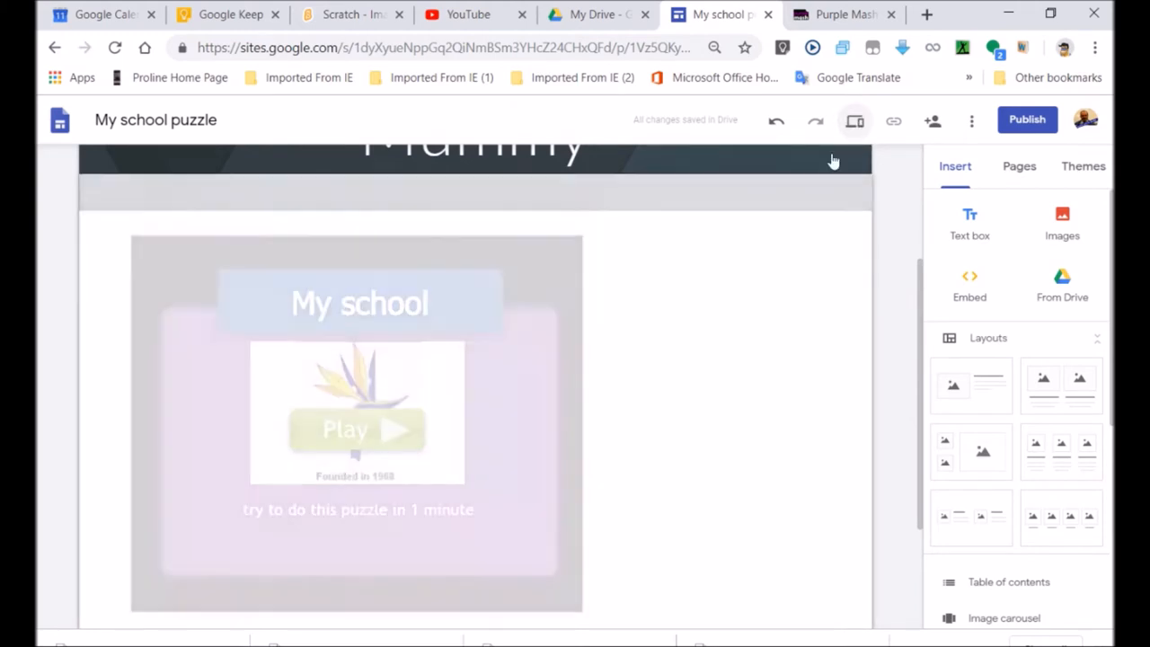
Step: Preview the page, start the resized puzzle and move a piece to test the fit
left_click(854, 120)
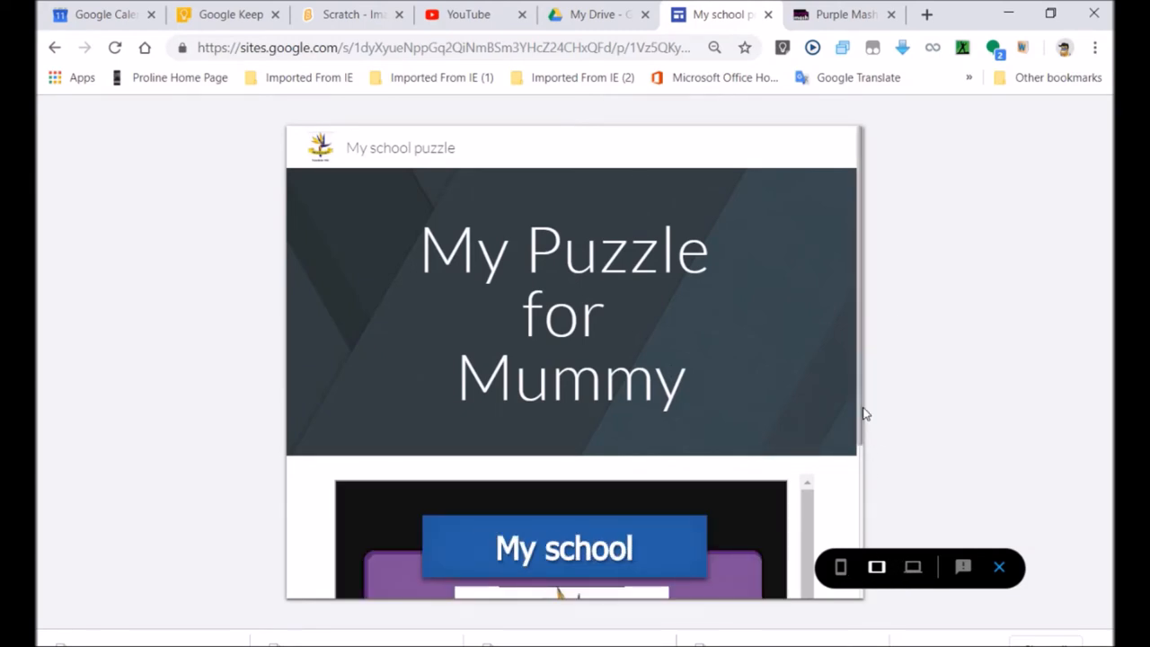
scroll("down", 3)
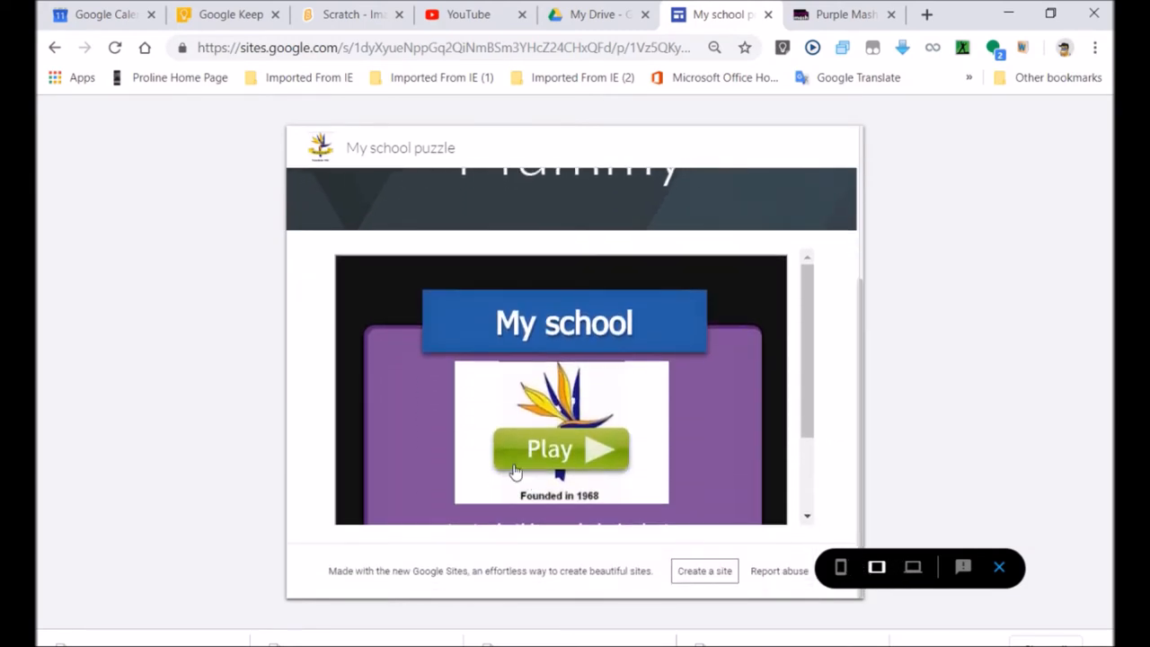
left_click(560, 449)
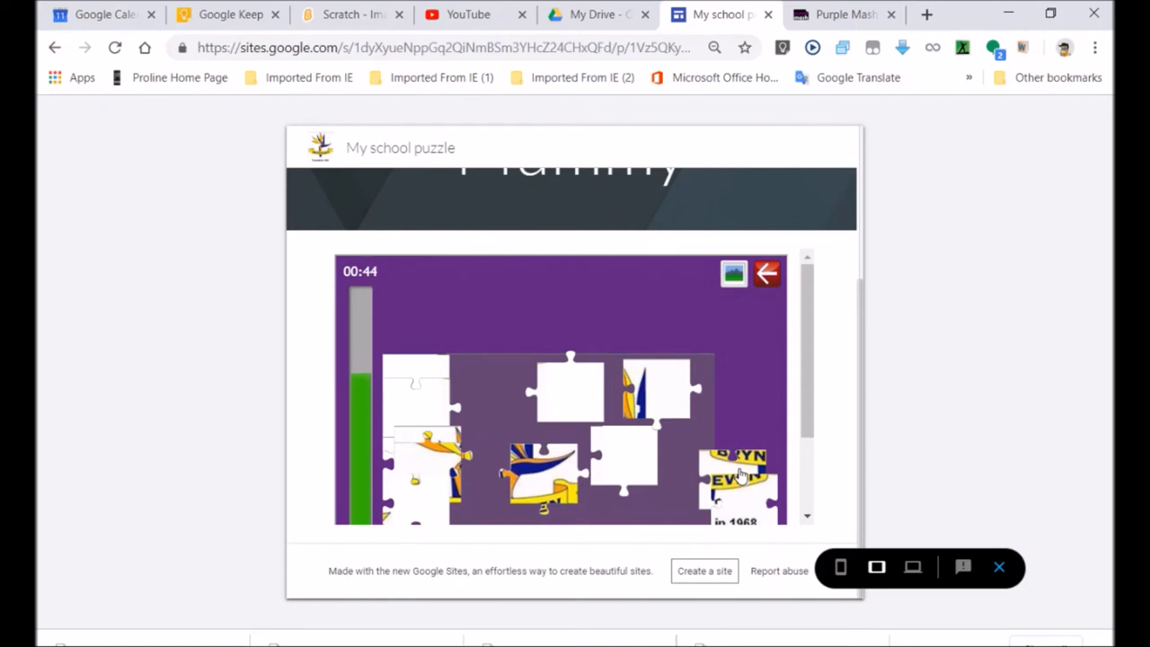
left_click_drag(737, 476, 502, 391)
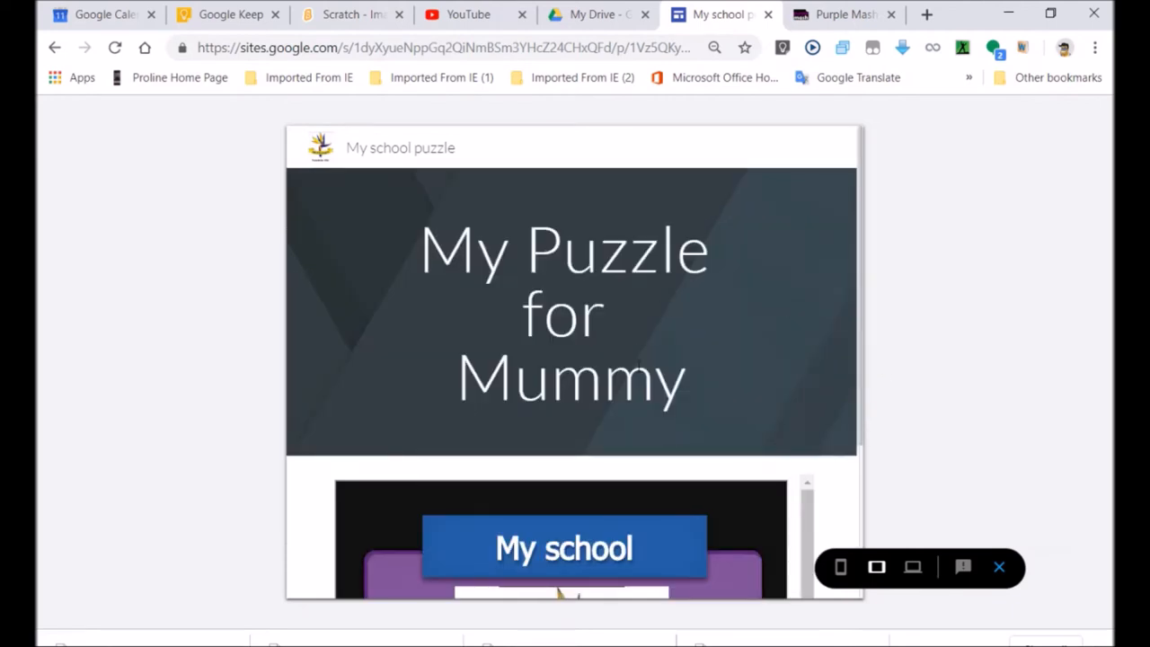
mouse_move(877, 427)
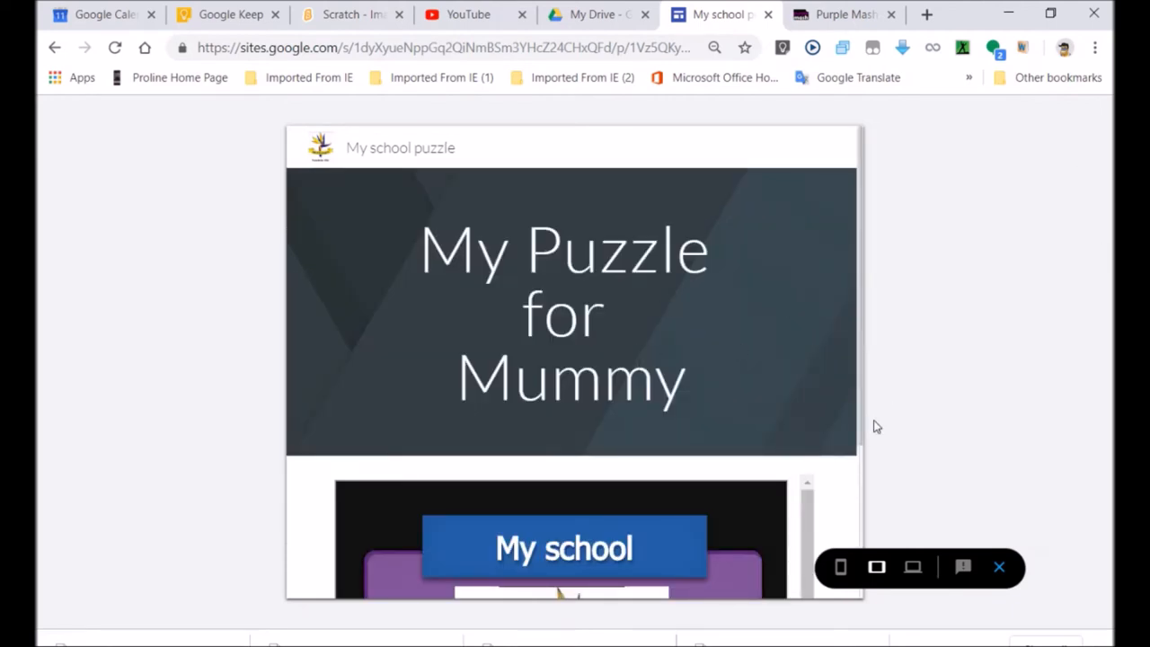
Step: Leave preview and reduce the jigsaw's iframe to a frame about 300 wide
left_click(841, 567)
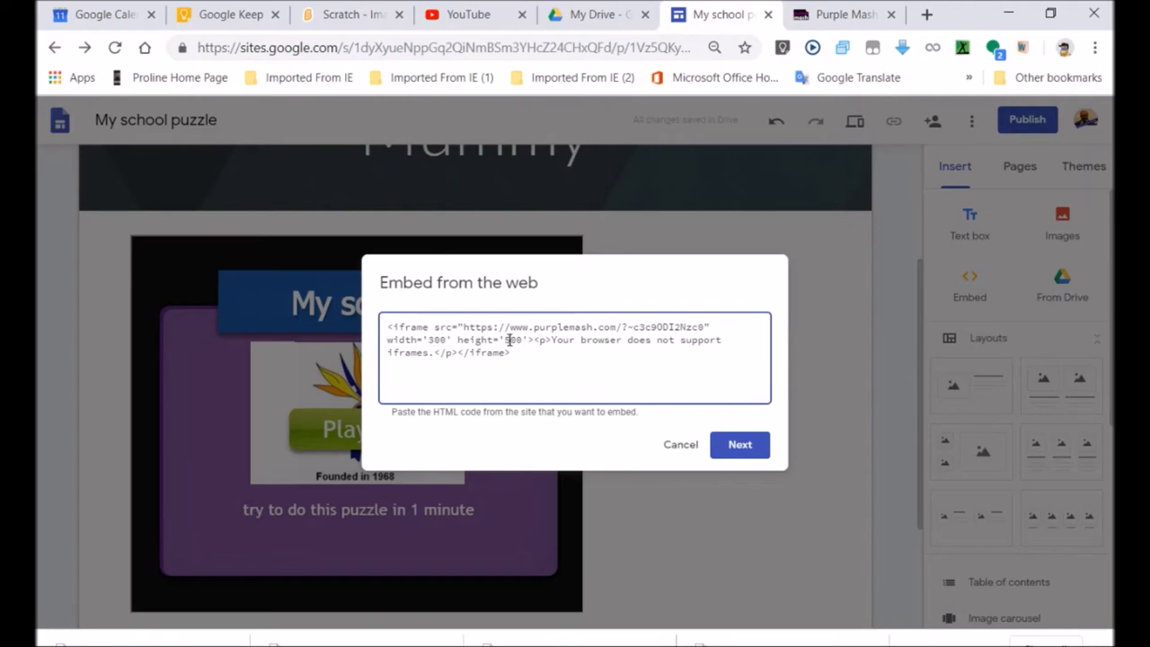
double_click(510, 340)
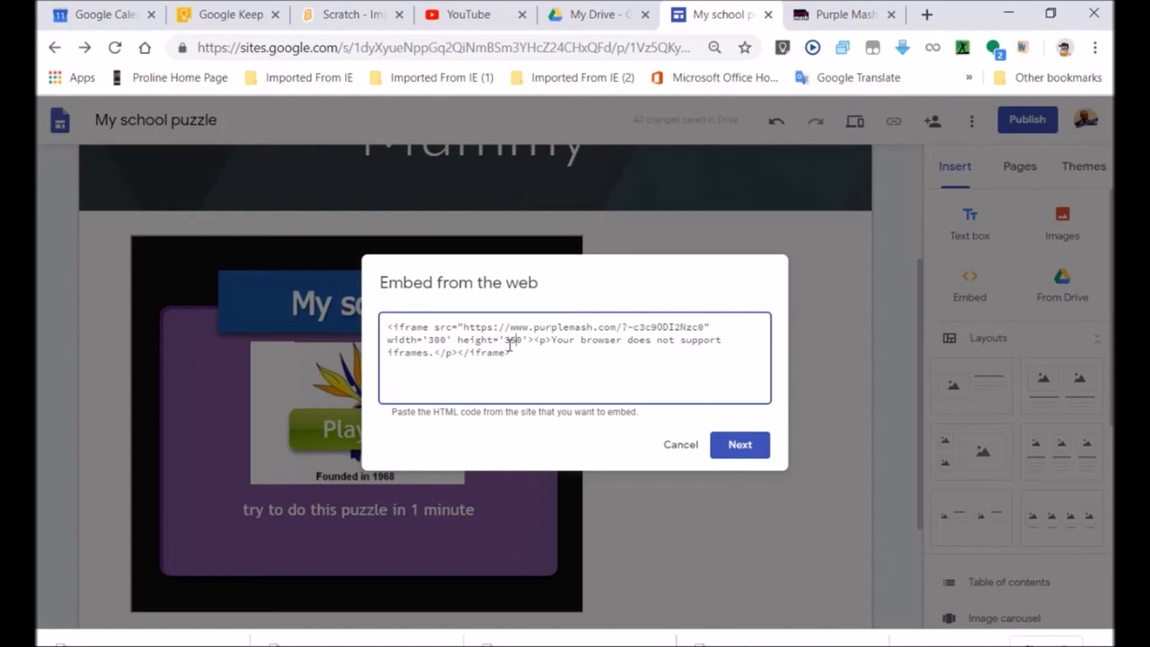
left_click(740, 444)
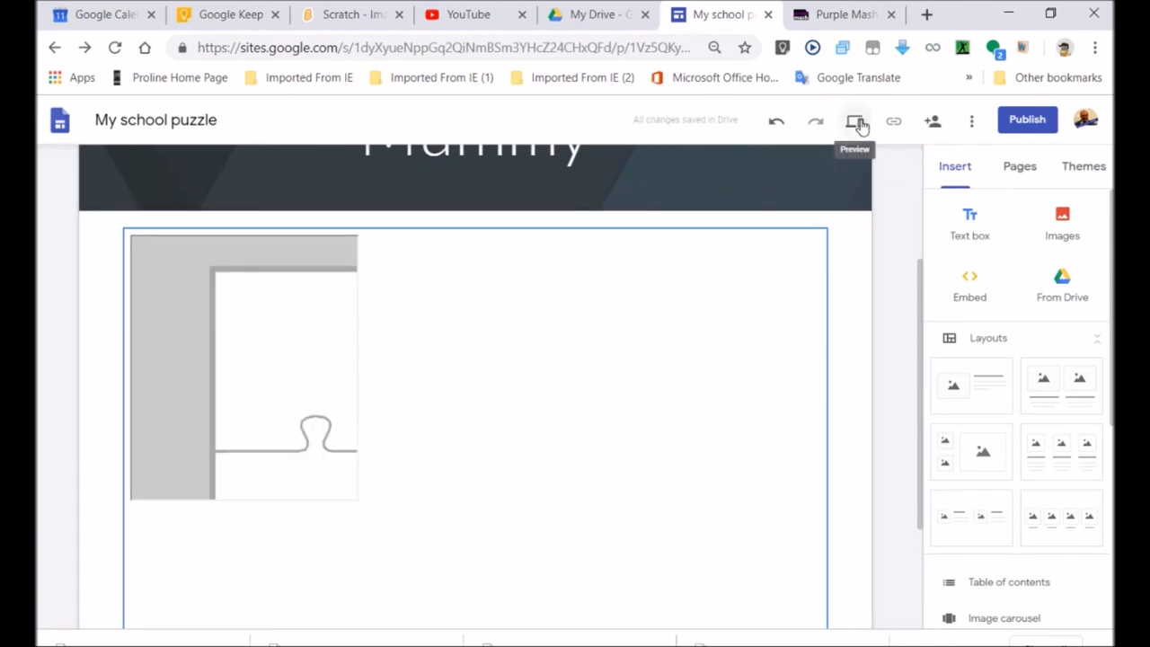
left_click(855, 121)
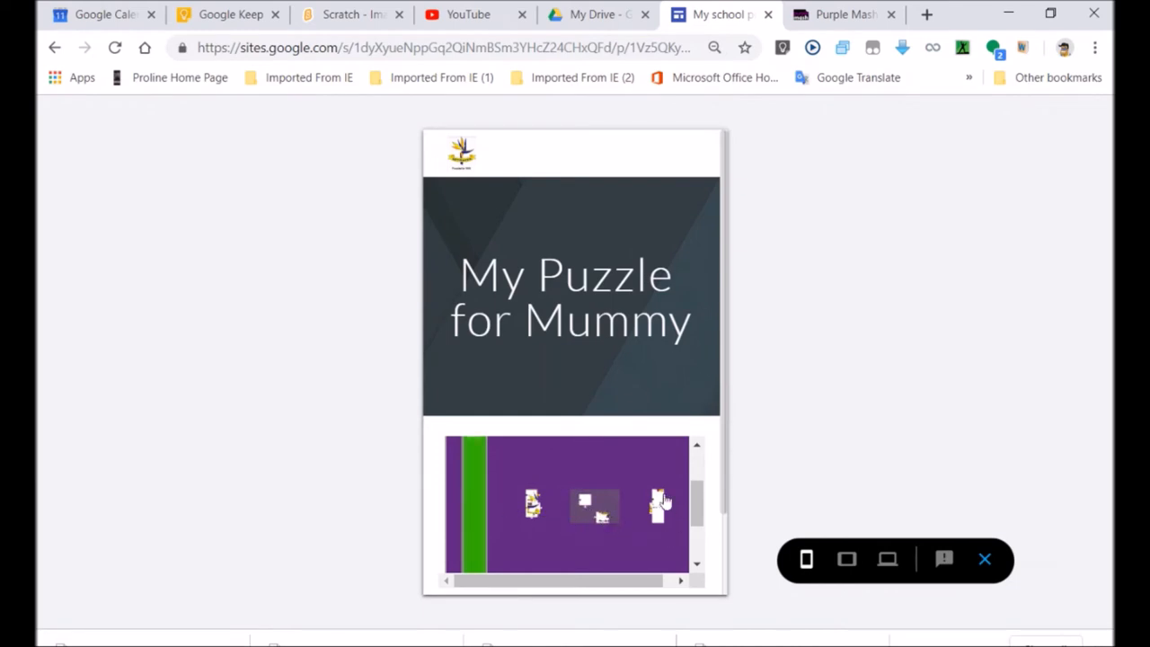
mouse_move(845, 559)
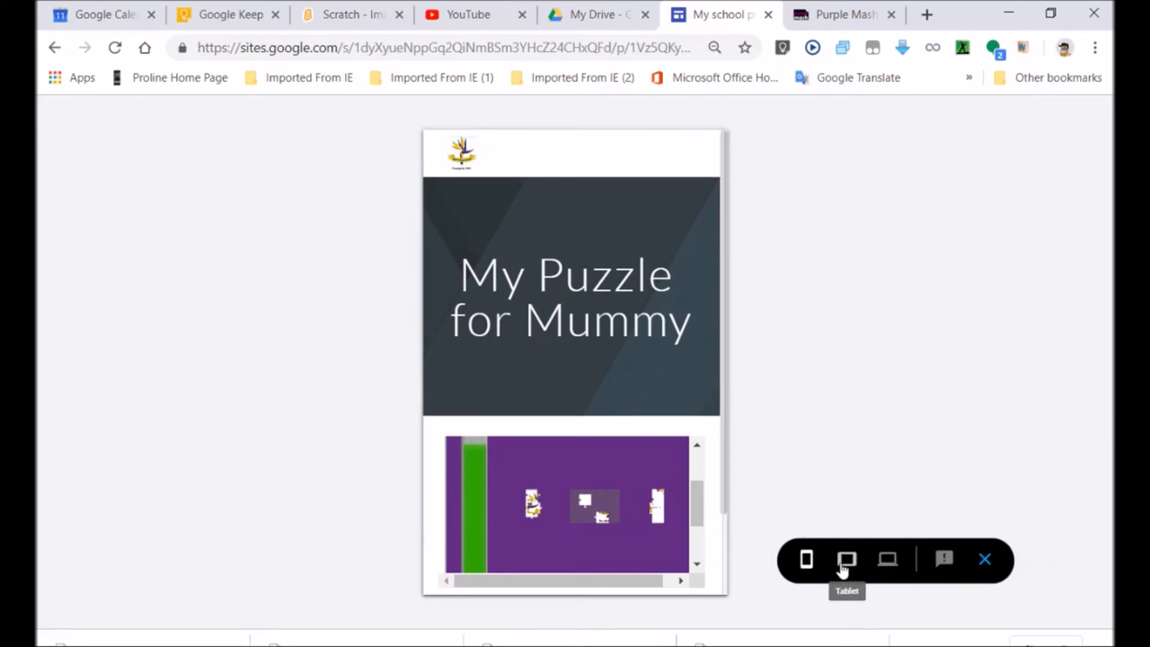
left_click(806, 559)
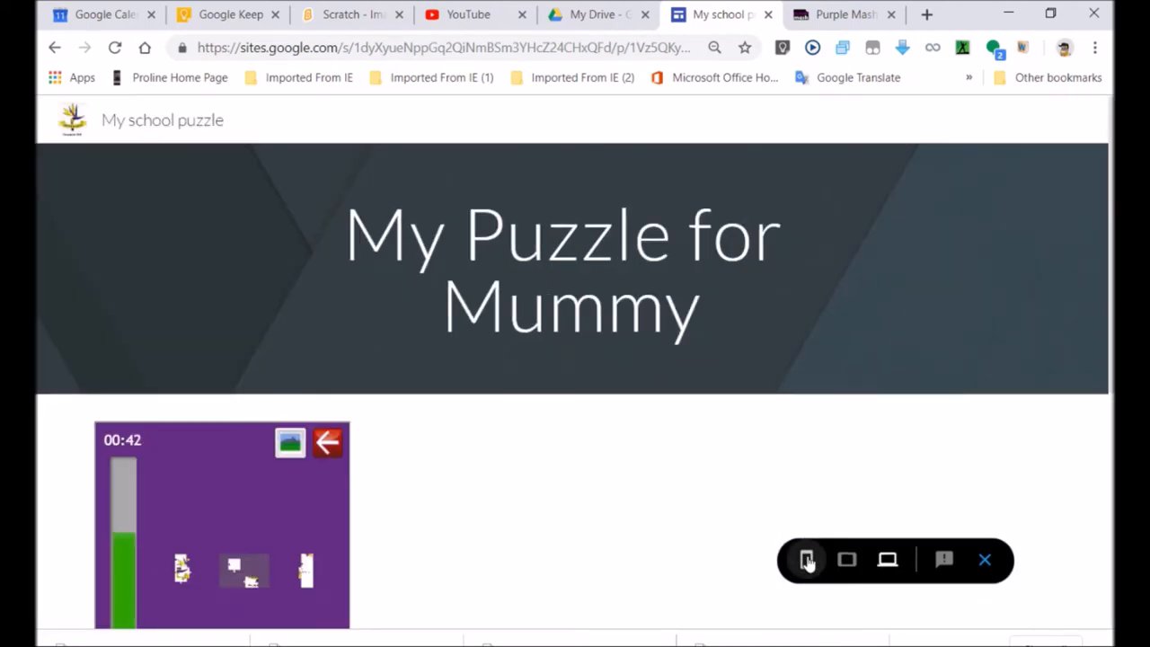
left_click(807, 559)
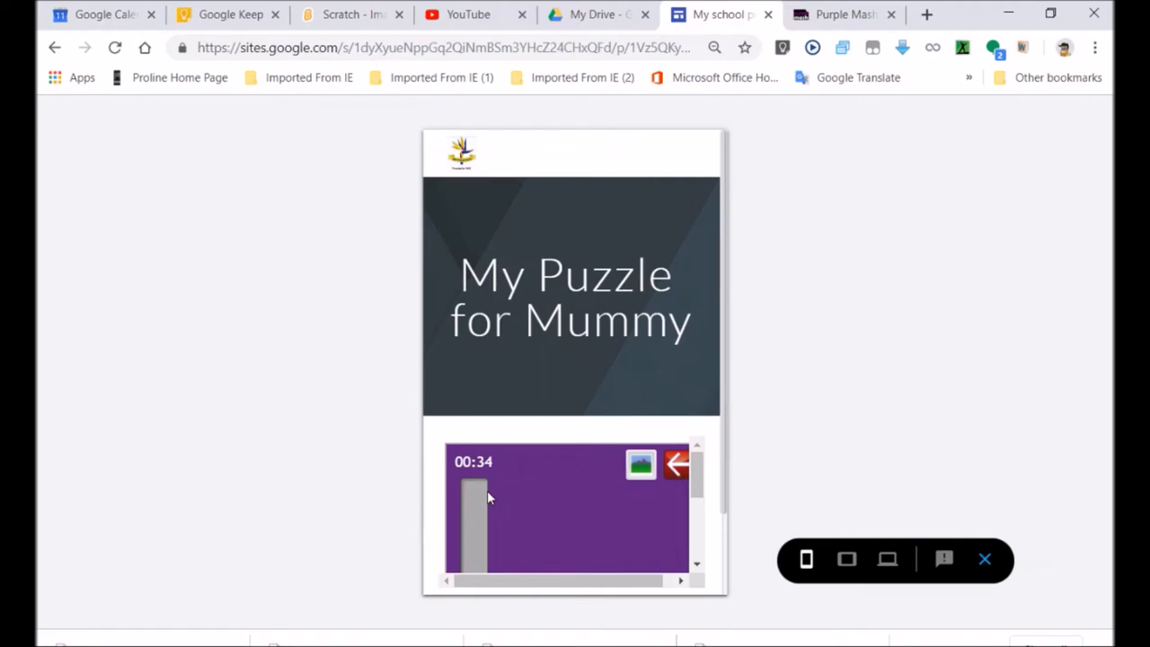
mouse_move(458, 436)
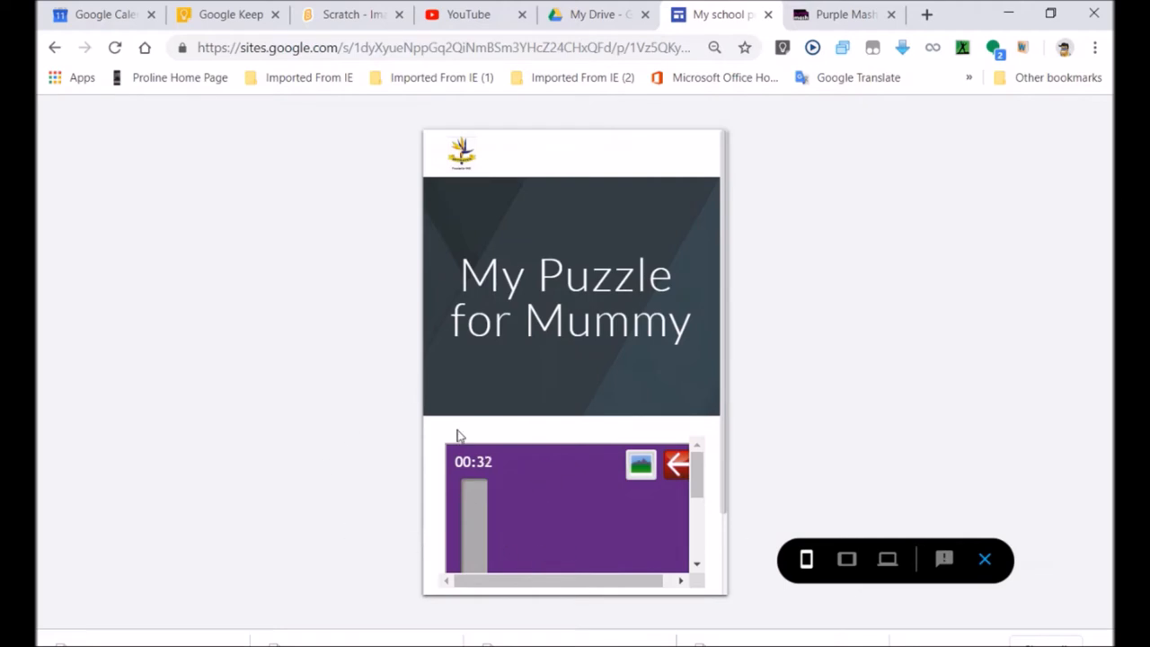
mouse_move(351, 390)
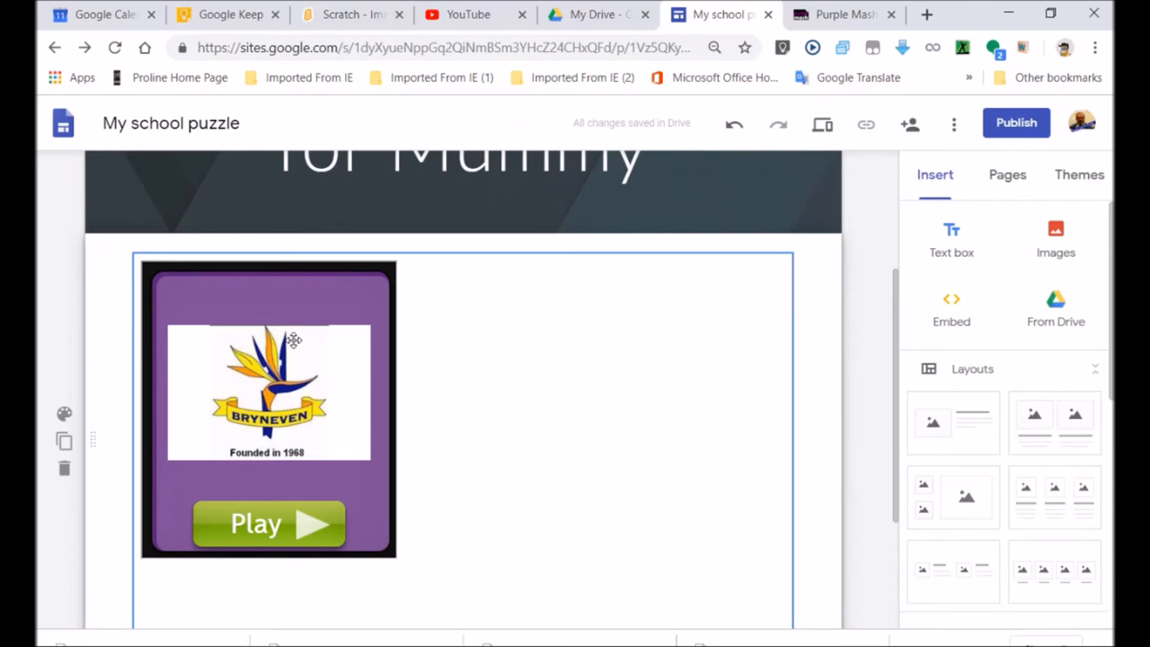
mouse_move(865, 124)
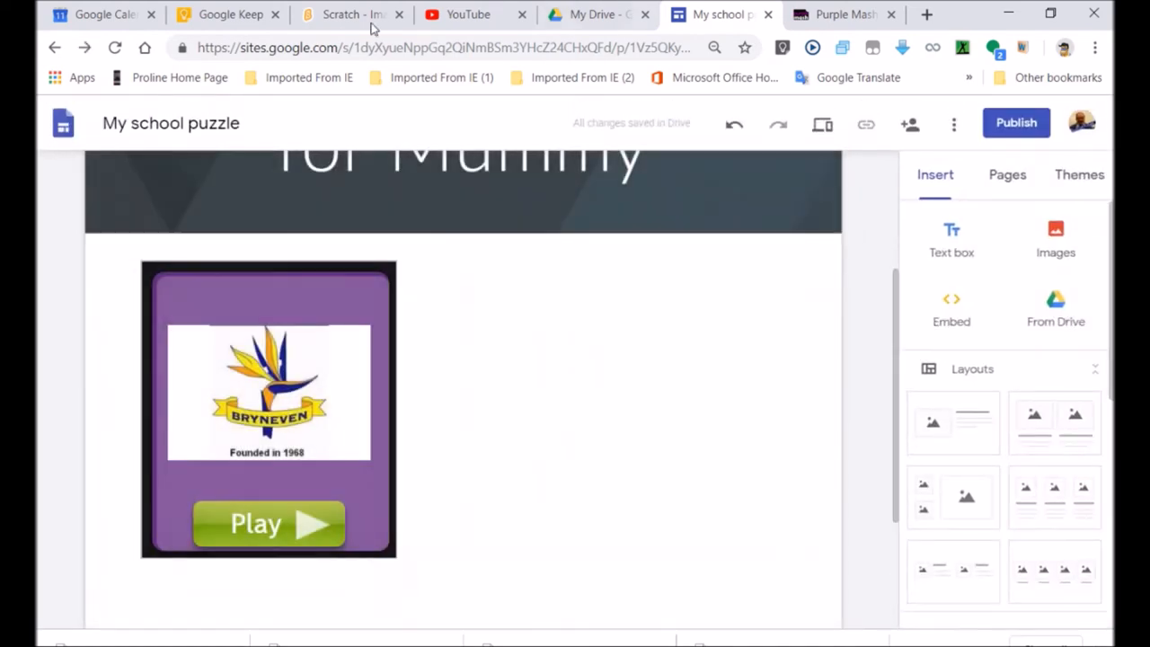
Step: Switch to Scratch, go to My Stuff and open the MUSIC project's page
left_click(350, 14)
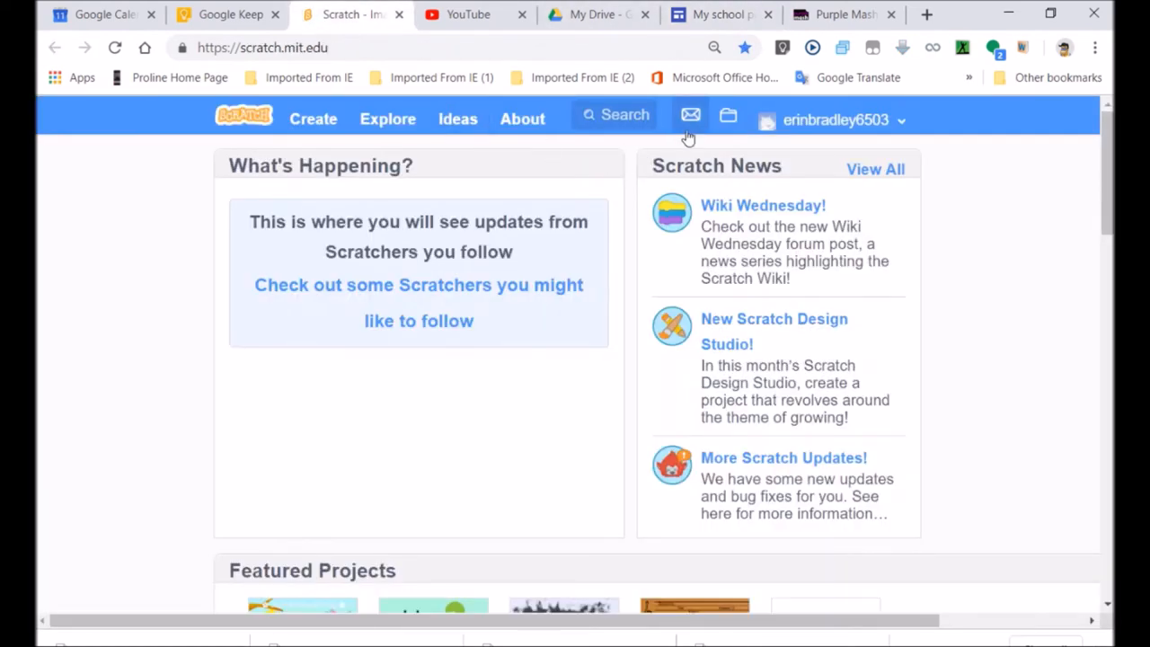
left_click(728, 118)
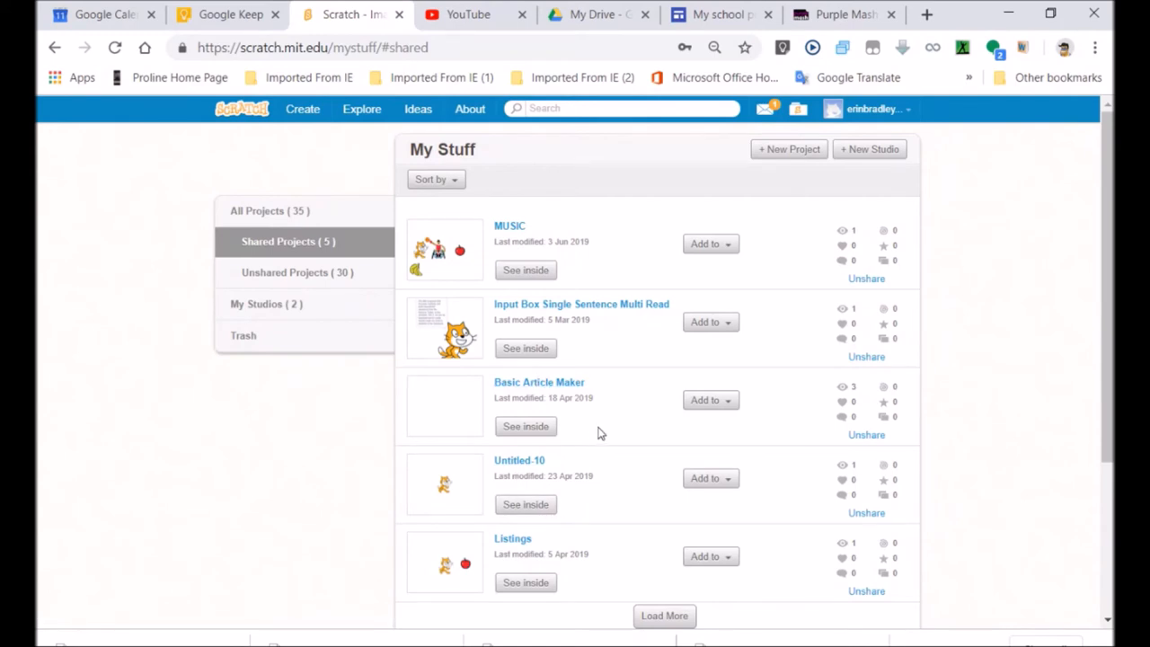
mouse_move(509, 226)
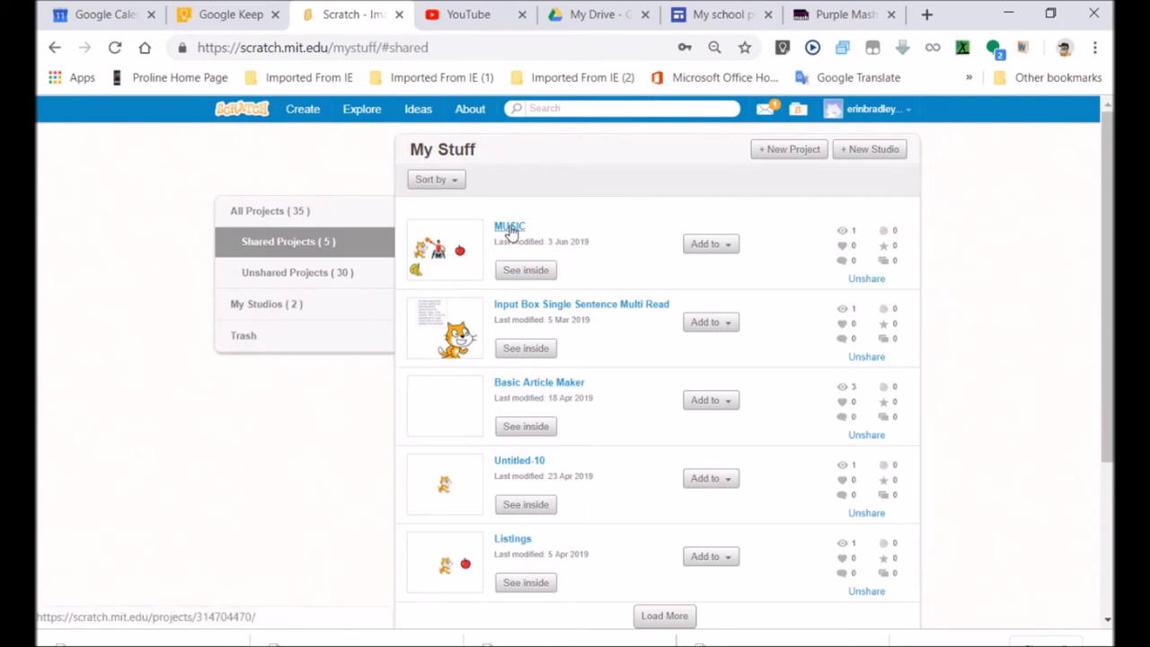
left_click(526, 270)
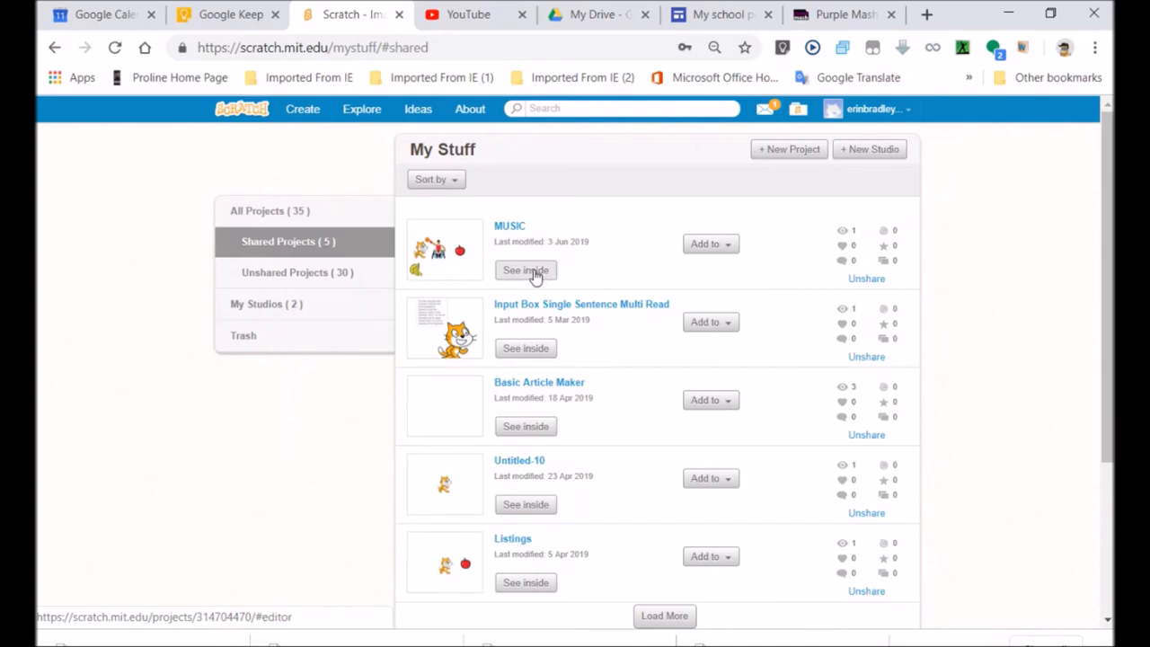
mouse_move(758, 212)
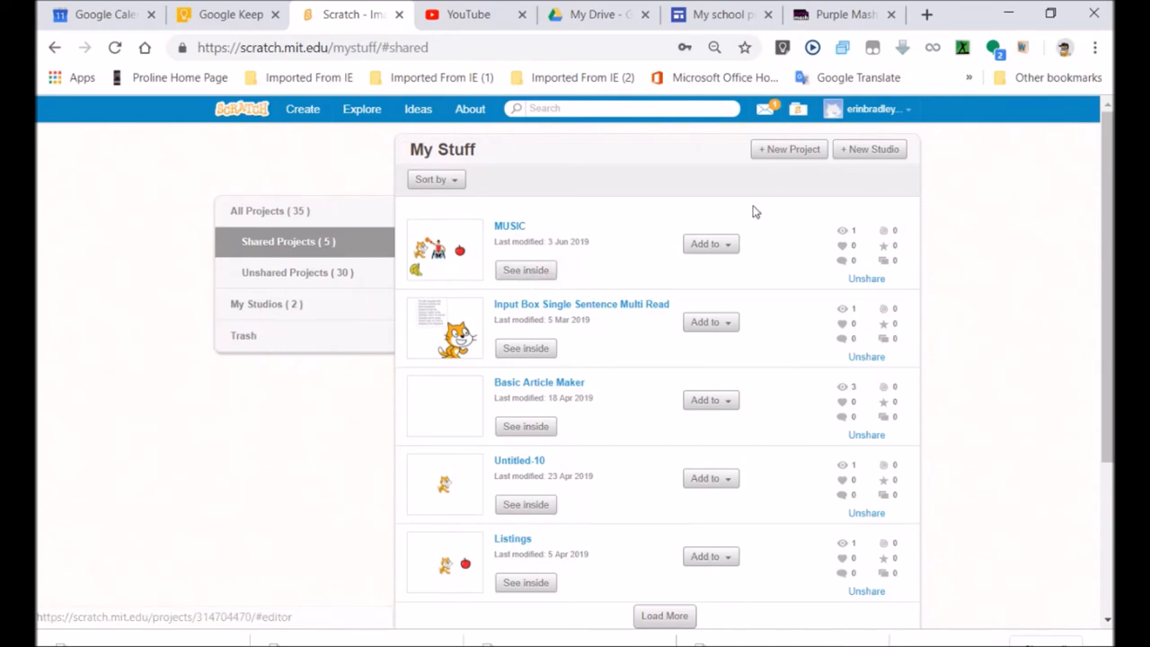
left_click(509, 225)
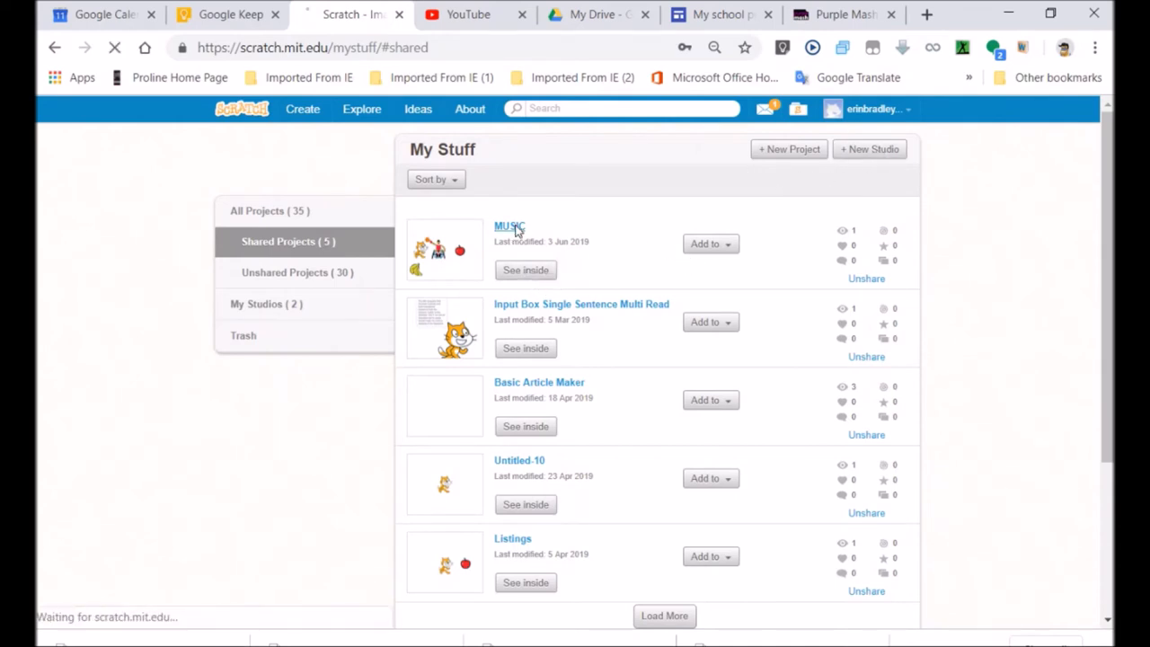
left_click(509, 226)
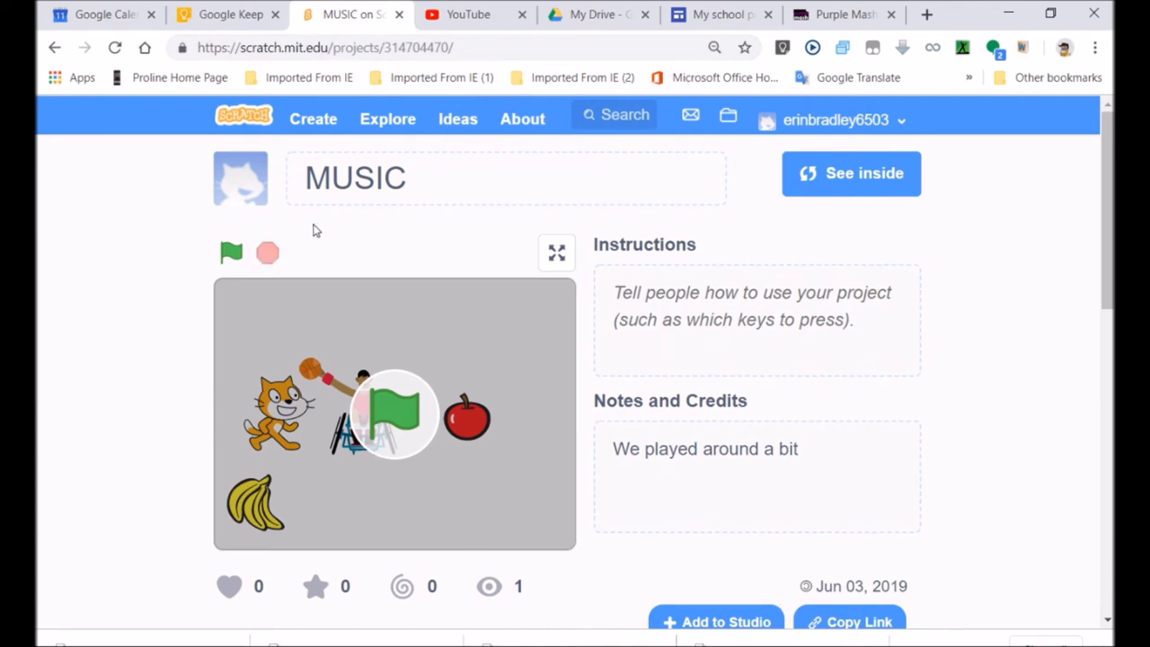
Step: Edit the MUSIC project's address to insert 'embeds/' after projects/
left_click(323, 47)
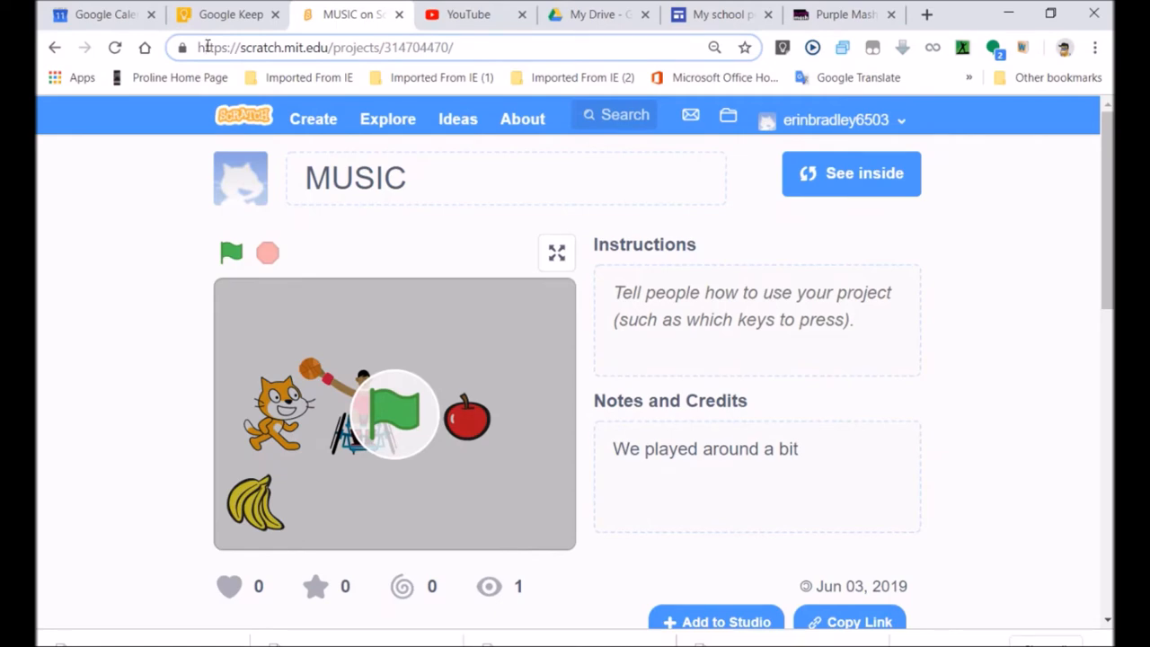
double_click(413, 48)
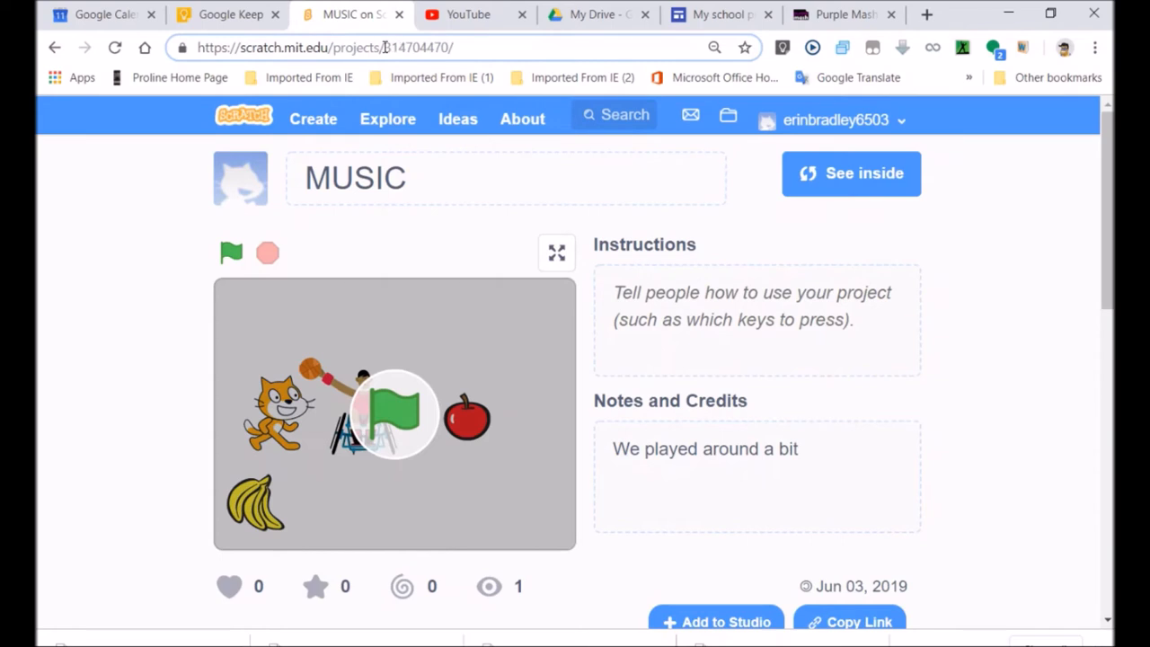
type("em")
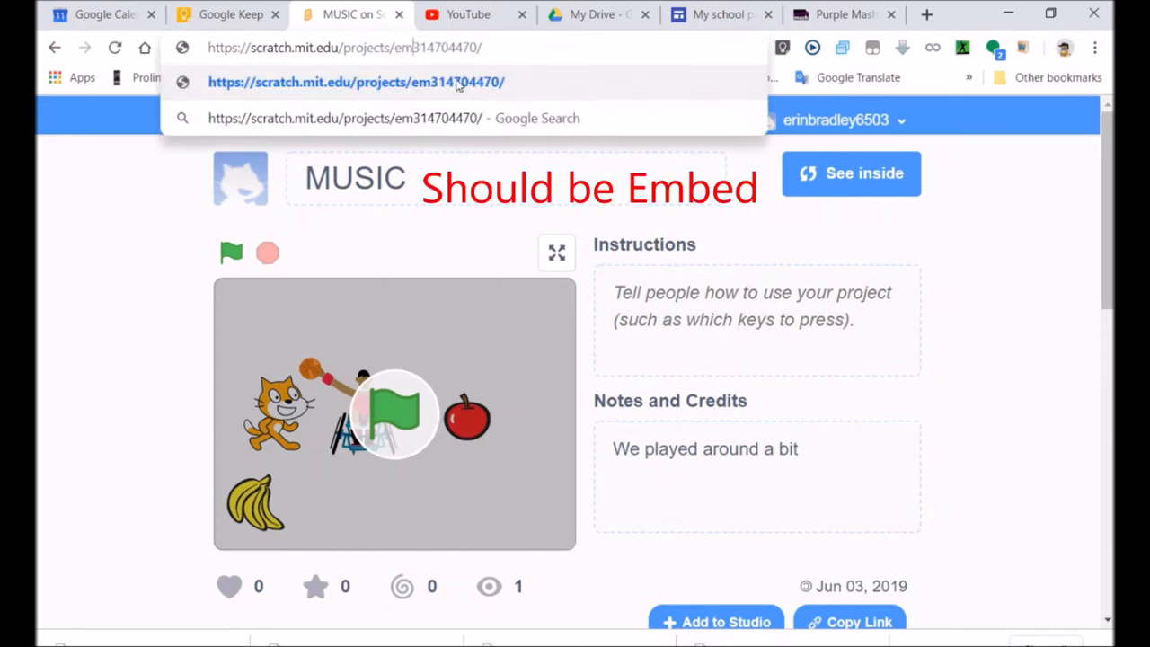
type("embeds/")
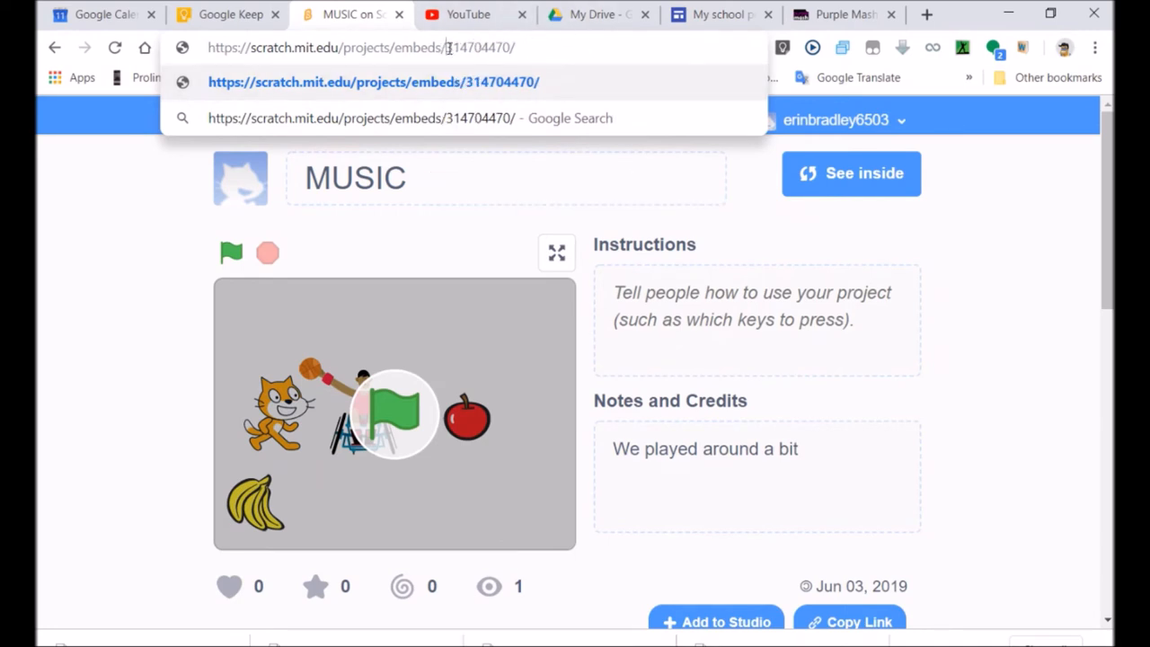
Step: Copy the whole edited Scratch embeds address to the clipboard
double_click(476, 48)
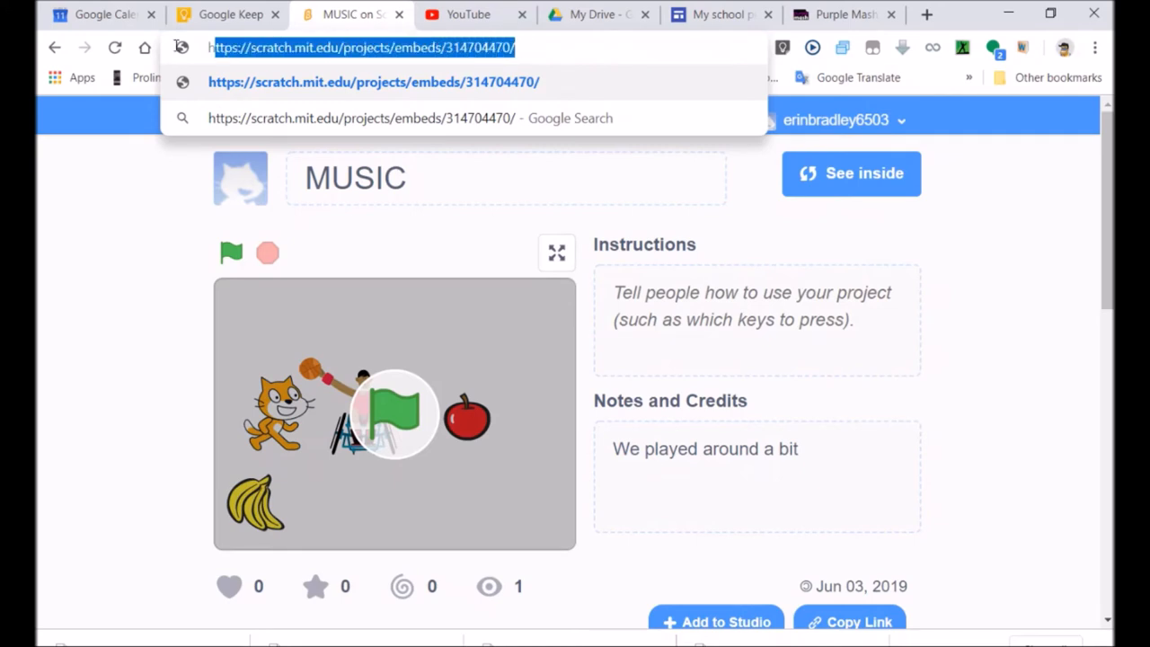
right_click(360, 48)
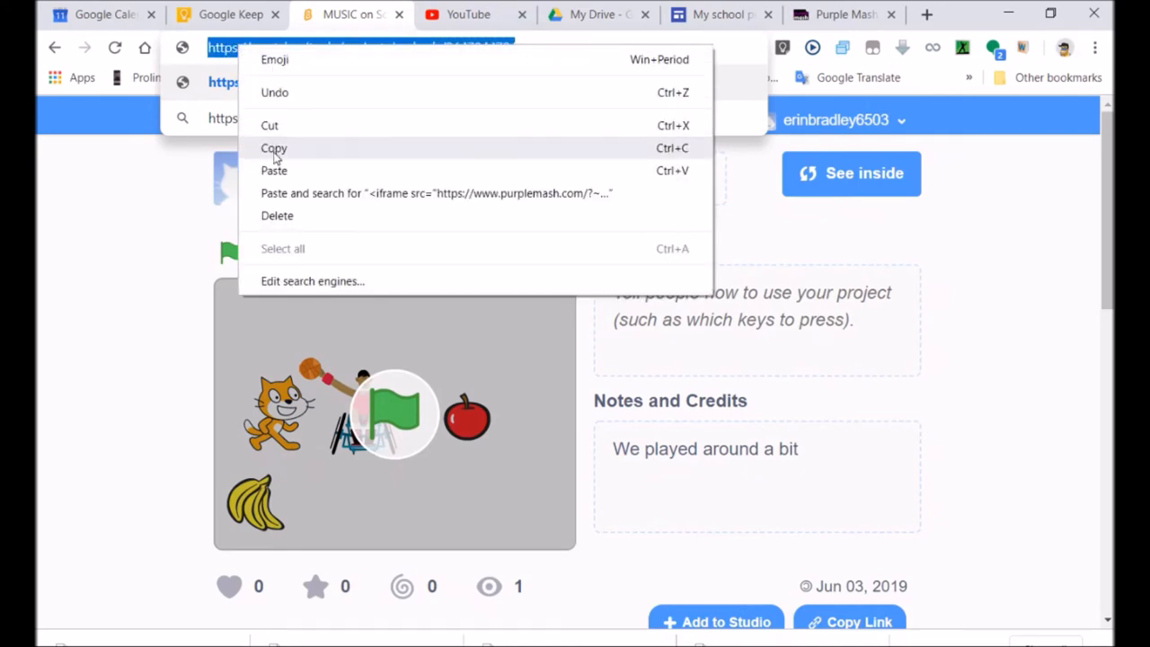
left_click(274, 148)
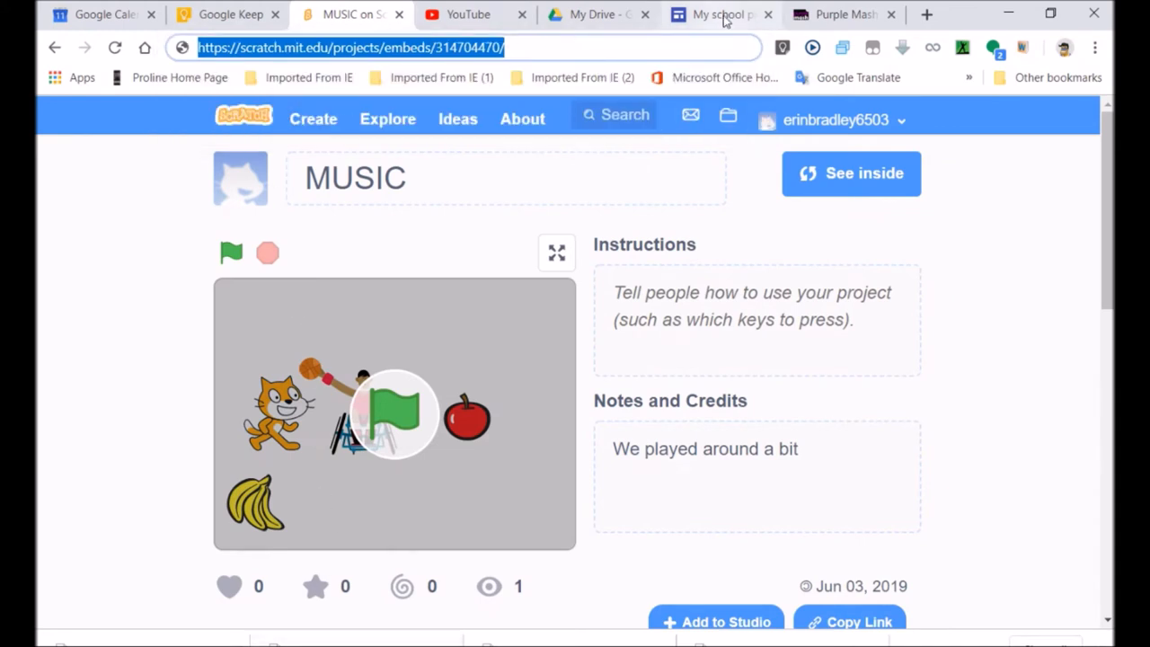
Step: Back on the school puzzle site, start an Embed code insert, then cancel it for now
left_click(719, 14)
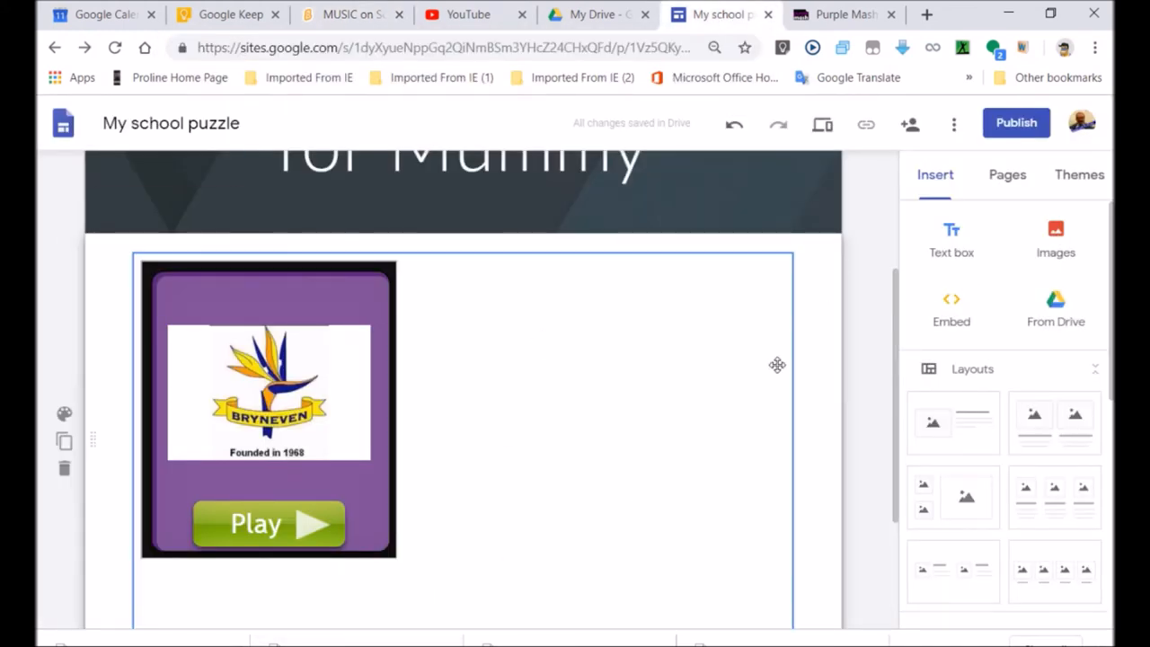
scroll("down", 3)
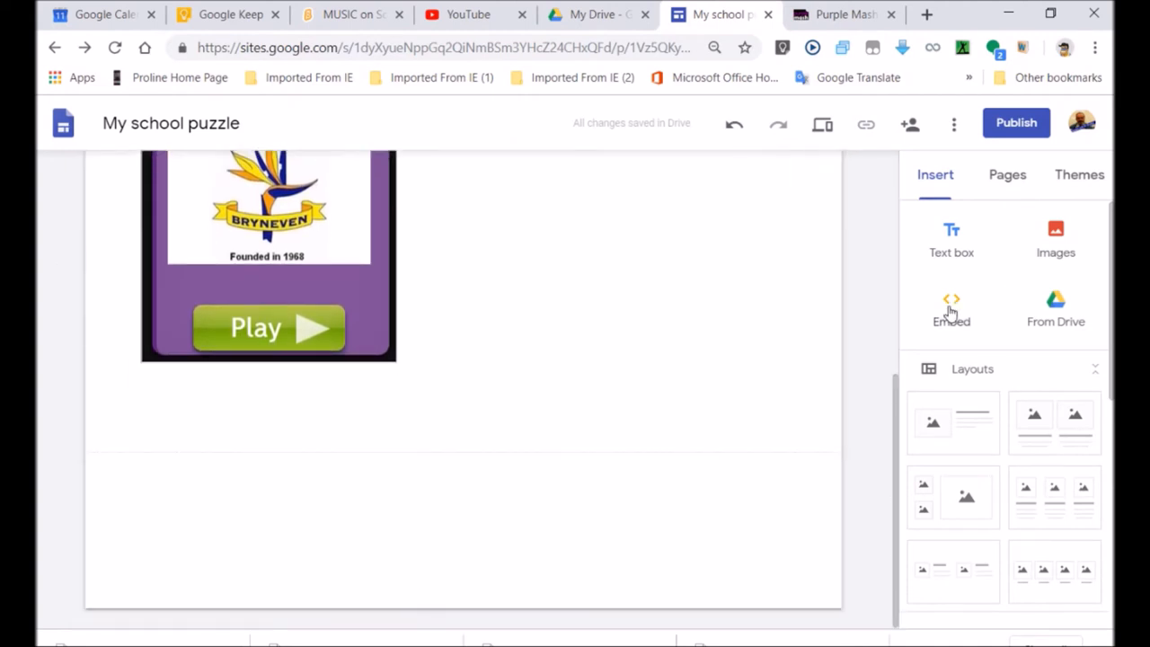
left_click(951, 310)
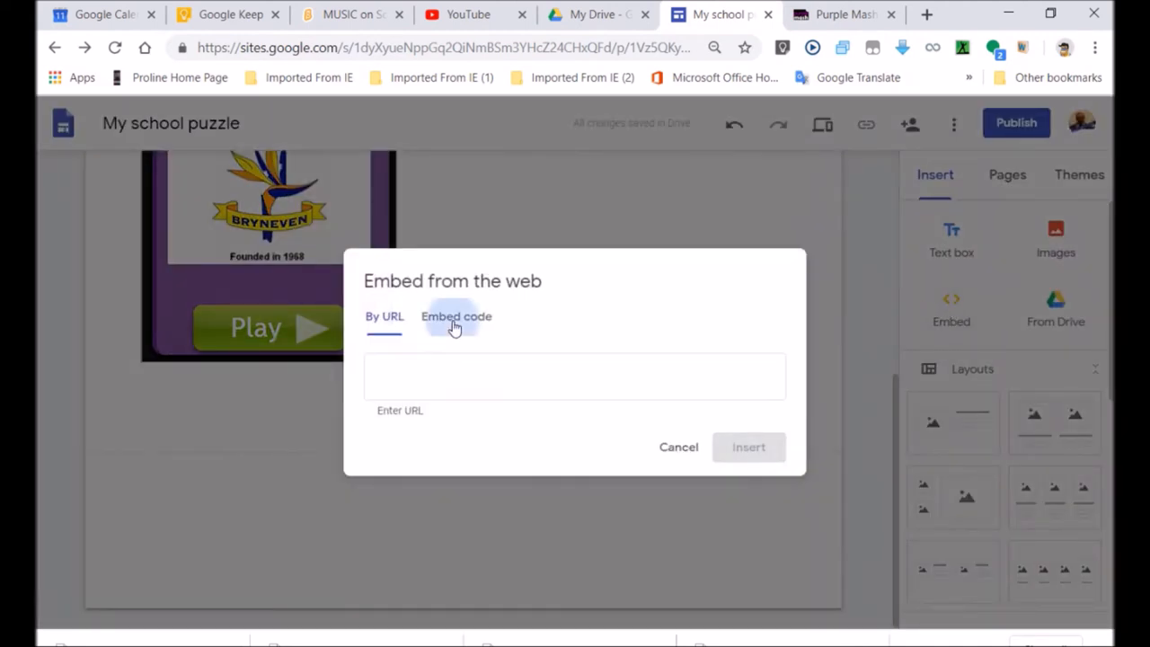
left_click(456, 316)
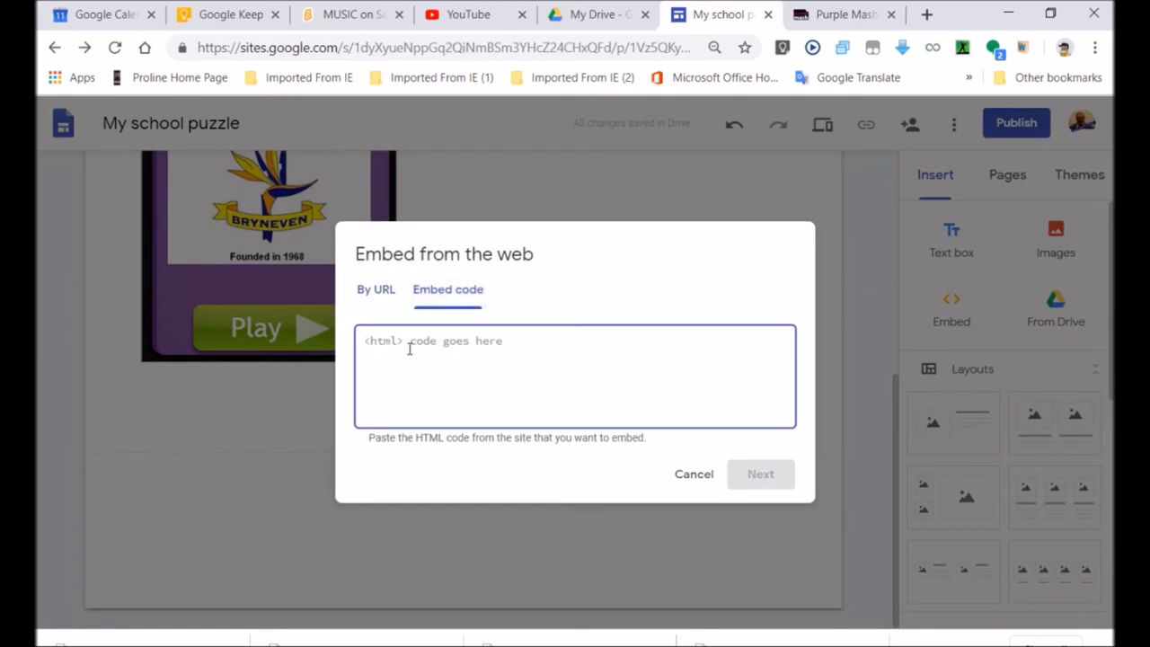
type("<iframe")
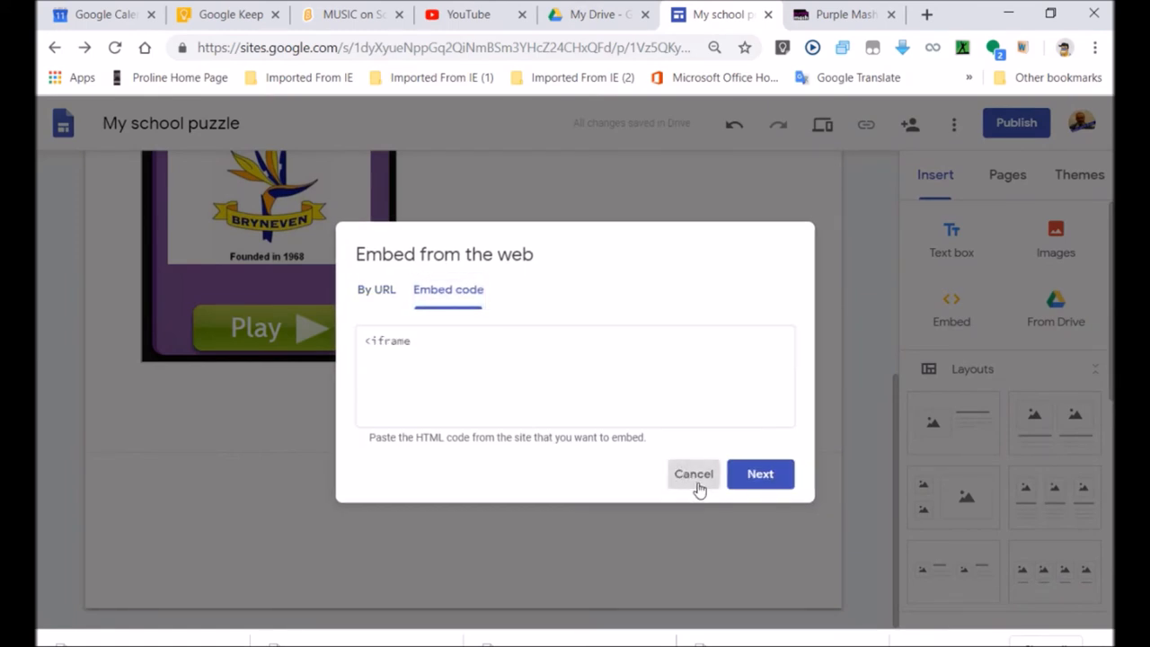
left_click(693, 474)
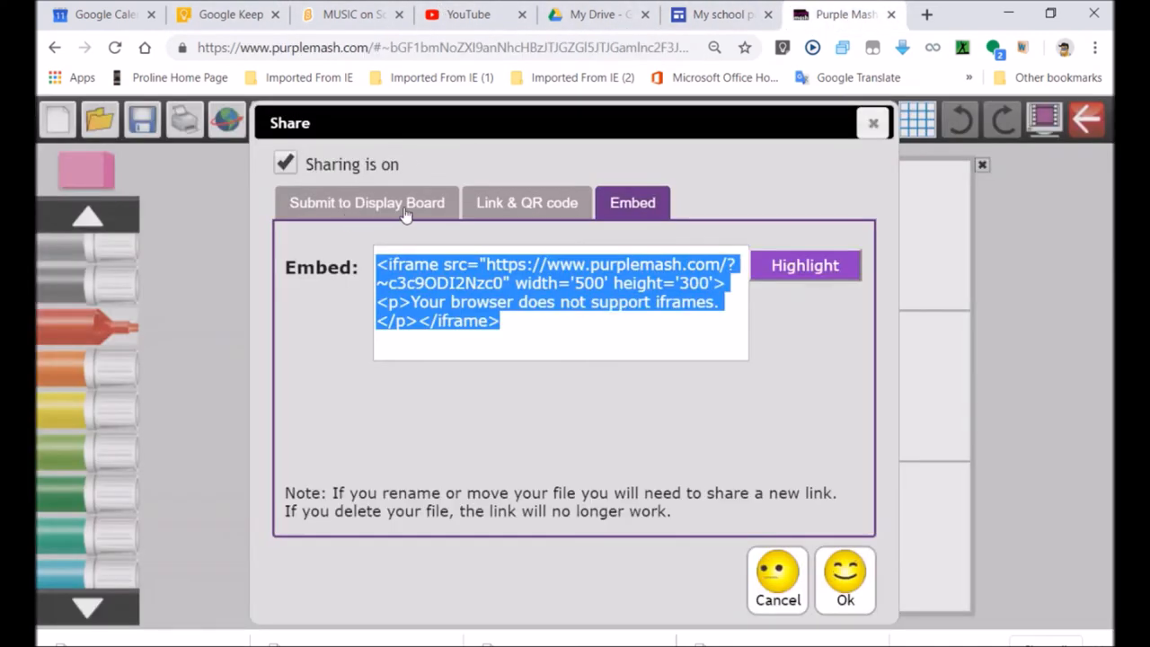
Step: Copy the jigsaw's iframe code from Purple Mash's Share dialog and return to the puzzle site
left_click(523, 320)
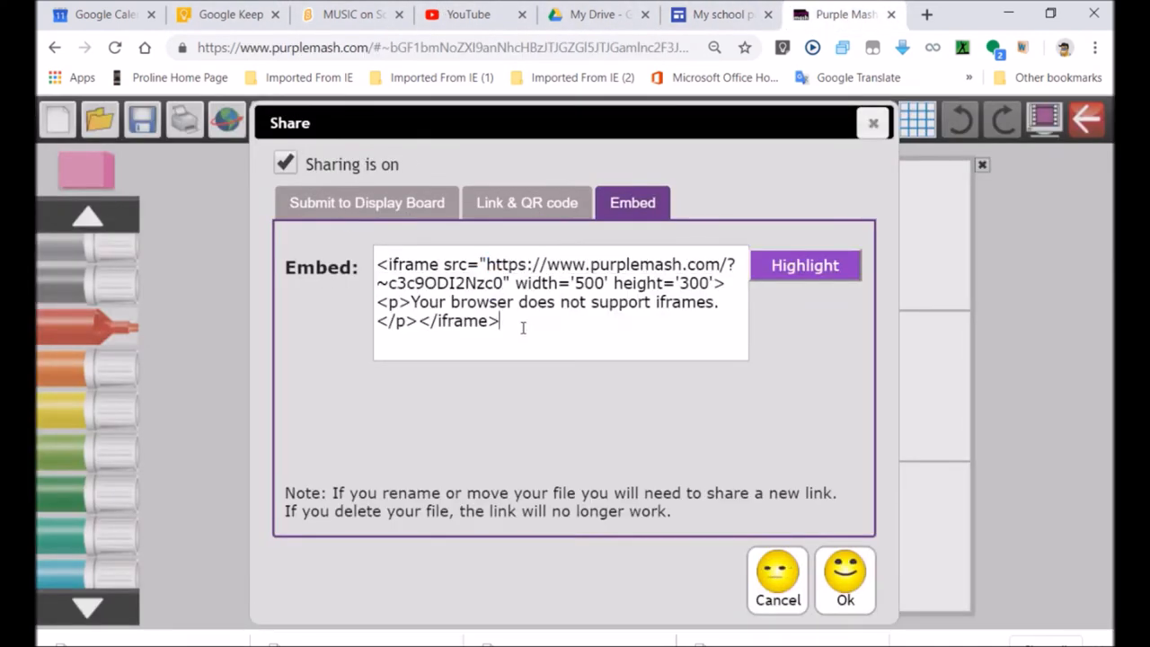
right_click(558, 302)
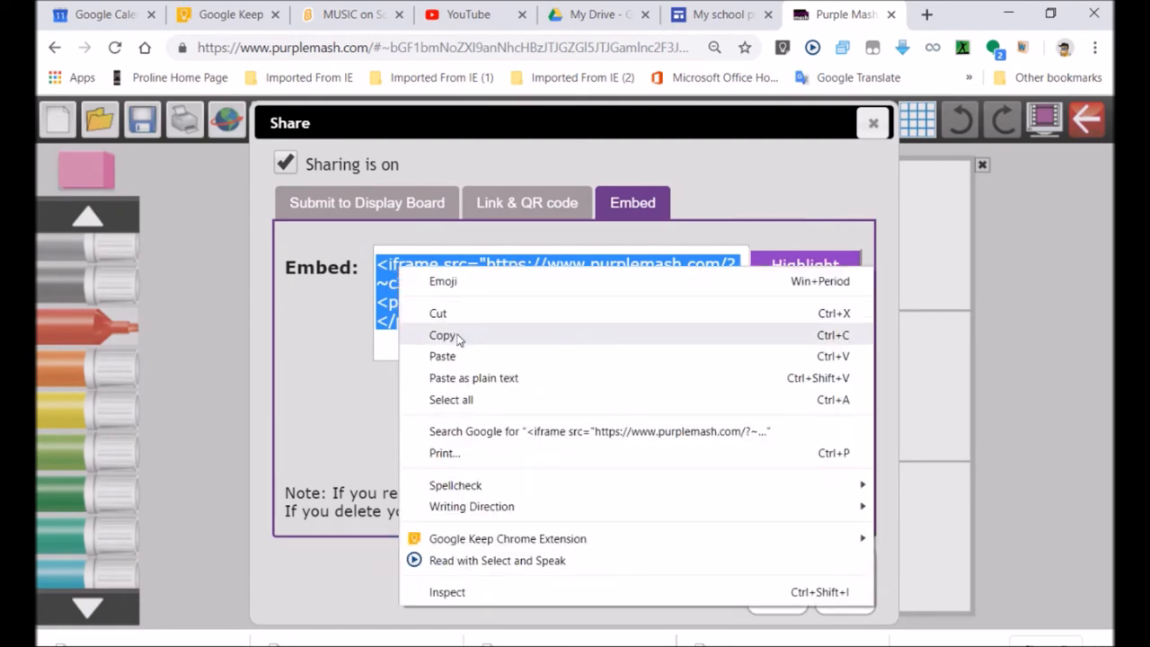
left_click(442, 334)
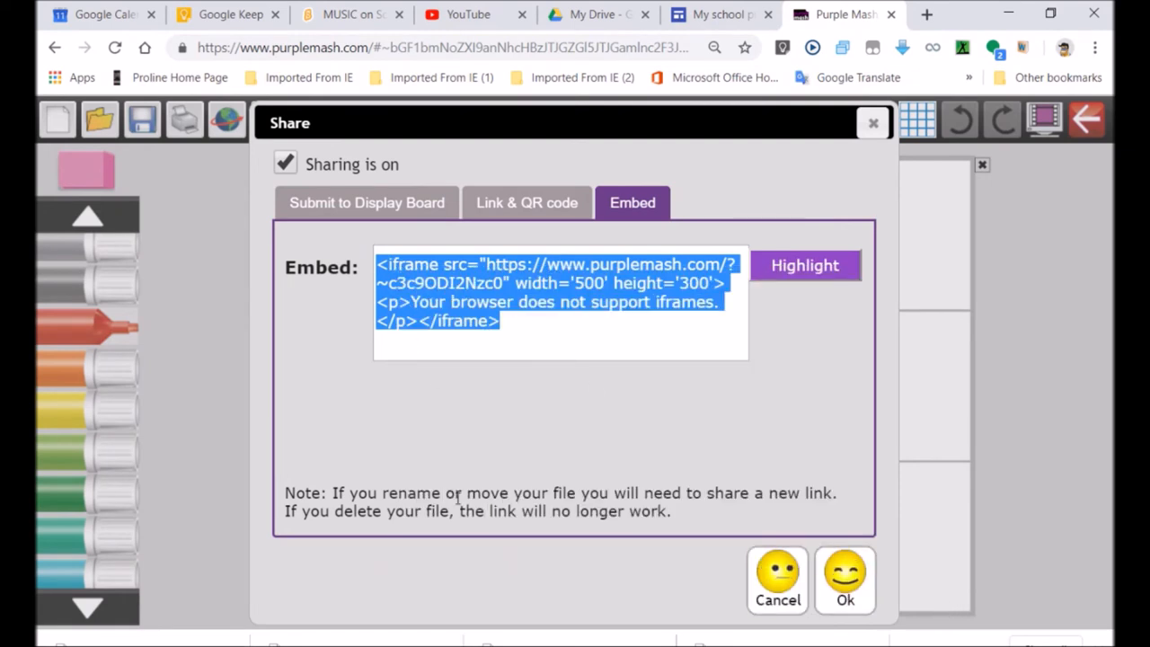
left_click(719, 14)
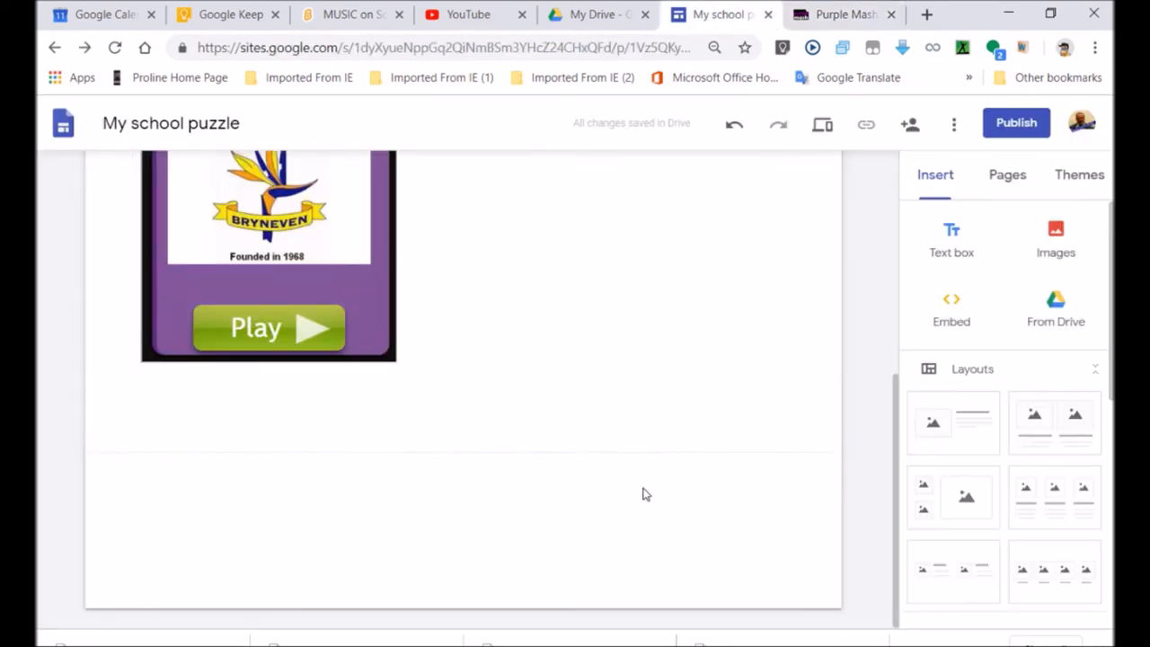
left_click(950, 308)
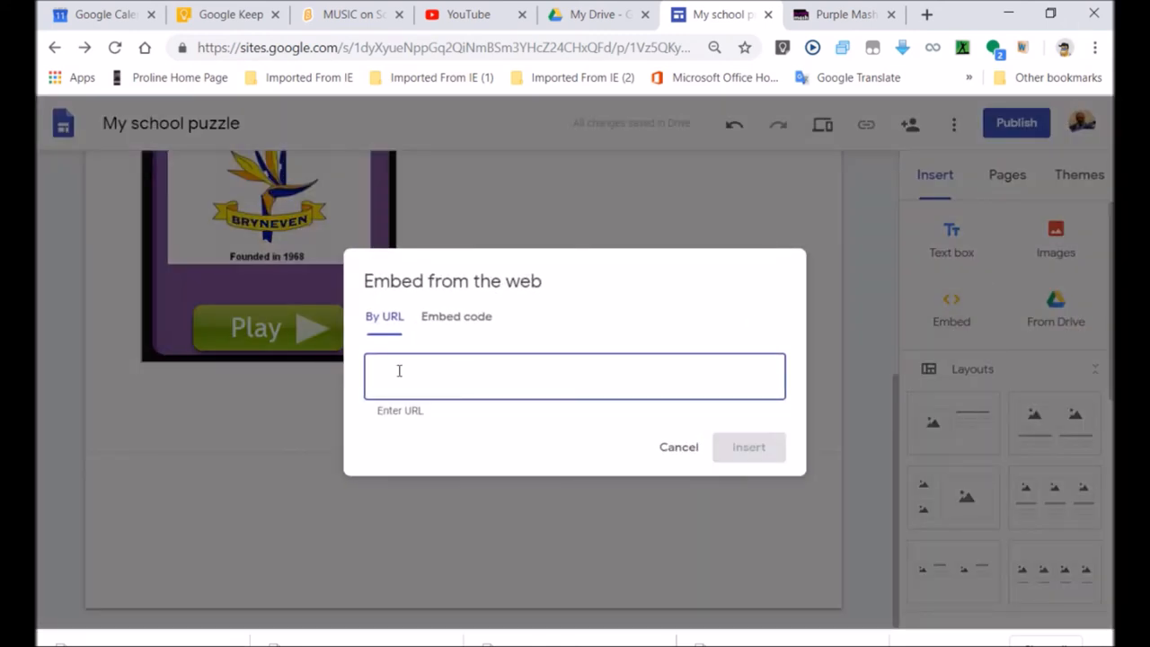
type("='300'><p>Your browser does not support iframes.</p></iframe>")
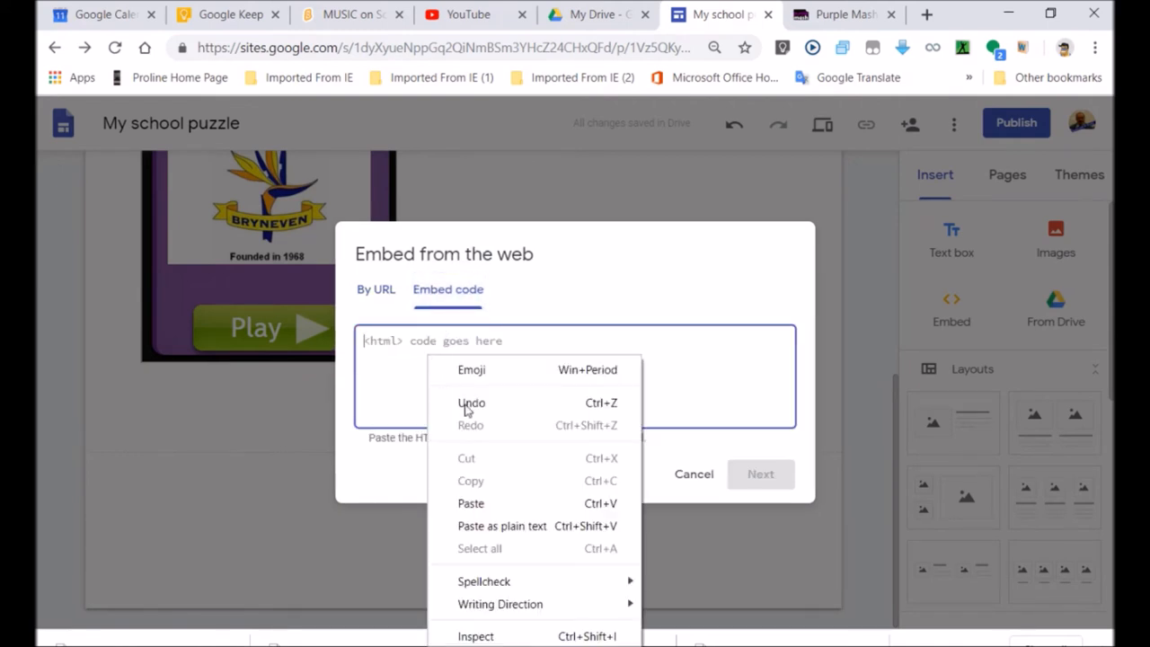
left_click(470, 503)
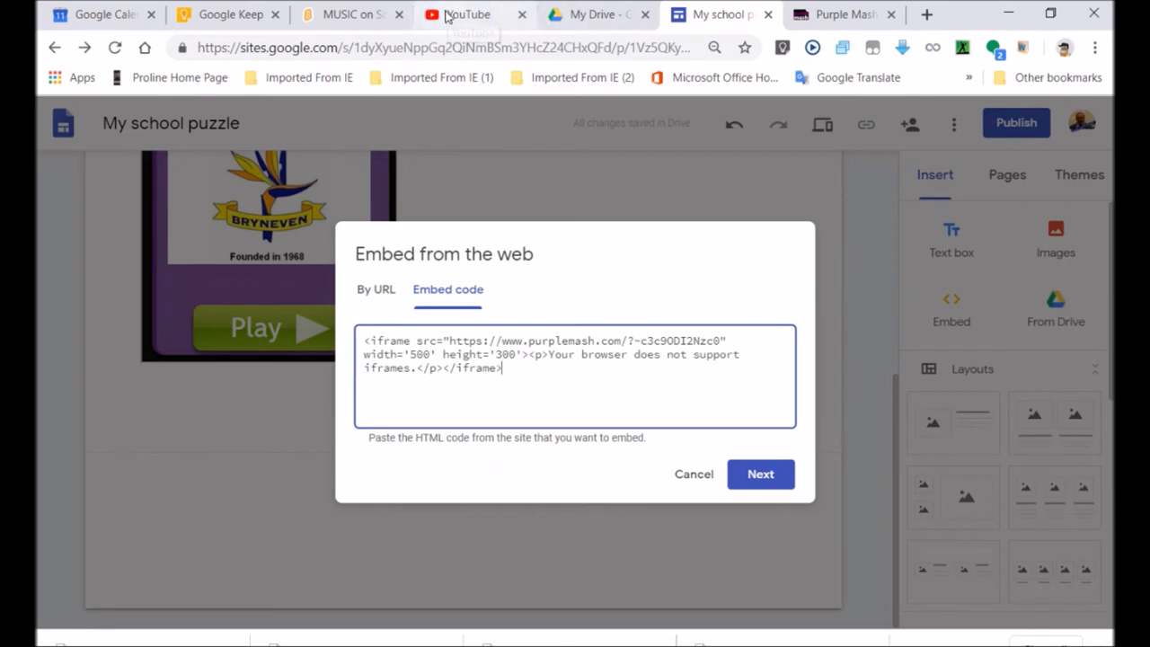
mouse_move(355, 15)
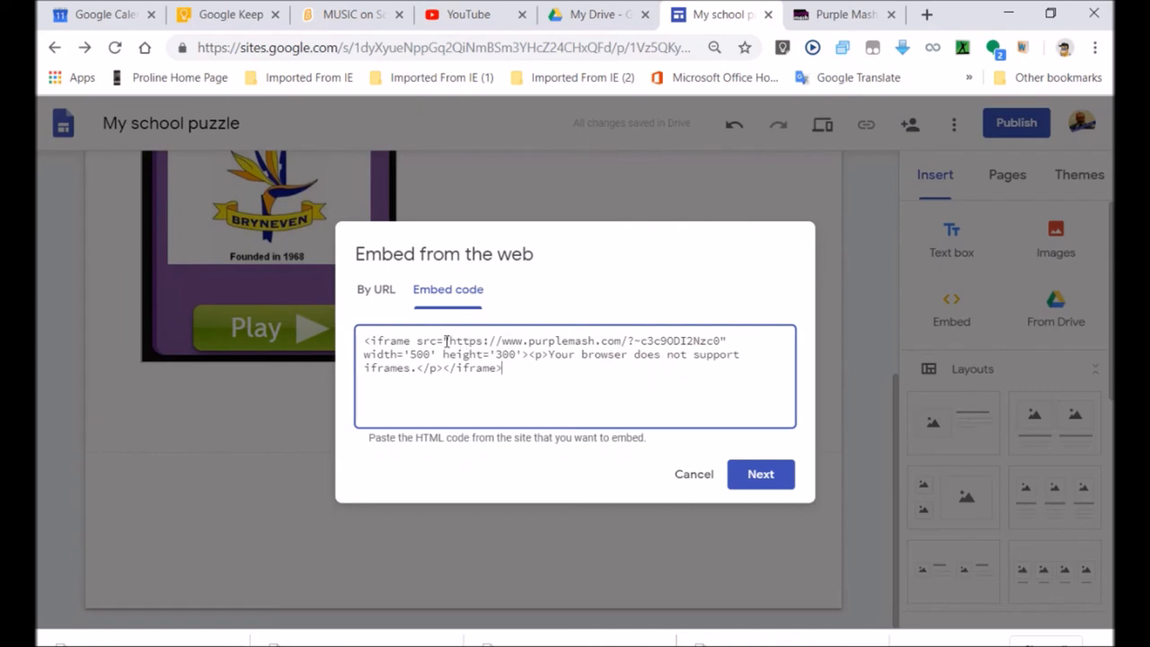
left_click_drag(450, 341, 719, 341)
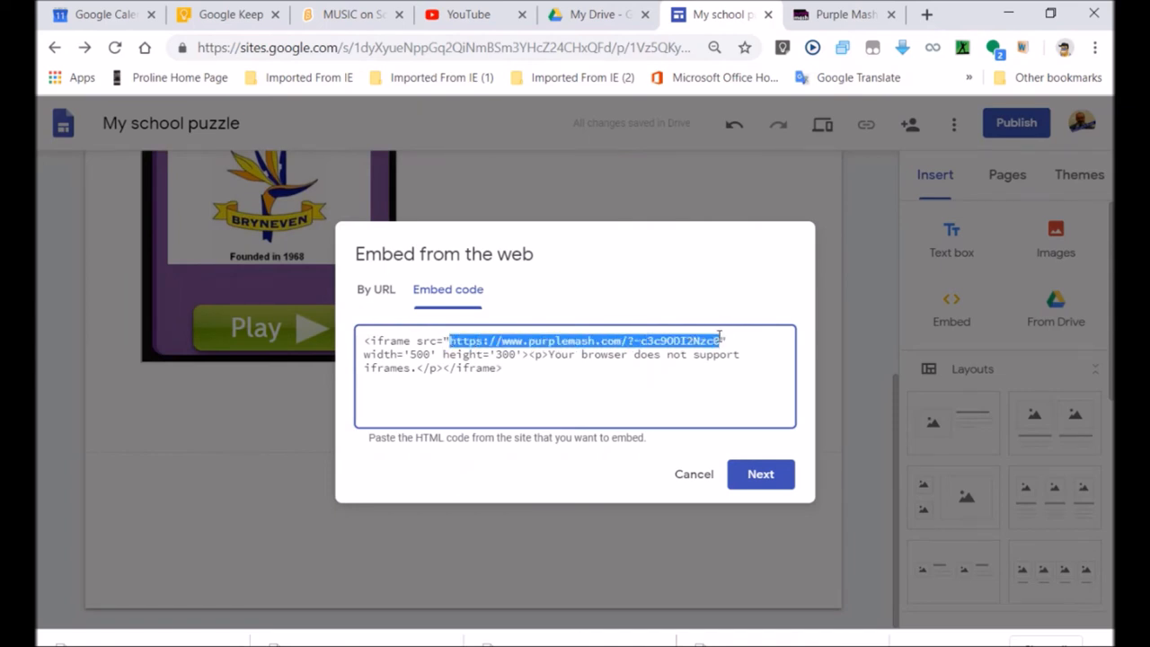
type("https://scratch.mit.edu/projects/embeds/314704470/")
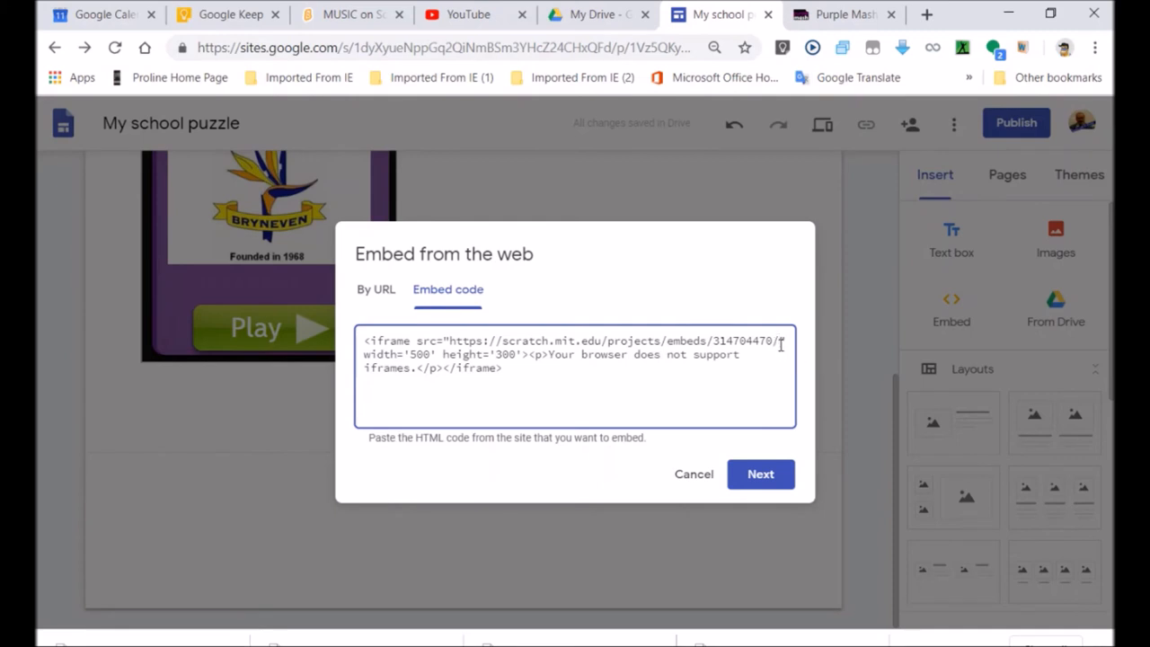
mouse_move(843, 362)
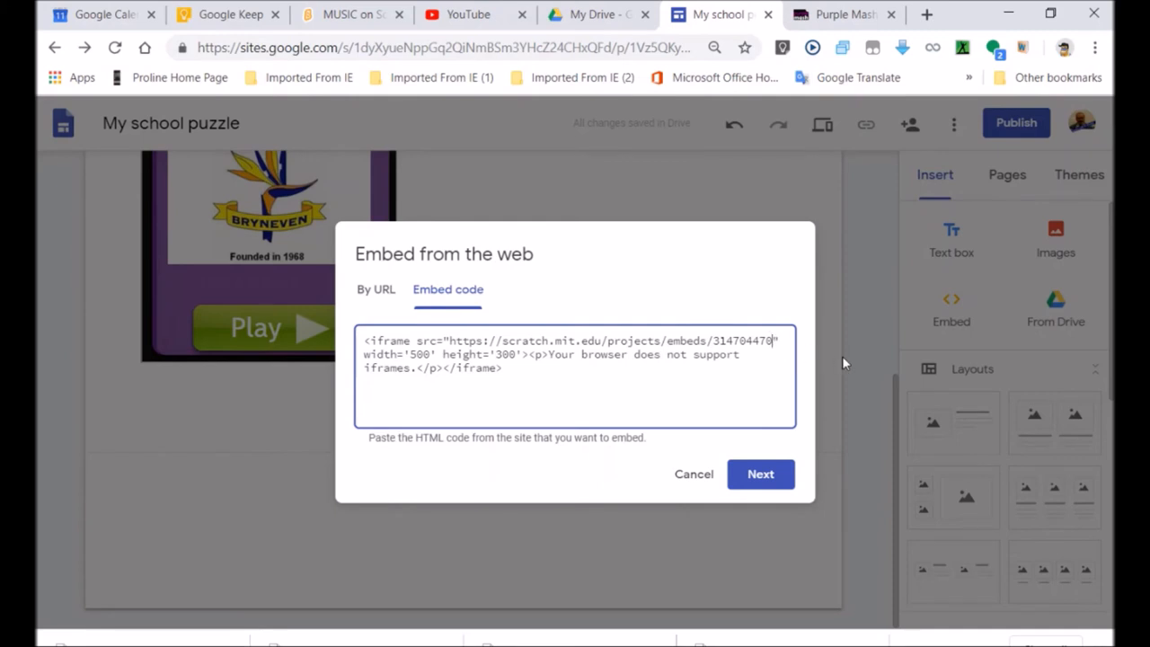
mouse_move(760, 474)
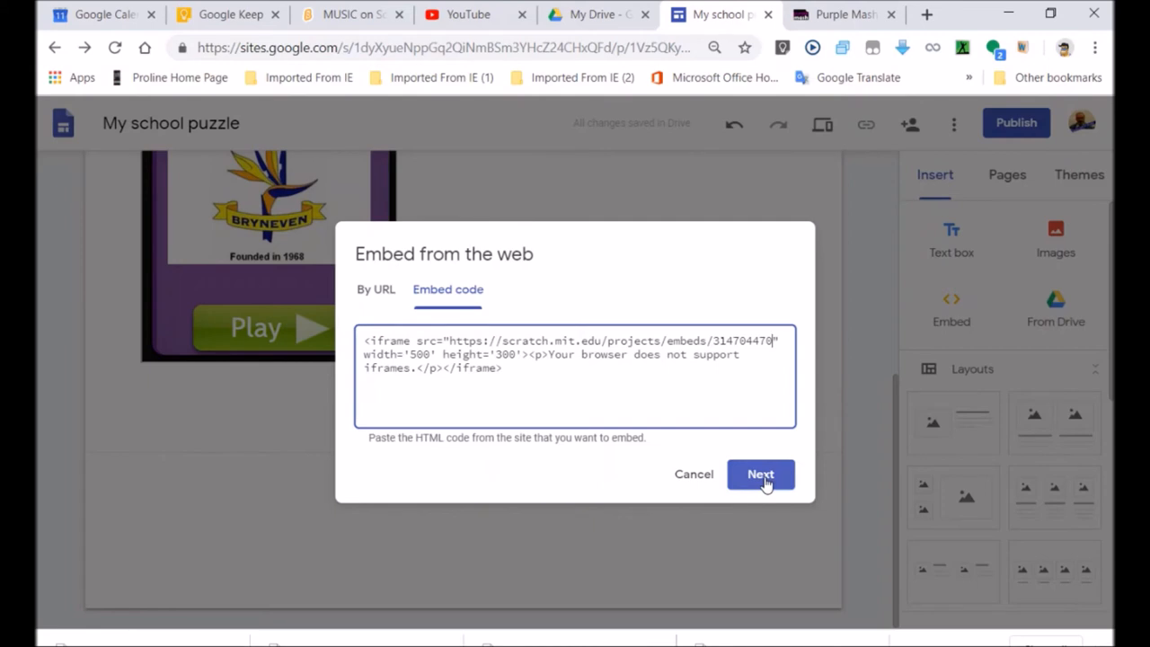
Step: Preview the corrected Scratch iframe, insert it onto the page and widen the embed
left_click(761, 473)
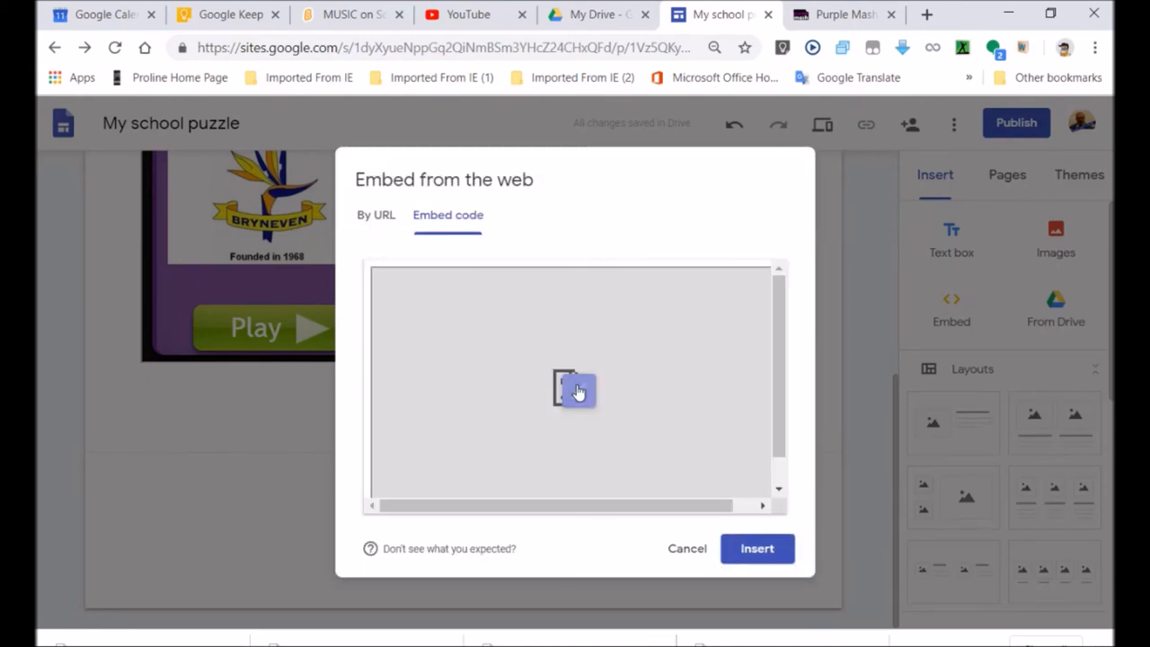
type("<iframe src=\"https://scratch.mit.edu/projects/embeds/314704470\" width='500' height='300'><p>Your browser does not support iframes.</p></iframe>")
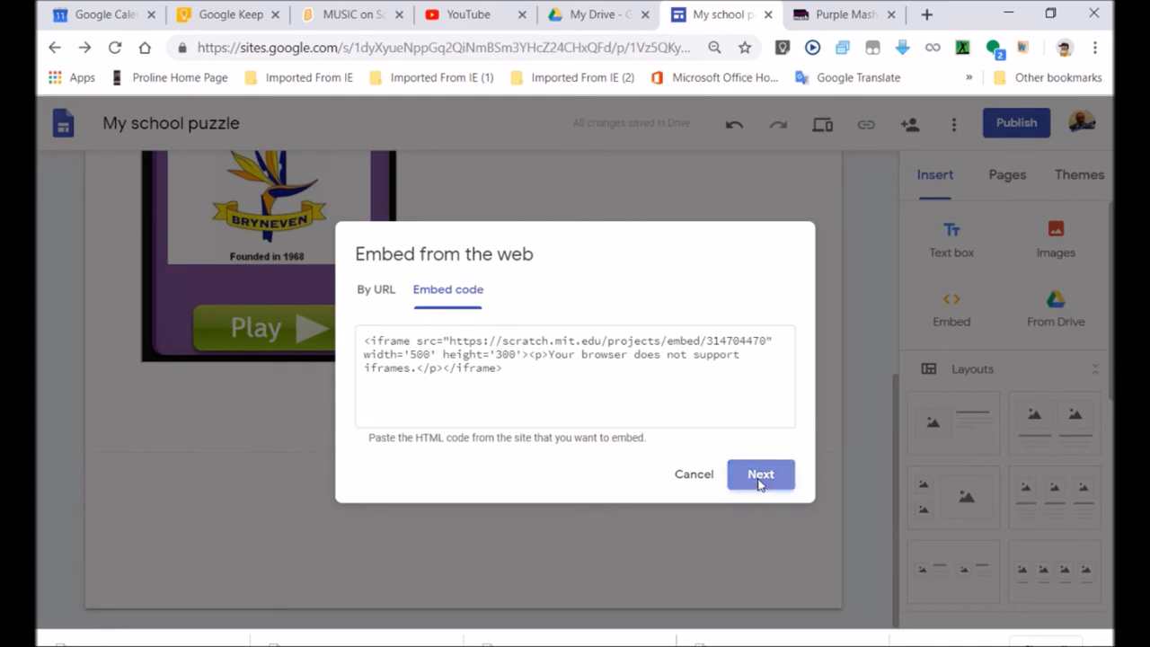
left_click(761, 474)
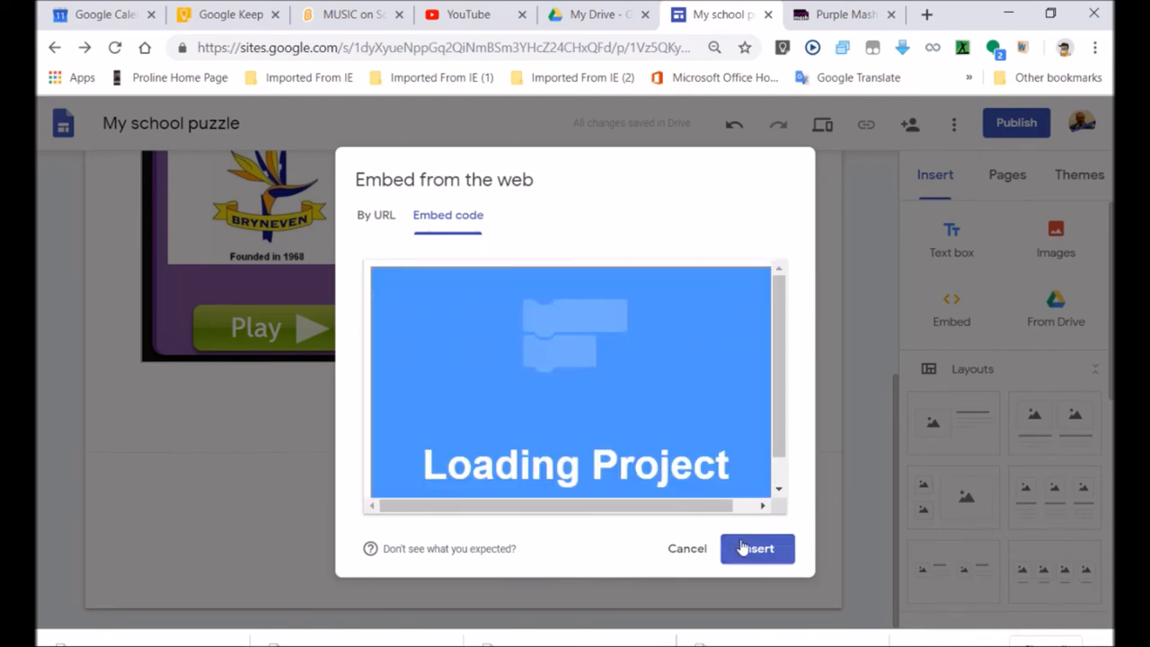
left_click(757, 548)
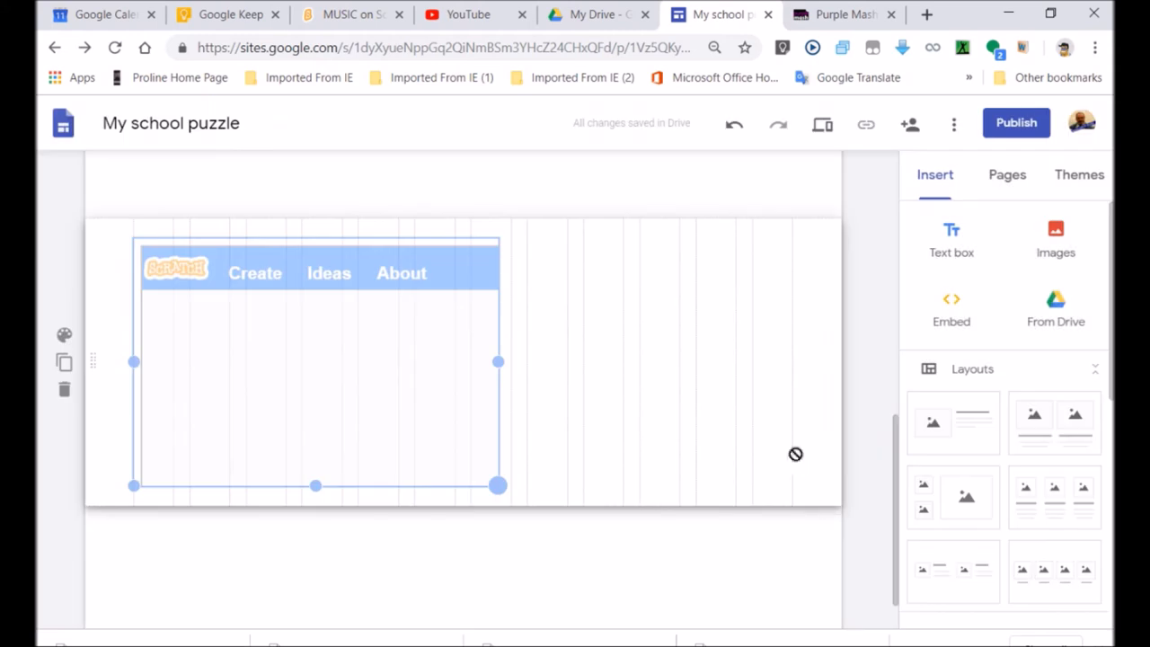
left_click_drag(499, 486, 723, 559)
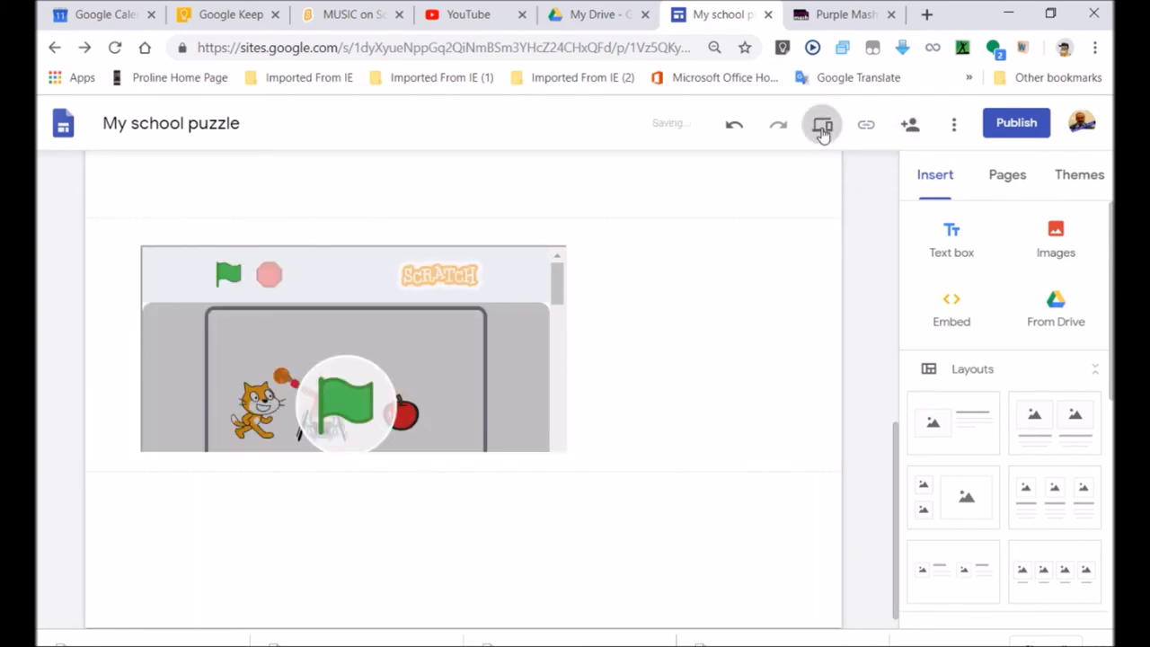
left_click(822, 124)
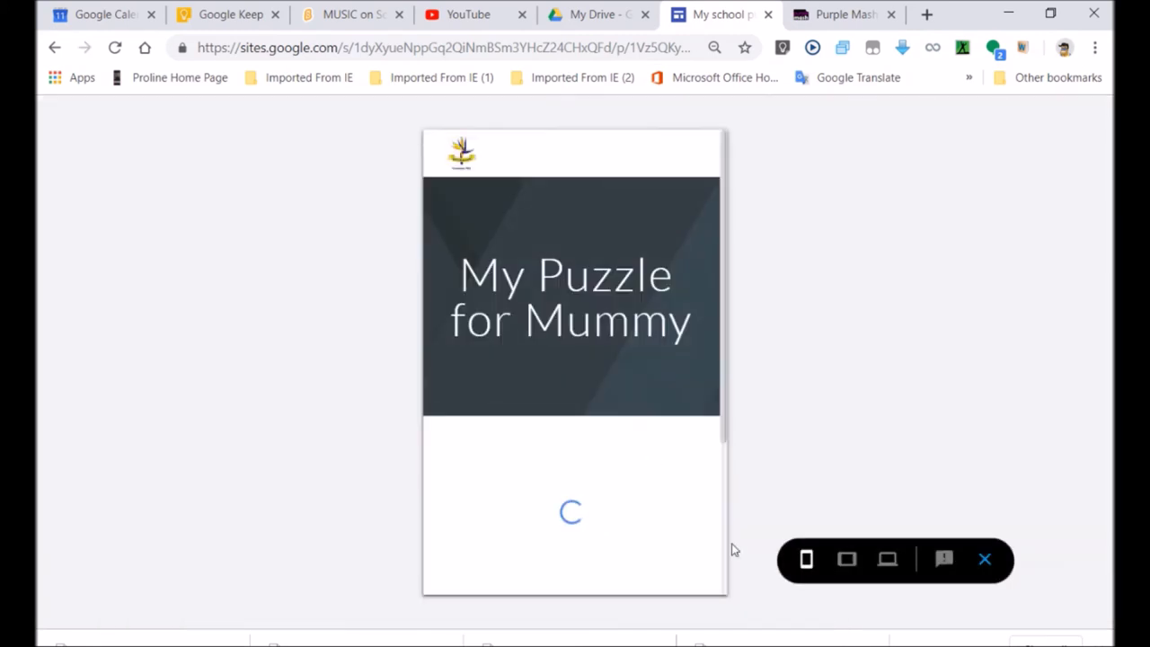
left_click(887, 559)
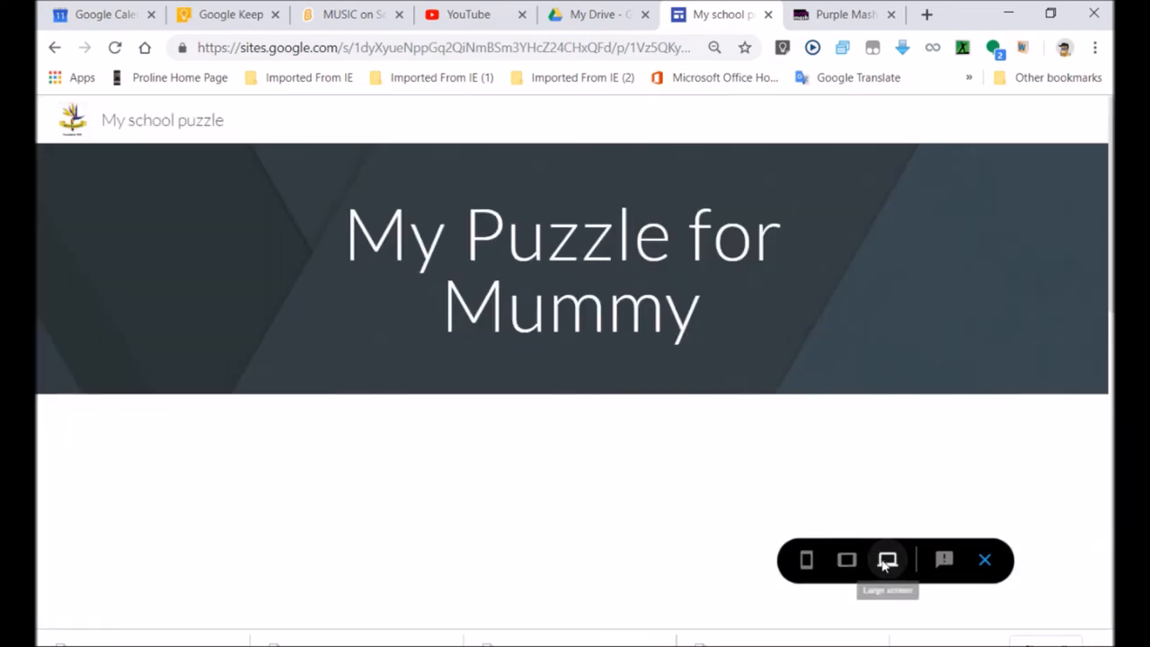
left_click(887, 560)
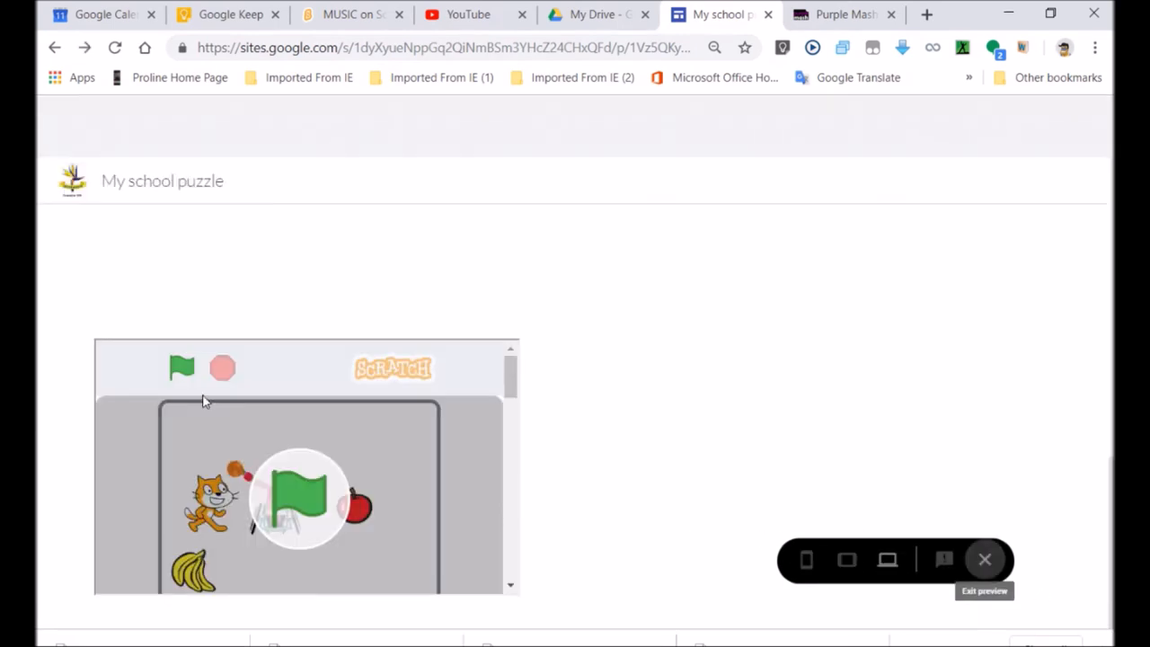
left_click(984, 559)
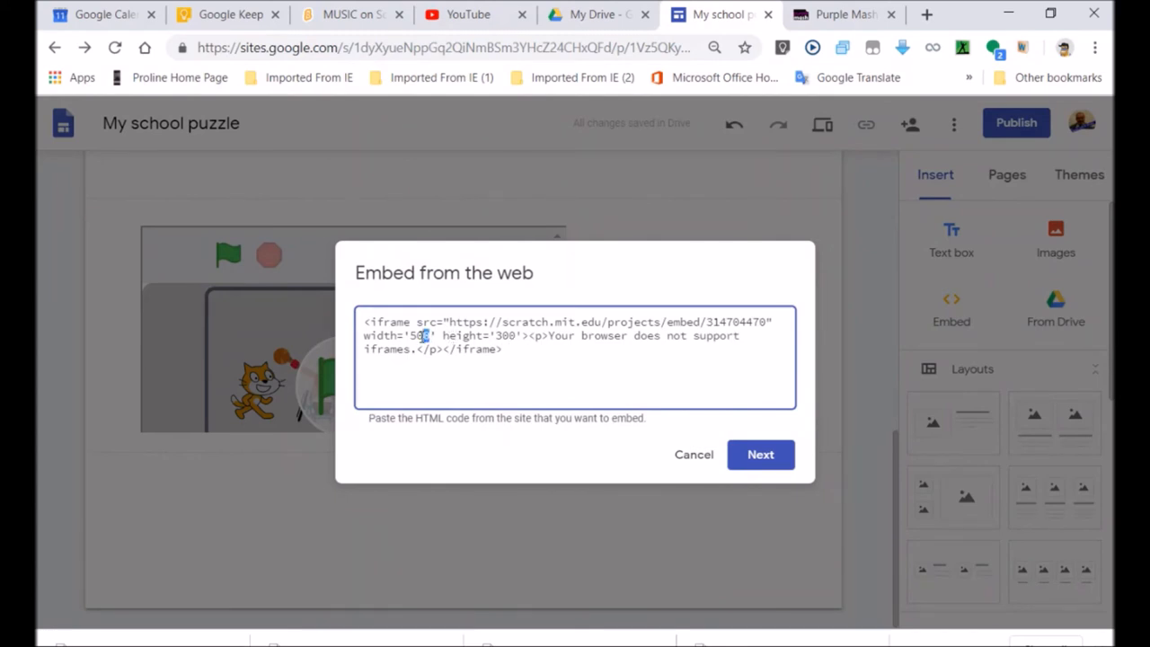
Step: Change the Scratch iframe to width 800 and height 600, then save it to the page
double_click(418, 335)
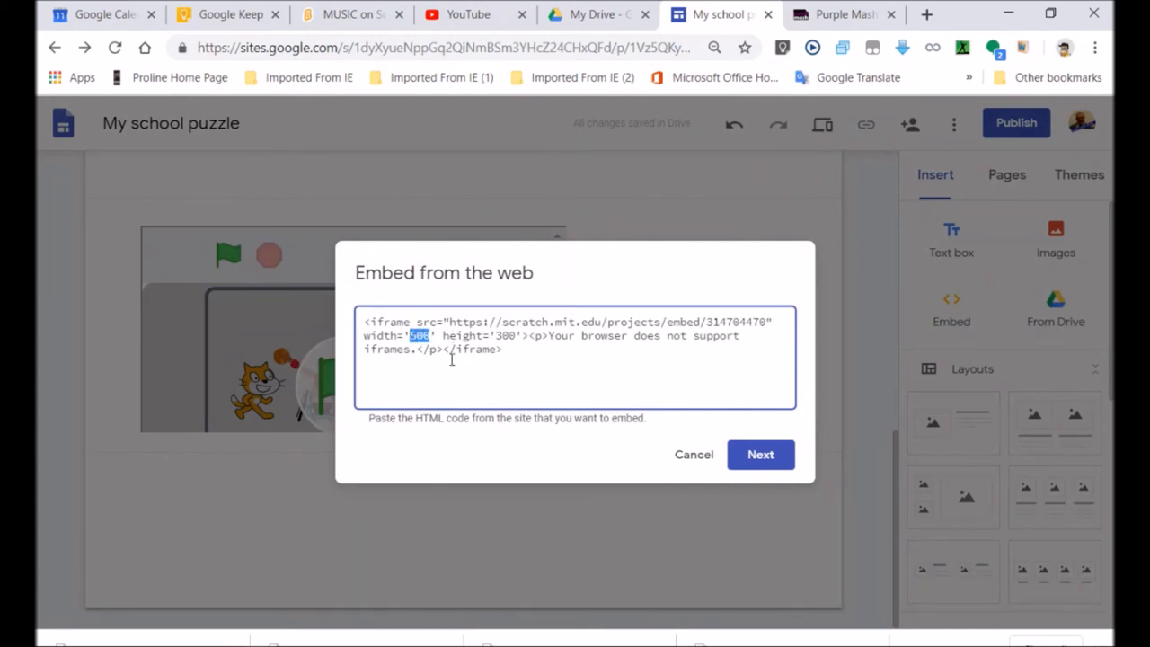
type("8")
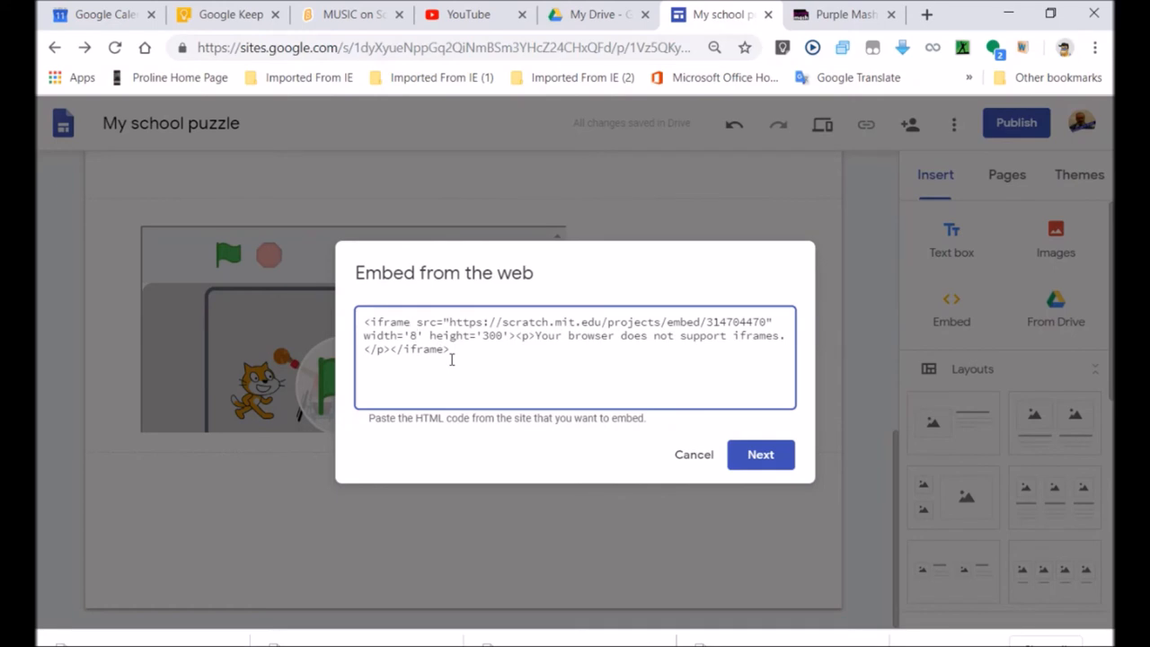
type("00")
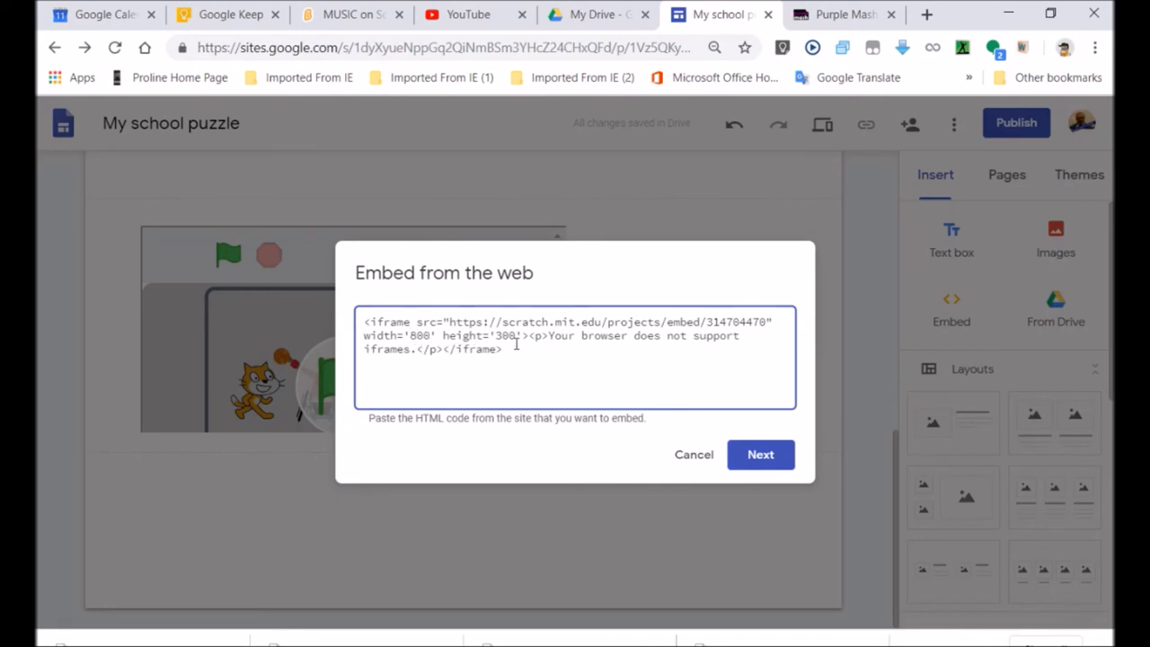
double_click(505, 335)
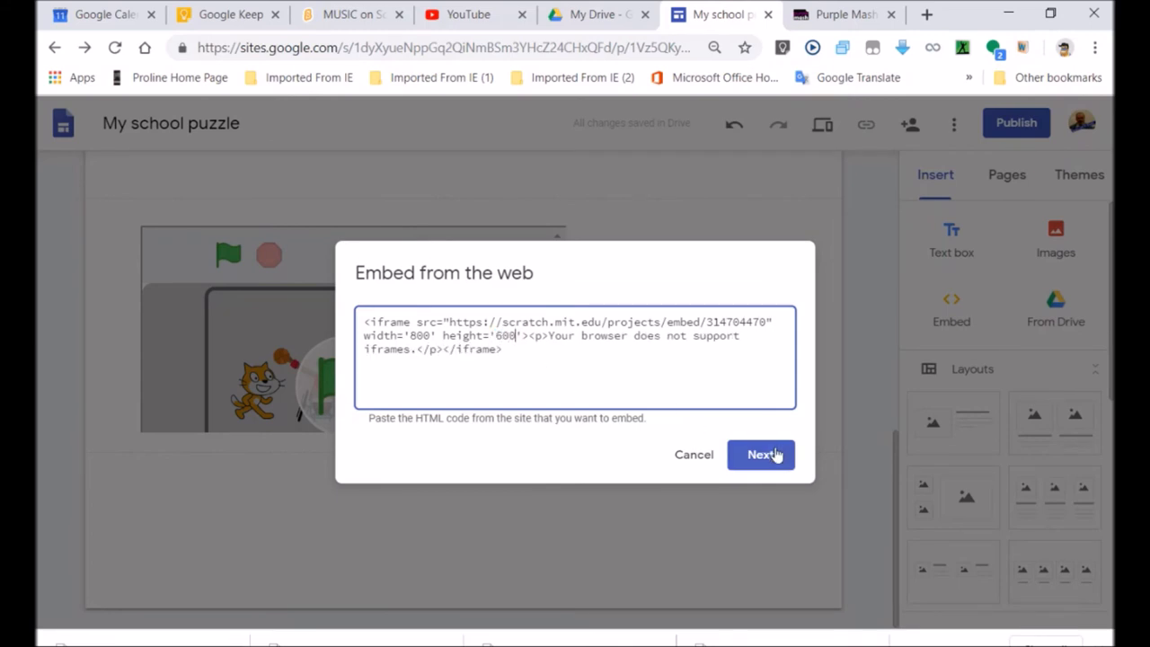
left_click(760, 454)
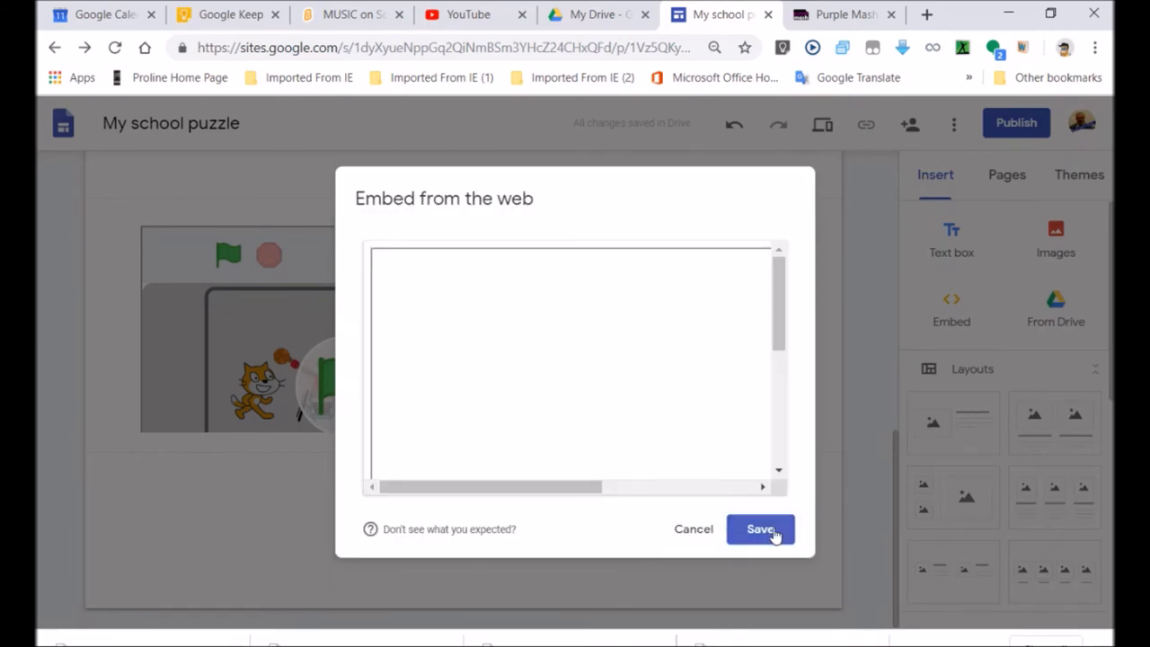
left_click(759, 528)
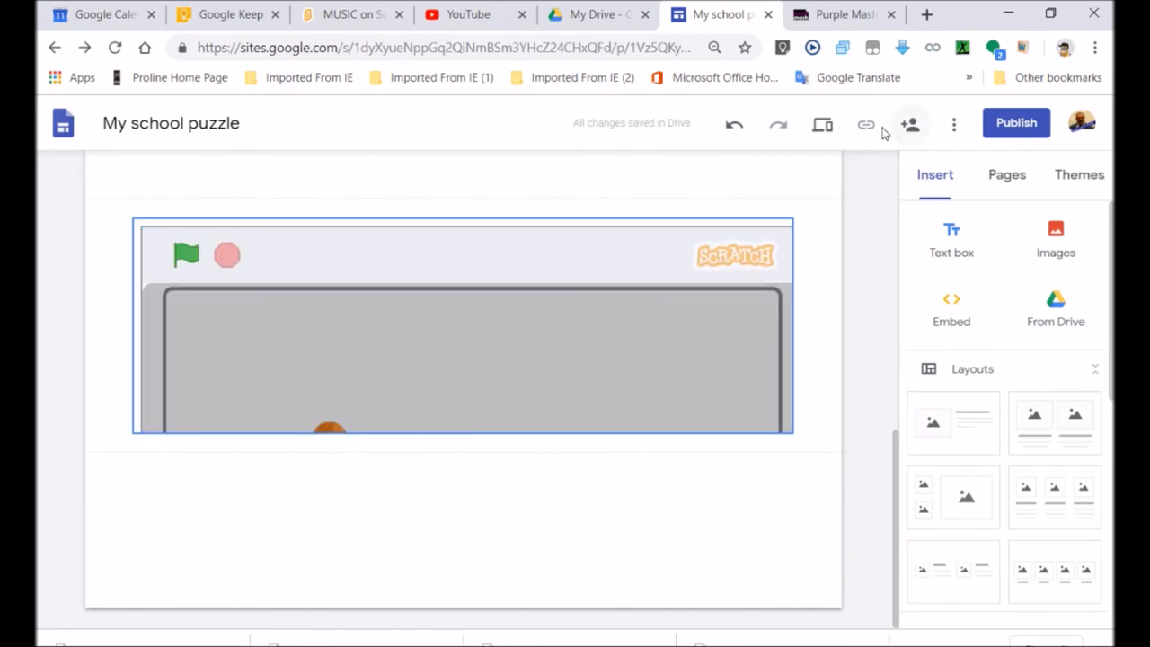
mouse_move(822, 124)
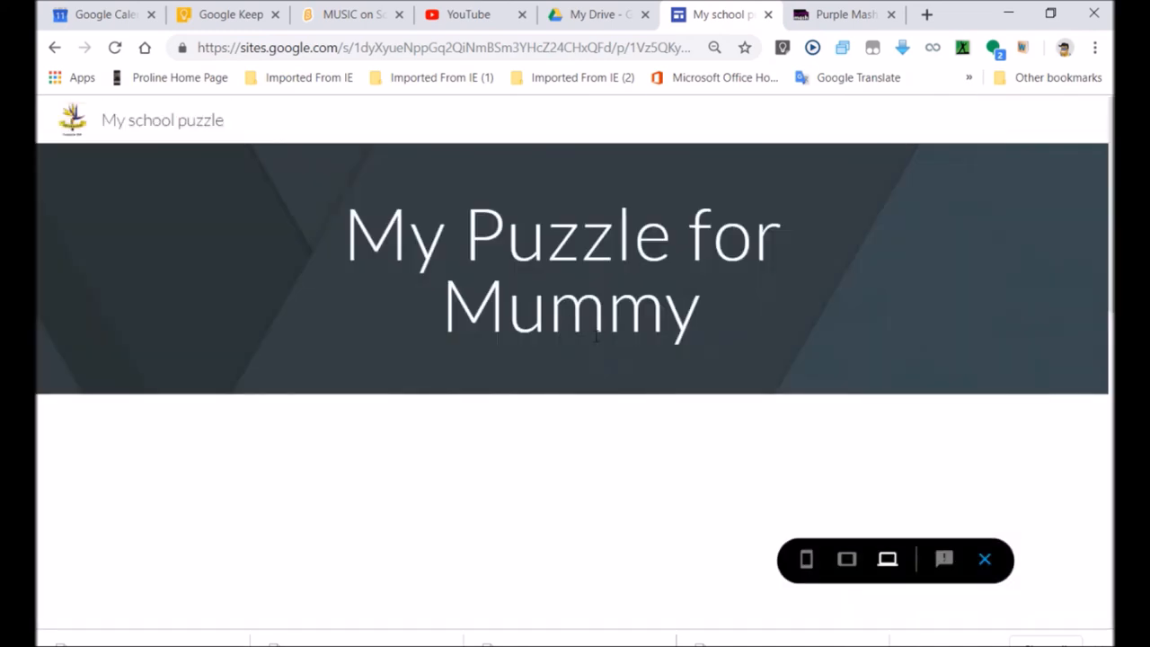
scroll("down", 3)
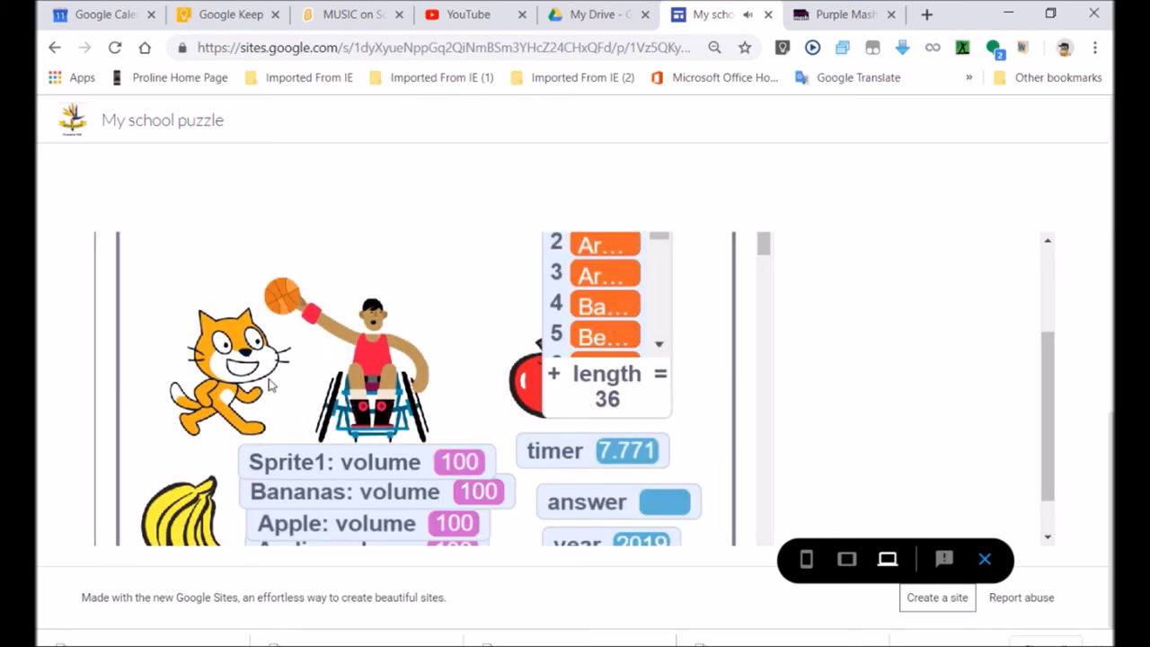
mouse_move(285, 471)
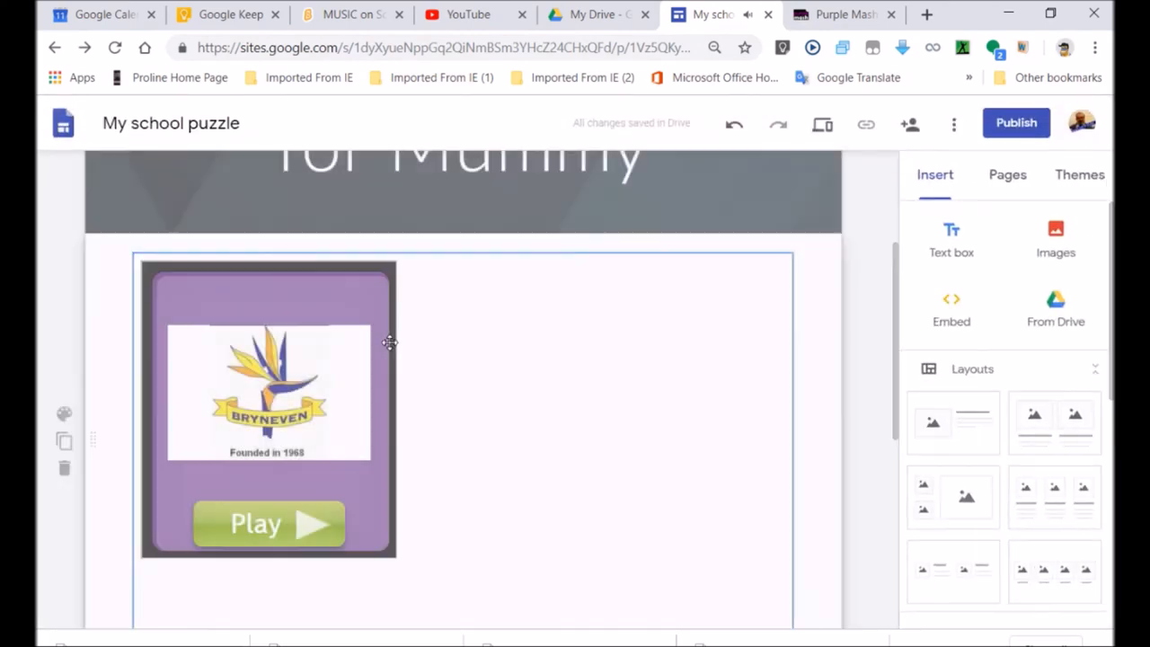
Step: Edit the Purple Mash iframe to width 600 and height 800 and save it
left_click(268, 405)
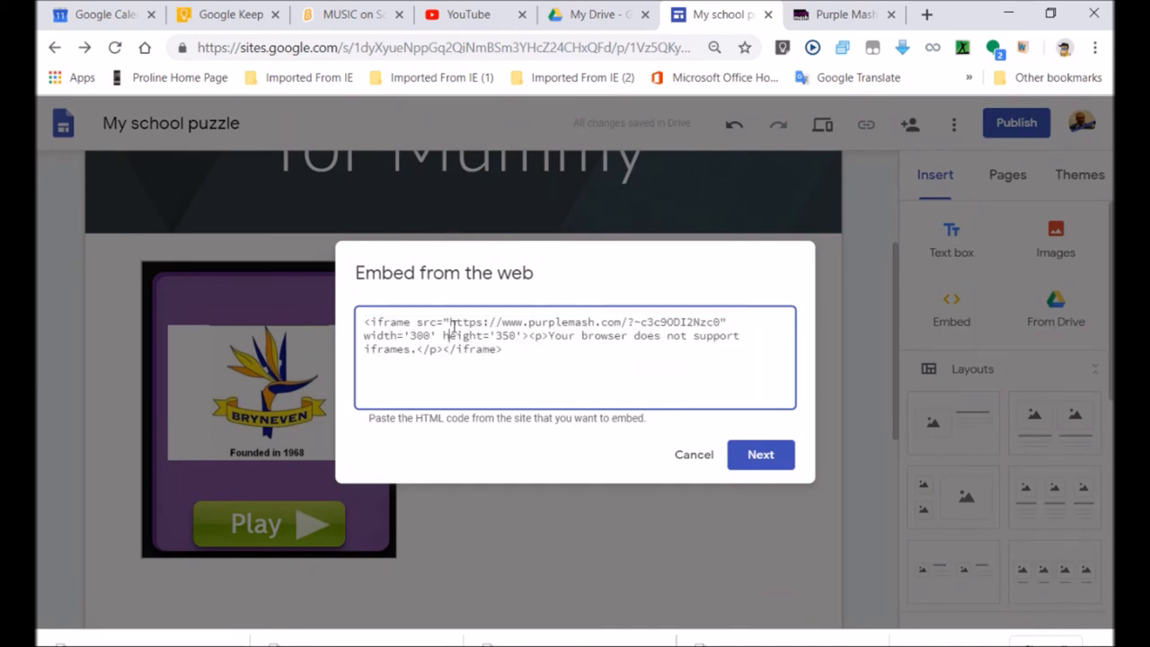
left_click_drag(447, 322, 699, 335)
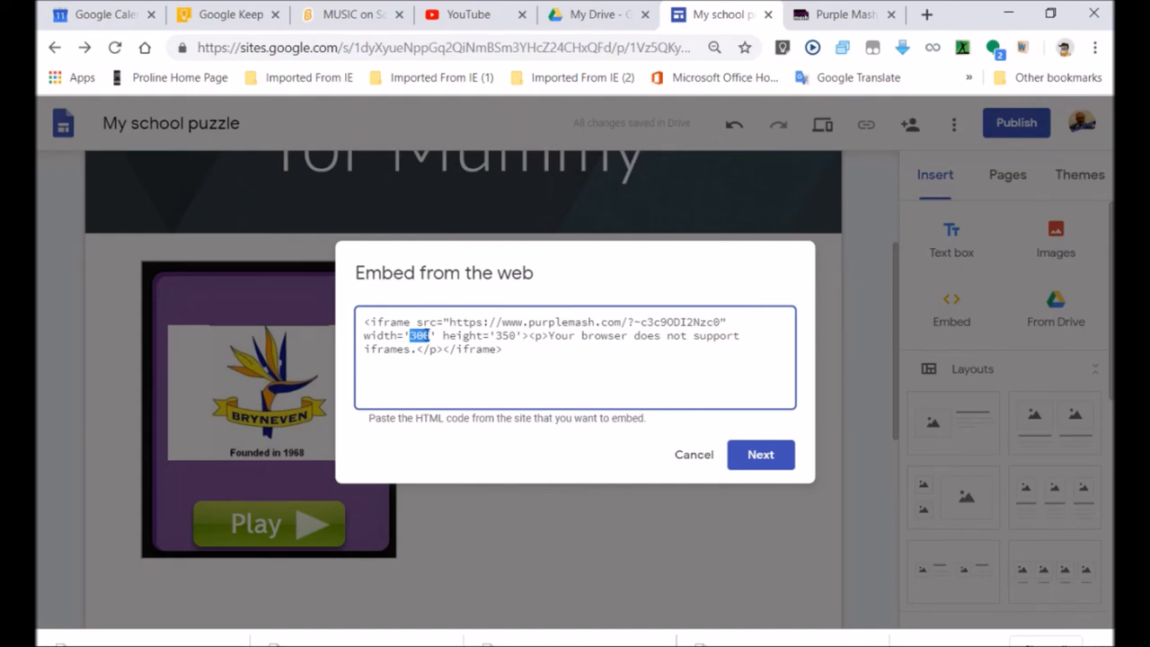
type("6")
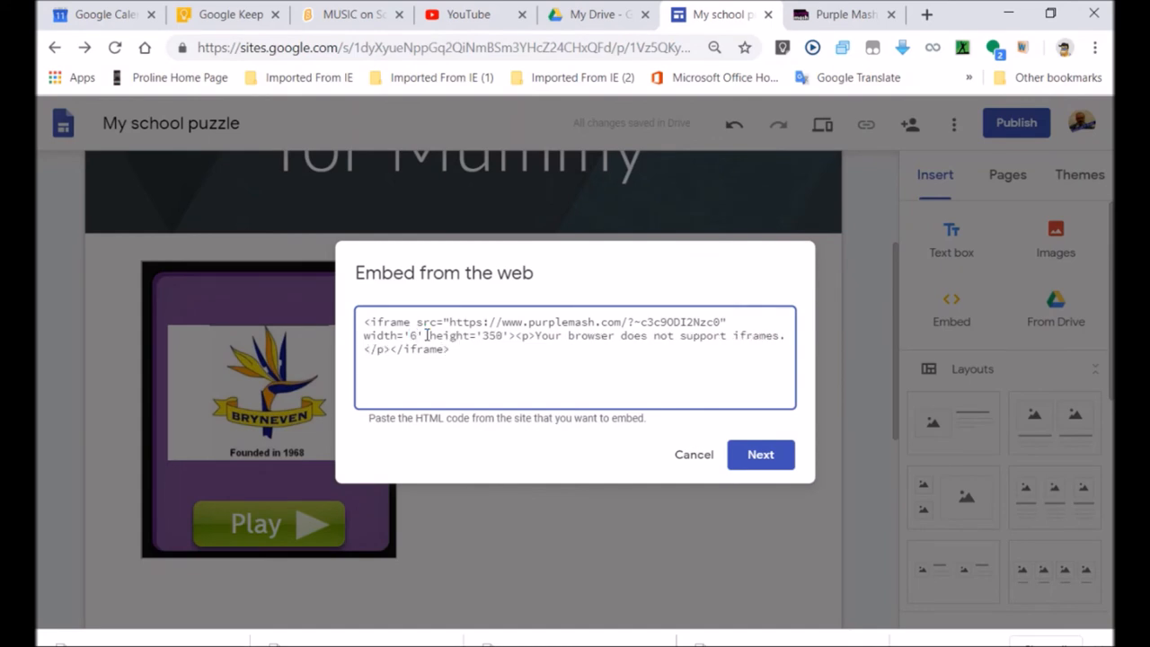
type("00")
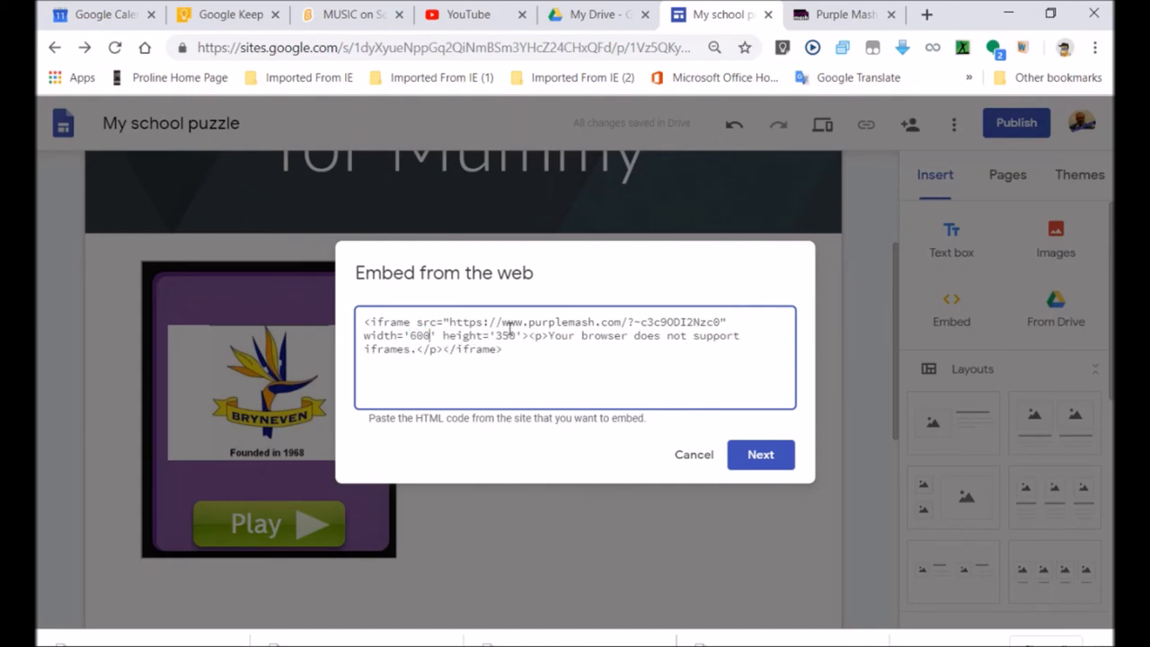
double_click(505, 335)
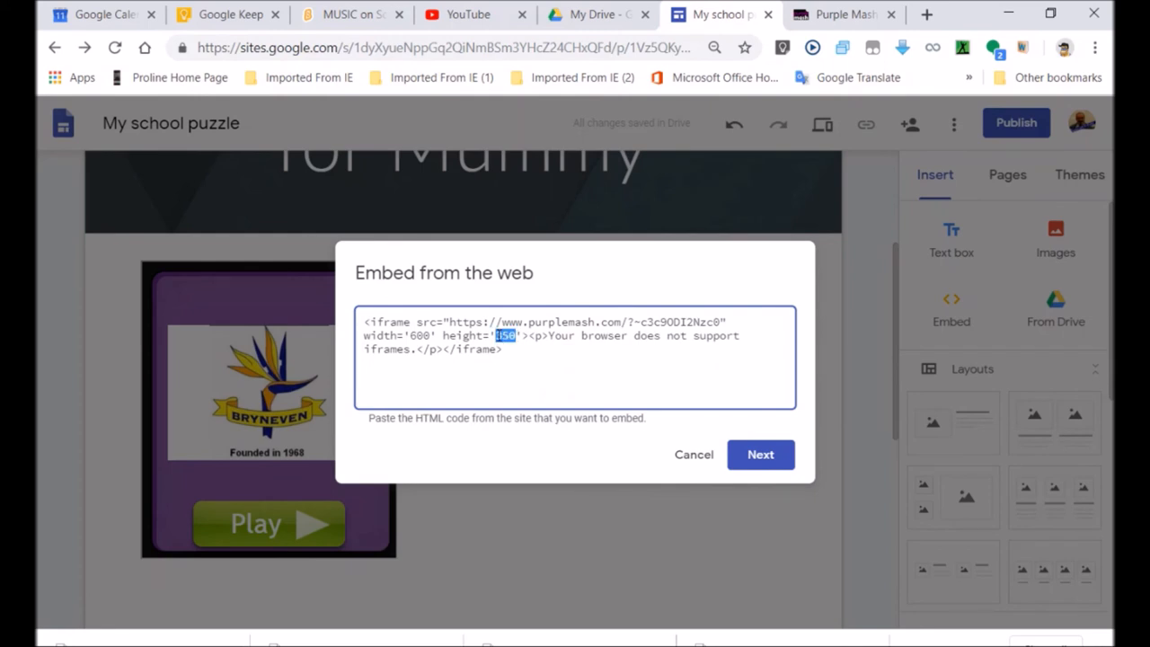
type("800")
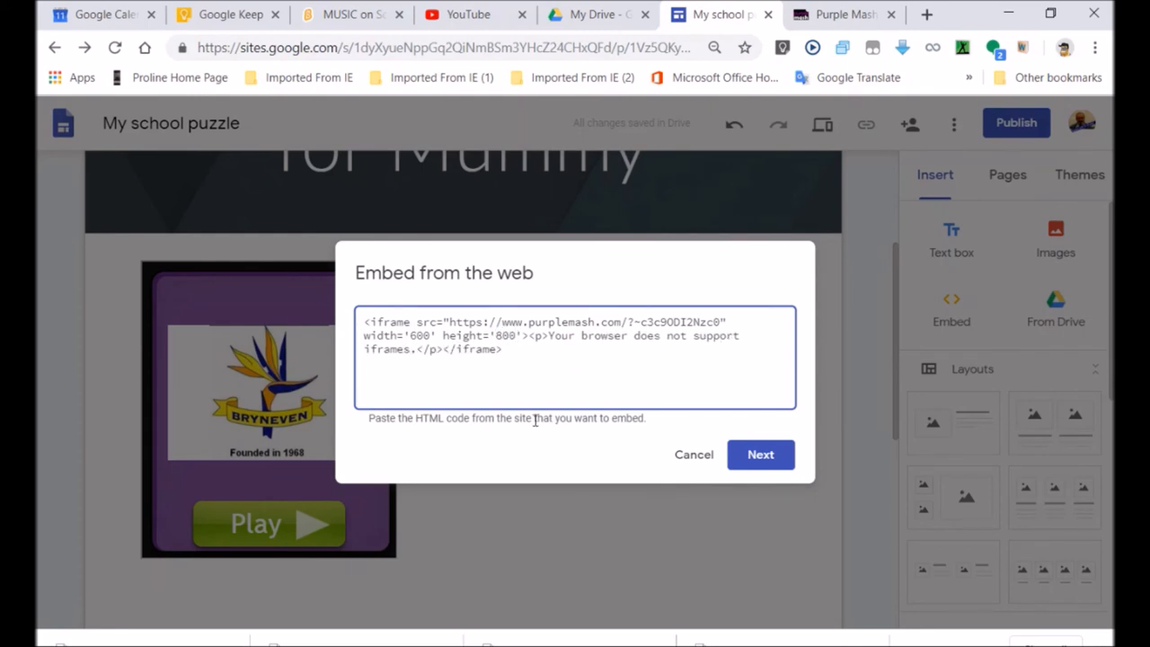
left_click(761, 454)
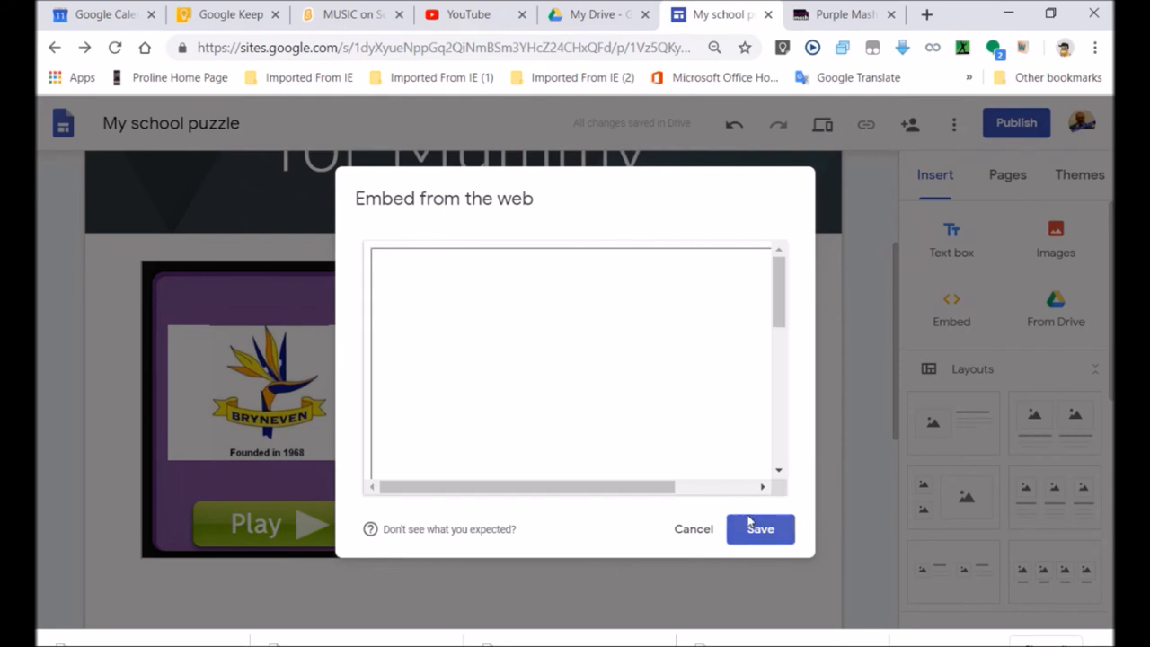
left_click(760, 528)
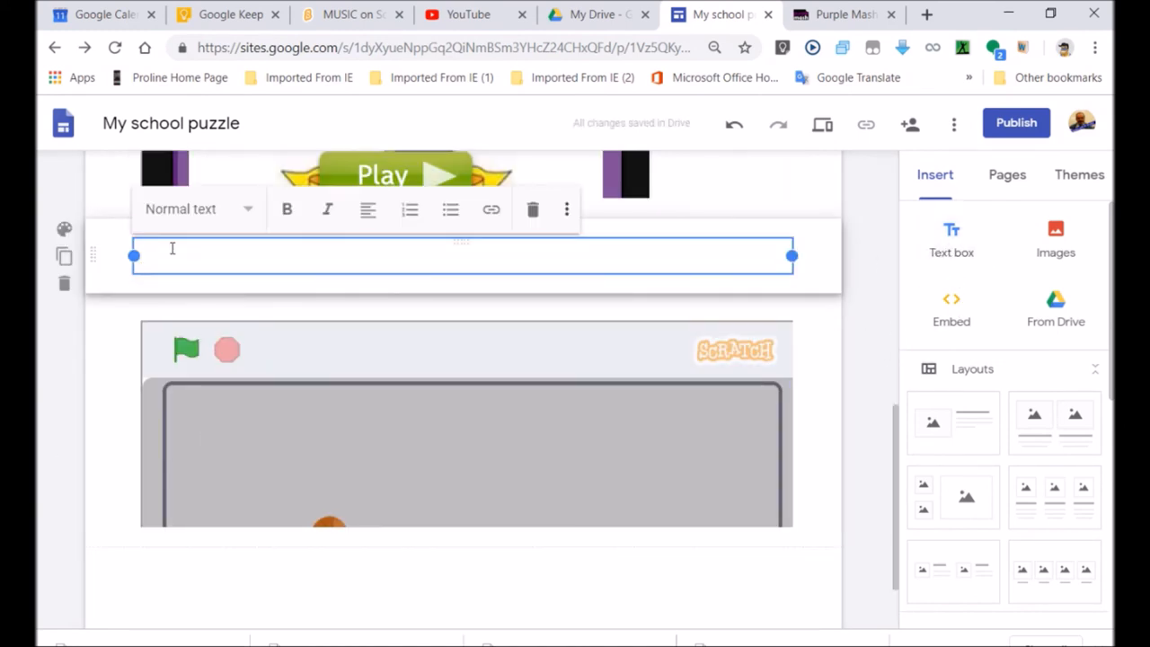
Step: Write 'Published via Purple Mash' in a text box below the jigsaw and finish editing
type("Published via")
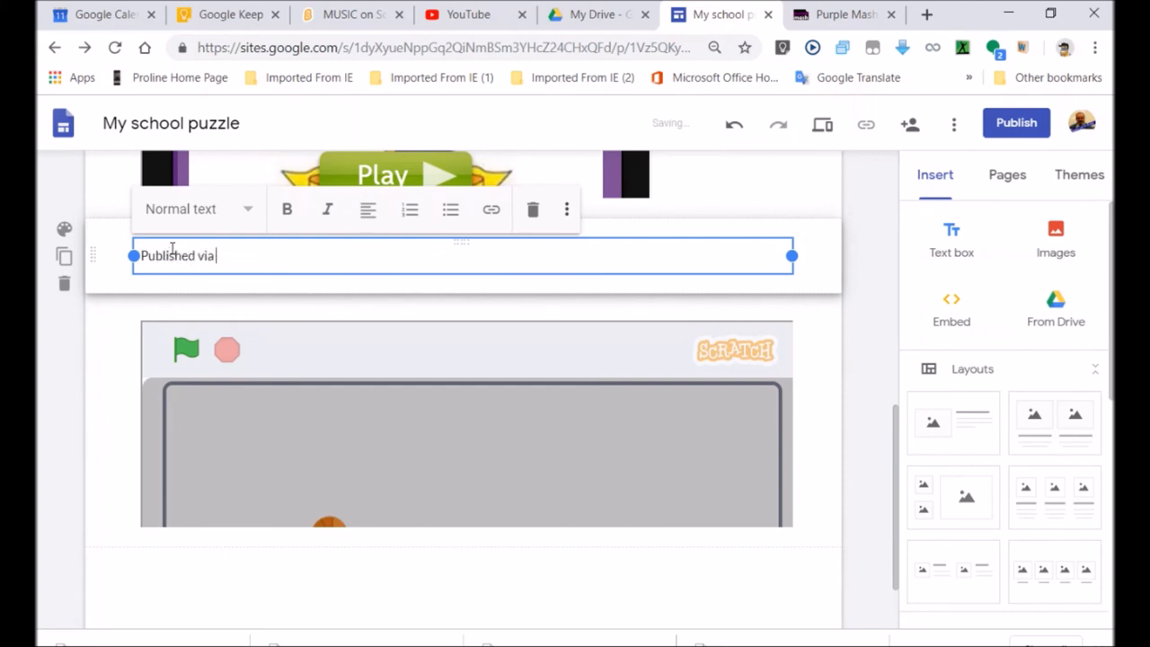
type("Purple Mash")
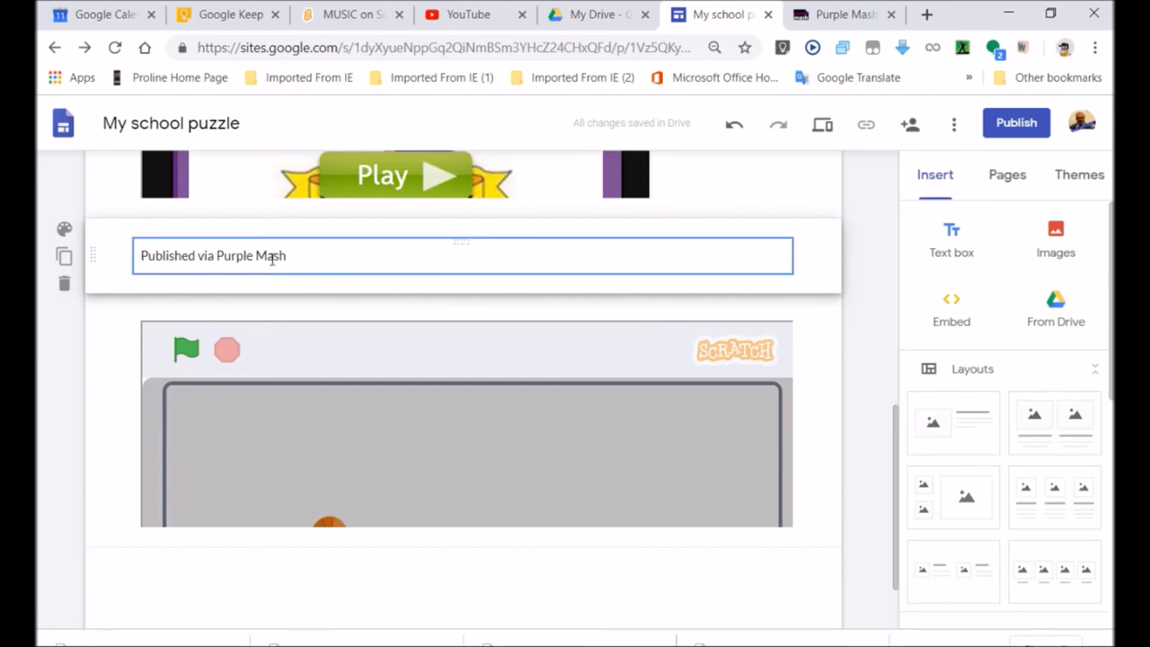
left_click(247, 257)
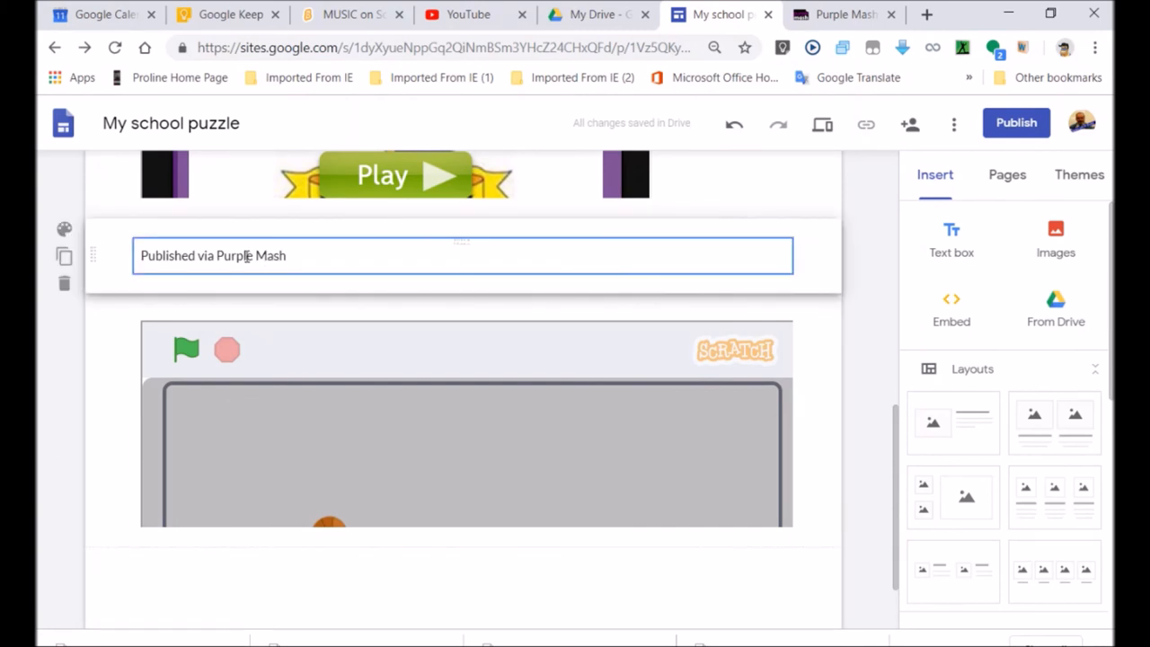
left_click(400, 224)
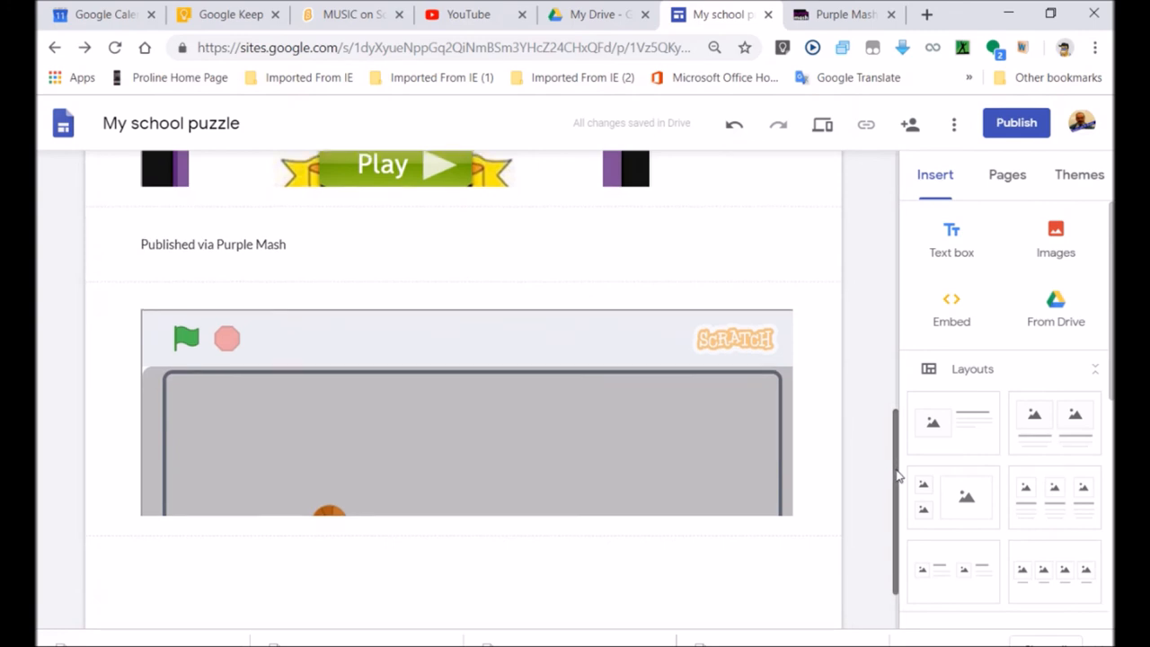
Step: Reopen the Scratch embed's code, highlight its src URL, then switch to the MUSIC on Scratch tab
scroll("down", 3)
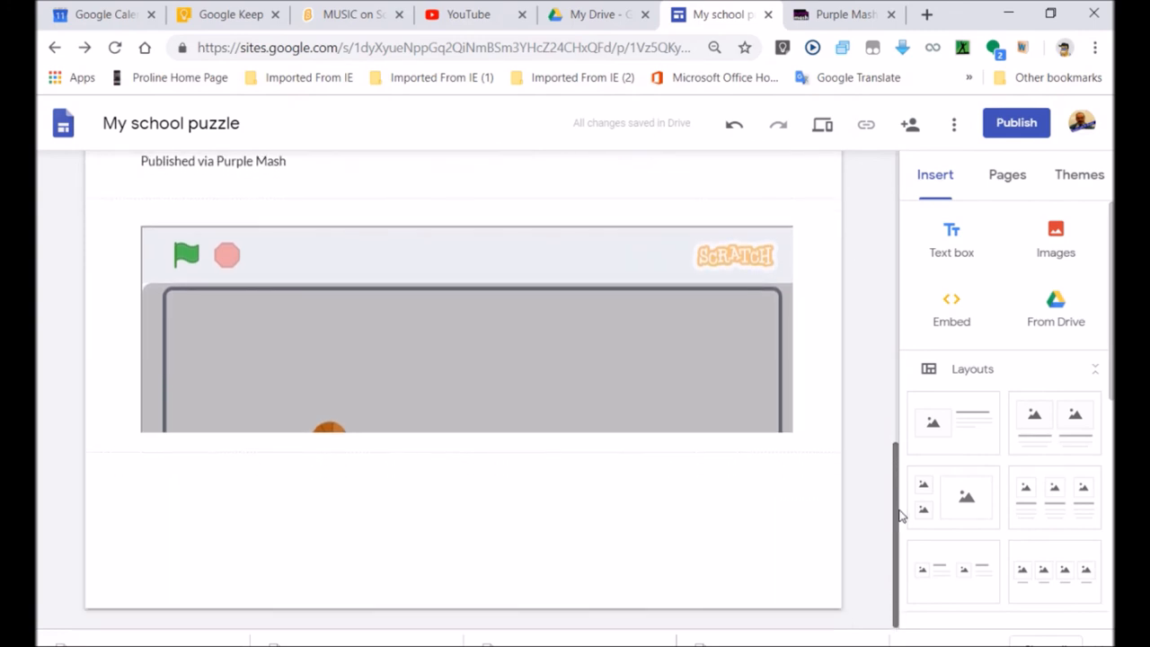
left_click(463, 323)
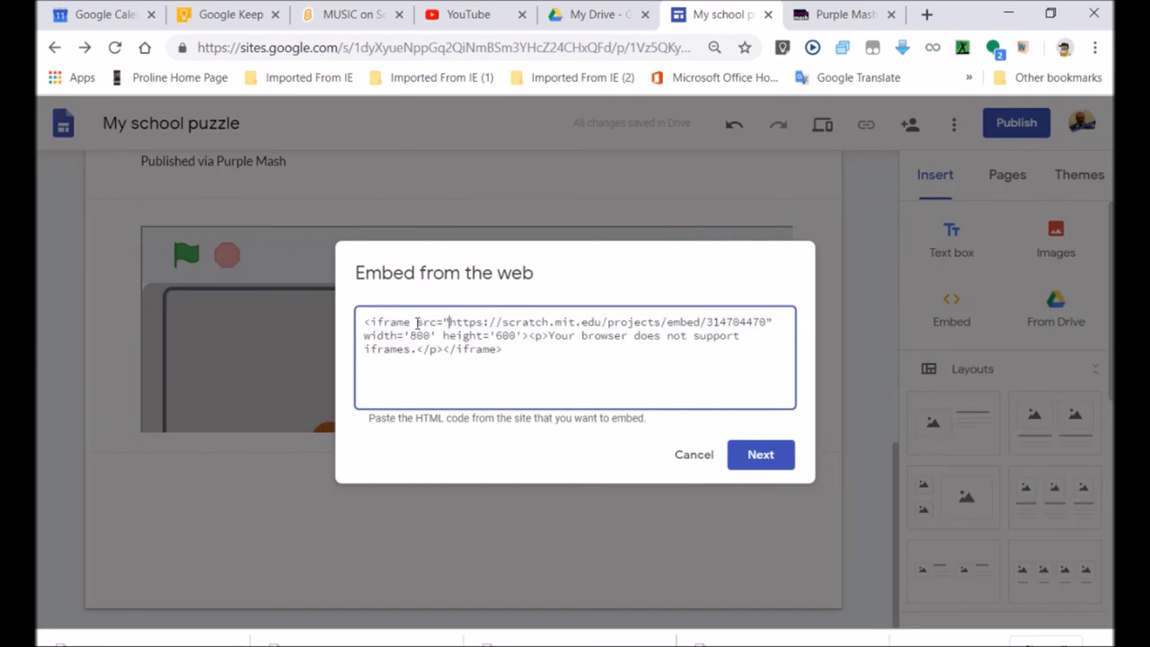
left_click_drag(416, 322, 657, 322)
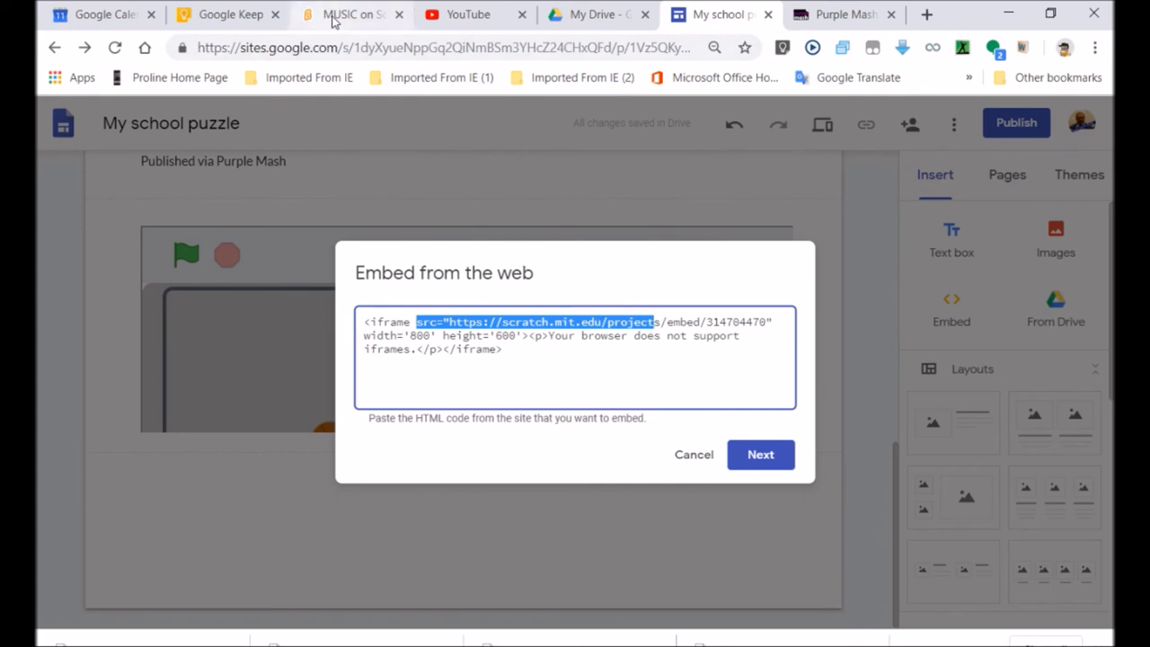
left_click(350, 14)
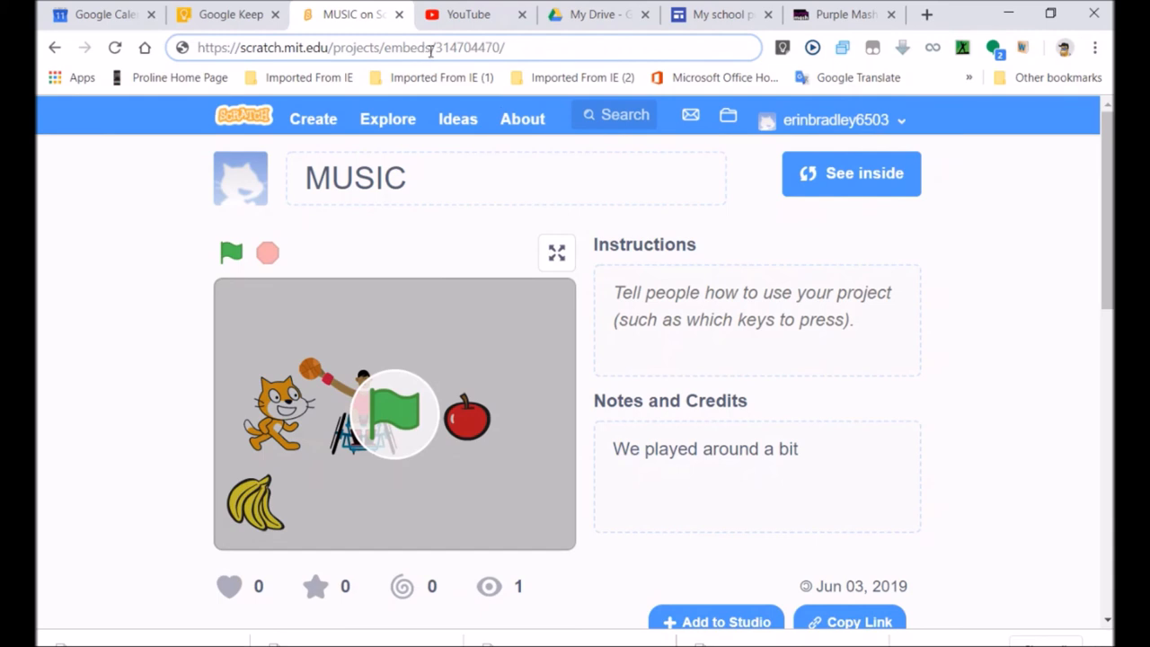
double_click(407, 48)
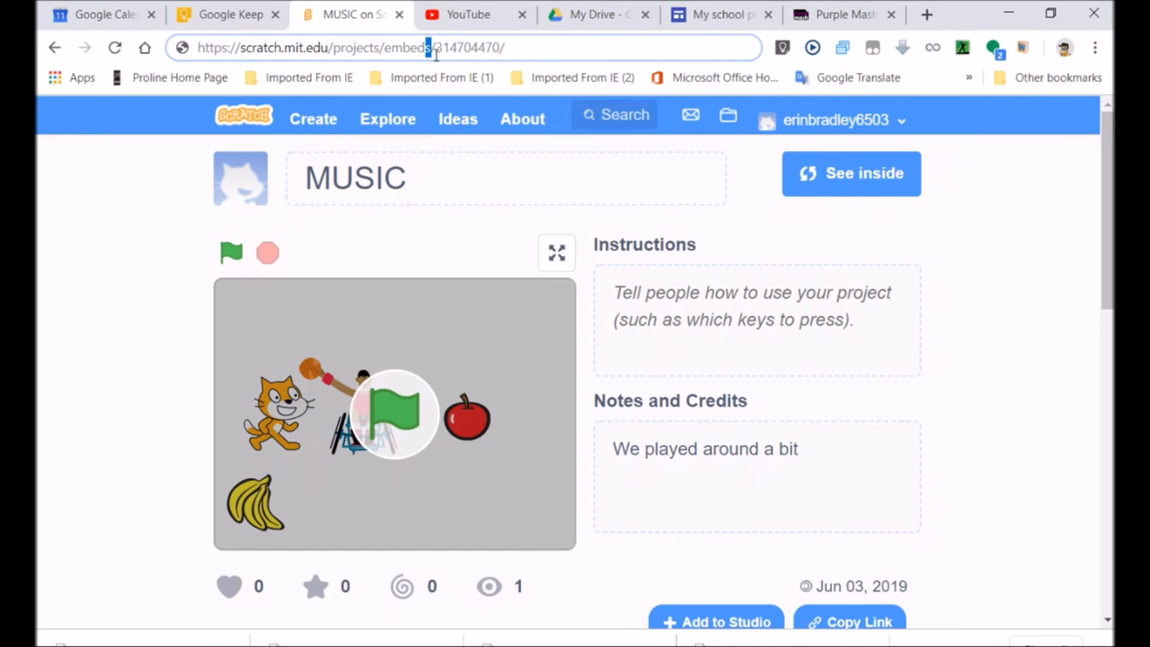
left_click(441, 48)
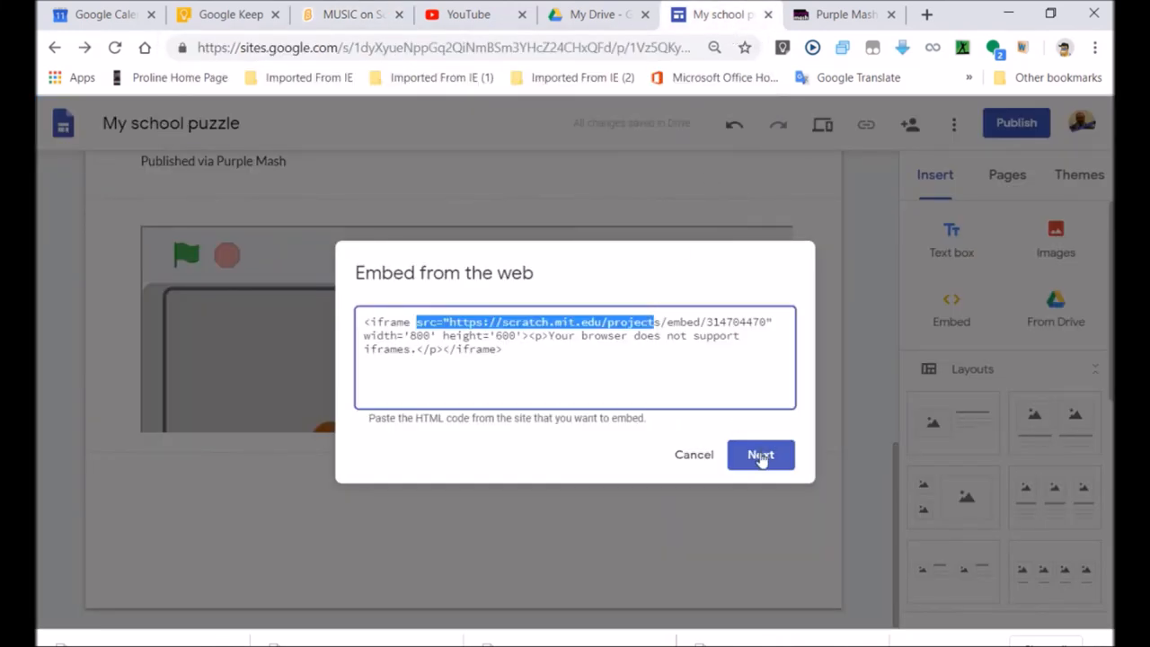
Step: Step through Next and Save to re-save the Scratch iframe unchanged
left_click(760, 455)
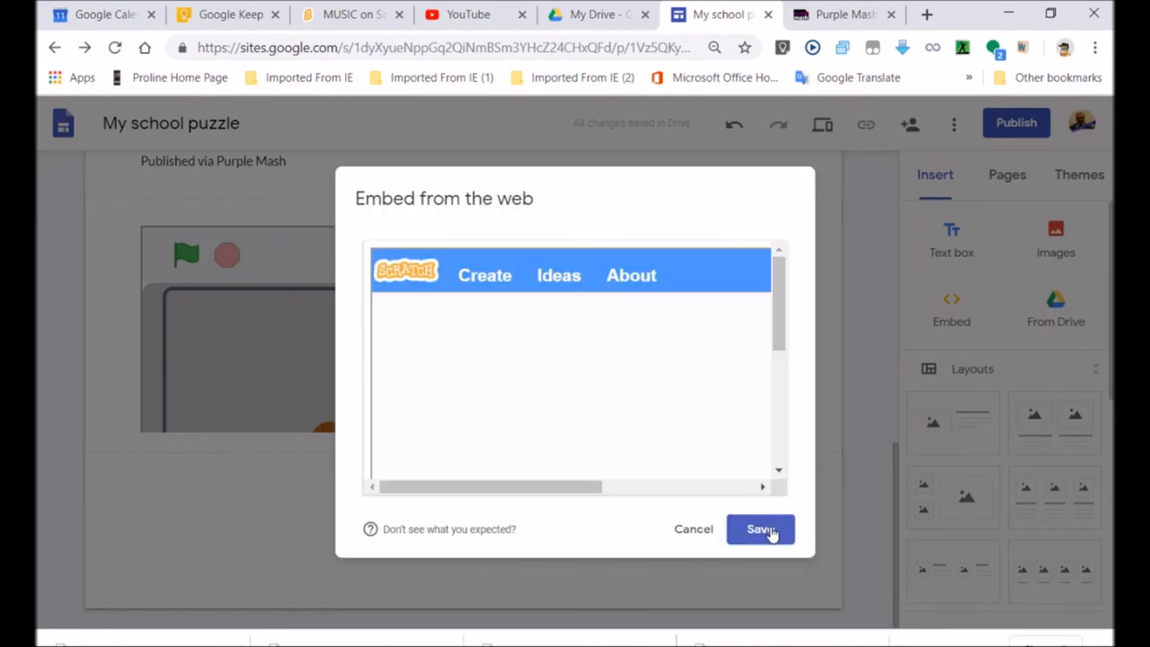
left_click(759, 529)
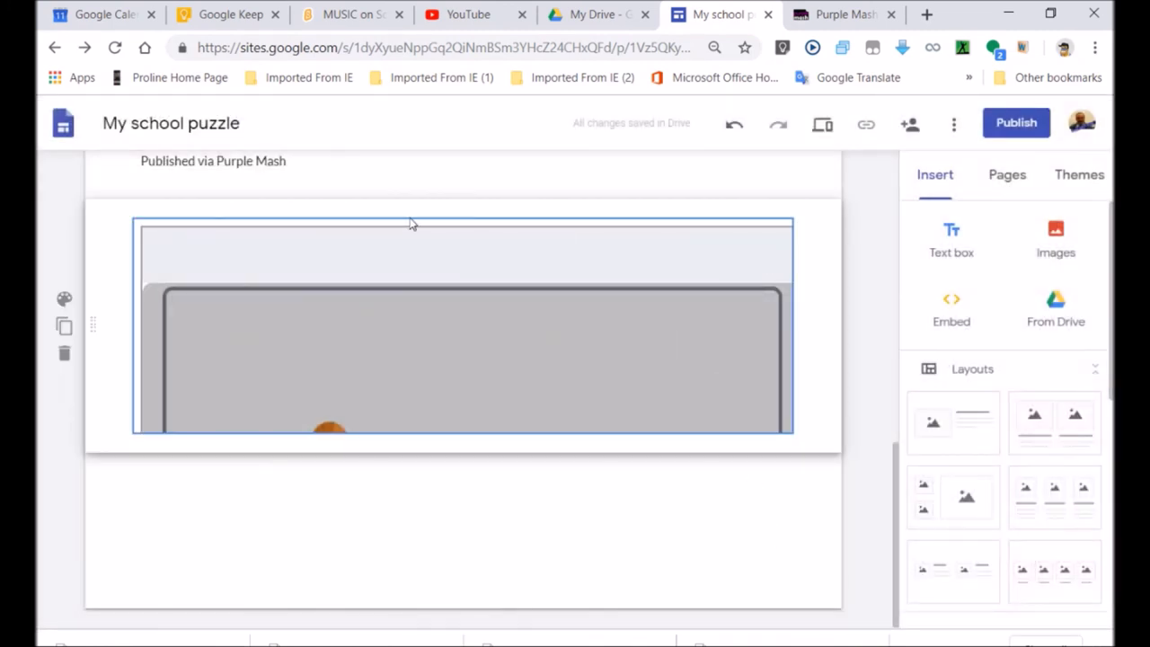
mouse_move(1017, 123)
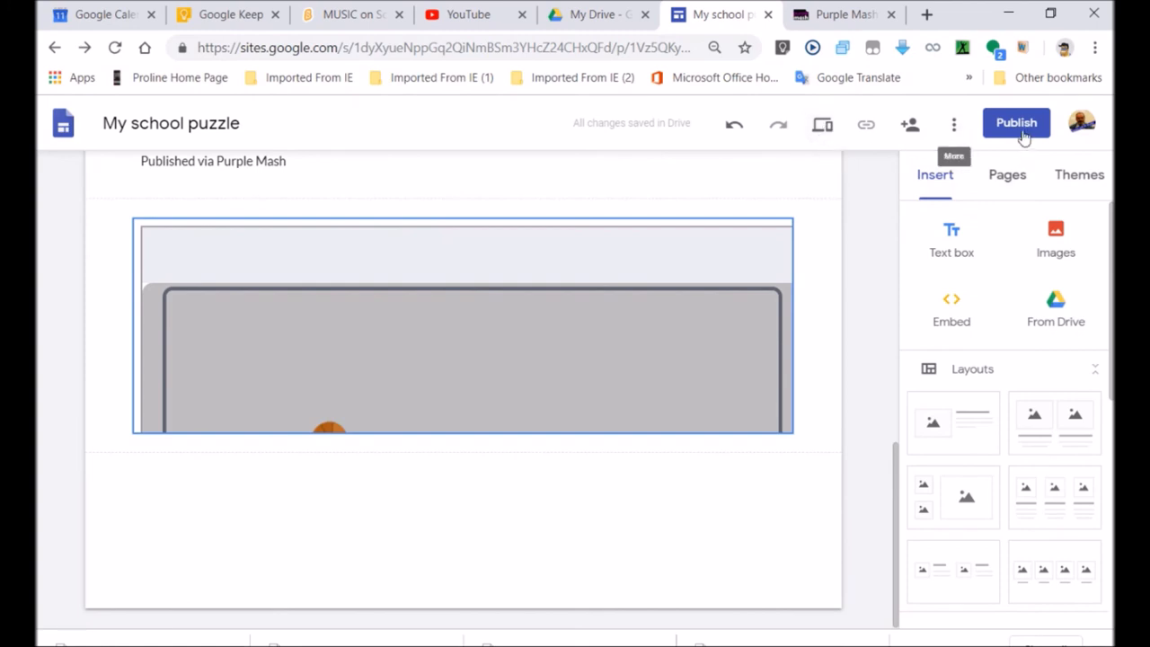
Step: Publish the site at the myschoolpuzzle address and bring up its sharing settings
left_click(1017, 123)
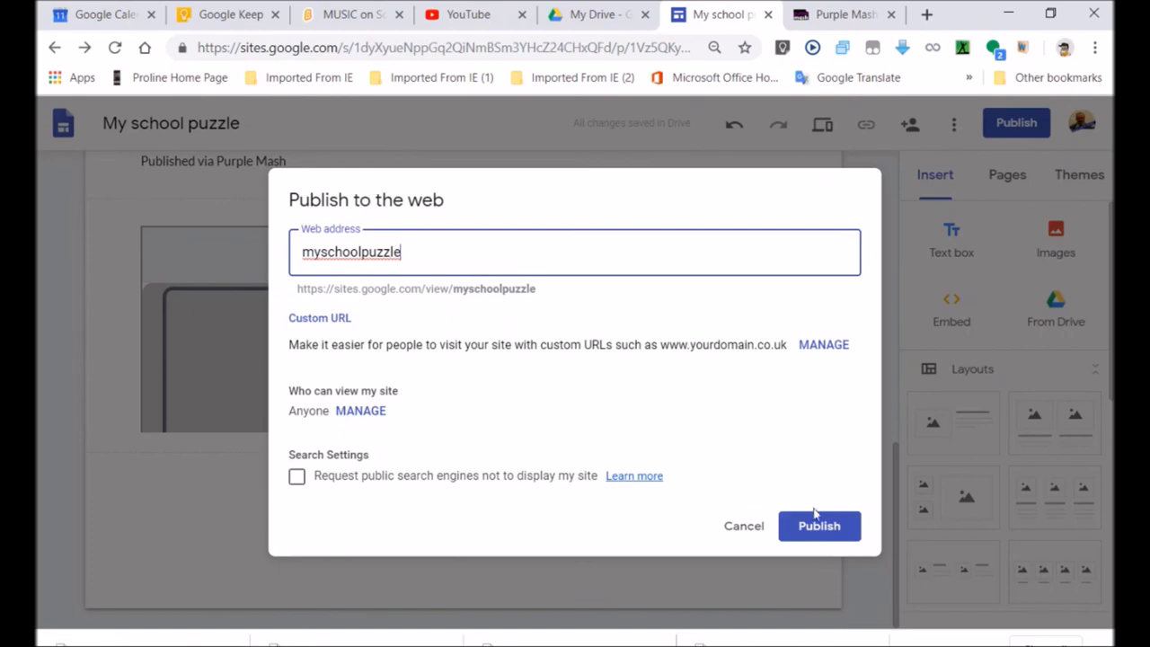
left_click(817, 525)
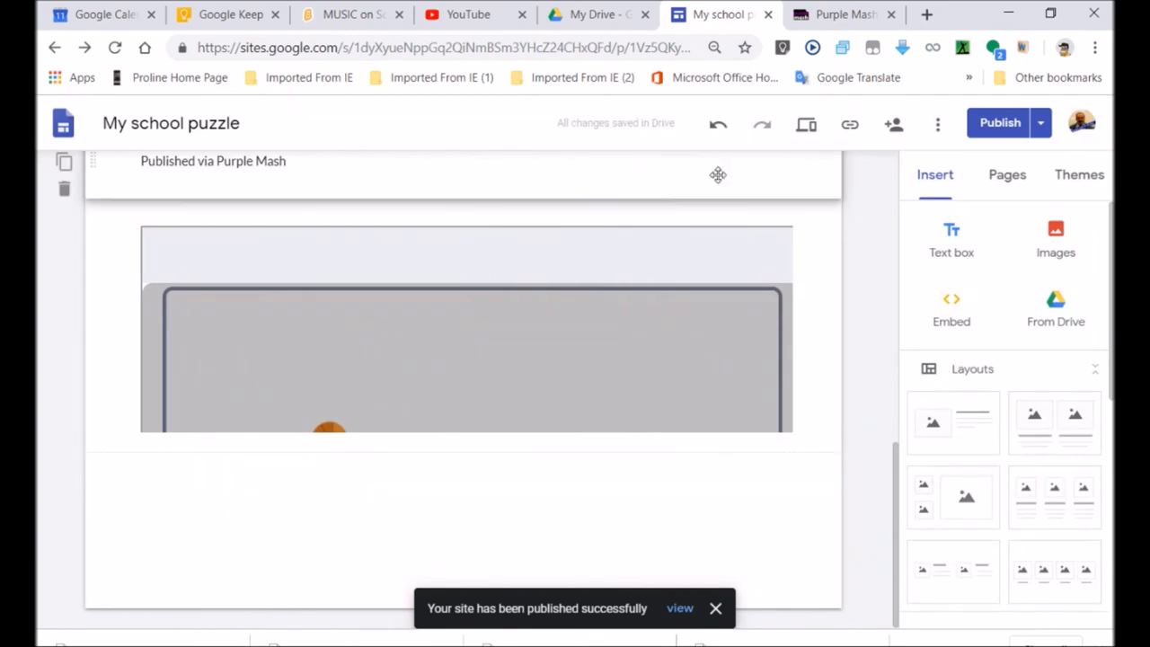
left_click(893, 124)
type("A")
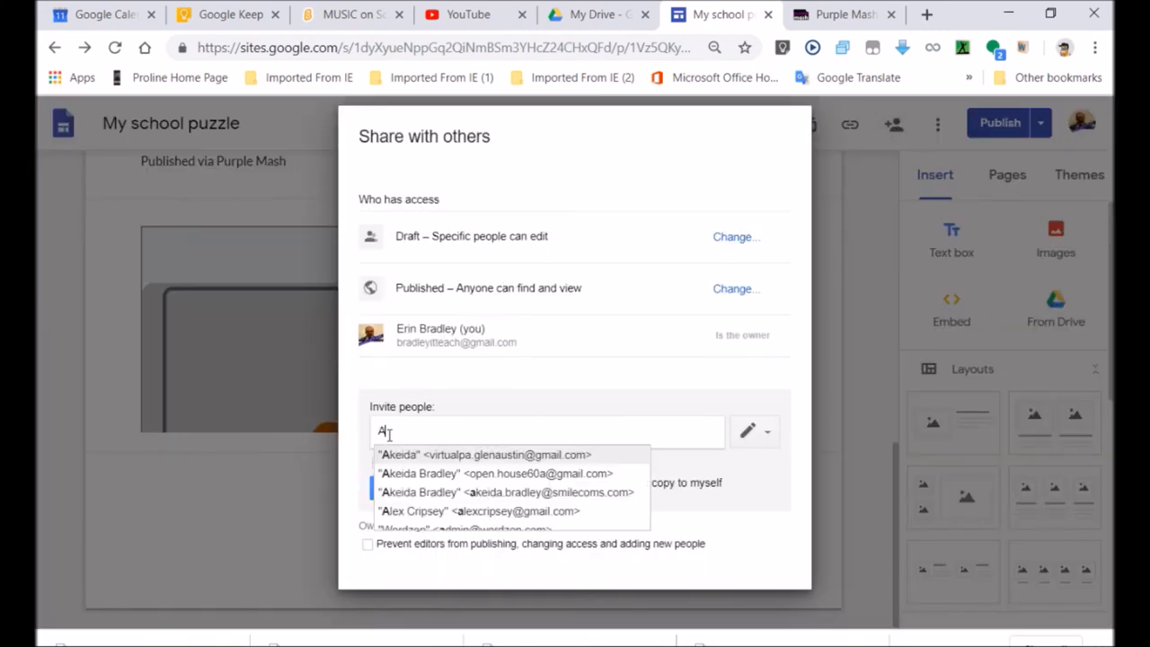
Step: Block editors from publishing or changing access, save that owner setting, and start inviting a person
type("id")
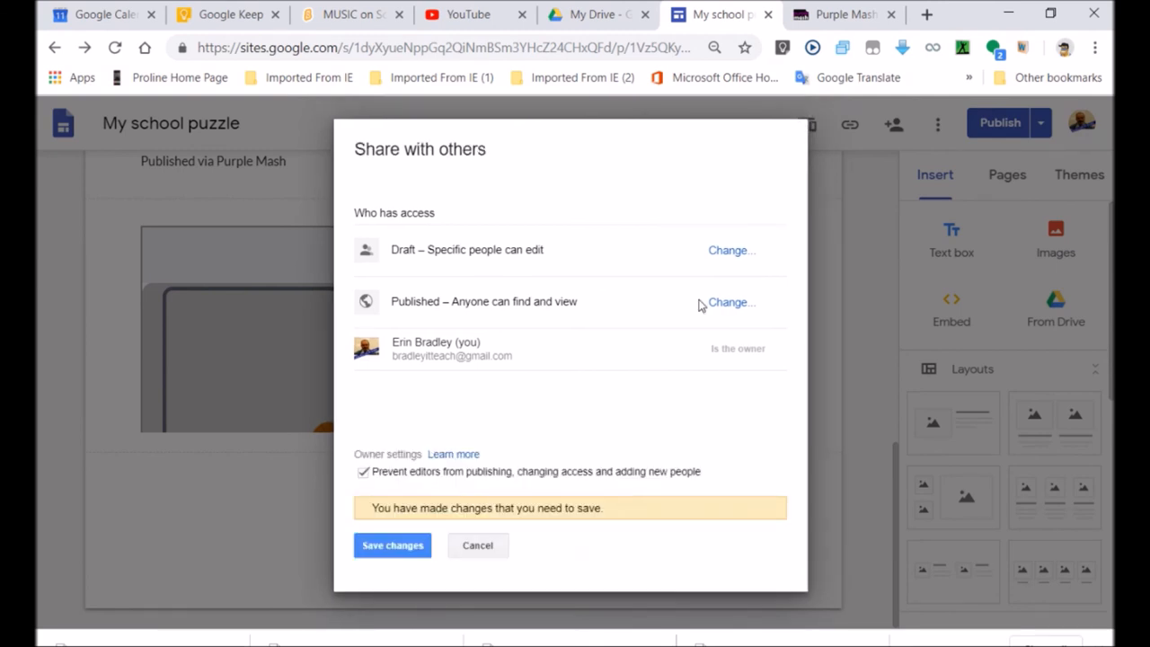
mouse_move(497, 523)
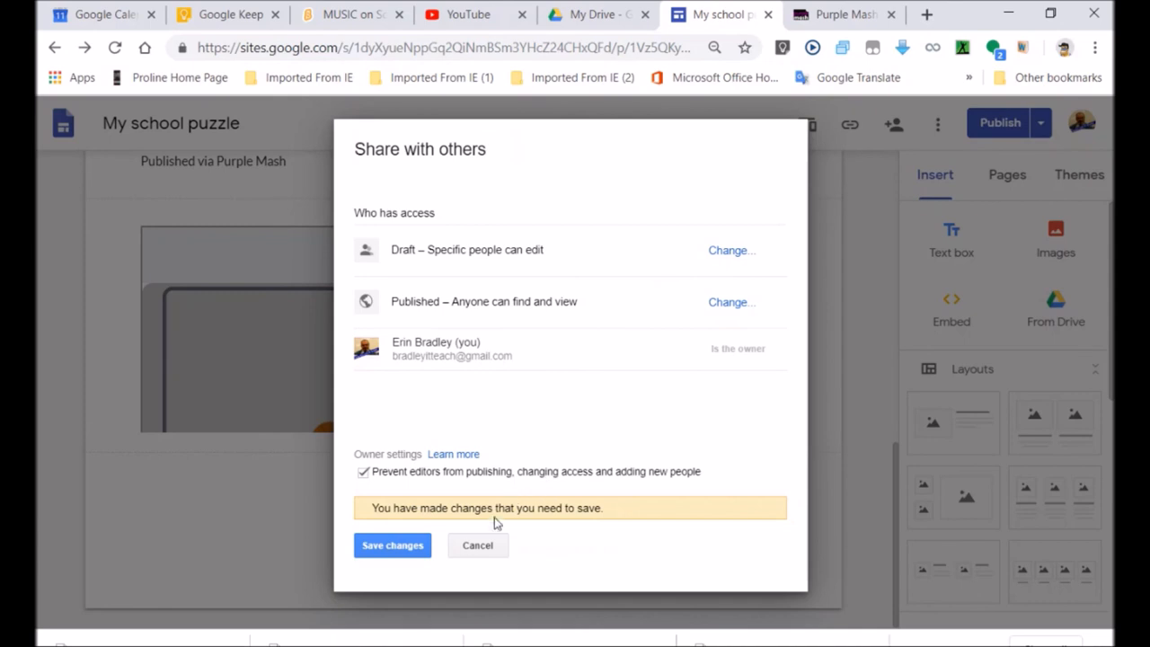
left_click(392, 545)
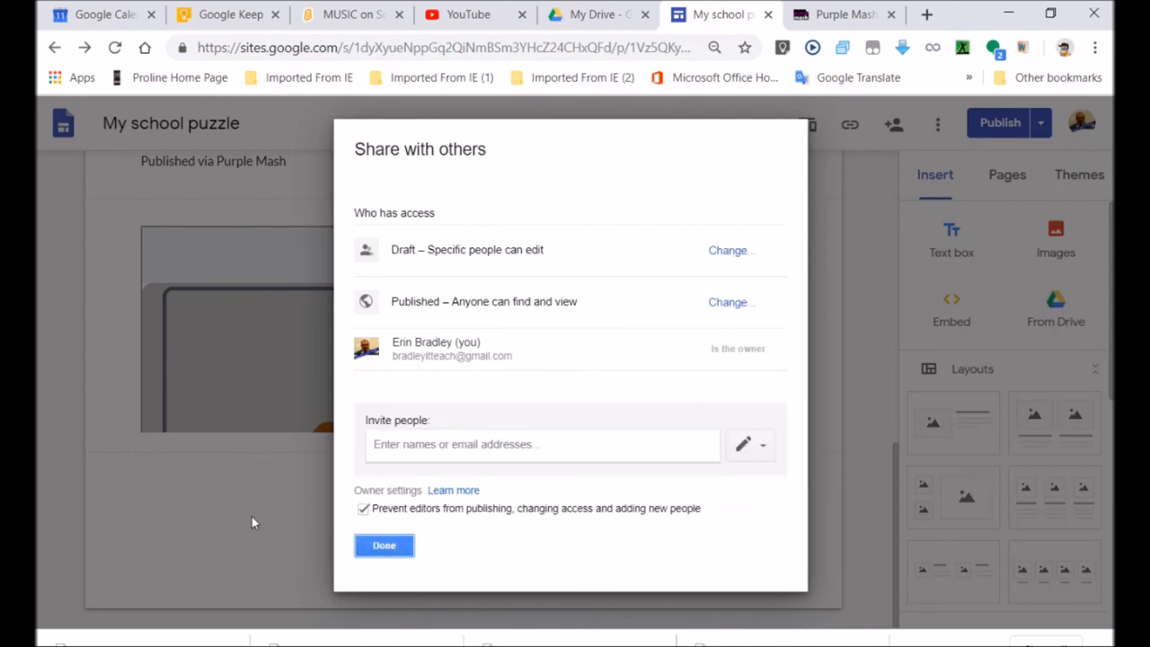
left_click(384, 546)
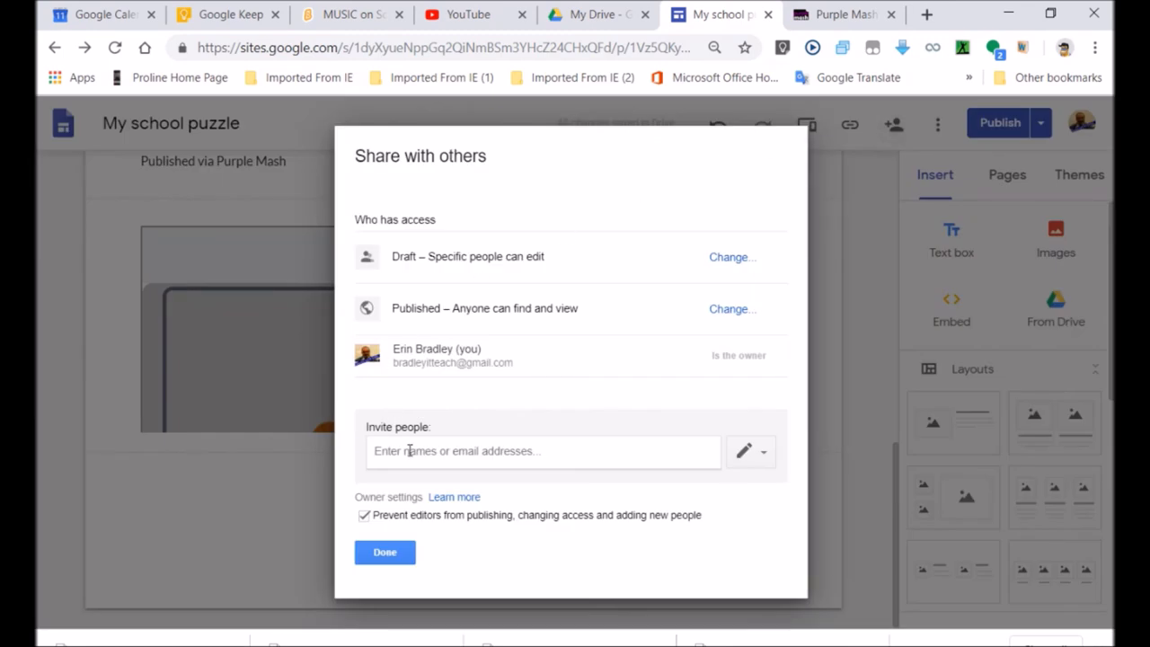
type("A")
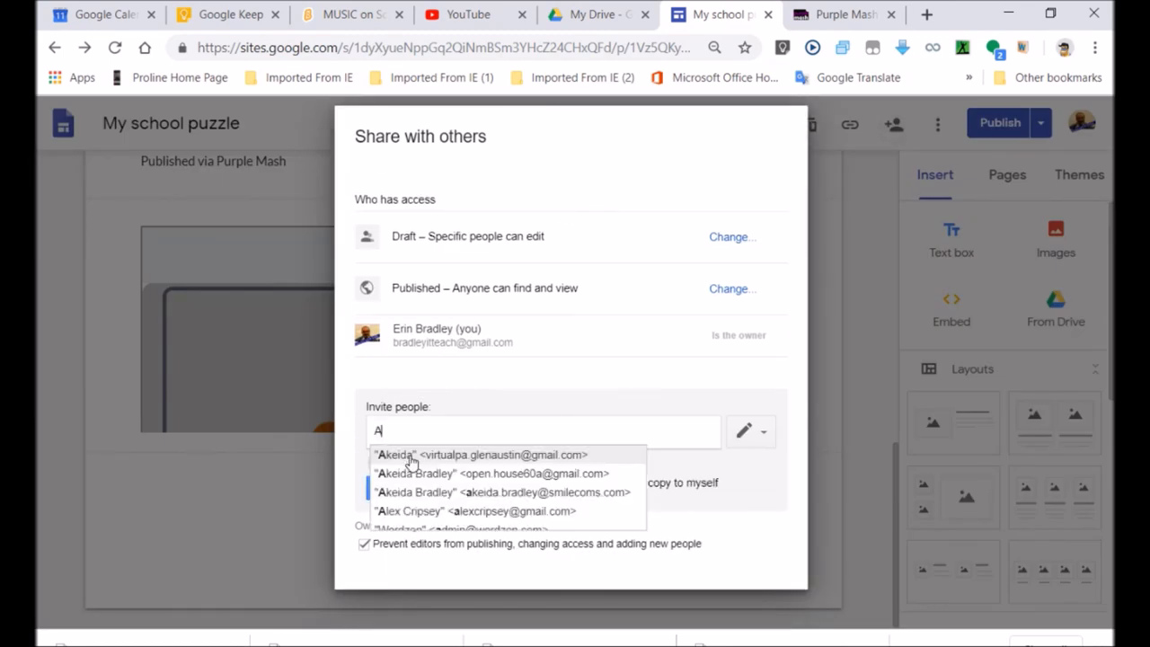
left_click(732, 236)
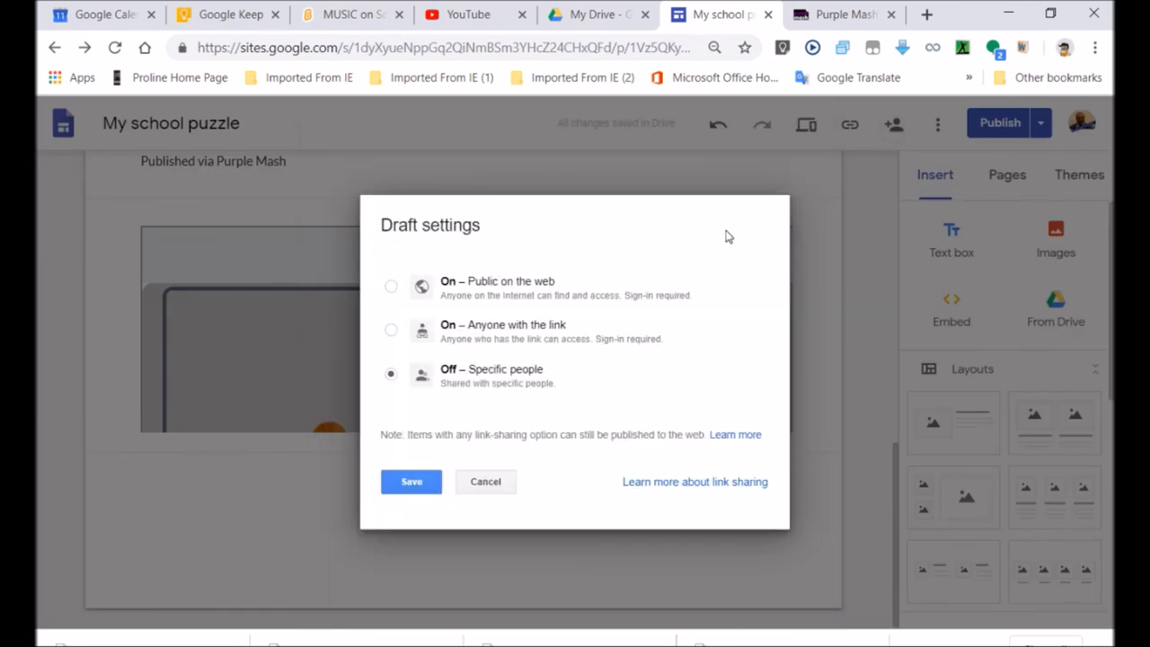
mouse_move(491, 312)
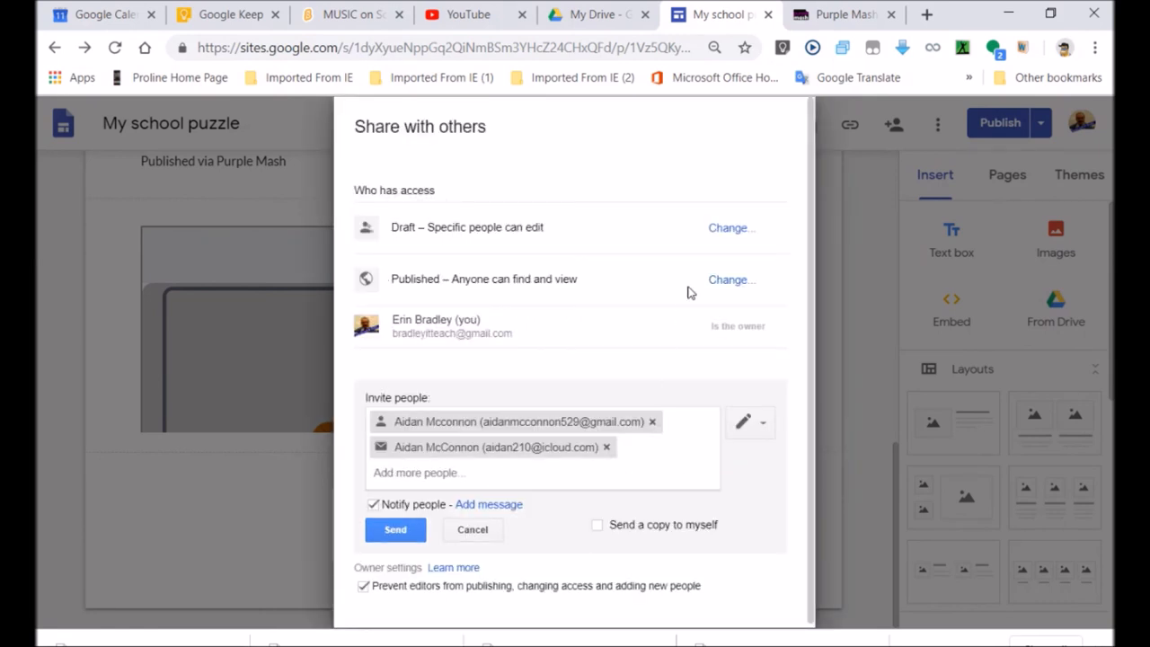
Step: Make the draft public on the web with edit access and save the setting
left_click(730, 279)
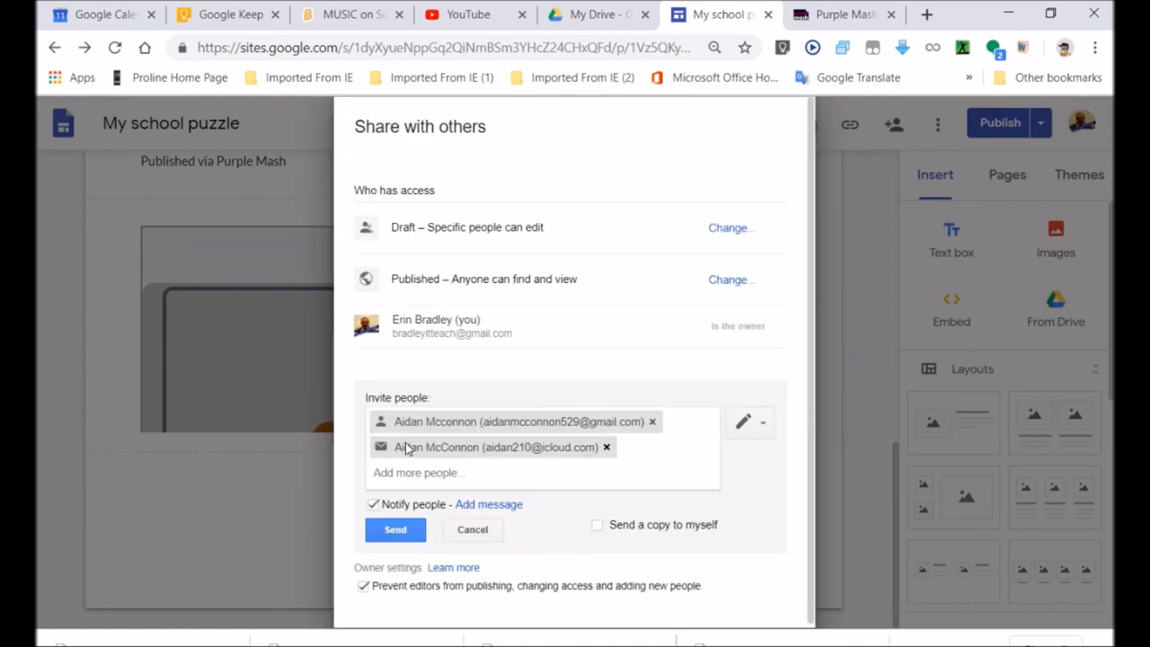
left_click(730, 226)
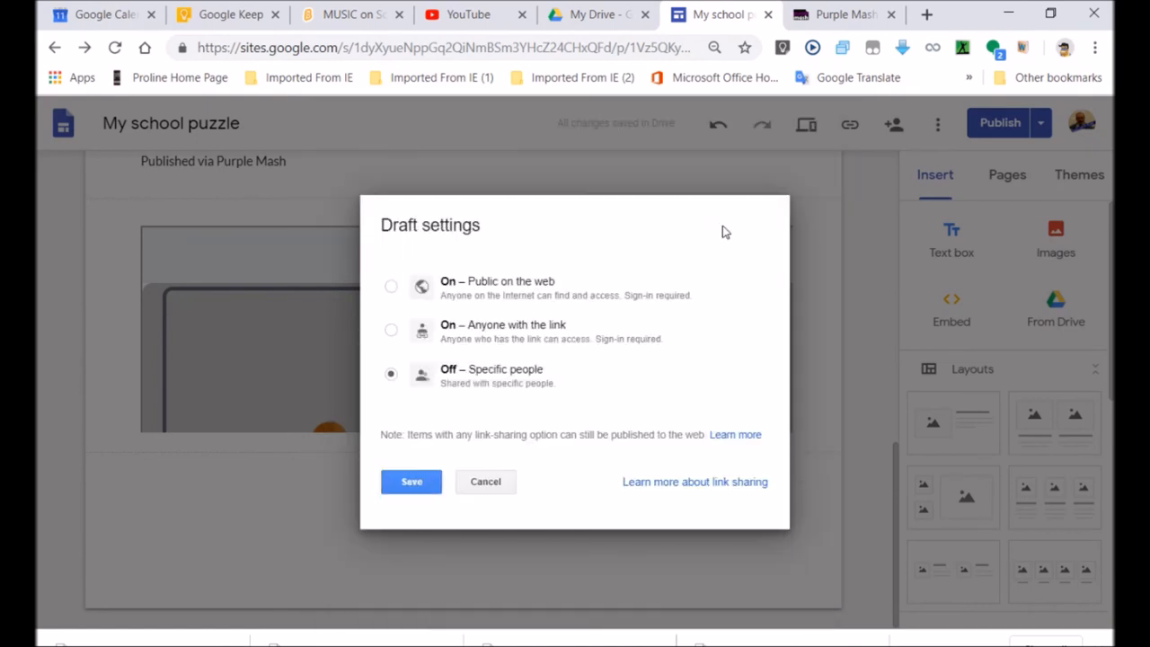
mouse_move(505, 303)
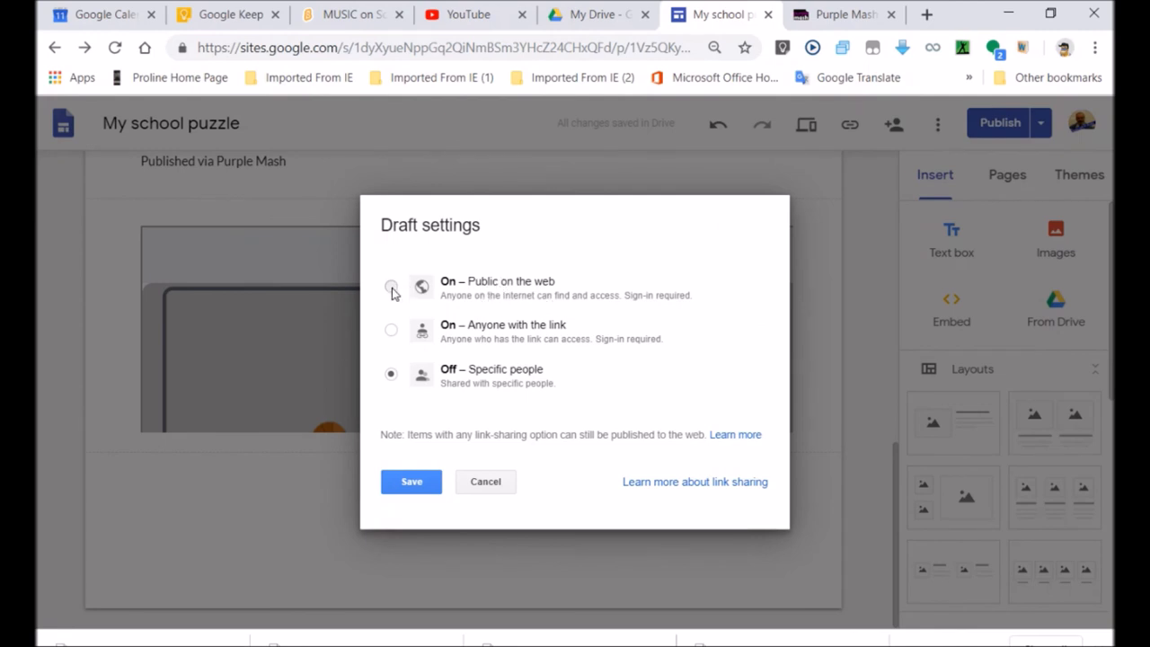
left_click(391, 285)
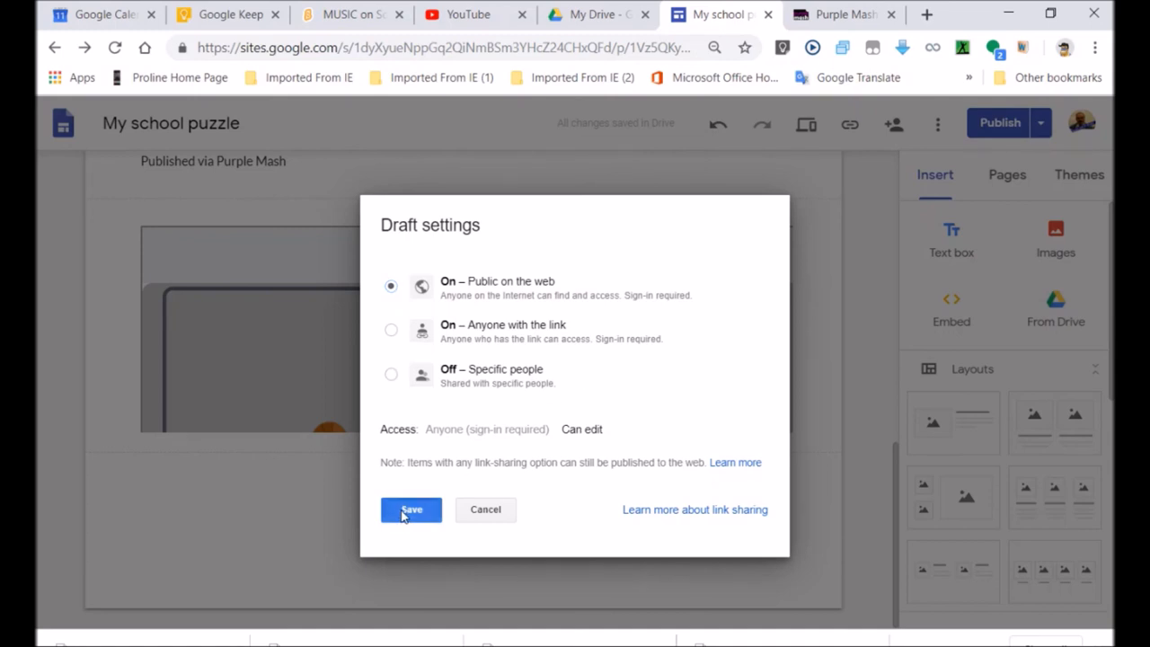
left_click(411, 509)
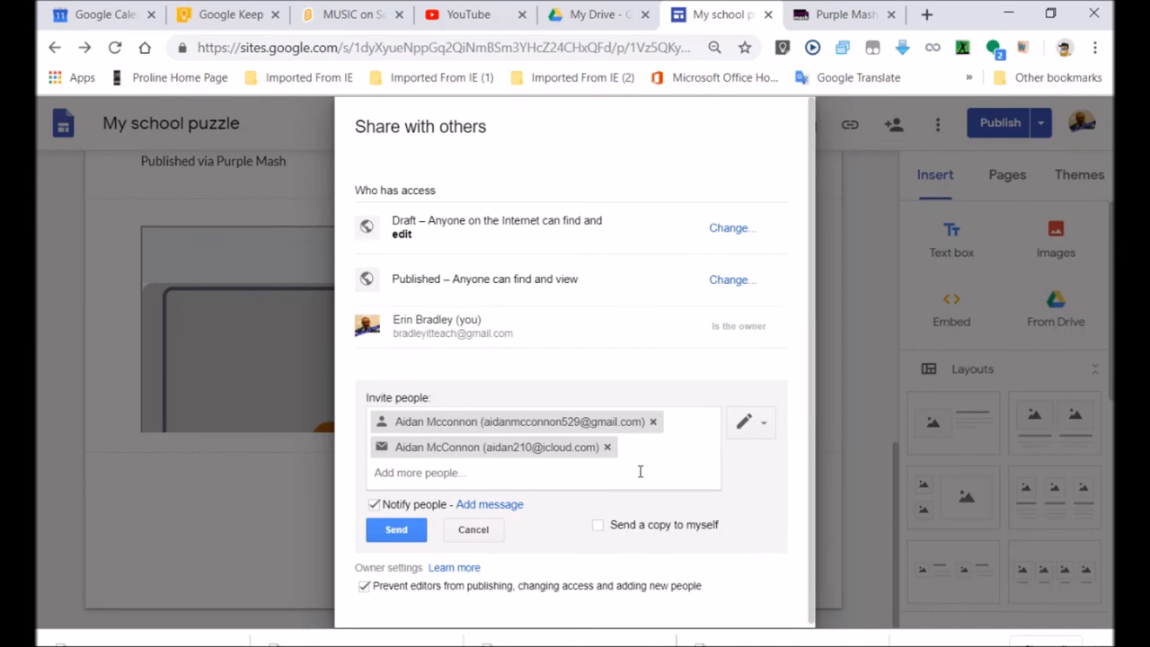
Step: Invite the friend with the message 'try', drop the duplicate address, send it and finish sharing
left_click(489, 504)
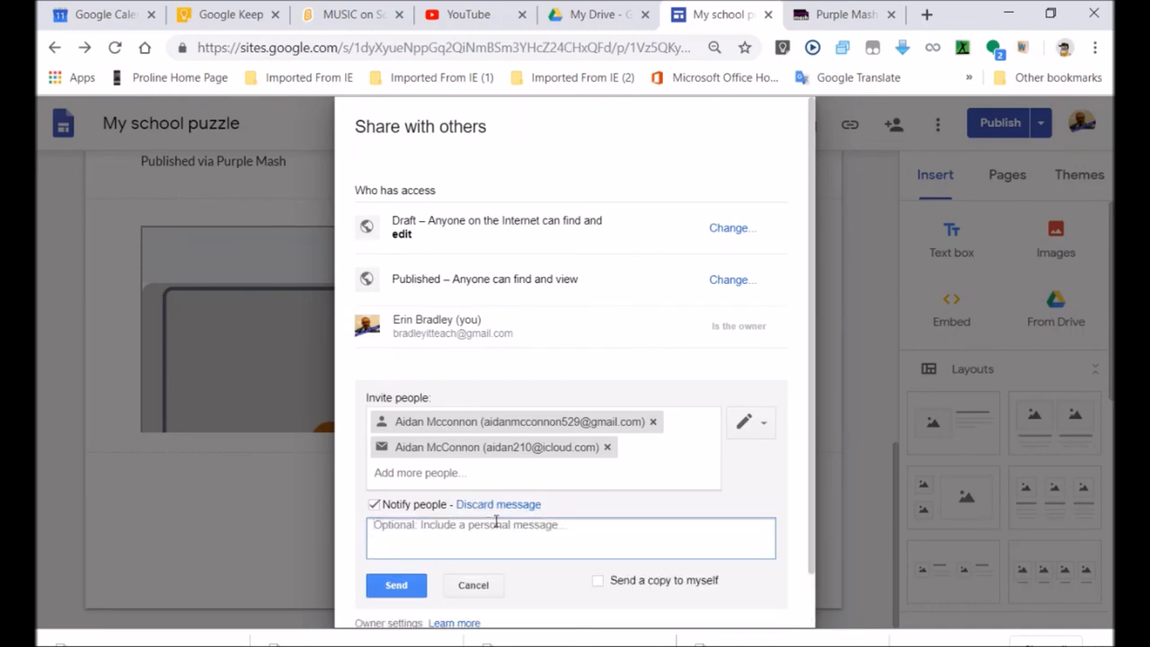
type("tr")
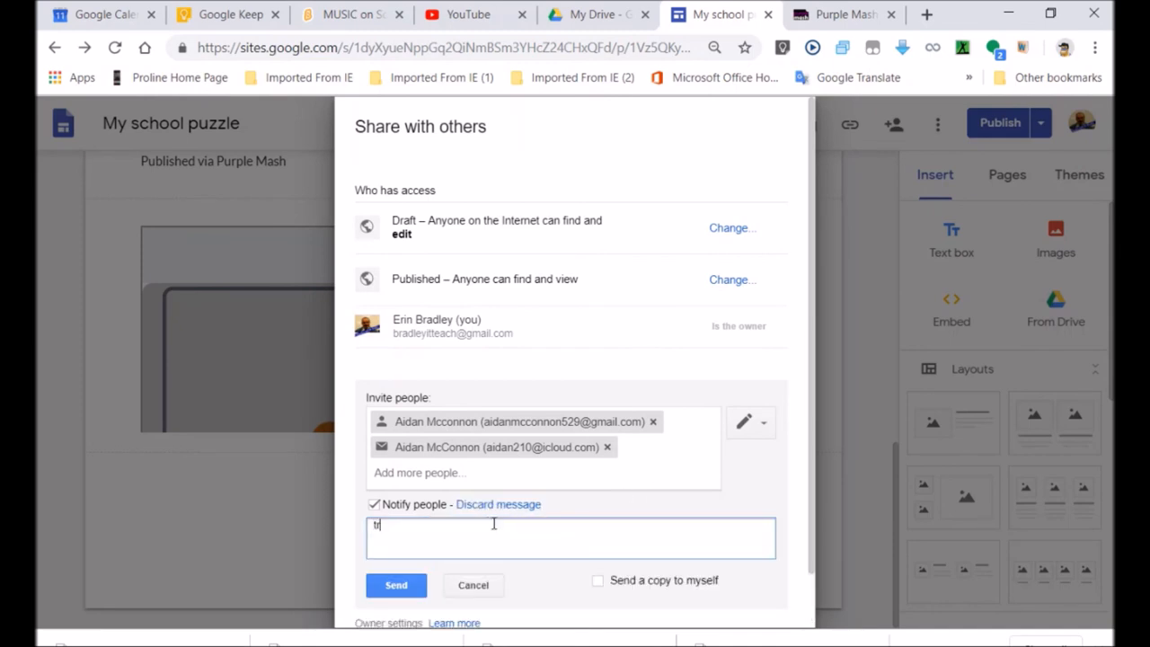
type("y")
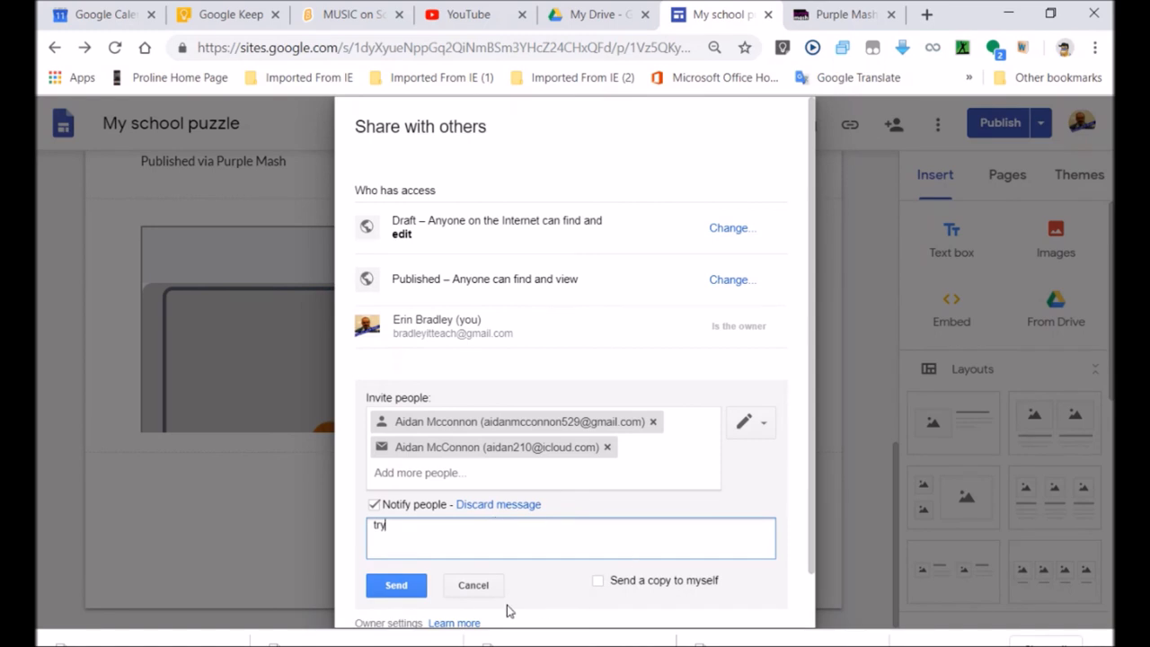
left_click(607, 447)
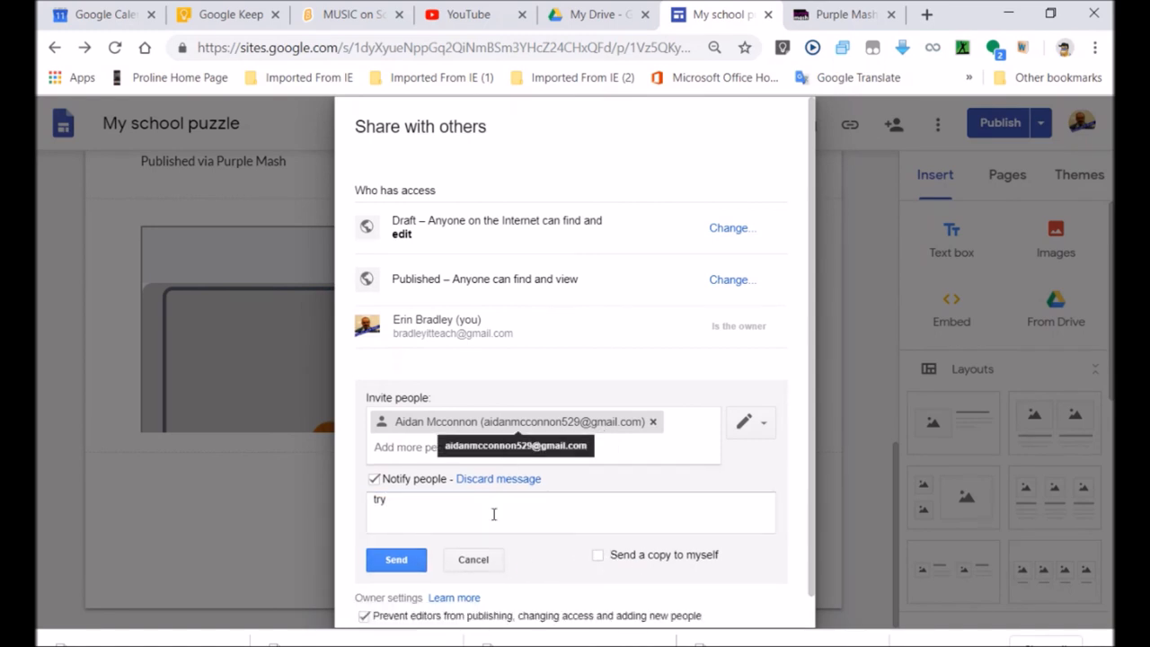
left_click(396, 560)
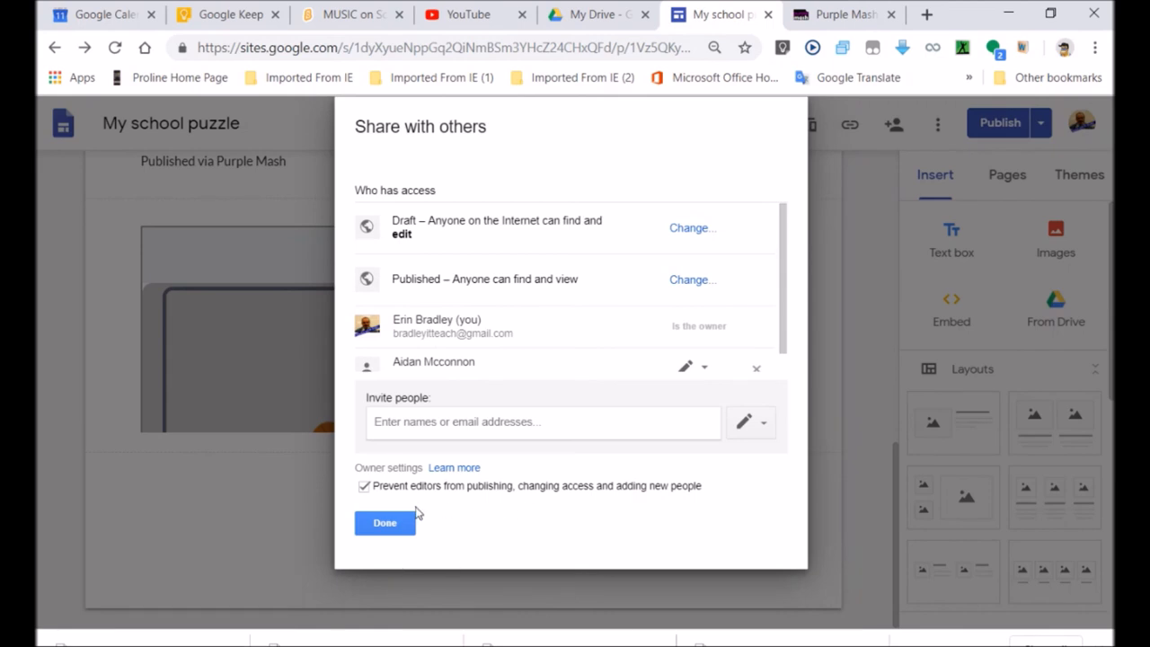
left_click(384, 522)
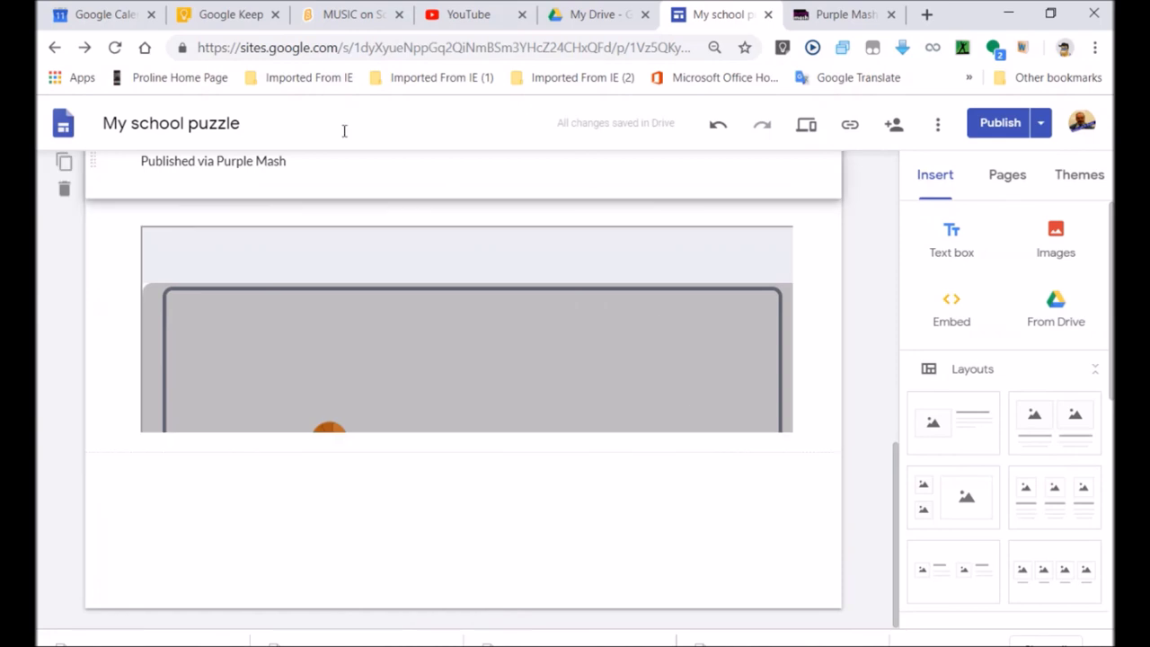
left_click(357, 335)
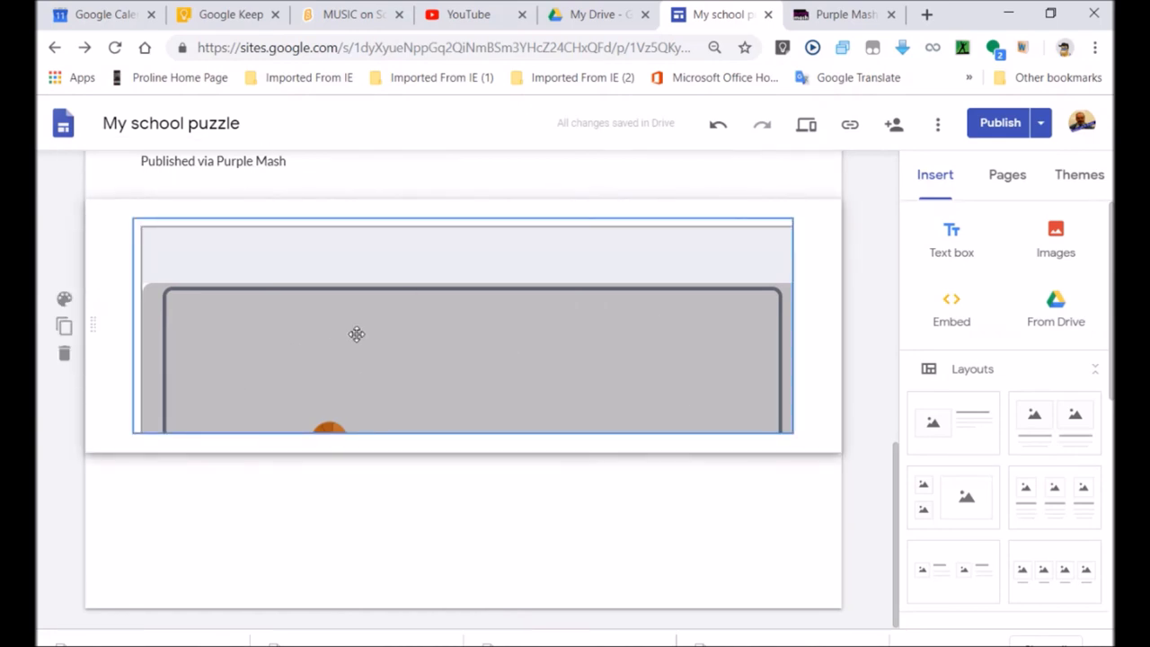
mouse_move(598, 313)
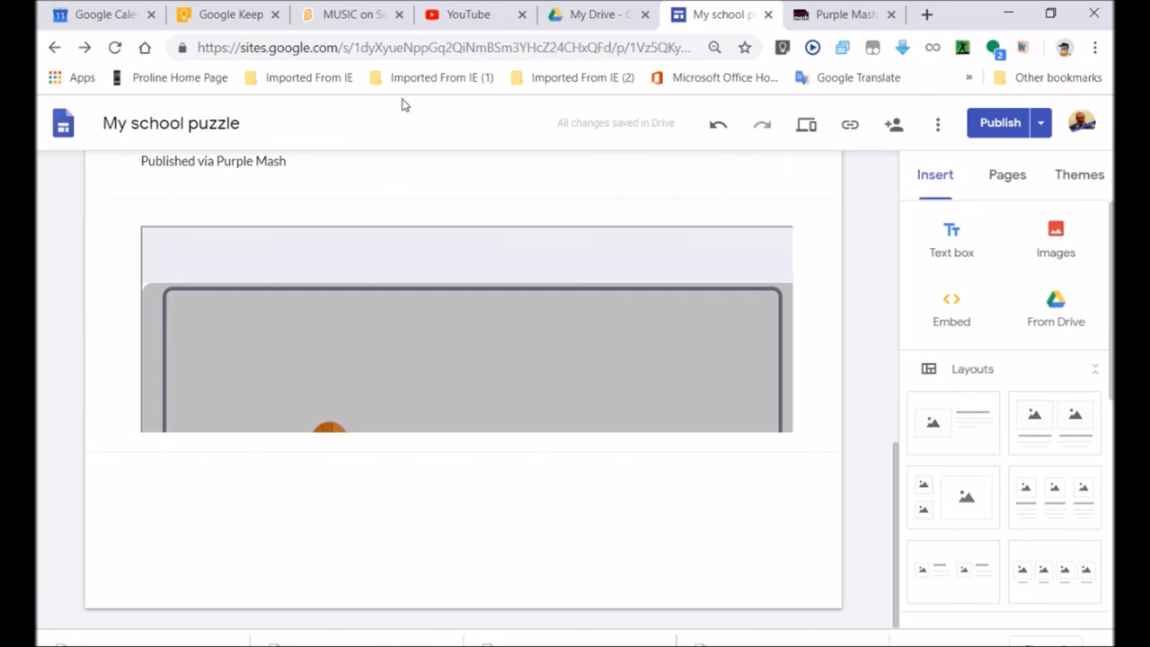
left_click(420, 292)
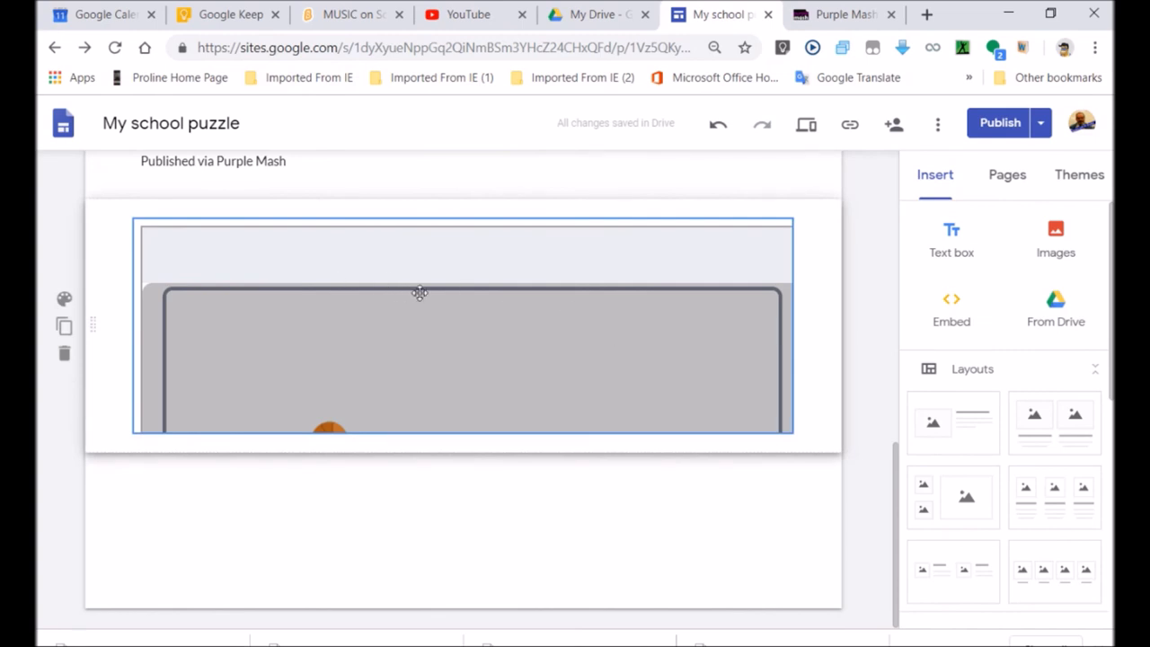
mouse_move(360, 261)
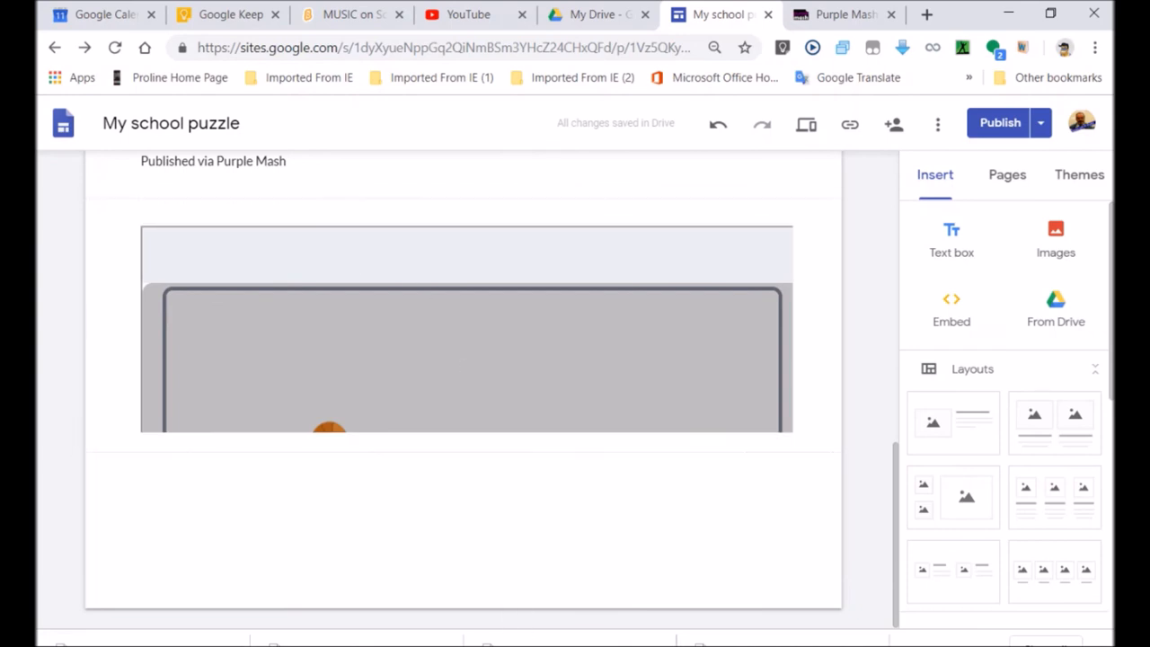
mouse_move(896, 375)
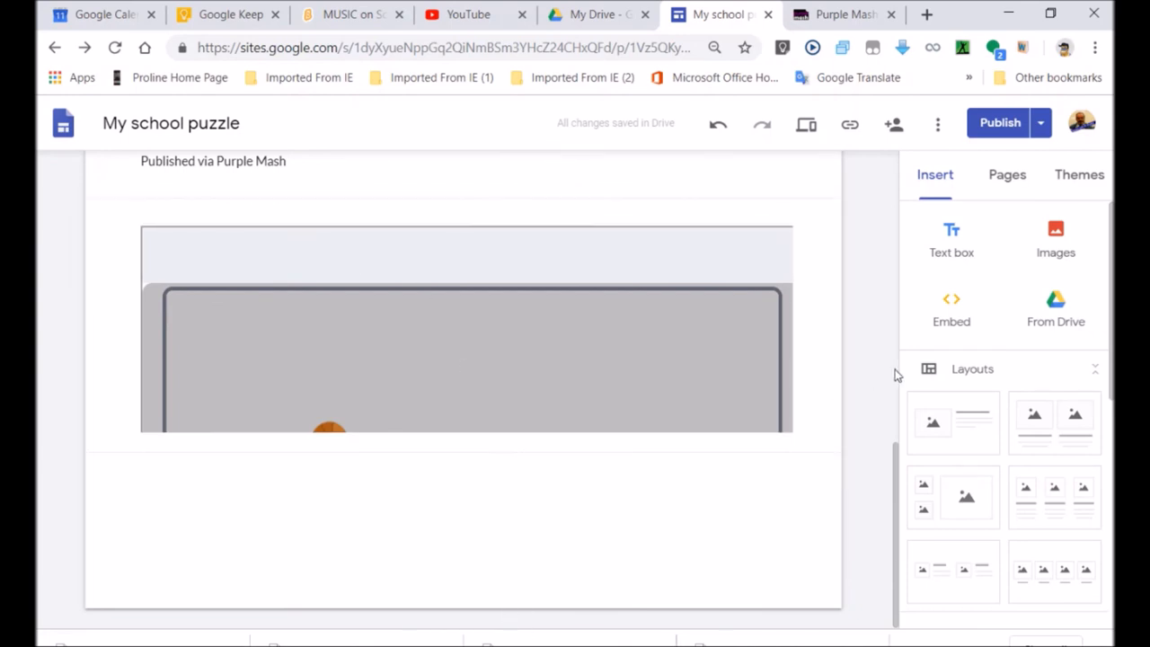
mouse_move(902, 334)
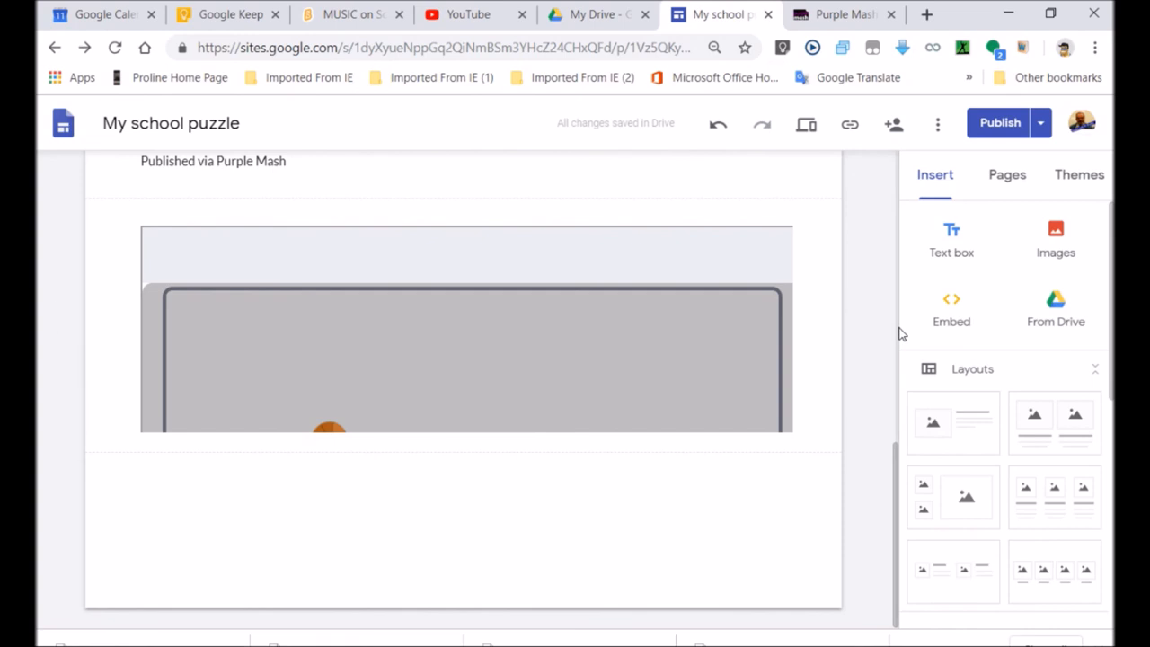
left_click(463, 328)
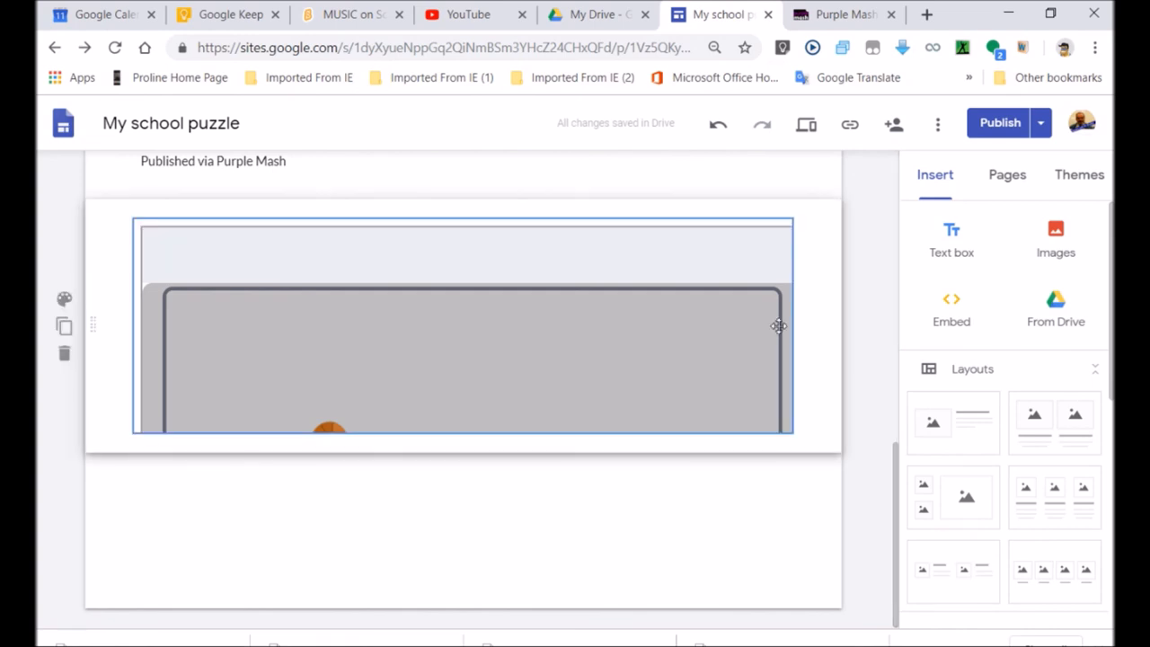